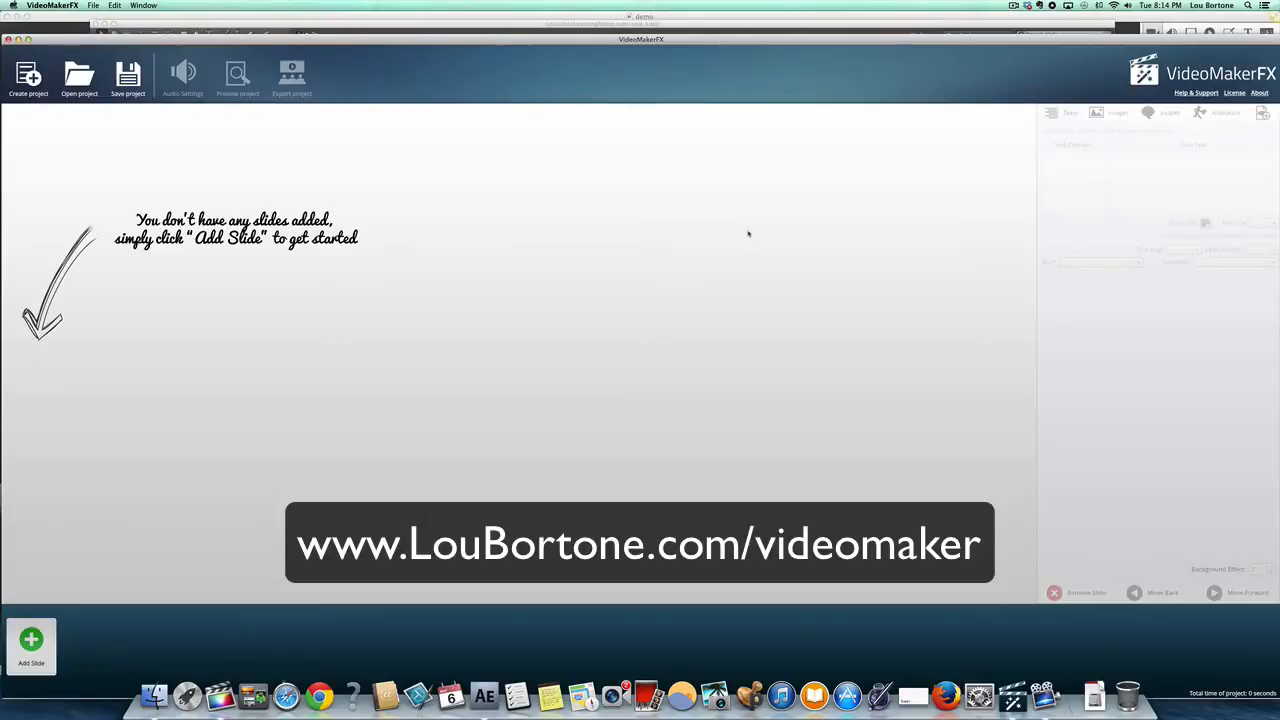
{"action": "mouse_move", "coordinate": [890, 233]}
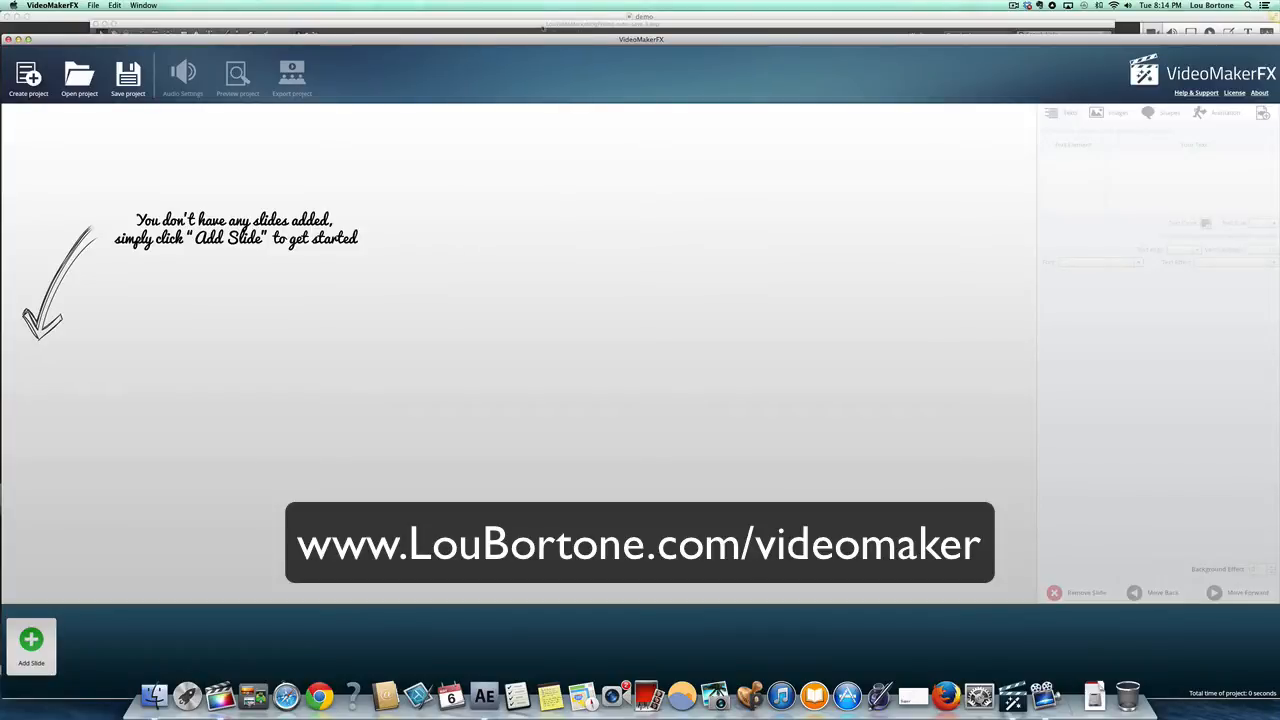
Step: In After Effects, scrub the 1_Main Timeline through successive promo scenes up to Frame 10
{"action": "left_click", "coordinate": [484, 695]}
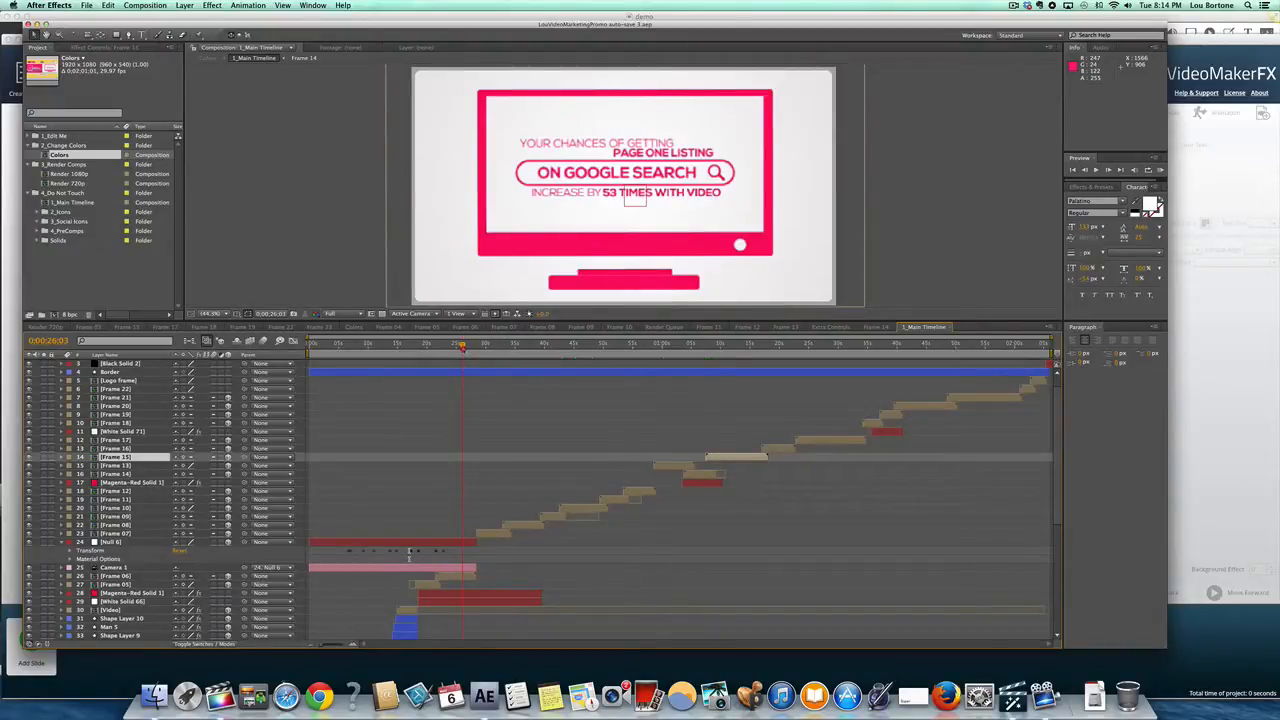
{"action": "left_click", "coordinate": [515, 343]}
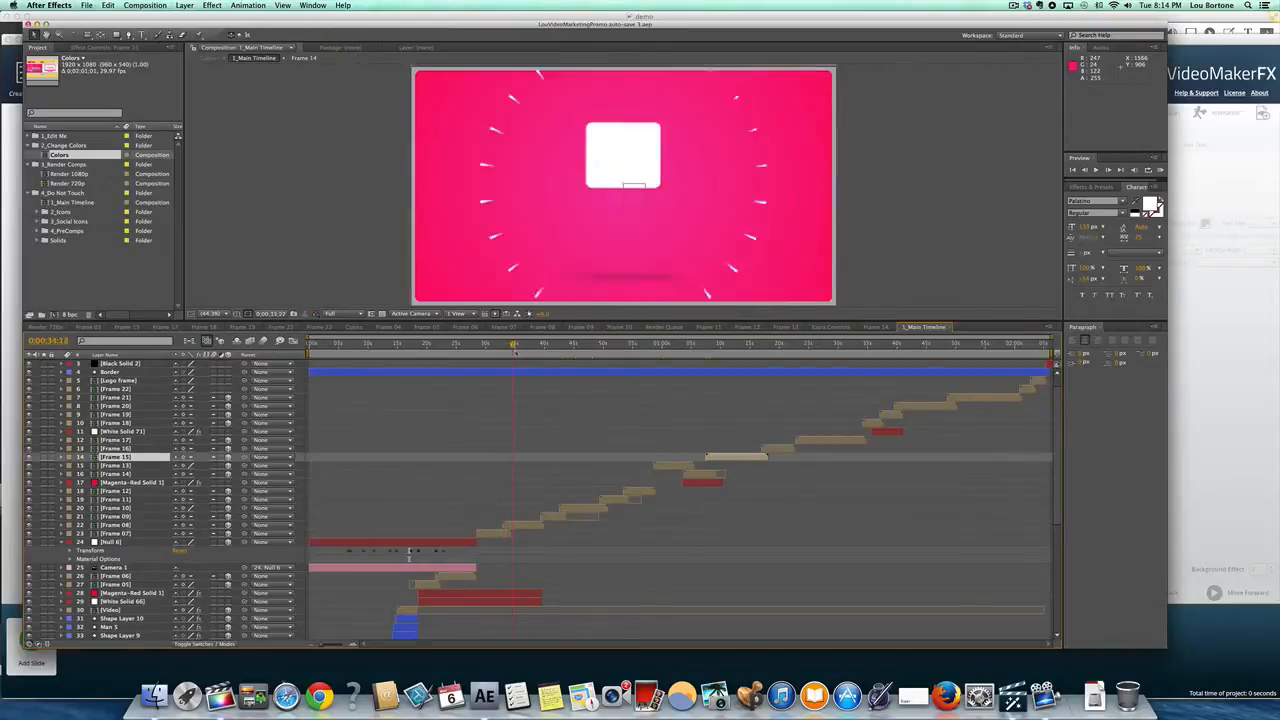
{"action": "left_click", "coordinate": [547, 343]}
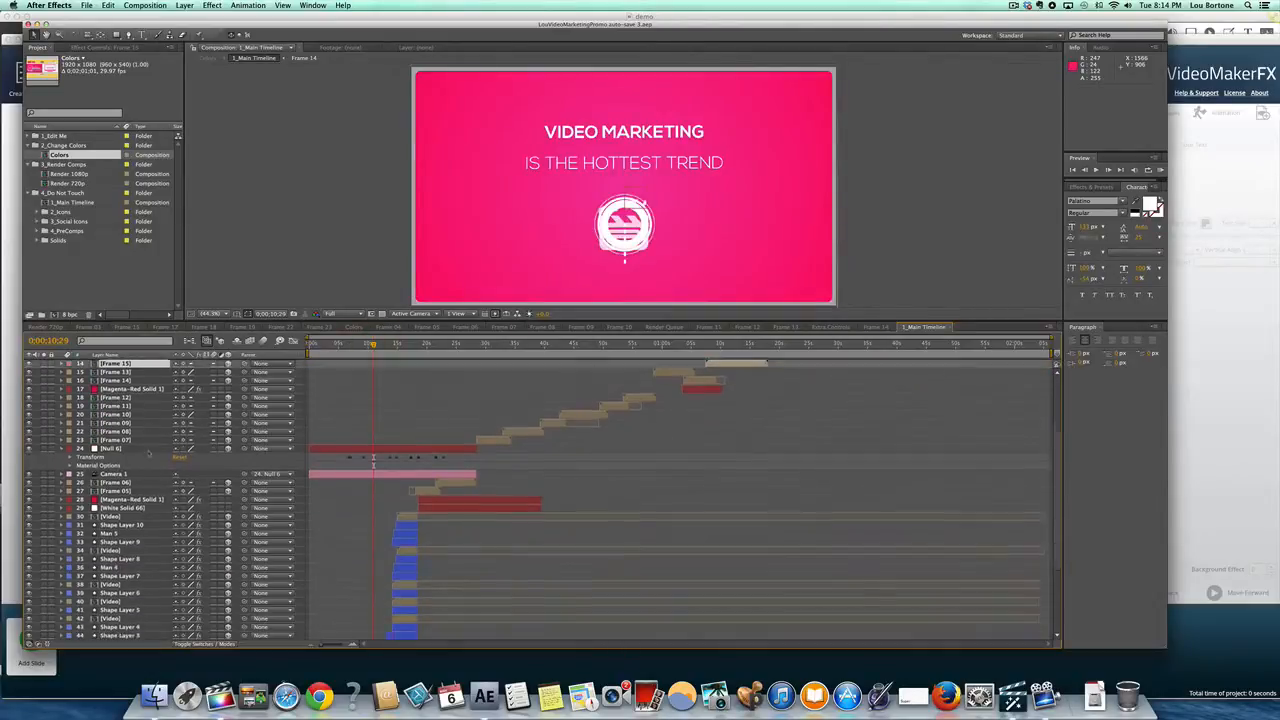
{"action": "scroll", "scroll_direction": "up", "scroll_amount": 3}
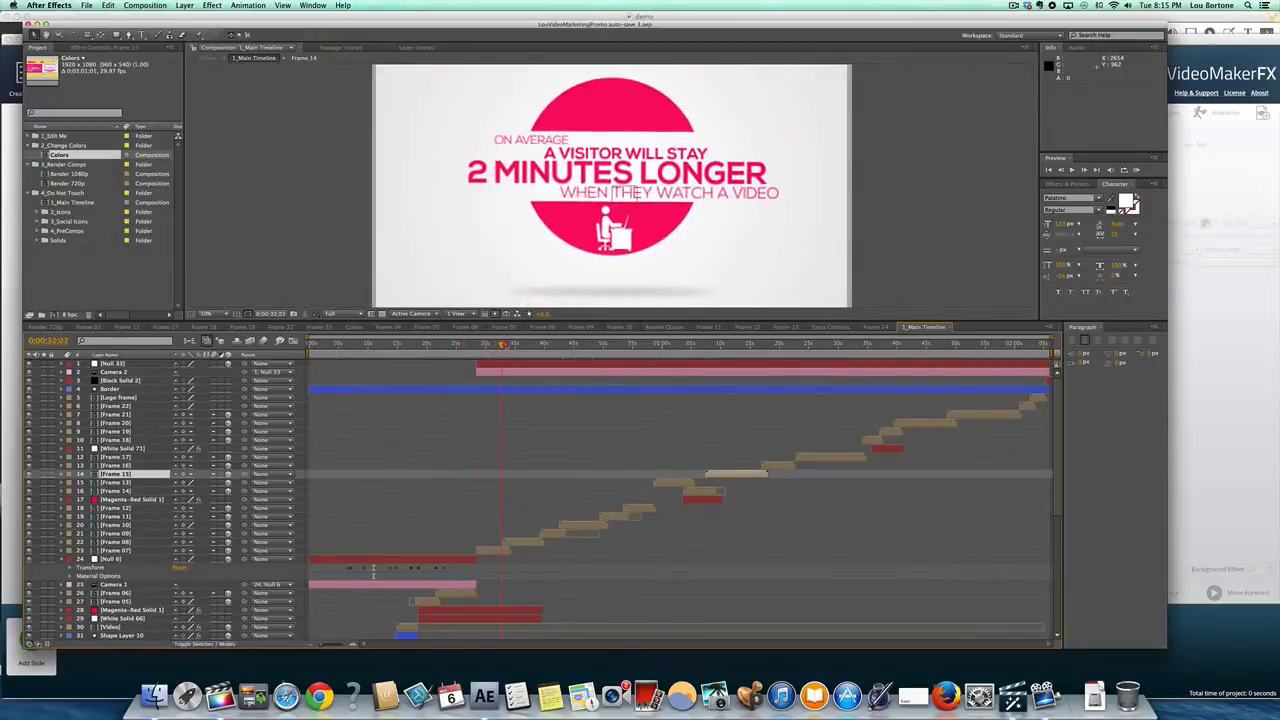
{"action": "left_click", "coordinate": [558, 343]}
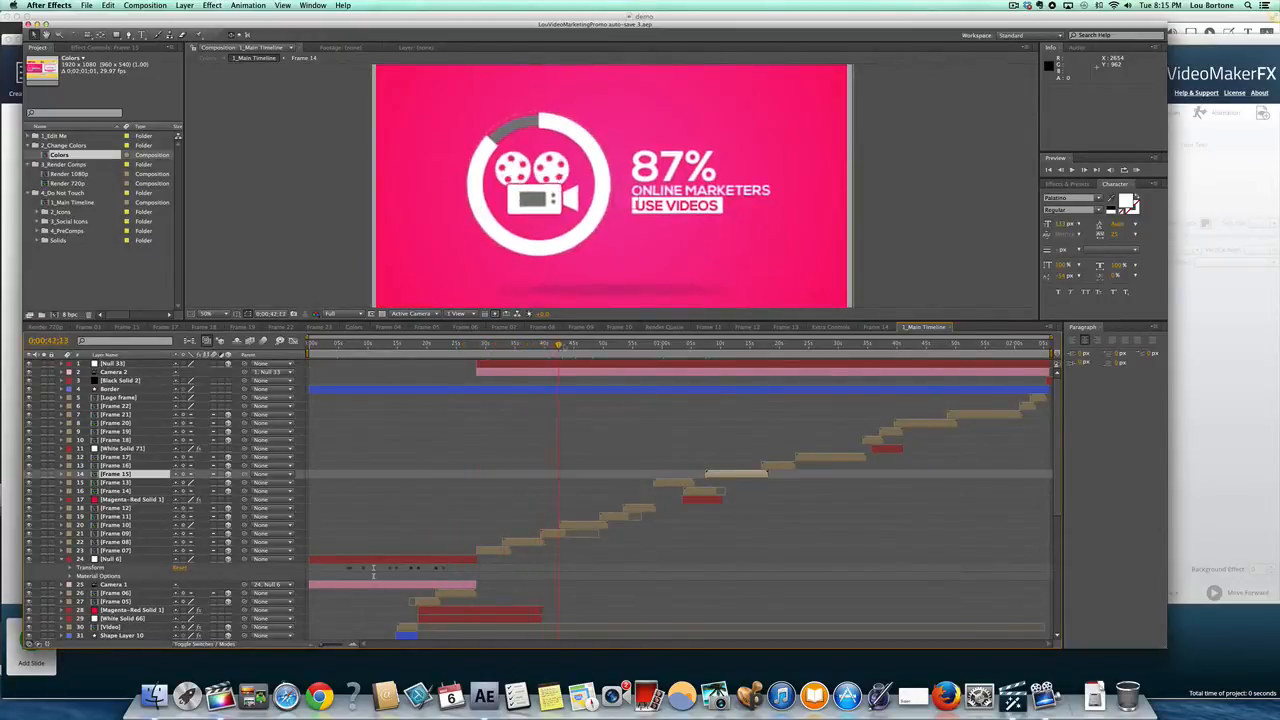
{"action": "left_click", "coordinate": [577, 343]}
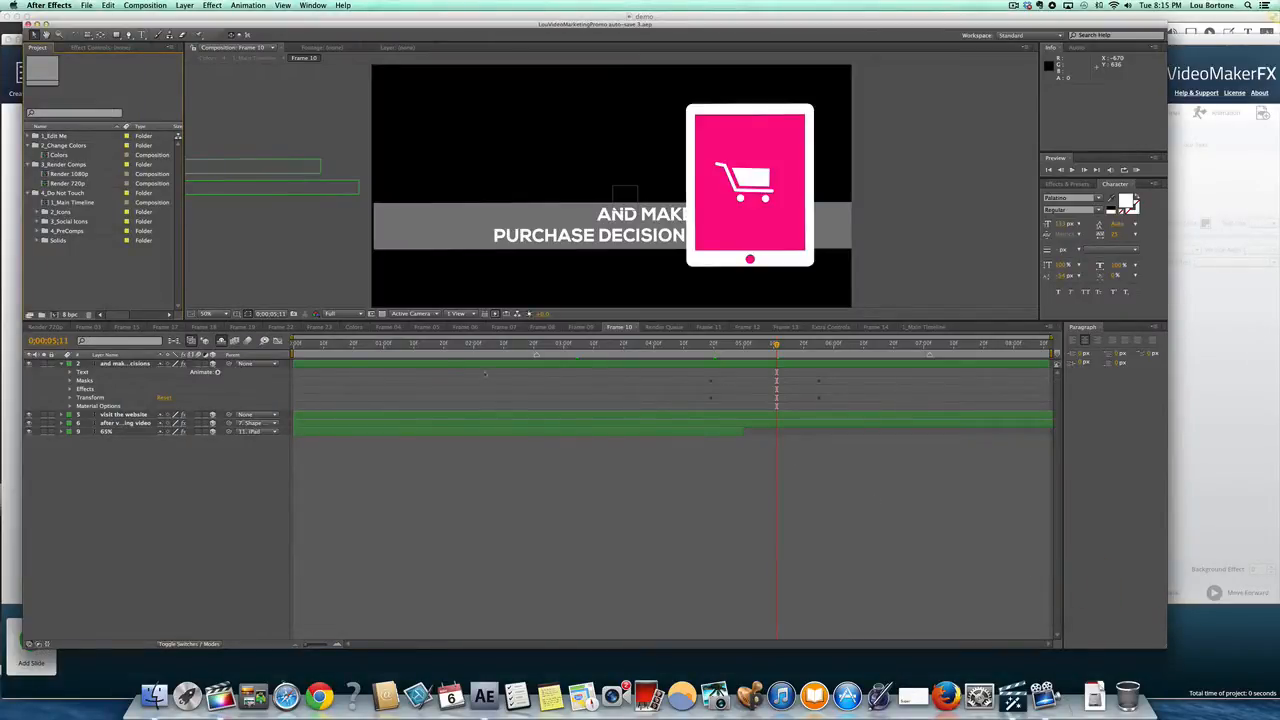
Step: Skim the Final Cut Pro 'YT promo' edit to the YouTube Coaching title, then return to VideoMakerFX
{"action": "left_click", "coordinate": [398, 343]}
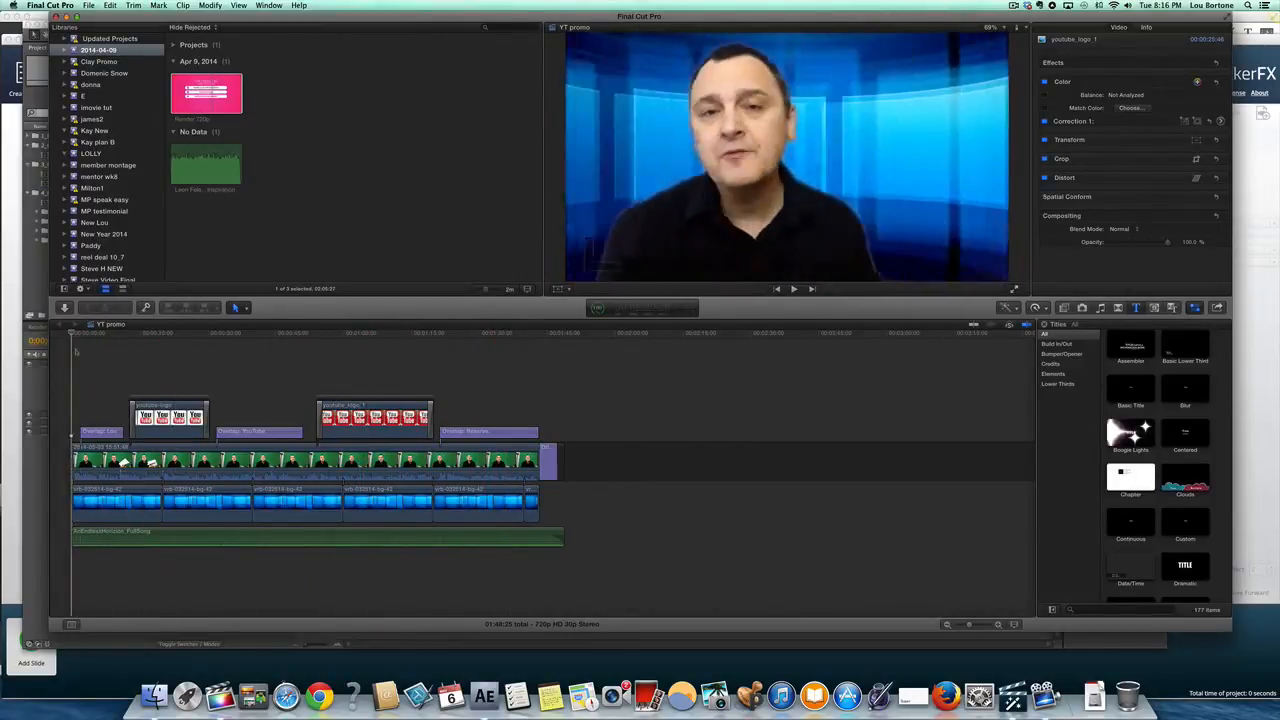
{"action": "left_click", "coordinate": [245, 333]}
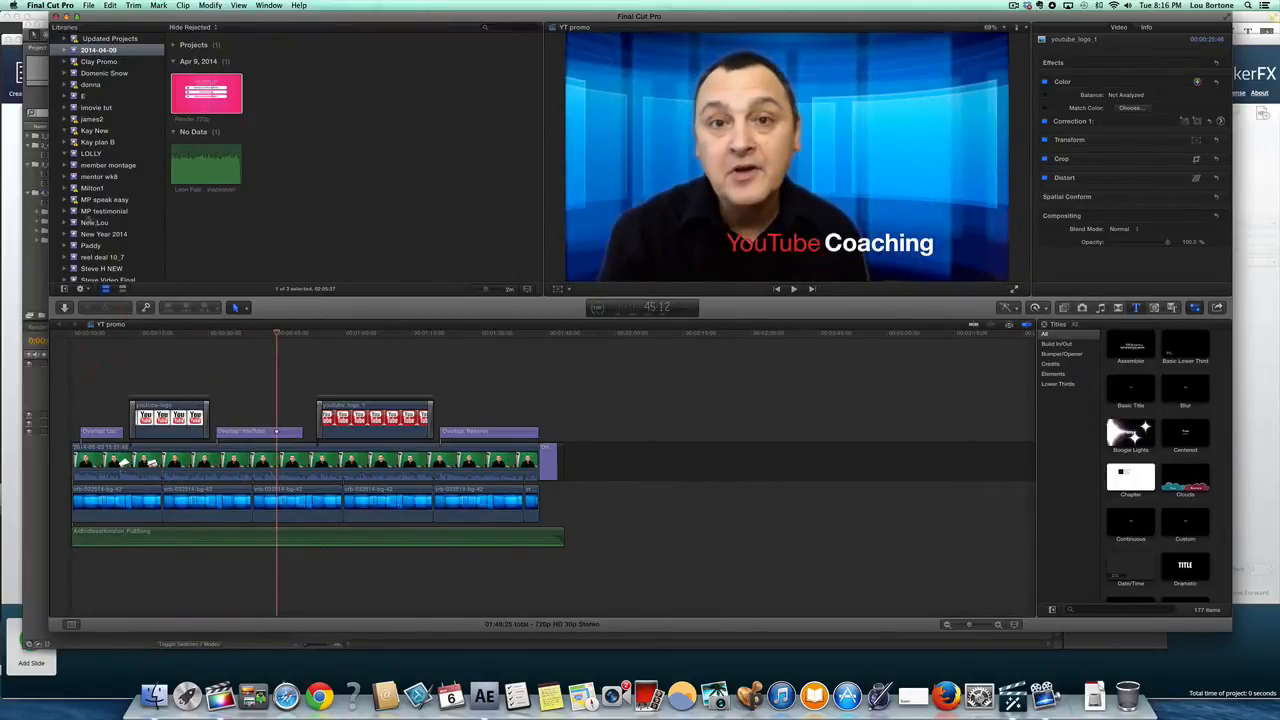
{"action": "left_click", "coordinate": [1117, 27]}
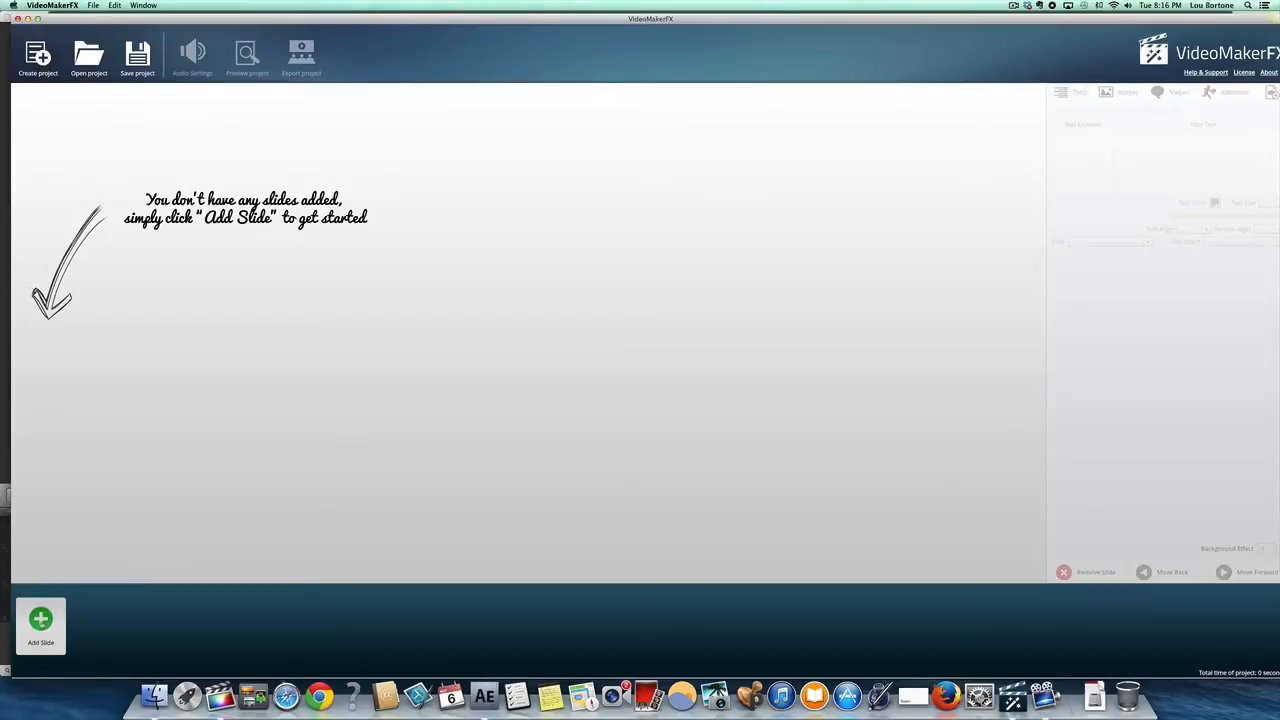
Step: Preview the EXPRESS Video Sales Letter layouts: Image Center 1 Bottom Text, Image Left 2, Image Right 1
{"action": "left_click", "coordinate": [40, 625]}
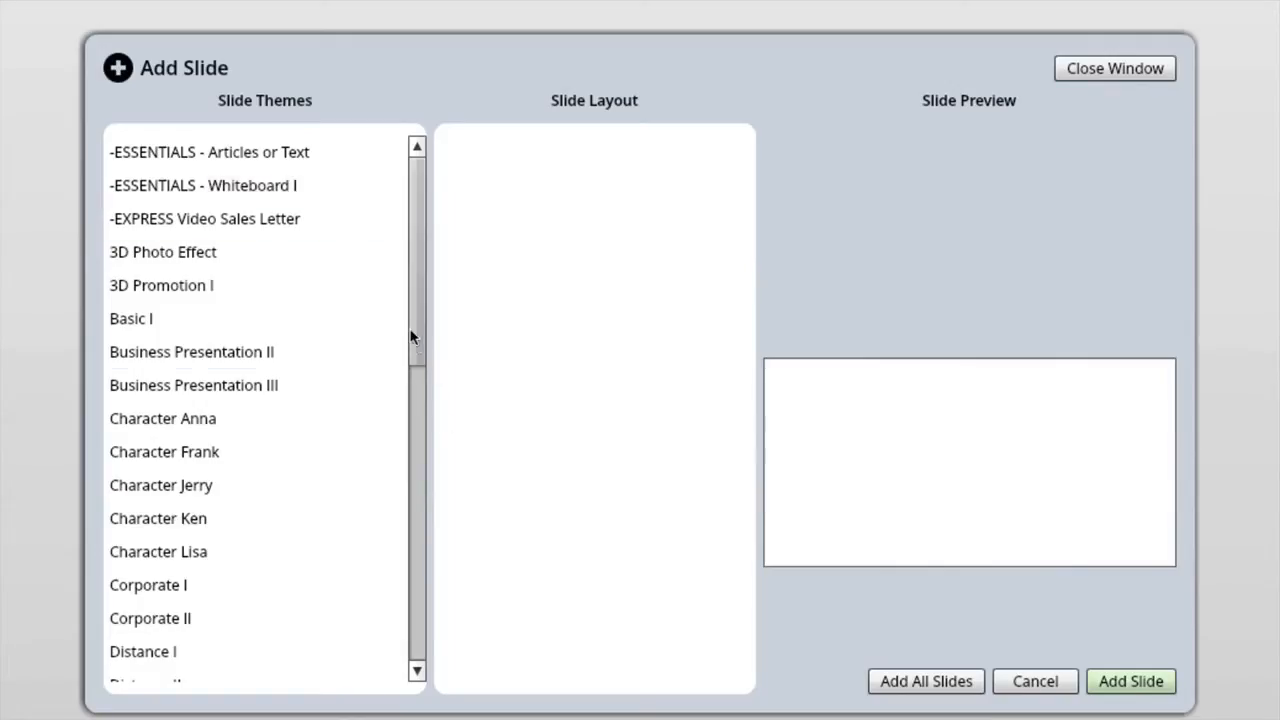
{"action": "scroll", "scroll_direction": "down", "scroll_amount": 3}
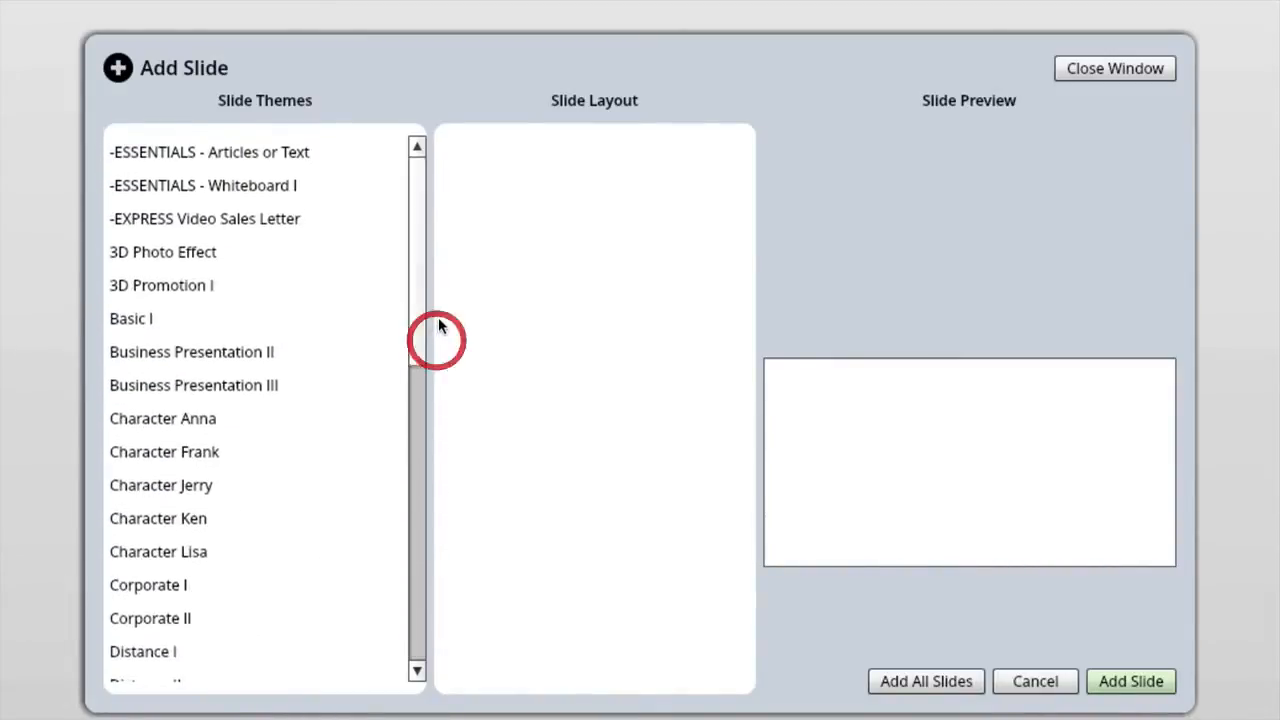
{"action": "left_click", "coordinate": [205, 218]}
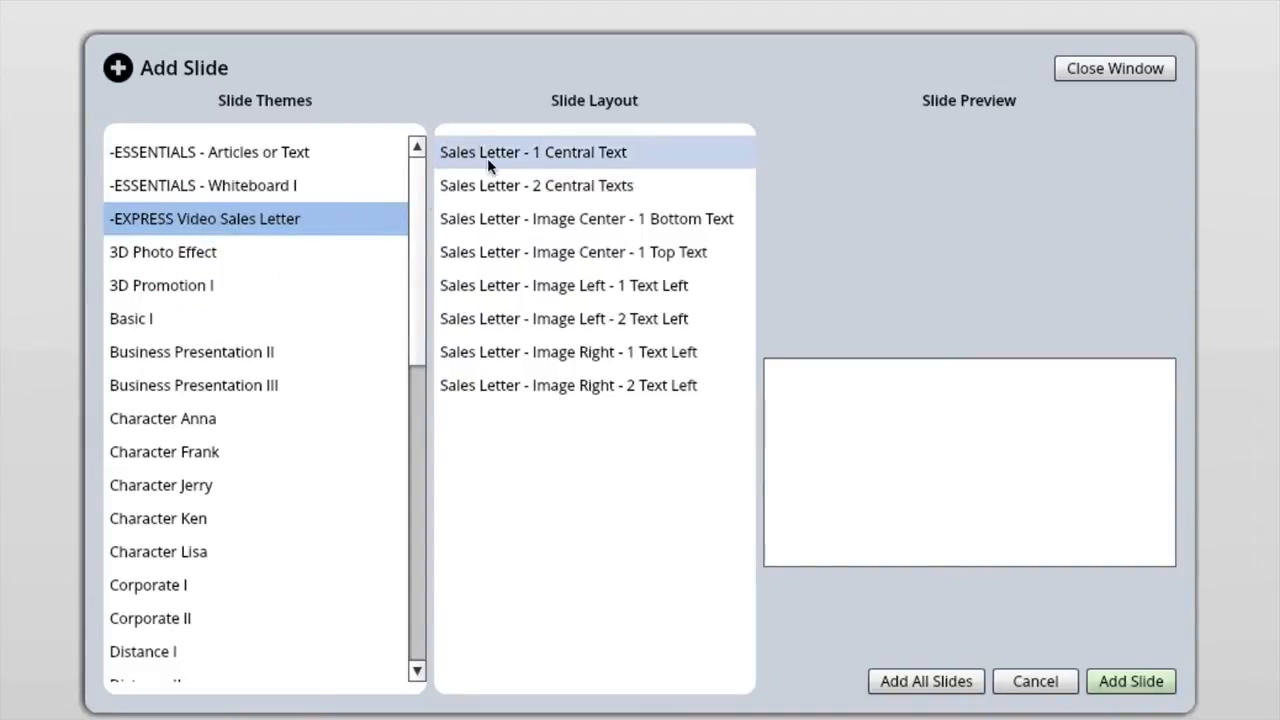
{"action": "left_click", "coordinate": [587, 218]}
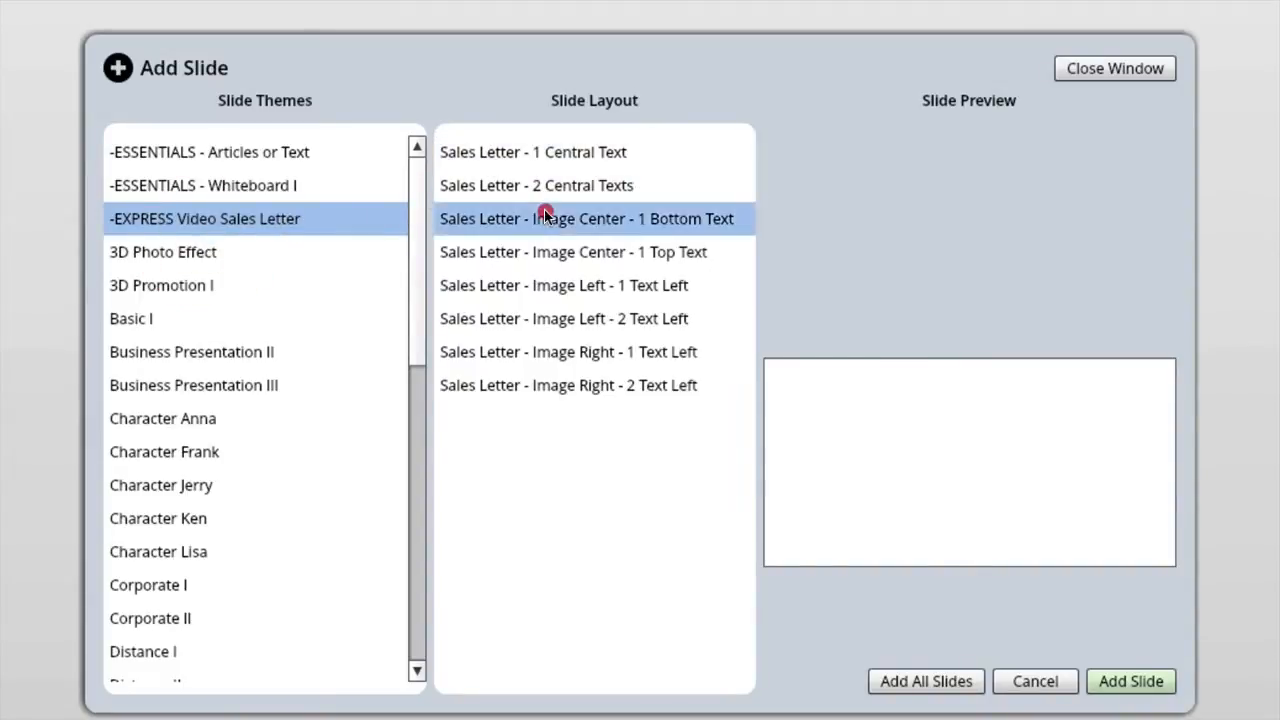
{"action": "left_click", "coordinate": [563, 318]}
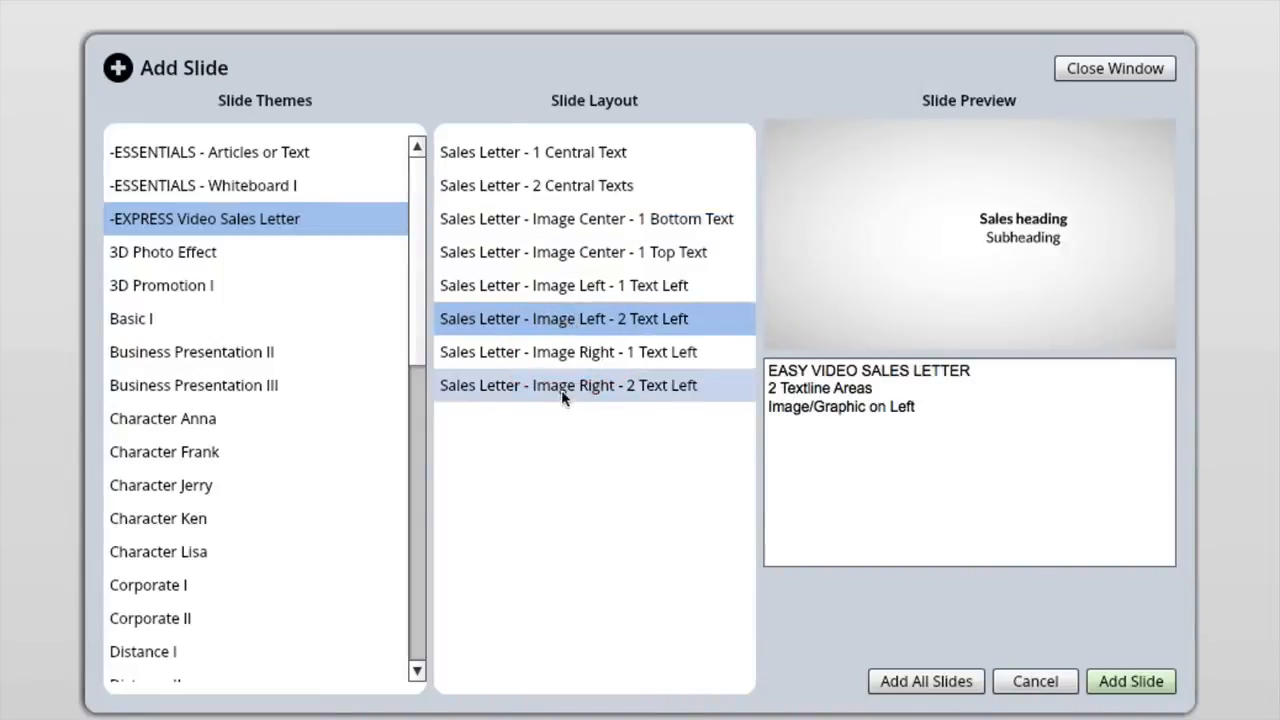
{"action": "left_click", "coordinate": [567, 351]}
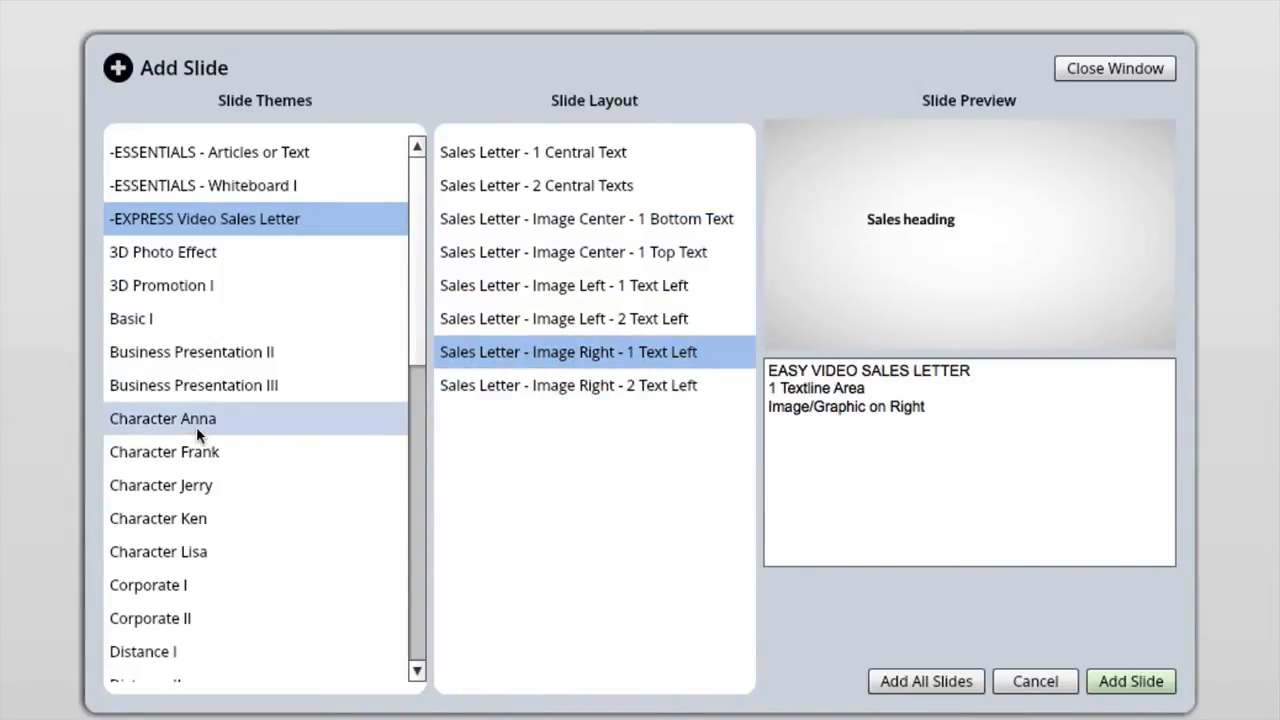
Step: Preview Character Anna slides 5b, 3, 2, 5a and 6, then Character Jerry Slide 5
{"action": "left_click", "coordinate": [162, 418]}
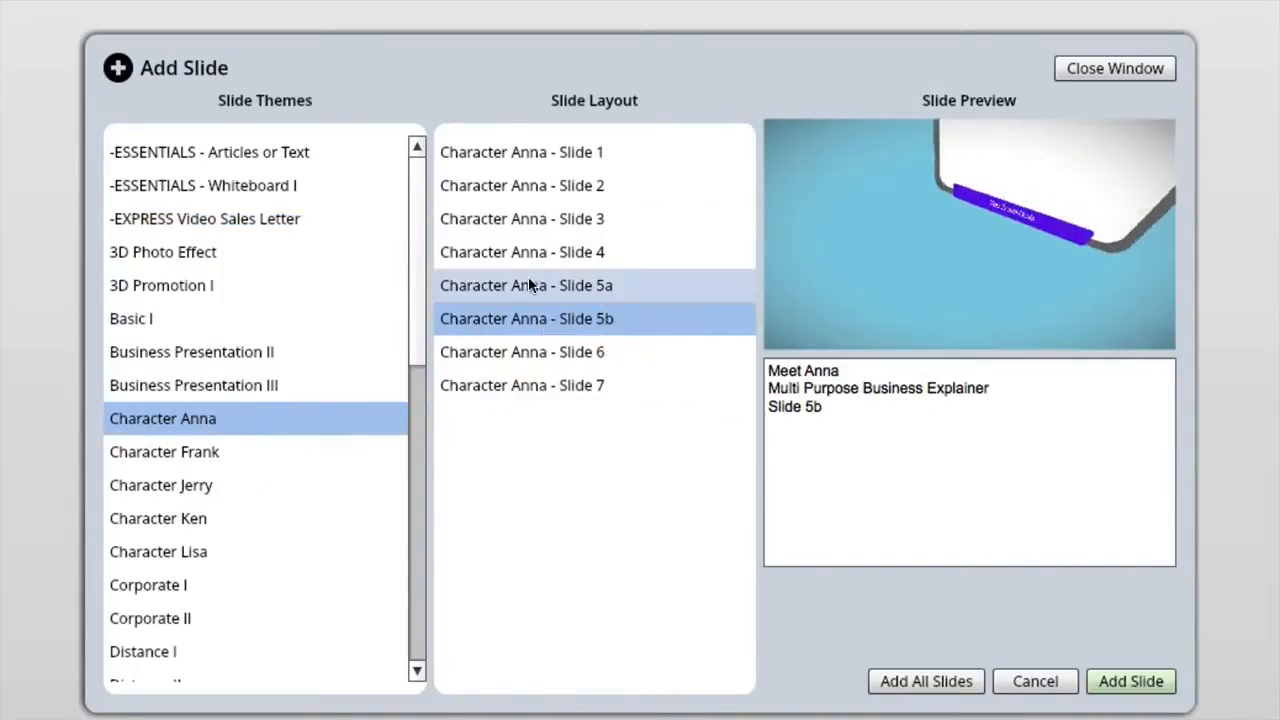
{"action": "left_click", "coordinate": [521, 218]}
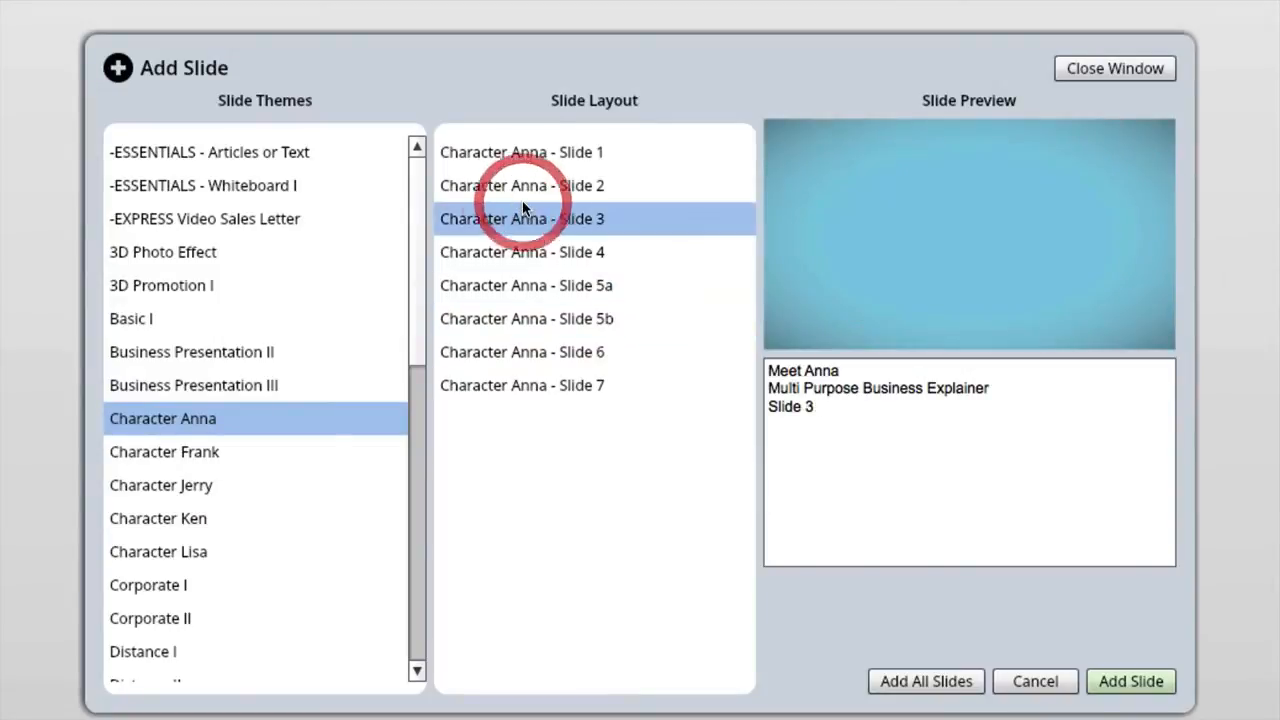
{"action": "left_click", "coordinate": [521, 185]}
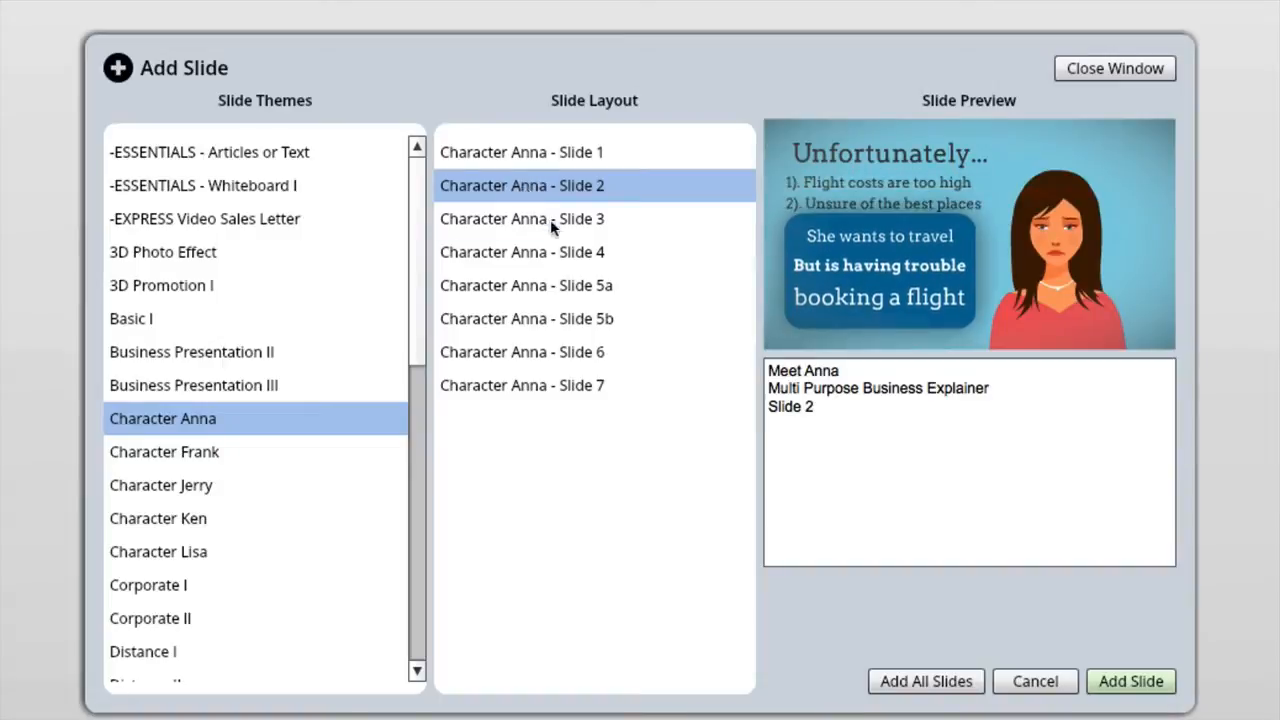
{"action": "left_click", "coordinate": [525, 285]}
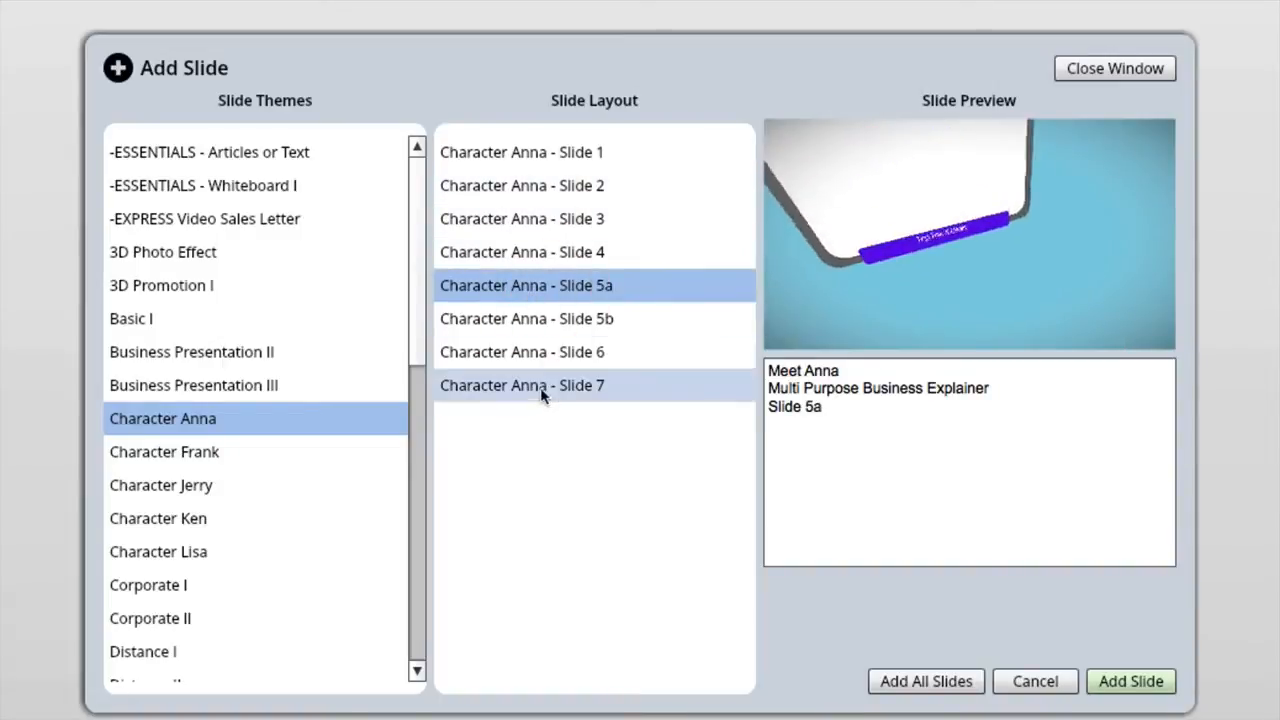
{"action": "left_click", "coordinate": [521, 351]}
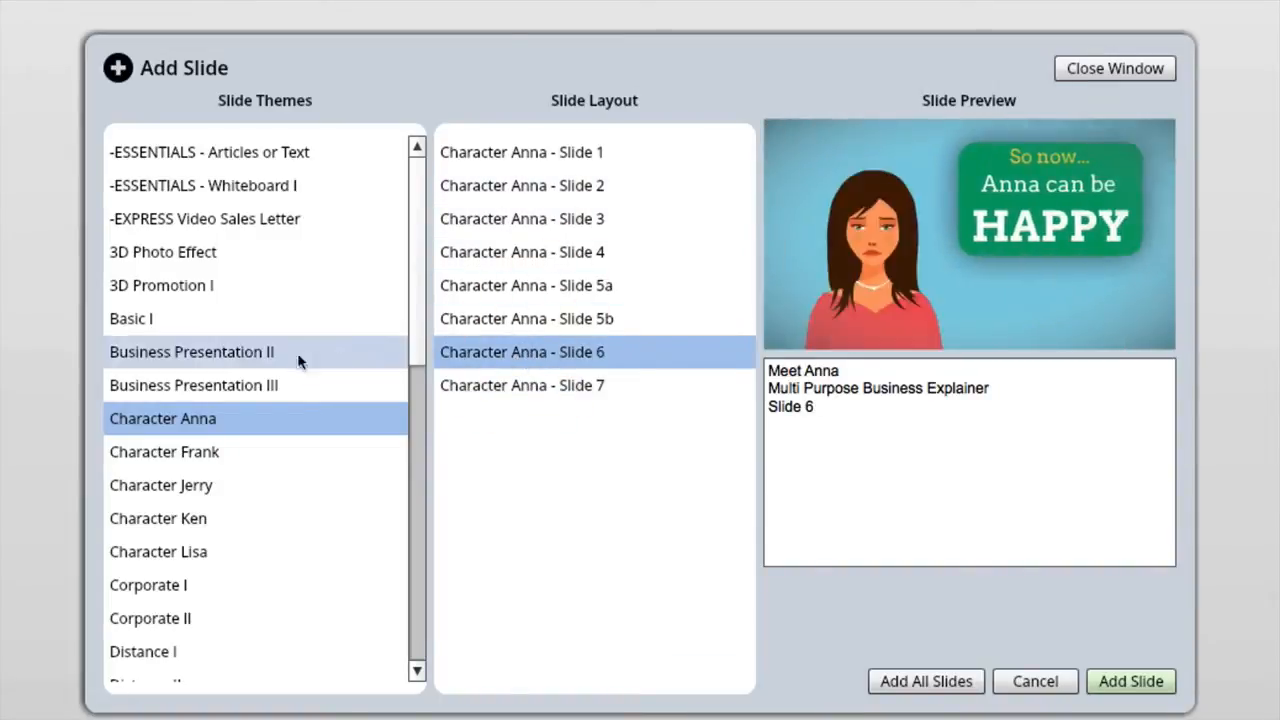
{"action": "left_click", "coordinate": [161, 485]}
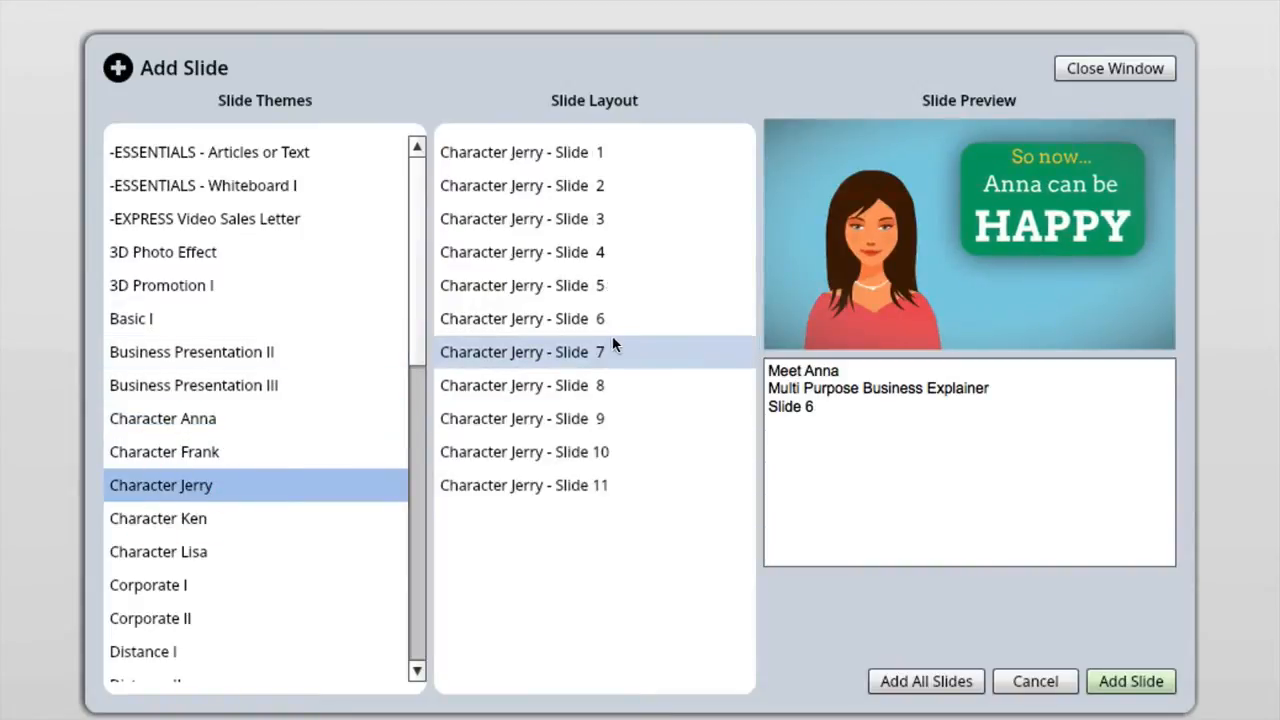
{"action": "left_click", "coordinate": [522, 285]}
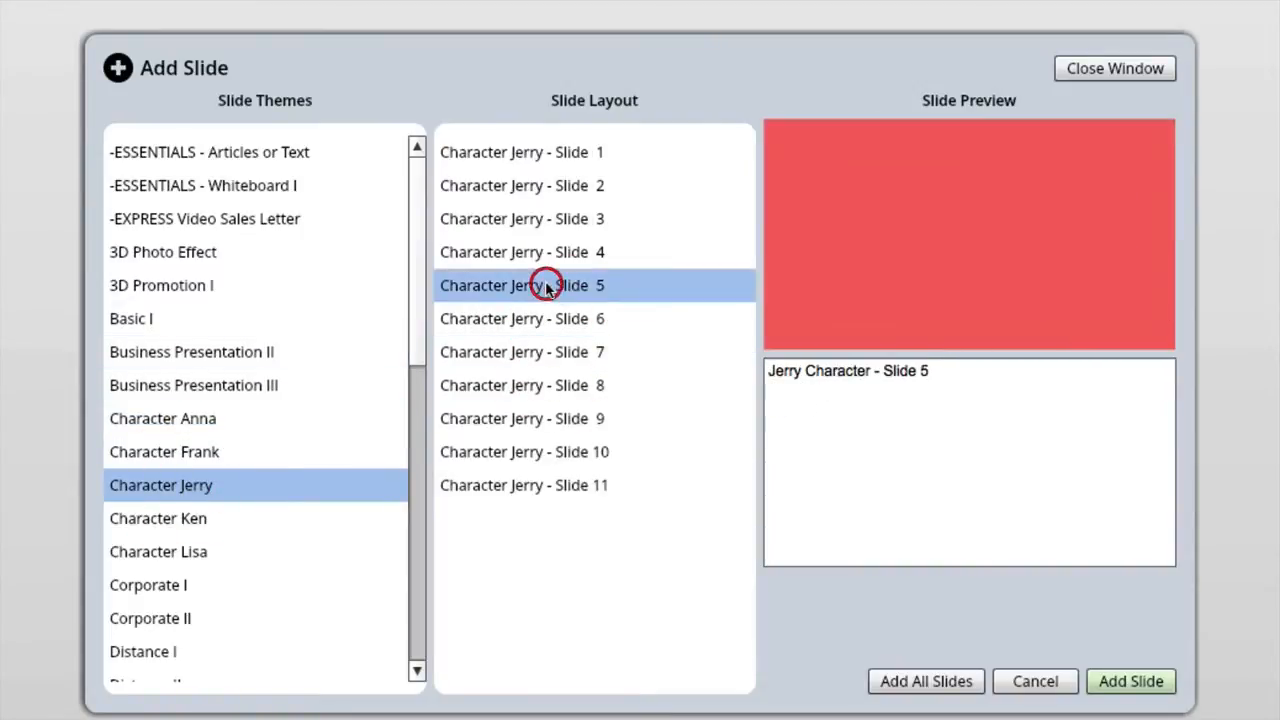
{"action": "left_click", "coordinate": [521, 285]}
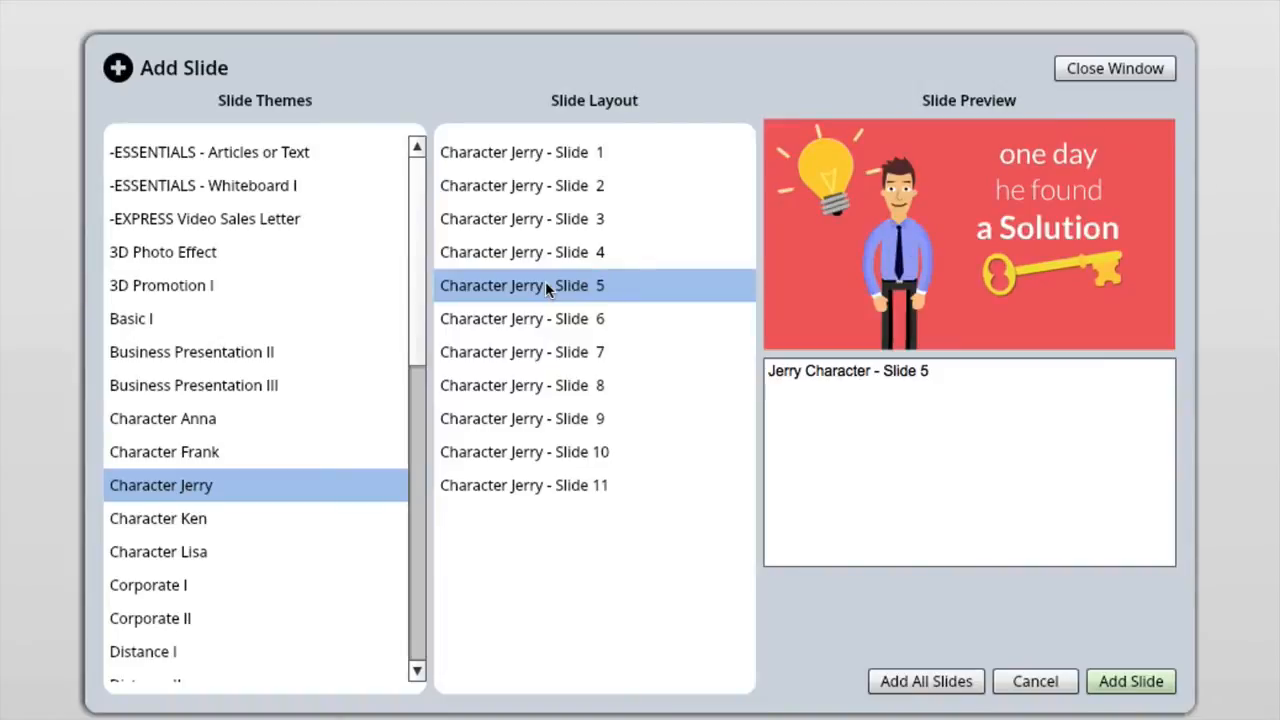
Step: Browse the Multipurpose Promo I layouts, including the contact slide, and Flat Presentation I
{"action": "scroll", "scroll_direction": "down", "scroll_amount": 3}
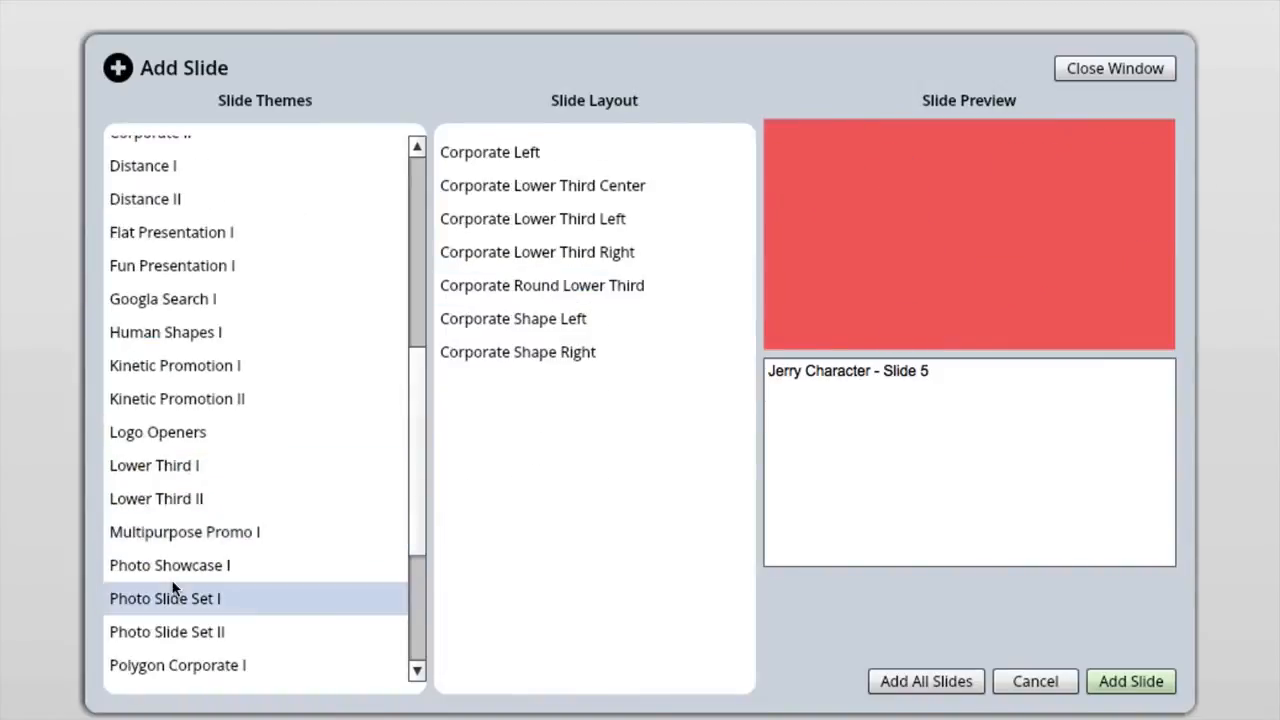
{"action": "left_click", "coordinate": [184, 531]}
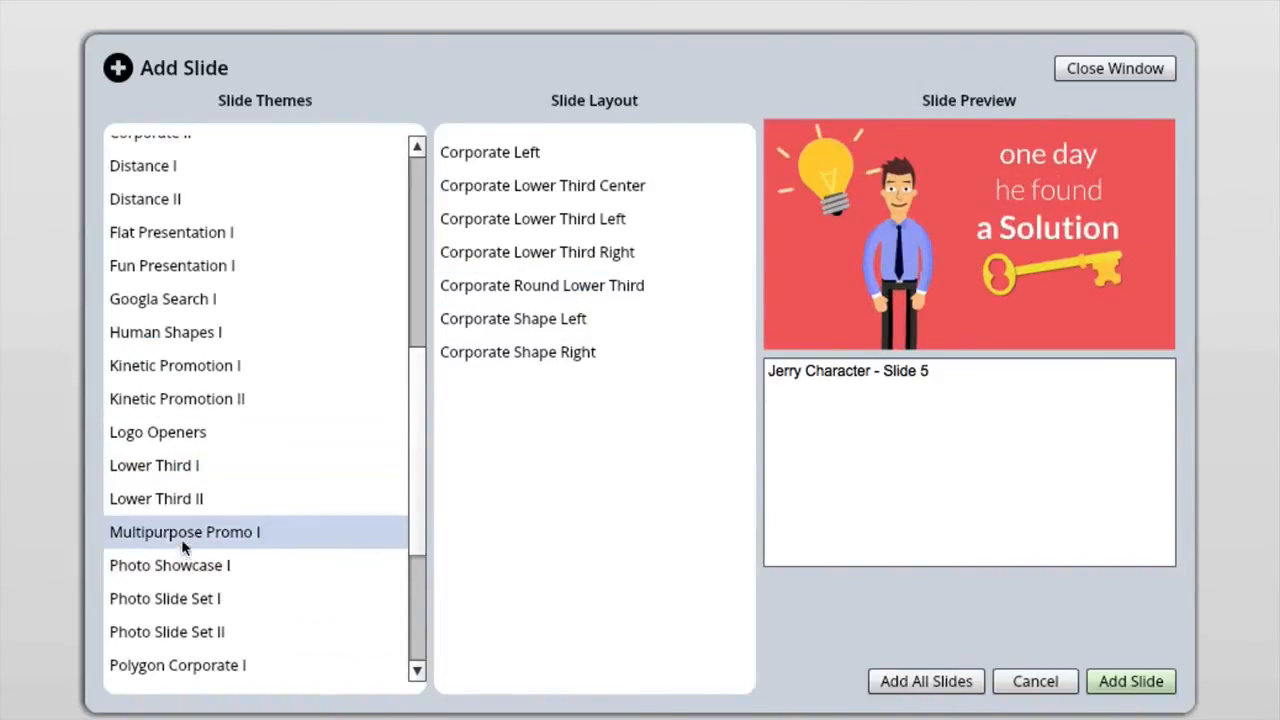
{"action": "left_click", "coordinate": [184, 531]}
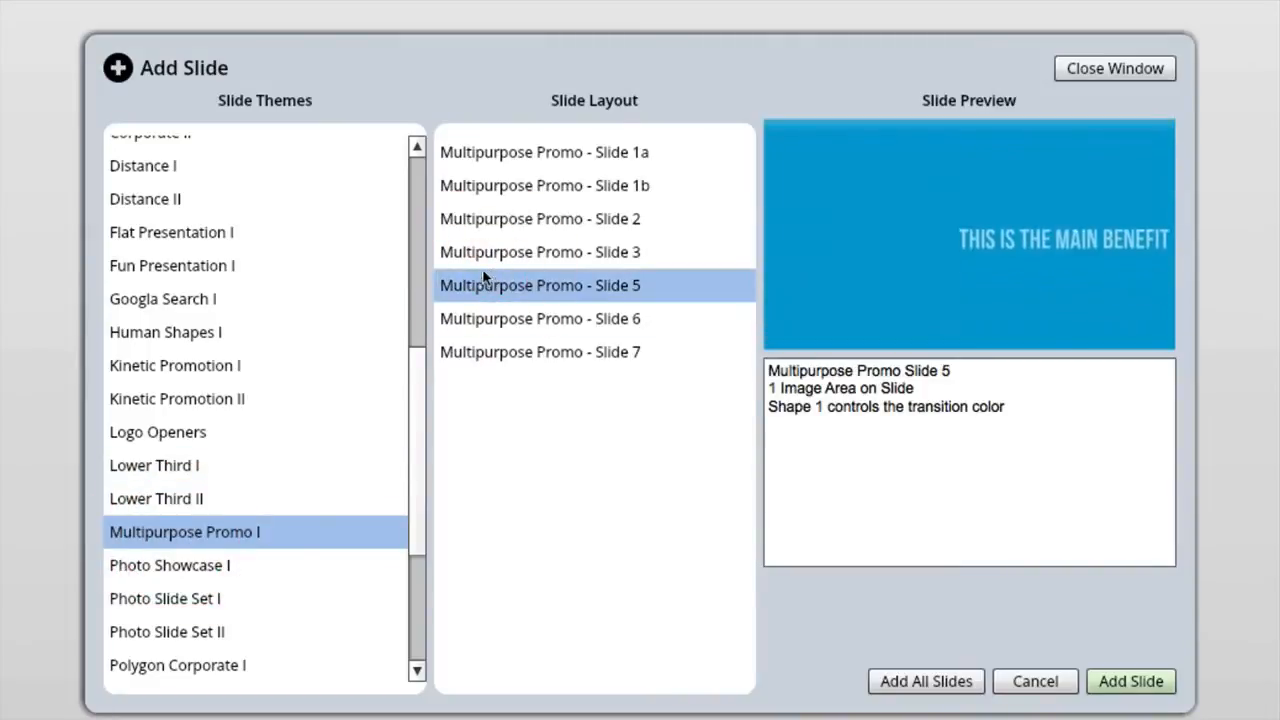
{"action": "left_click", "coordinate": [540, 218]}
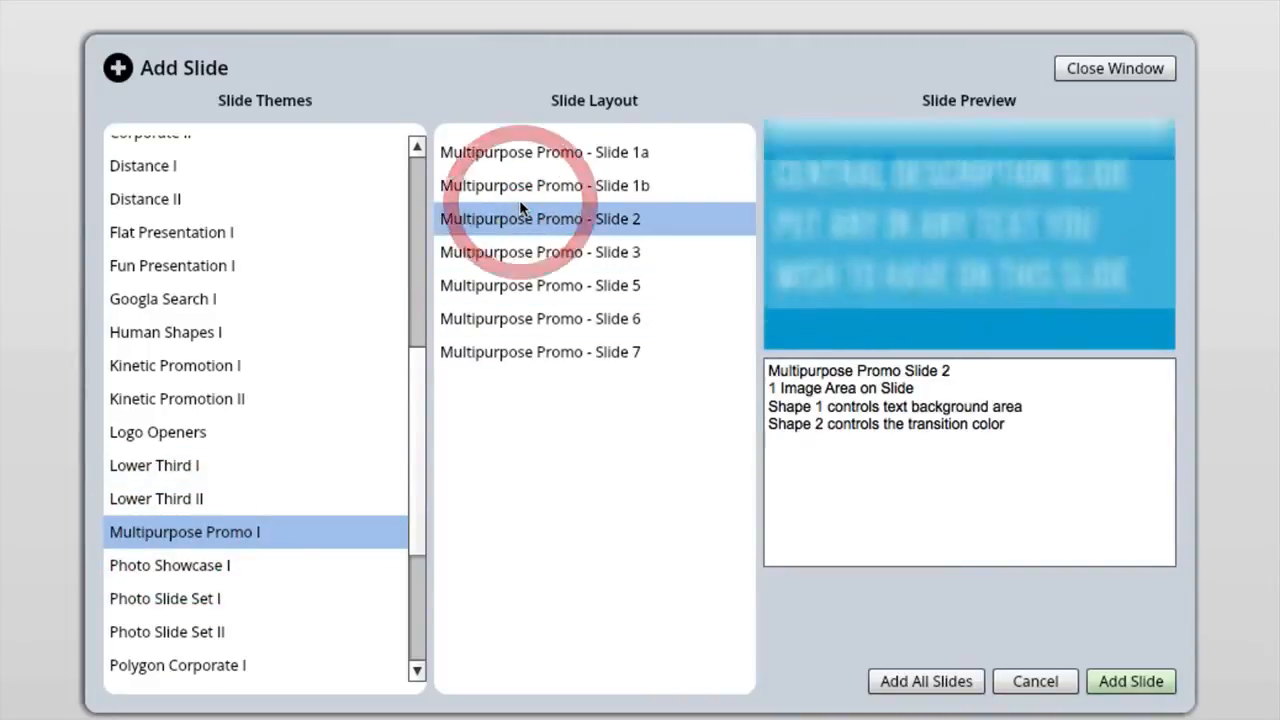
{"action": "left_click", "coordinate": [165, 332]}
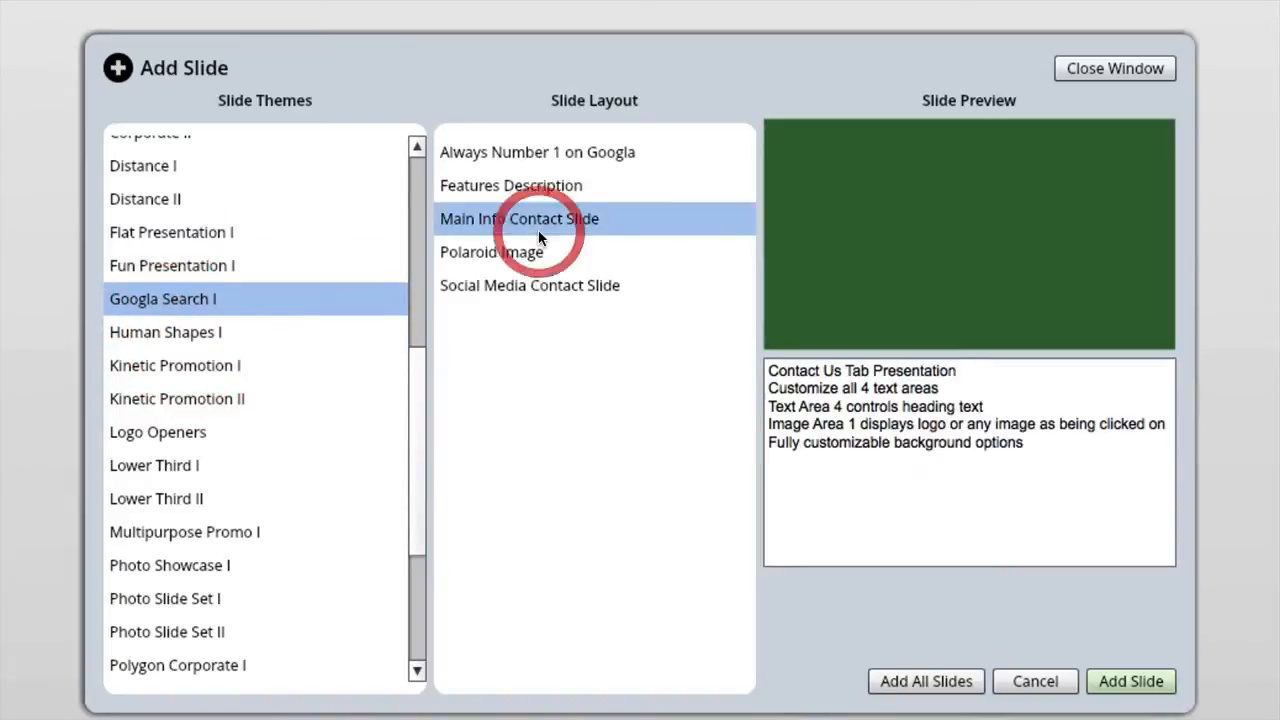
{"action": "left_click", "coordinate": [519, 218]}
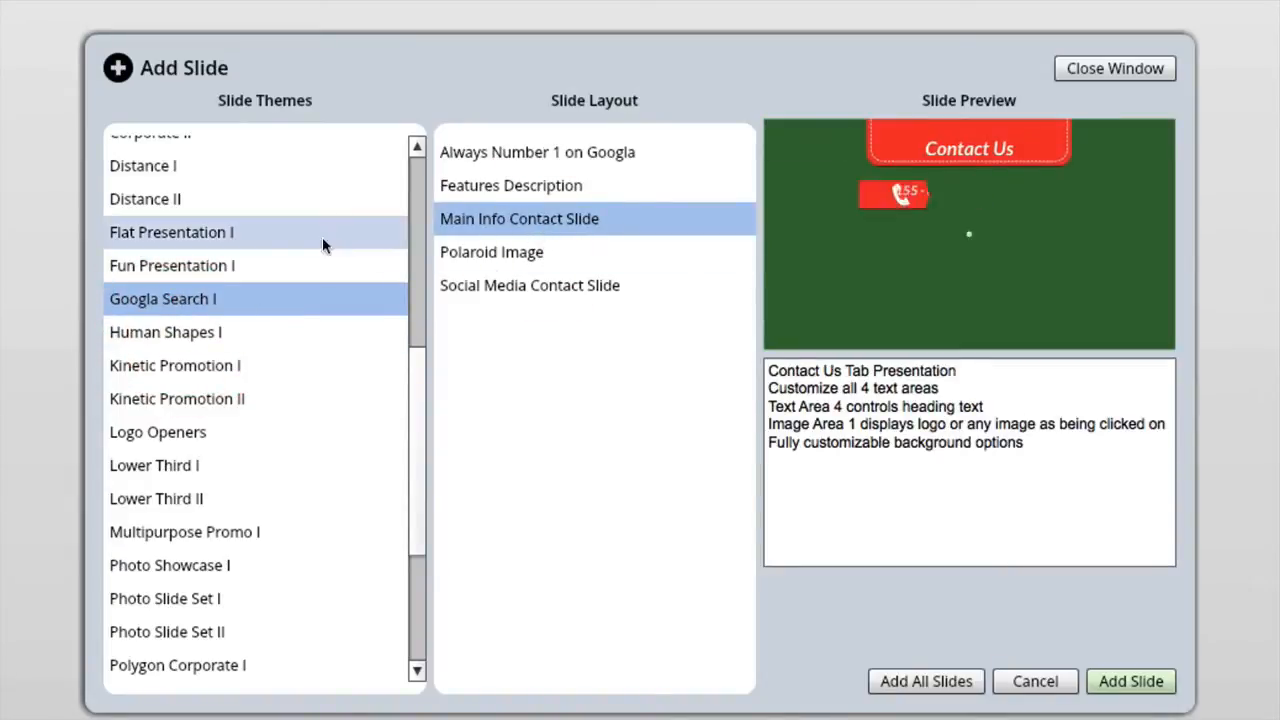
{"action": "left_click", "coordinate": [171, 232]}
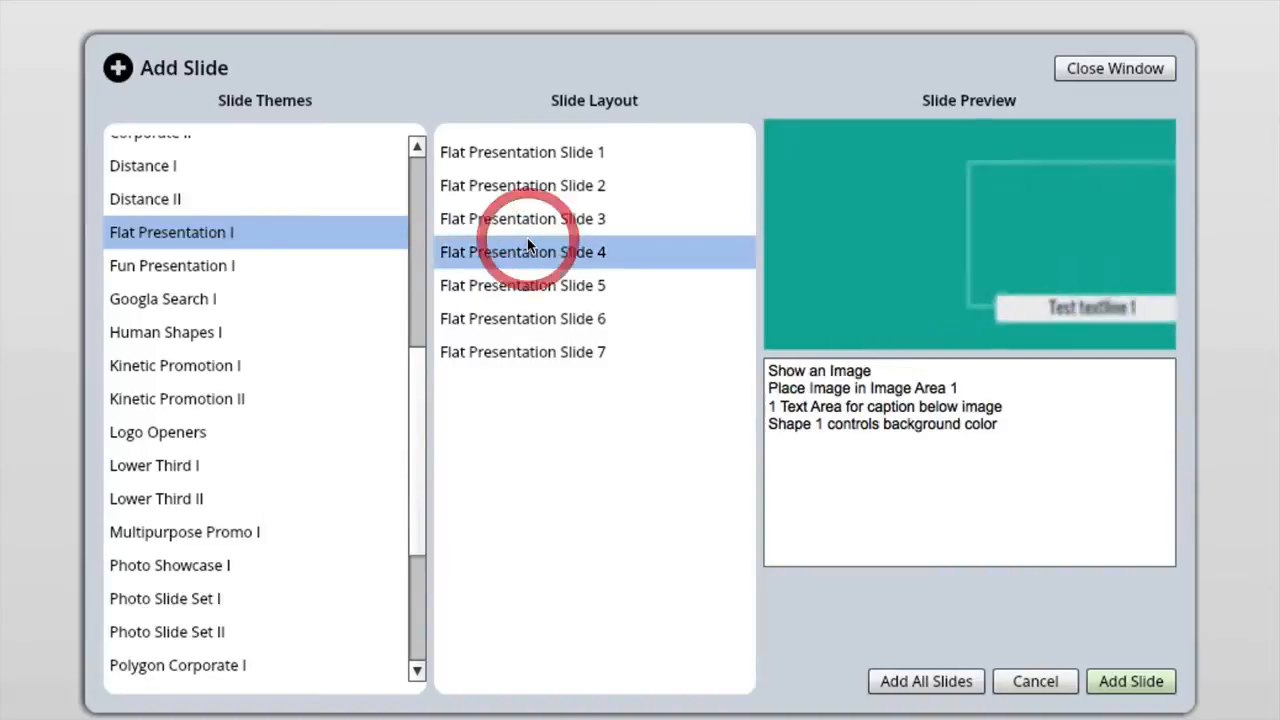
Step: Choose the Character Anna theme, preview Slides 1 and 2, and add all its slides
{"action": "scroll", "scroll_direction": "up", "scroll_amount": 3}
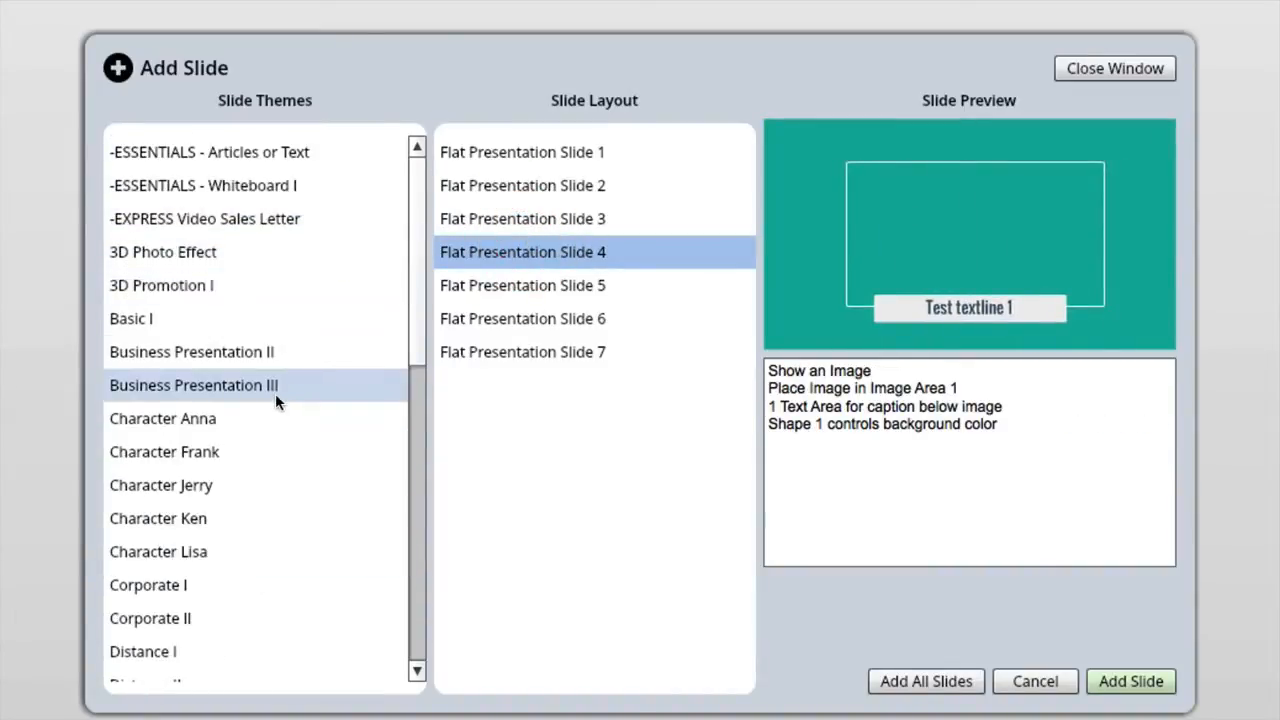
{"action": "left_click", "coordinate": [162, 418]}
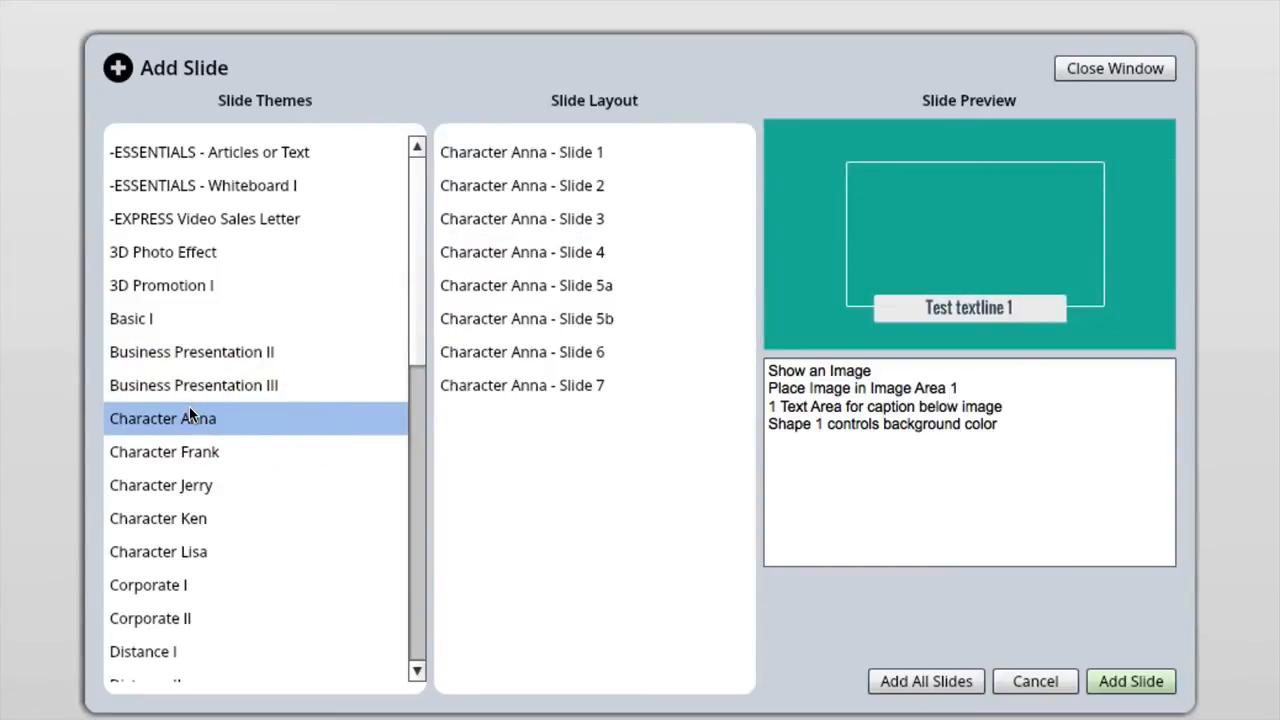
{"action": "left_click", "coordinate": [521, 185]}
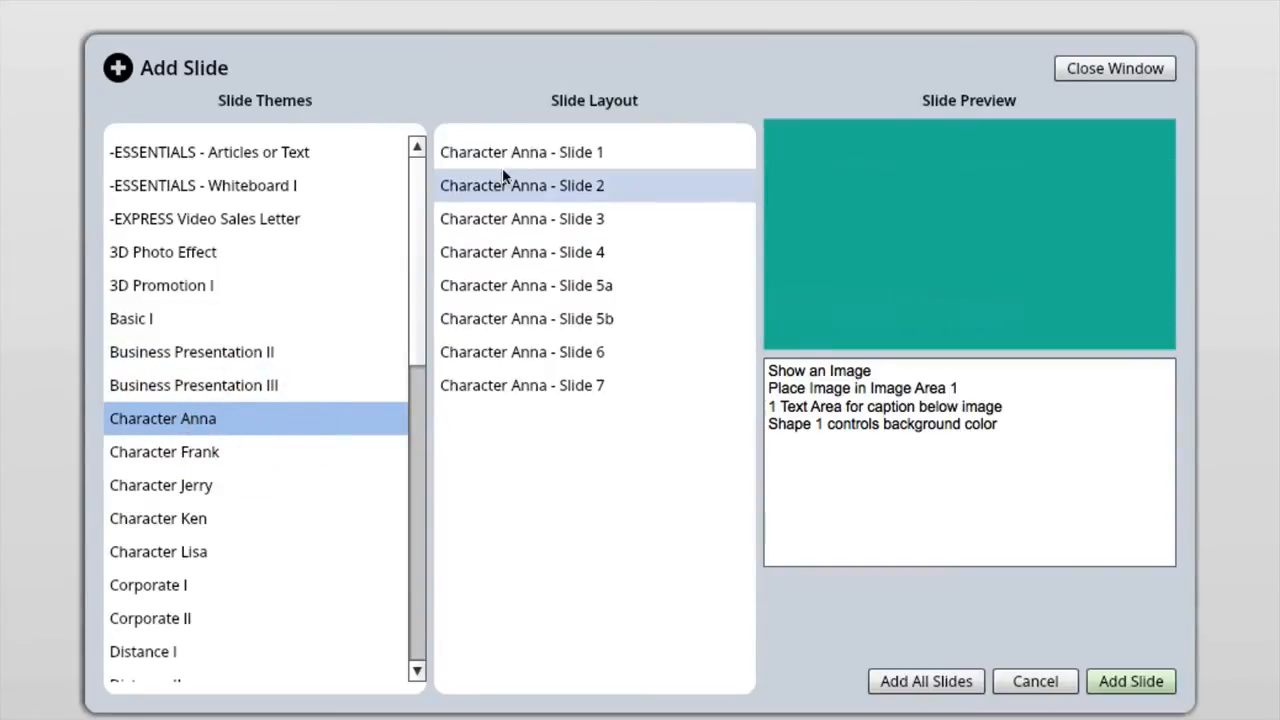
{"action": "left_click", "coordinate": [521, 152]}
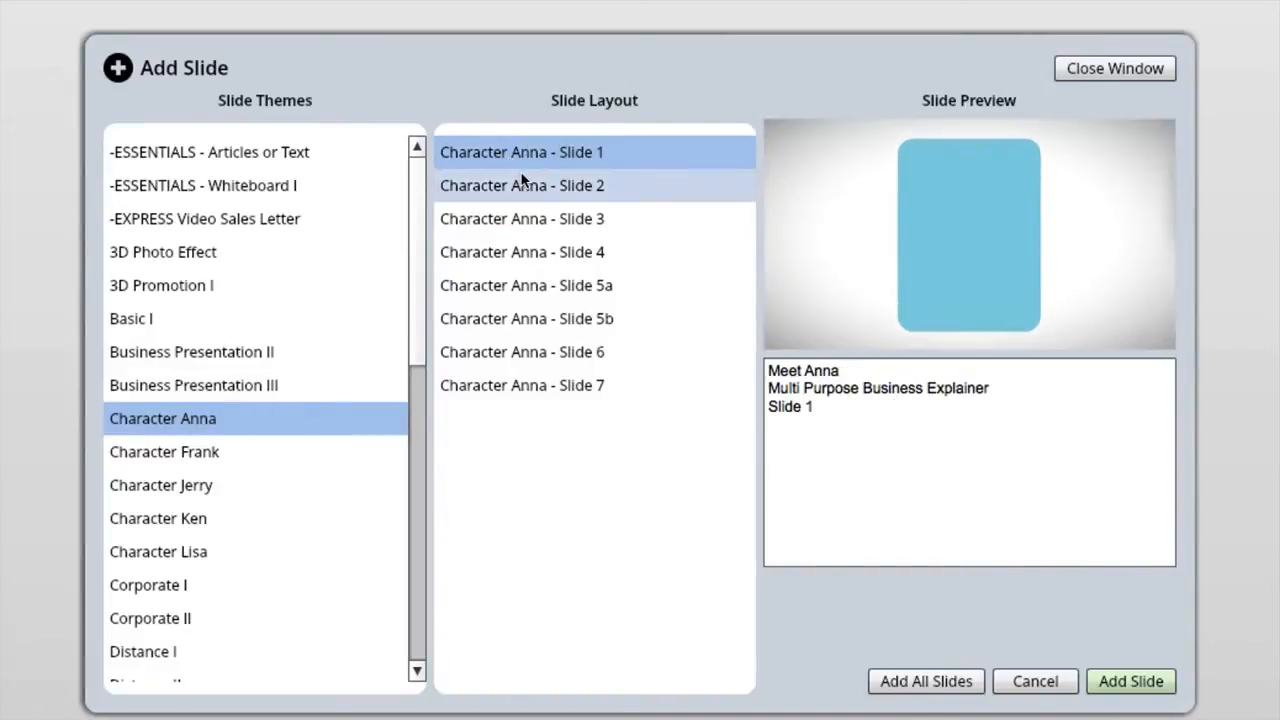
{"action": "left_click", "coordinate": [521, 185]}
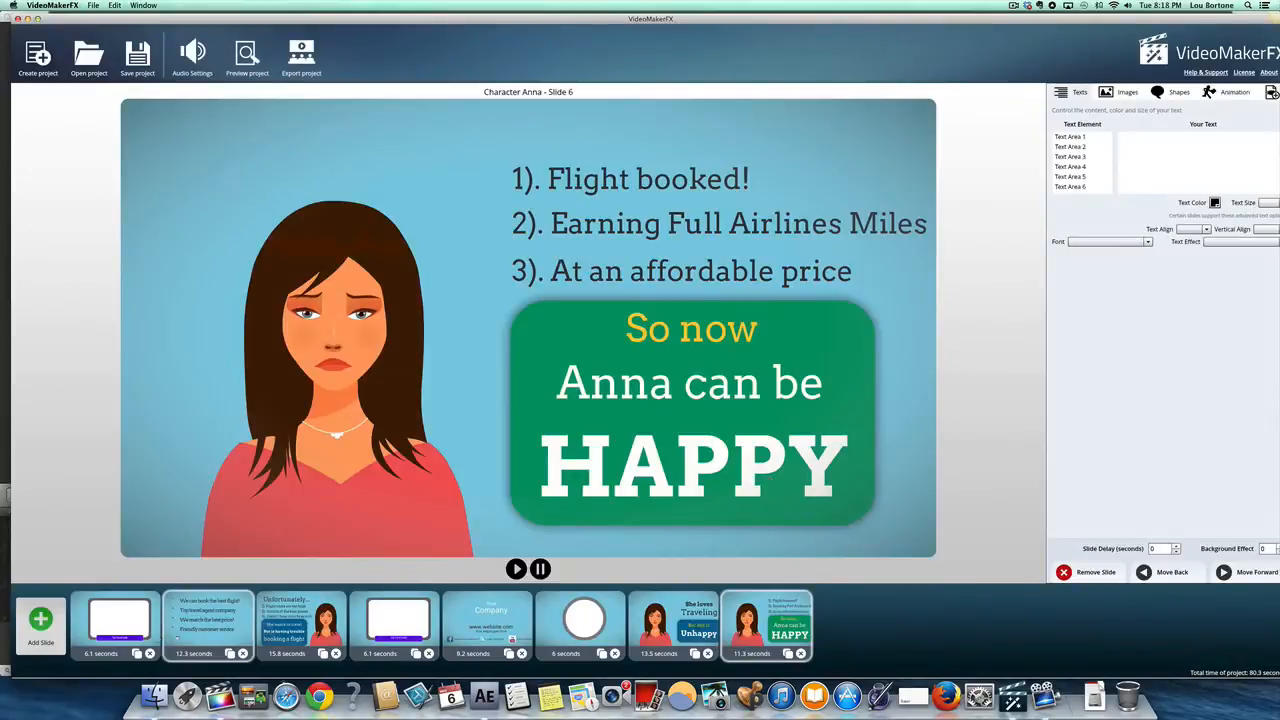
Step: Move the 15.8-second 'Booking a flight' slide one place earlier to second, and display it
{"action": "left_click", "coordinate": [583, 620]}
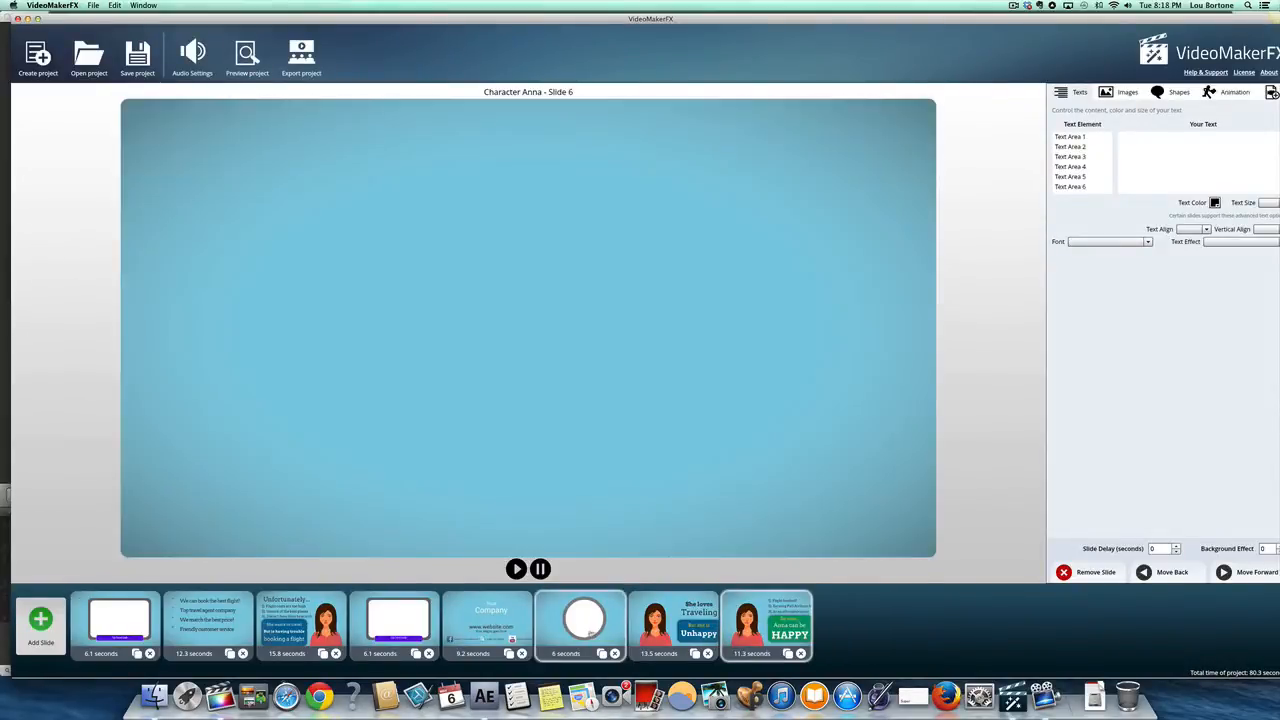
{"action": "left_click", "coordinate": [765, 625]}
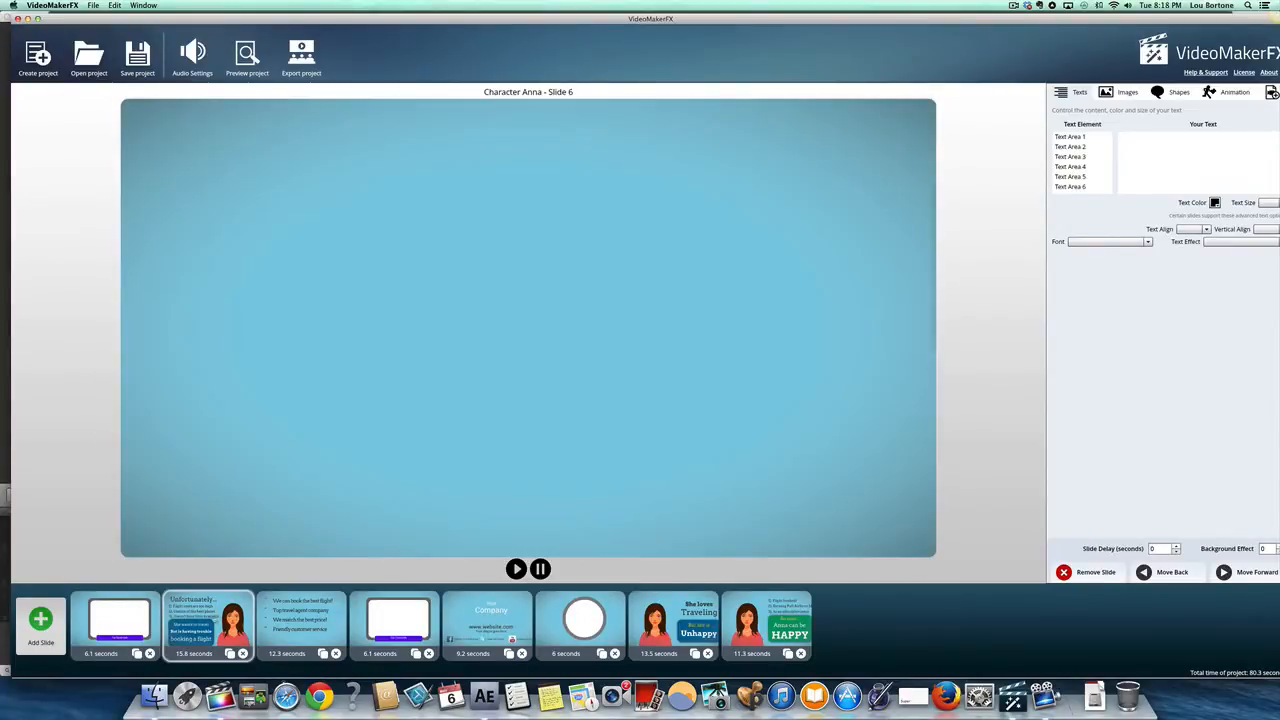
{"action": "left_click", "coordinate": [207, 625]}
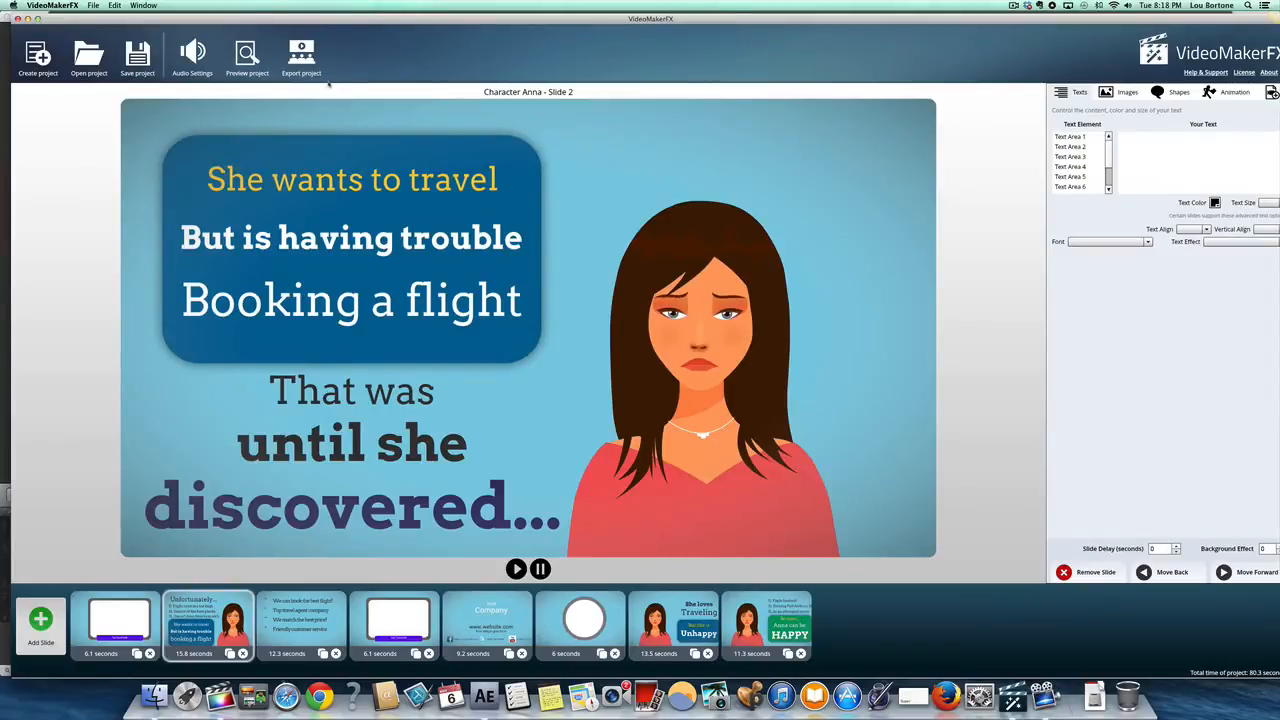
{"action": "mouse_move", "coordinate": [358, 52]}
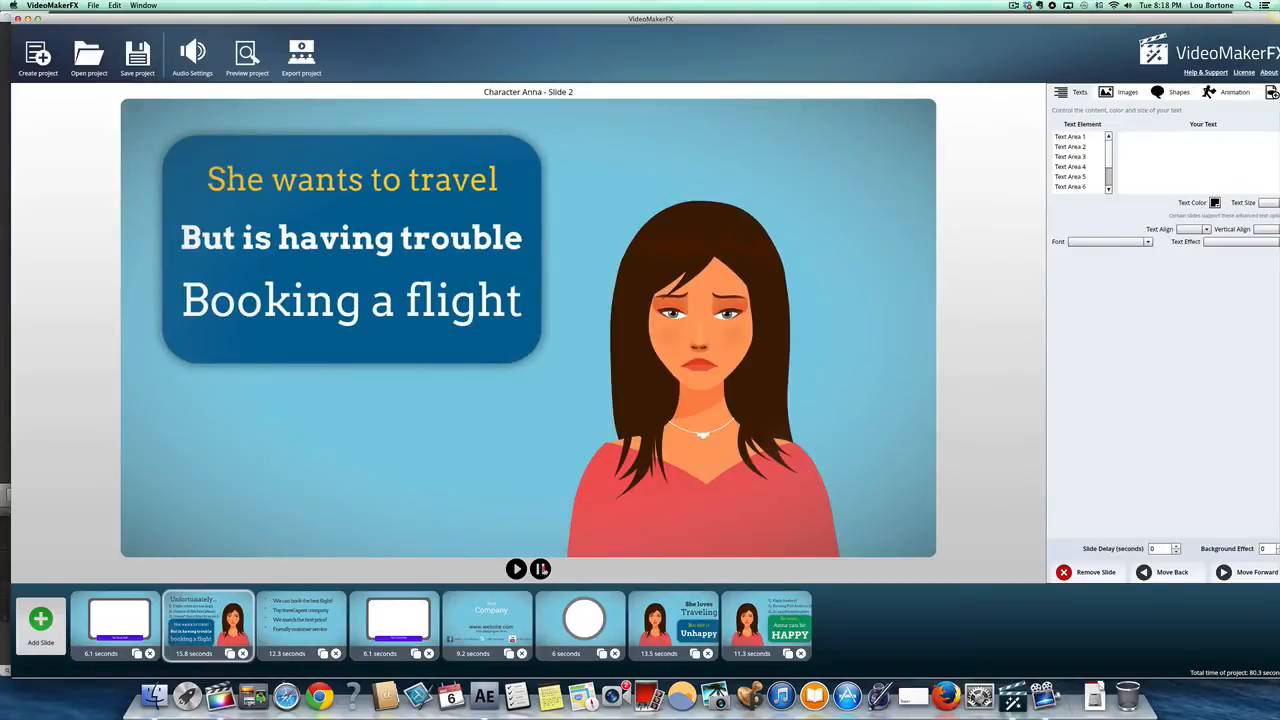
Step: Rewrite Text Areas 1 and 2 as 'She's a whiney pain' and 'And nobody likes here'
{"action": "left_click", "coordinate": [516, 569]}
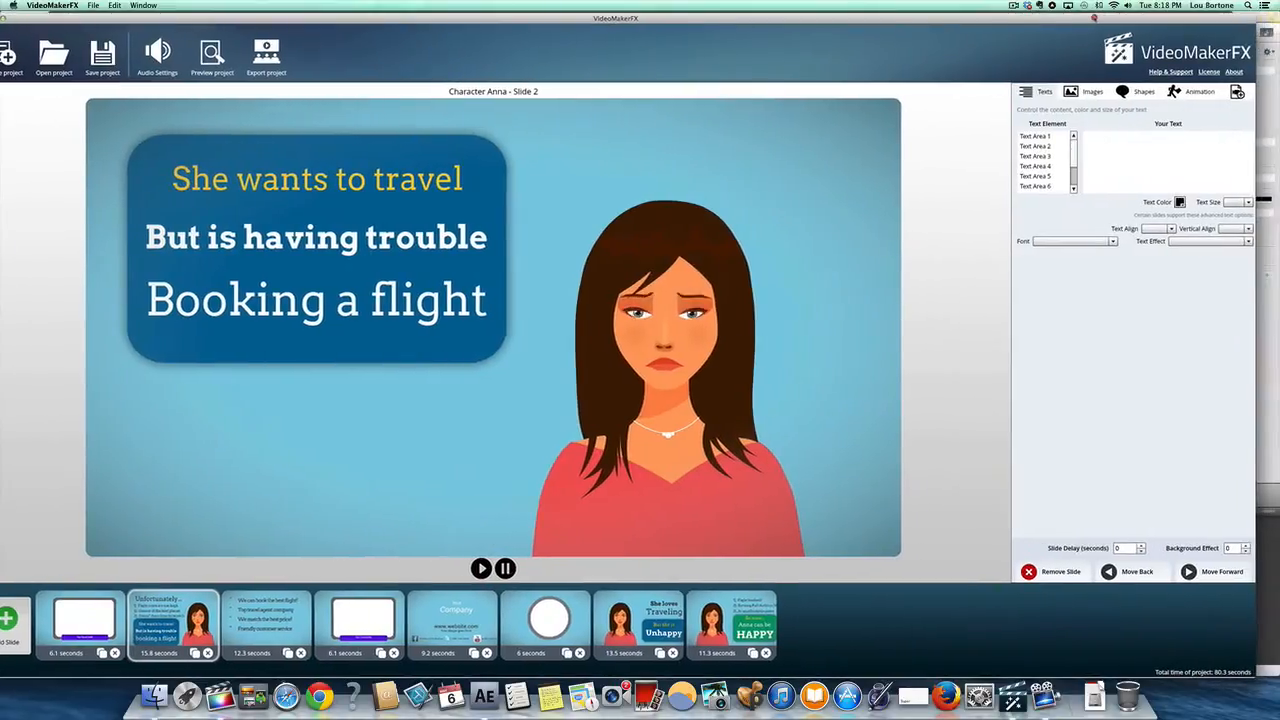
{"action": "left_click", "coordinate": [1035, 136]}
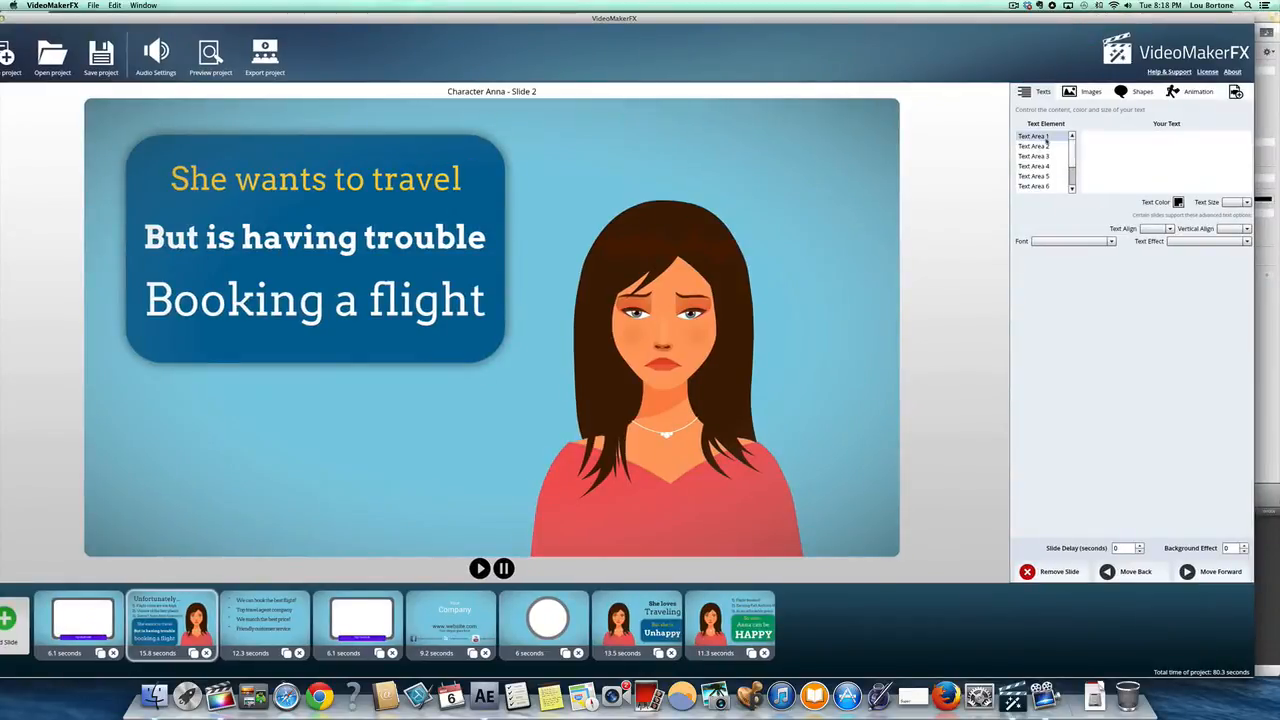
{"action": "left_click", "coordinate": [1033, 136]}
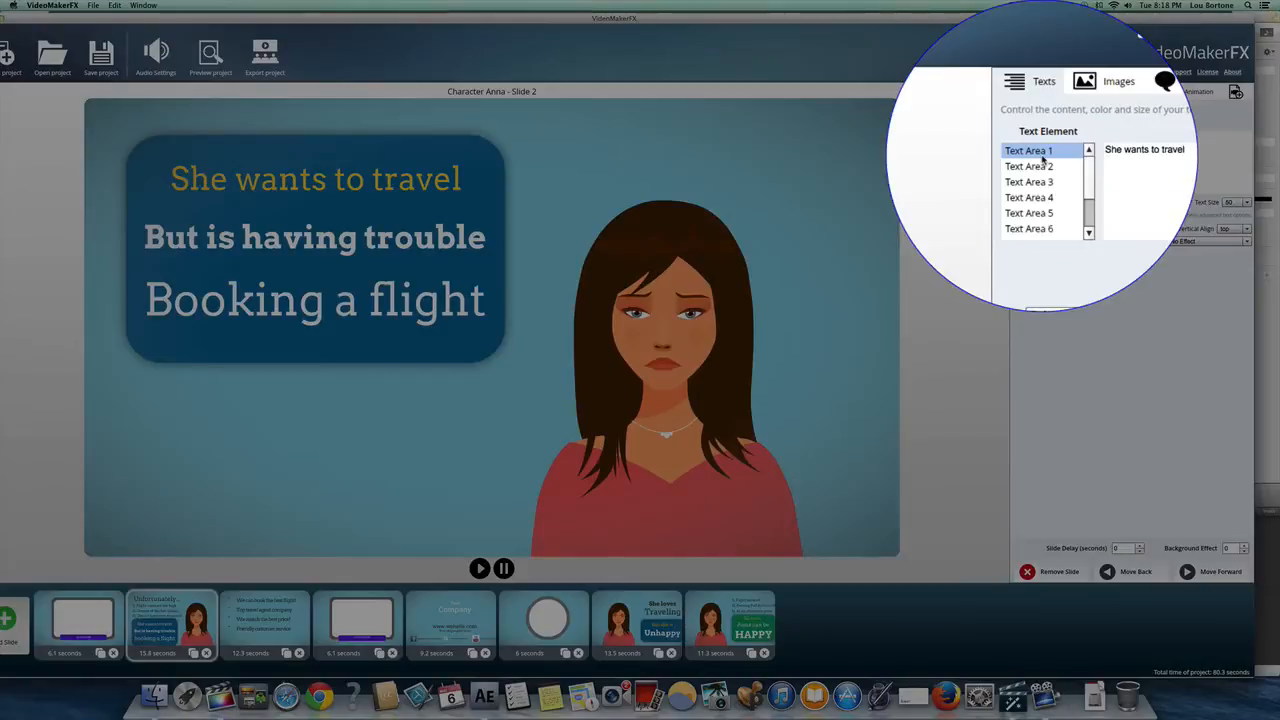
{"action": "left_click", "coordinate": [1029, 157]}
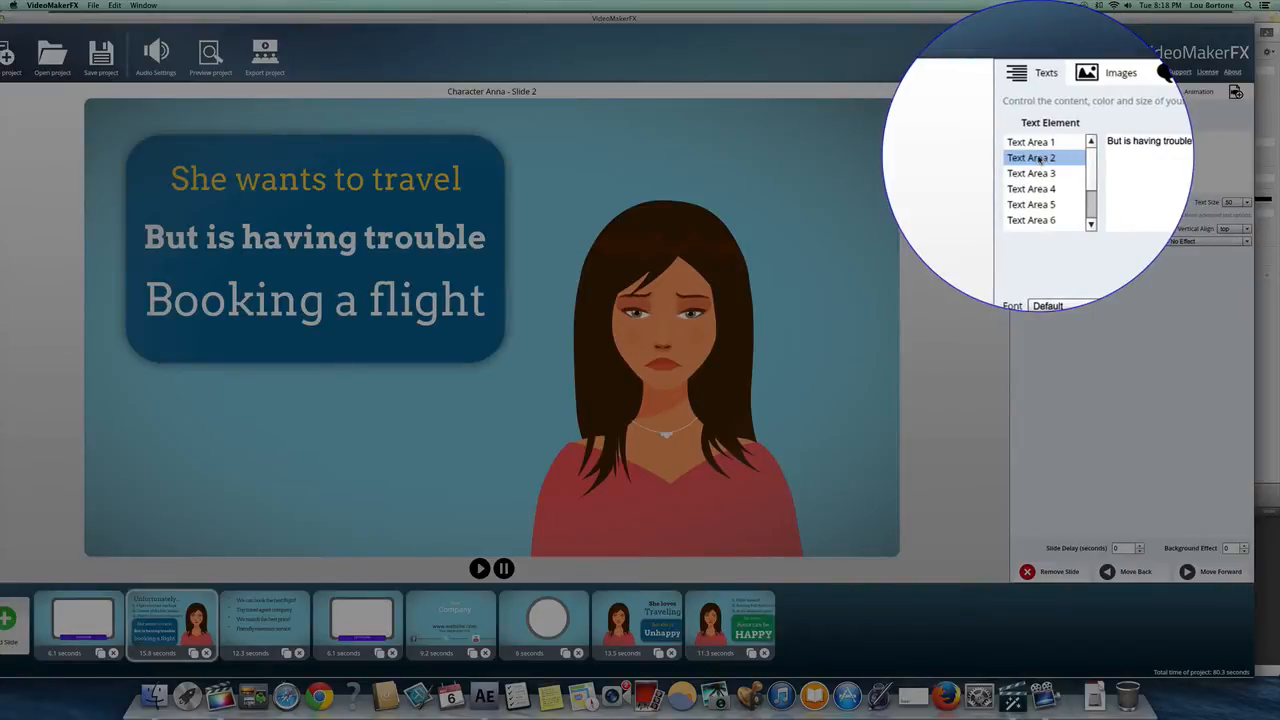
{"action": "left_click", "coordinate": [1031, 157]}
{"action": "type", "text": "She's a"}
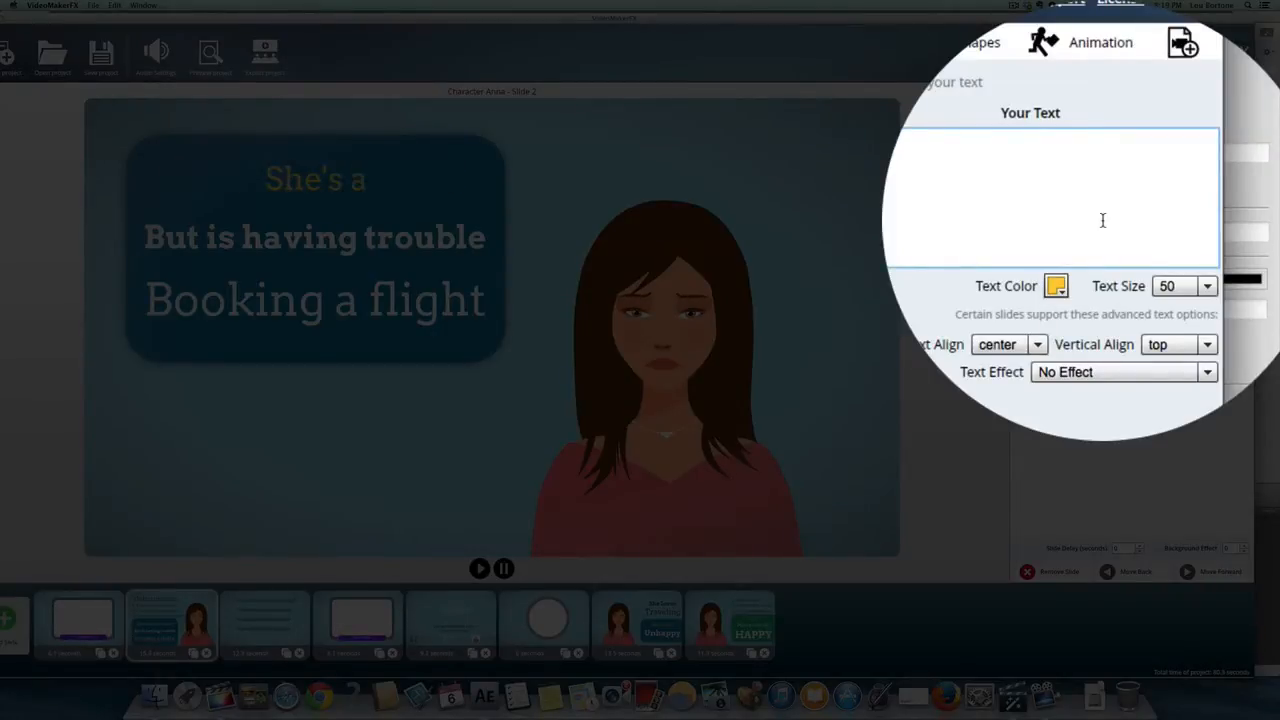
{"action": "type", "text": "whiney"}
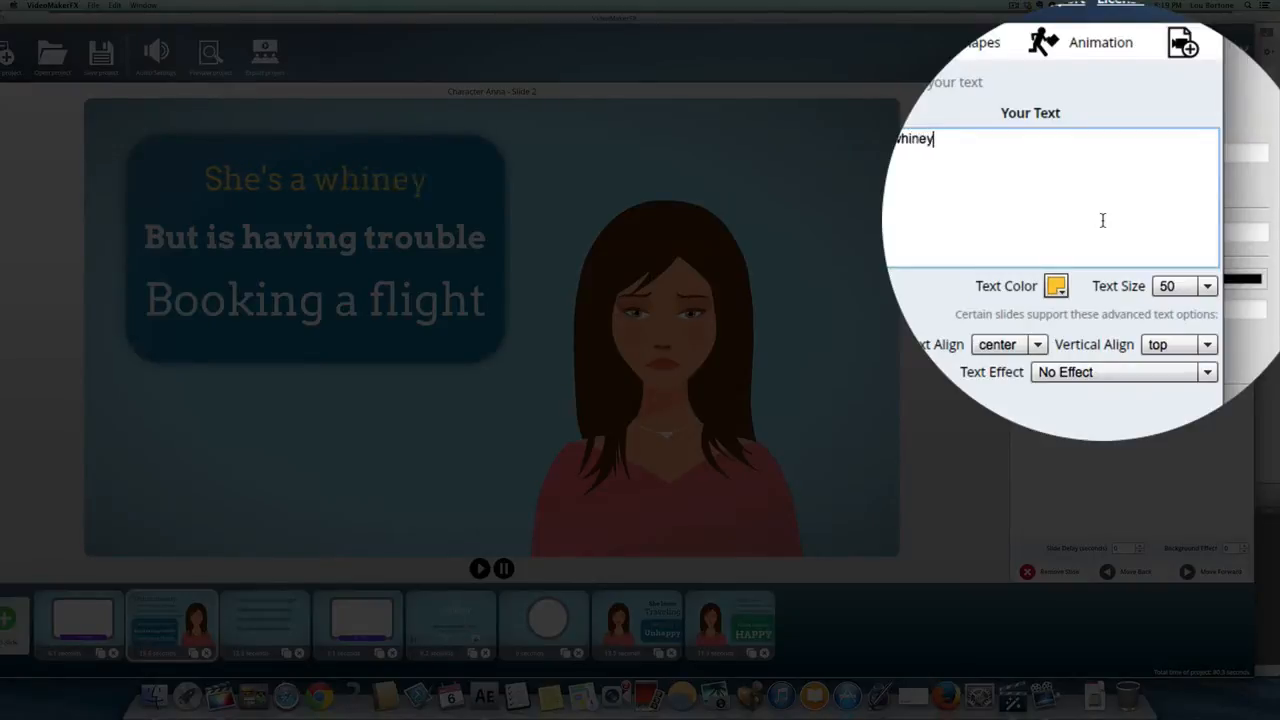
{"action": "type", "text": "pain"}
{"action": "left_click", "coordinate": [1051, 198]}
{"action": "type", "text": "And n"}
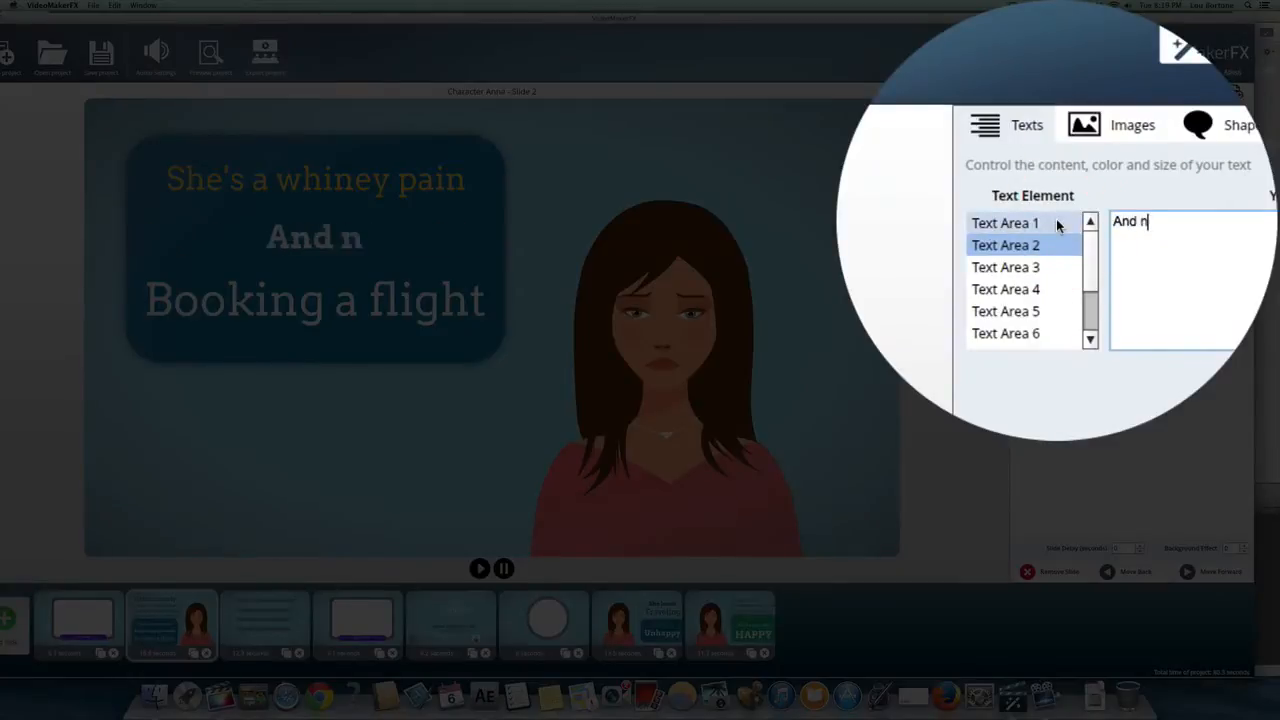
{"action": "type", "text": "obody like"}
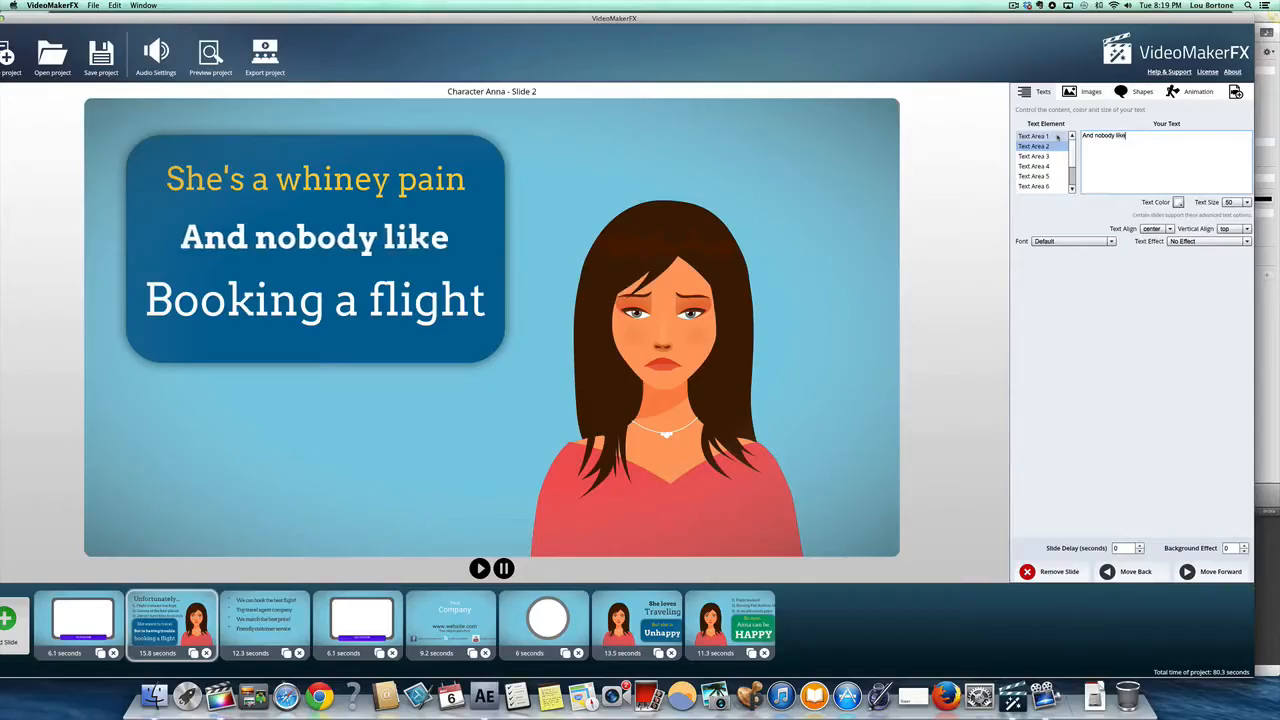
{"action": "type", "text": "shere"}
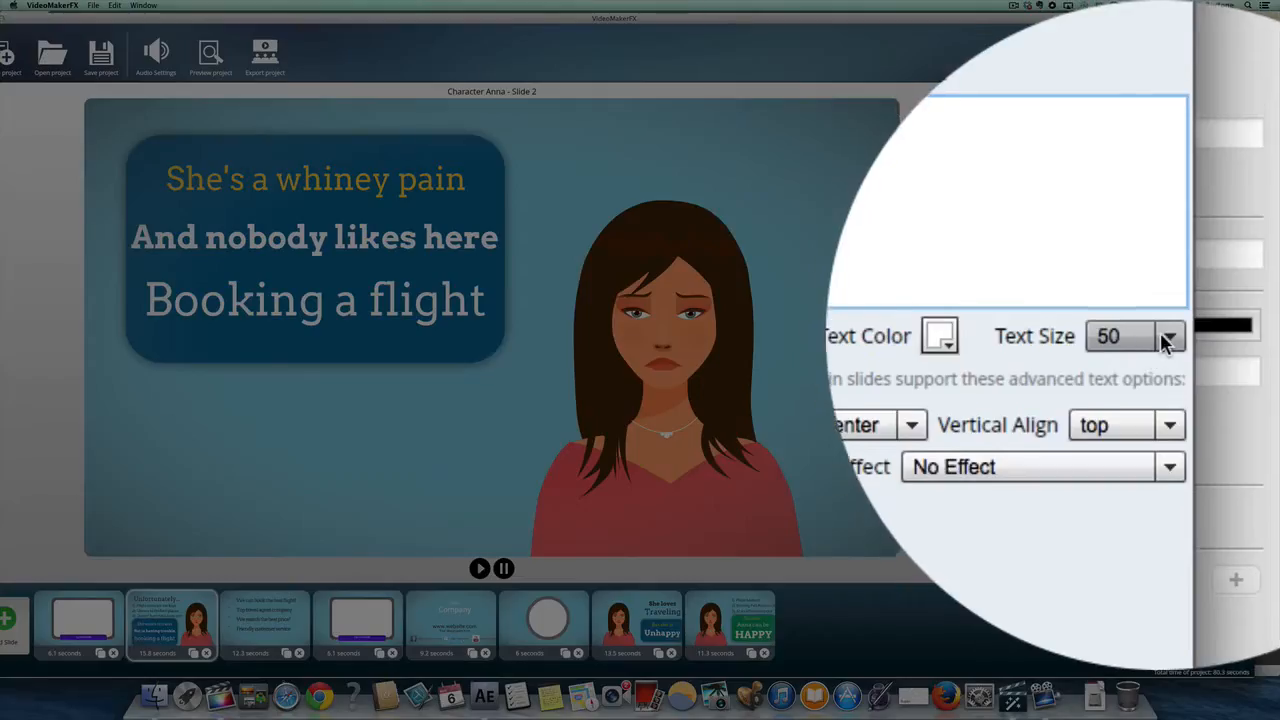
Step: Give the second line size 45, black color and the Arvo Regular font
{"action": "left_click", "coordinate": [1168, 335]}
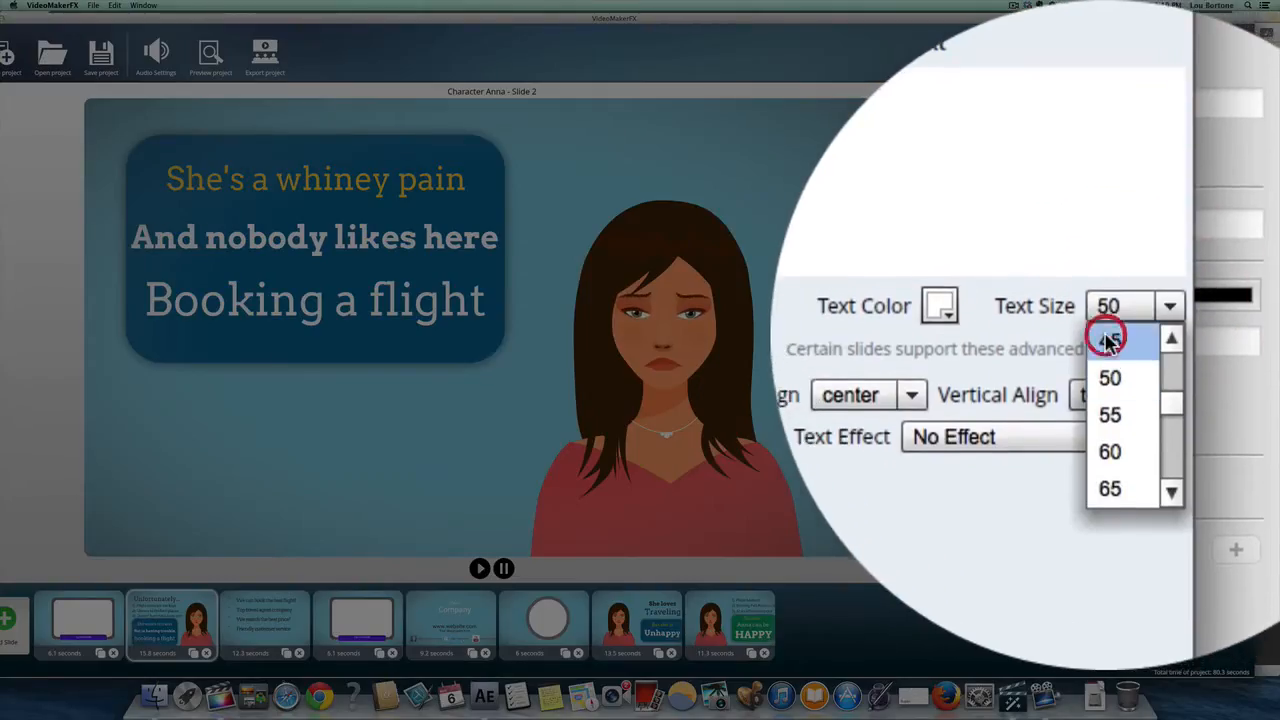
{"action": "left_click", "coordinate": [1109, 338]}
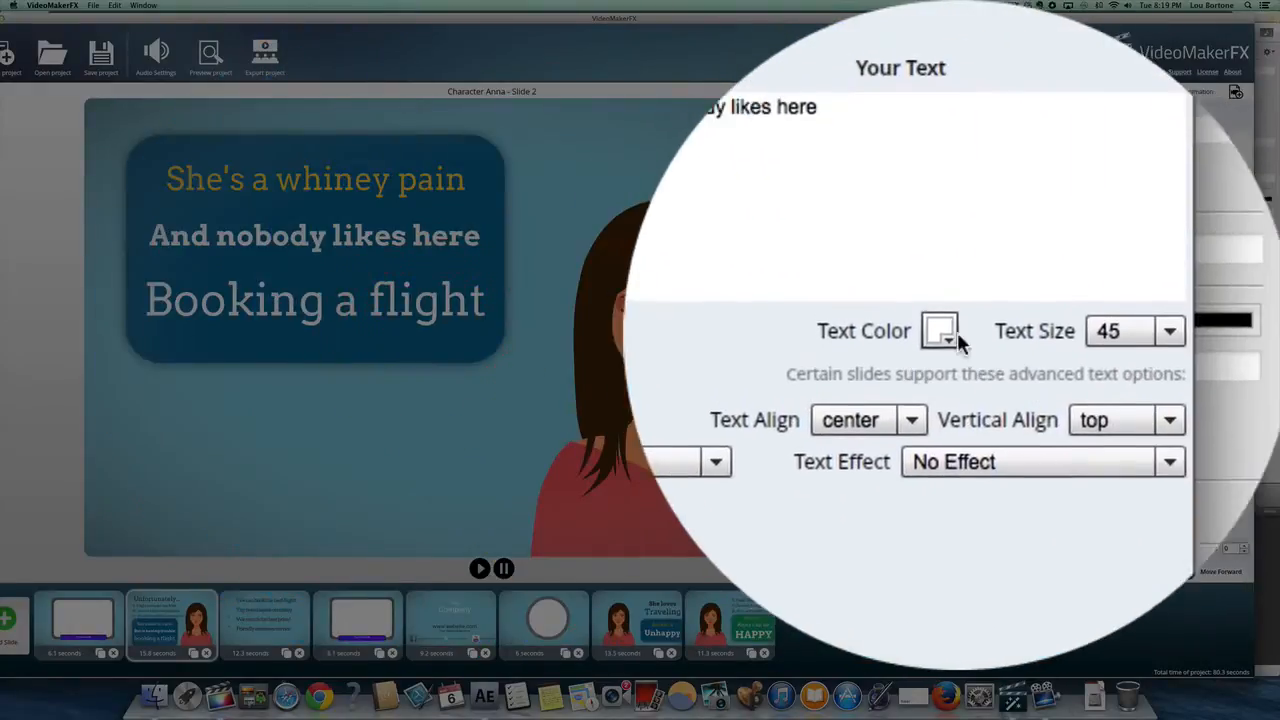
{"action": "left_click", "coordinate": [938, 331]}
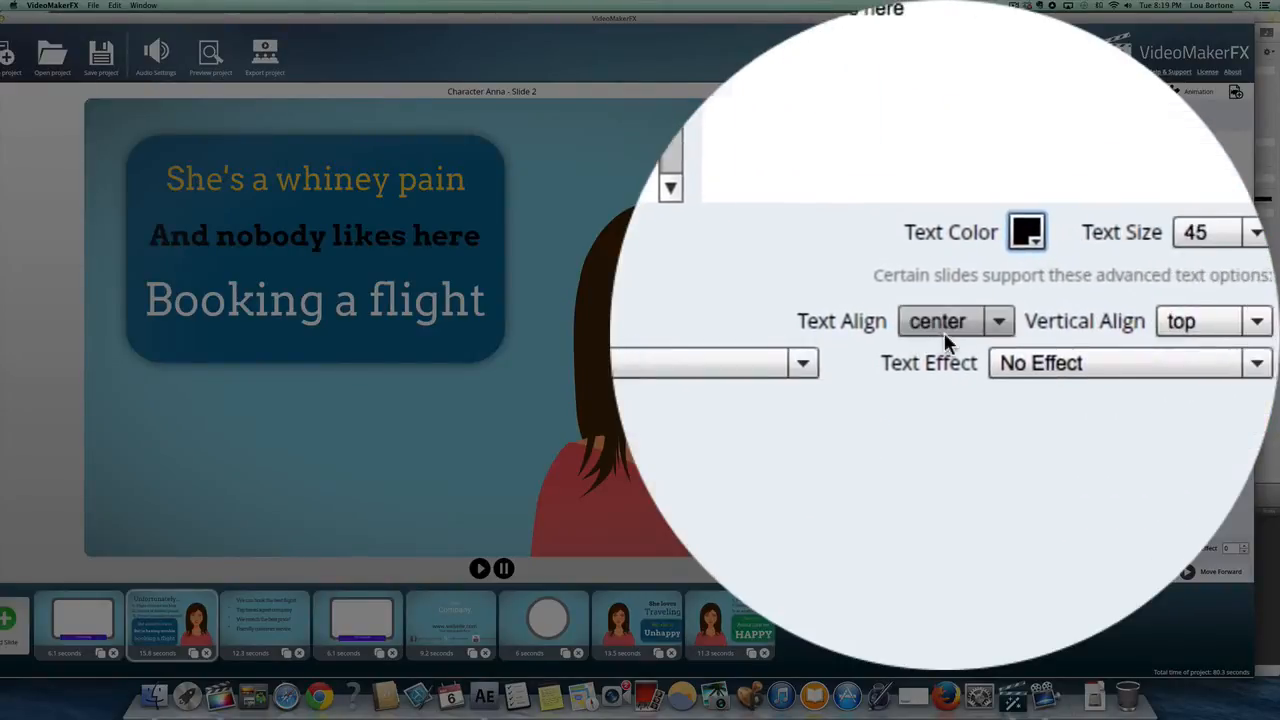
{"action": "left_click", "coordinate": [1050, 334]}
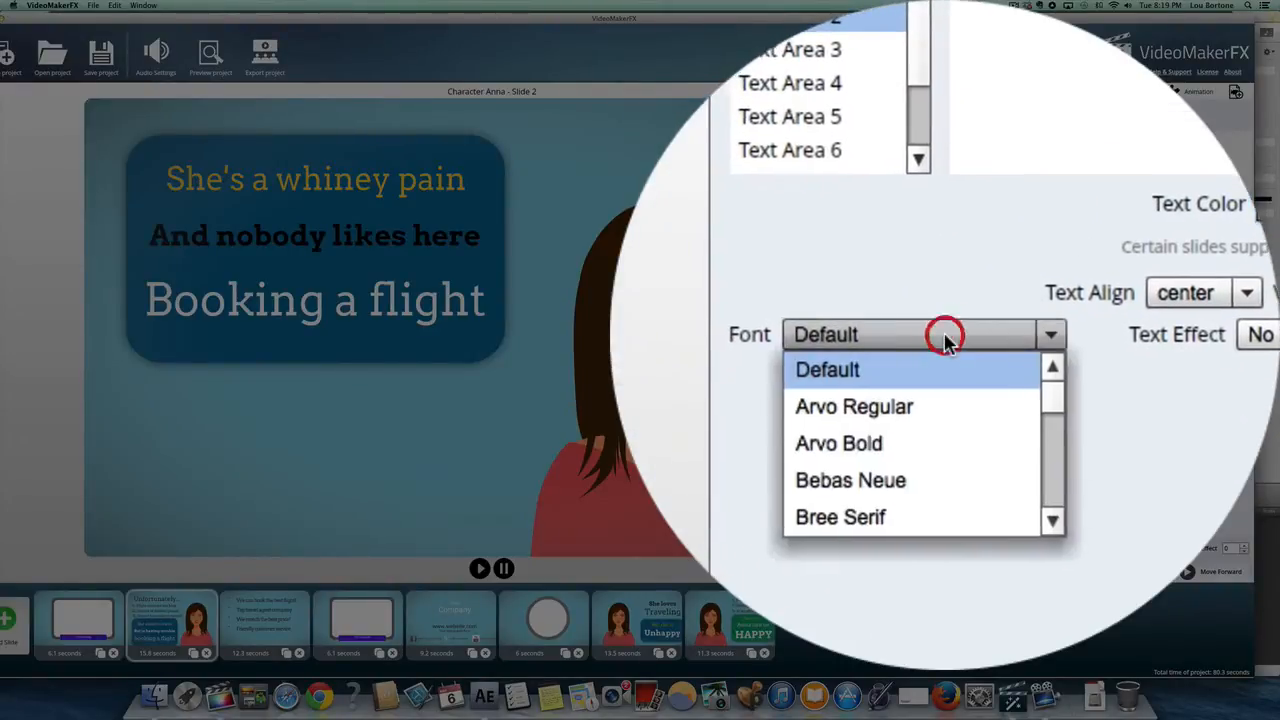
{"action": "left_click", "coordinate": [854, 406]}
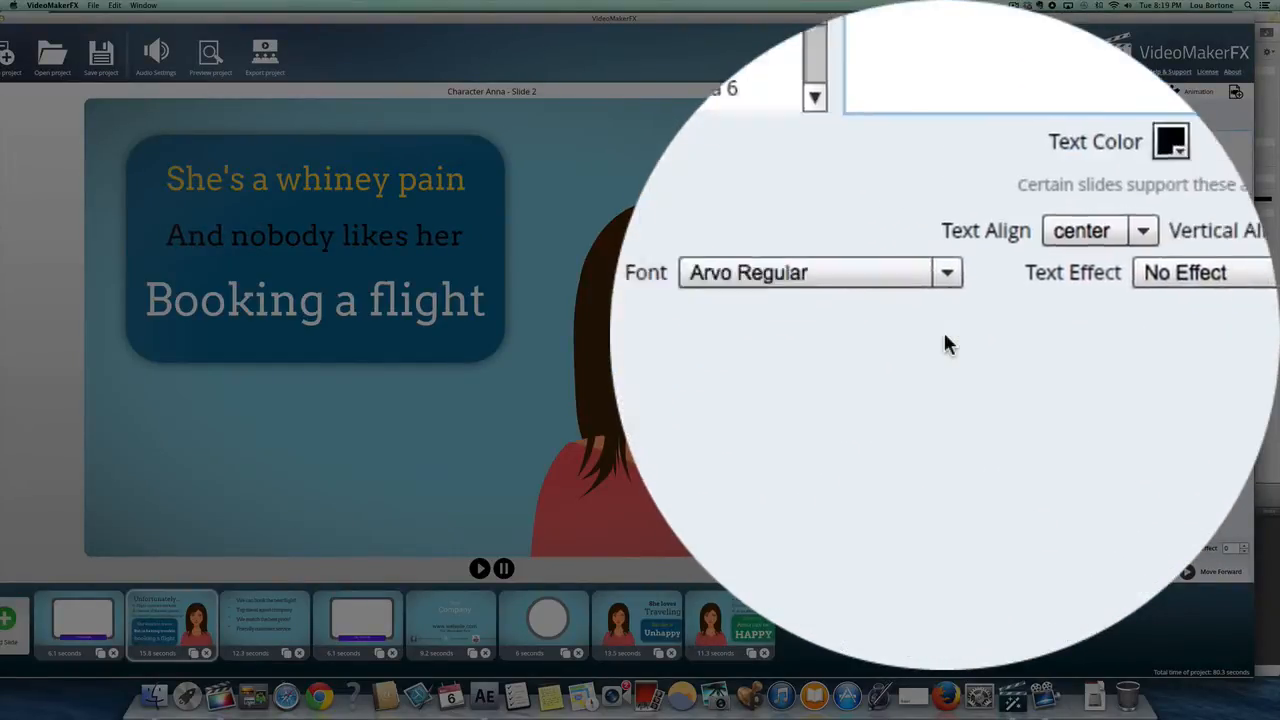
Step: Switch the font to Lato Regular, apply a Crisp Shadow effect, and set text size 70
{"action": "left_click", "coordinate": [945, 272]}
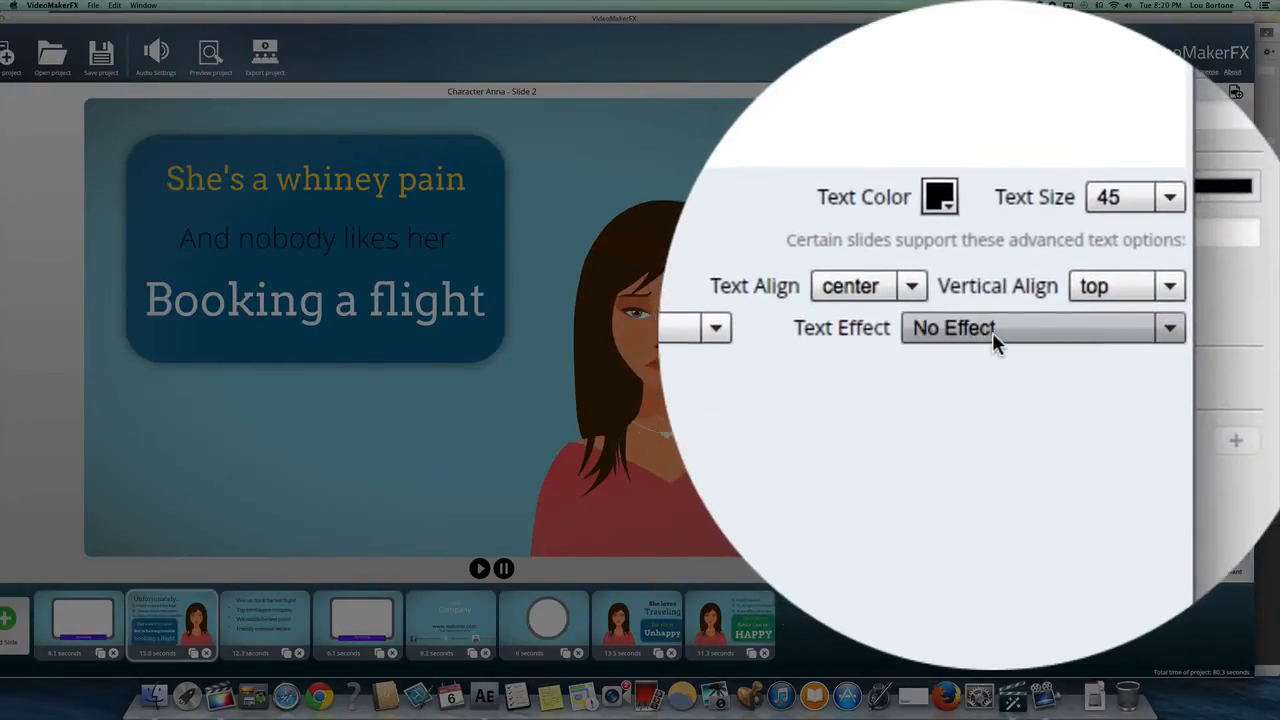
{"action": "left_click", "coordinate": [1168, 327]}
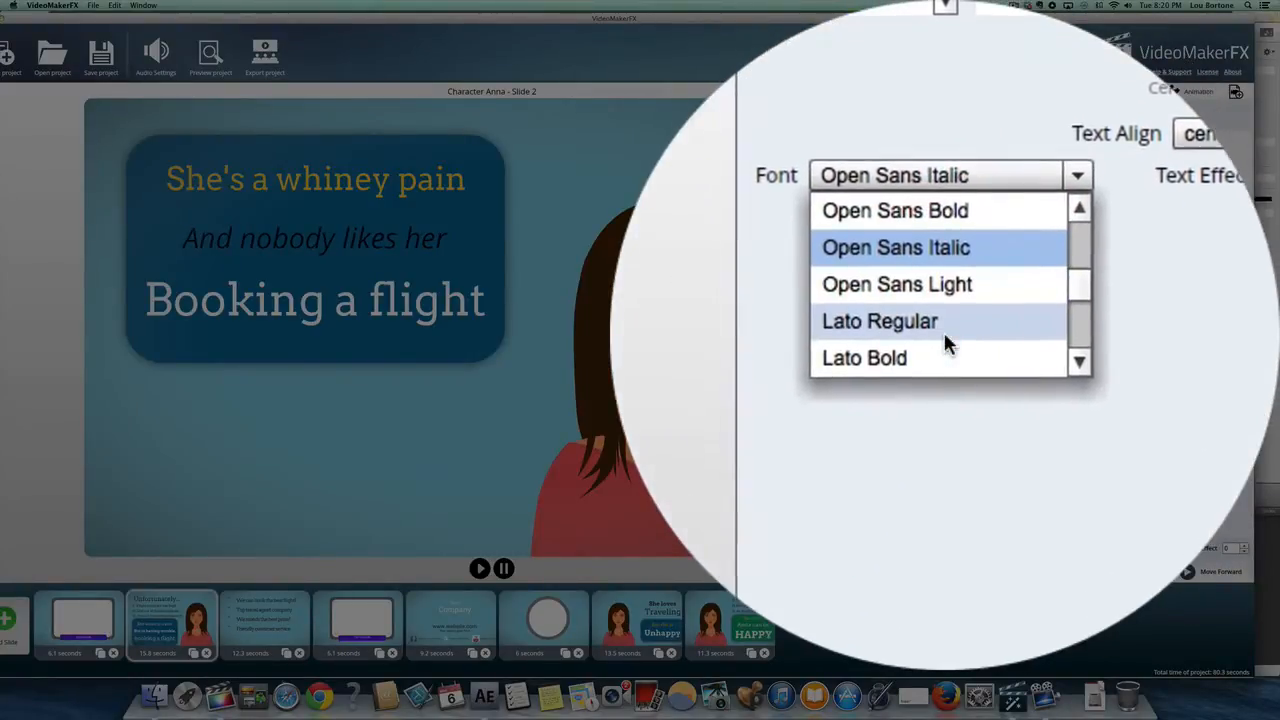
{"action": "left_click", "coordinate": [879, 320]}
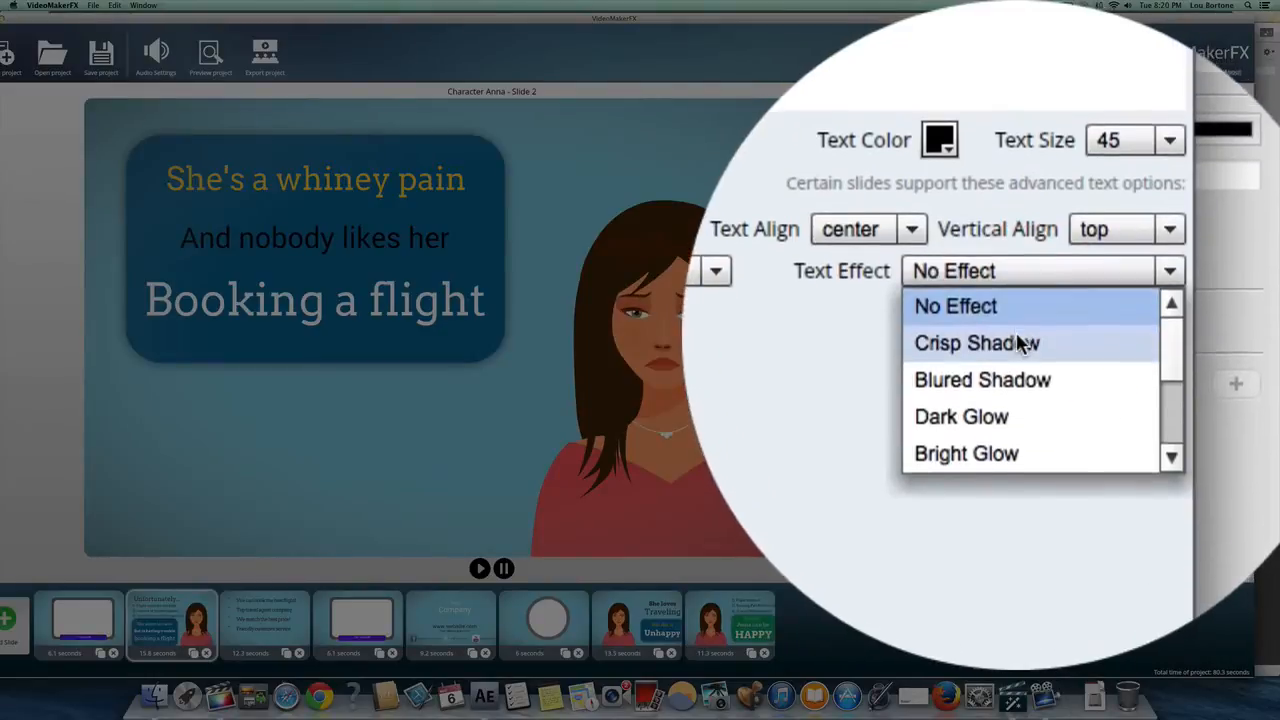
{"action": "left_click", "coordinate": [976, 342]}
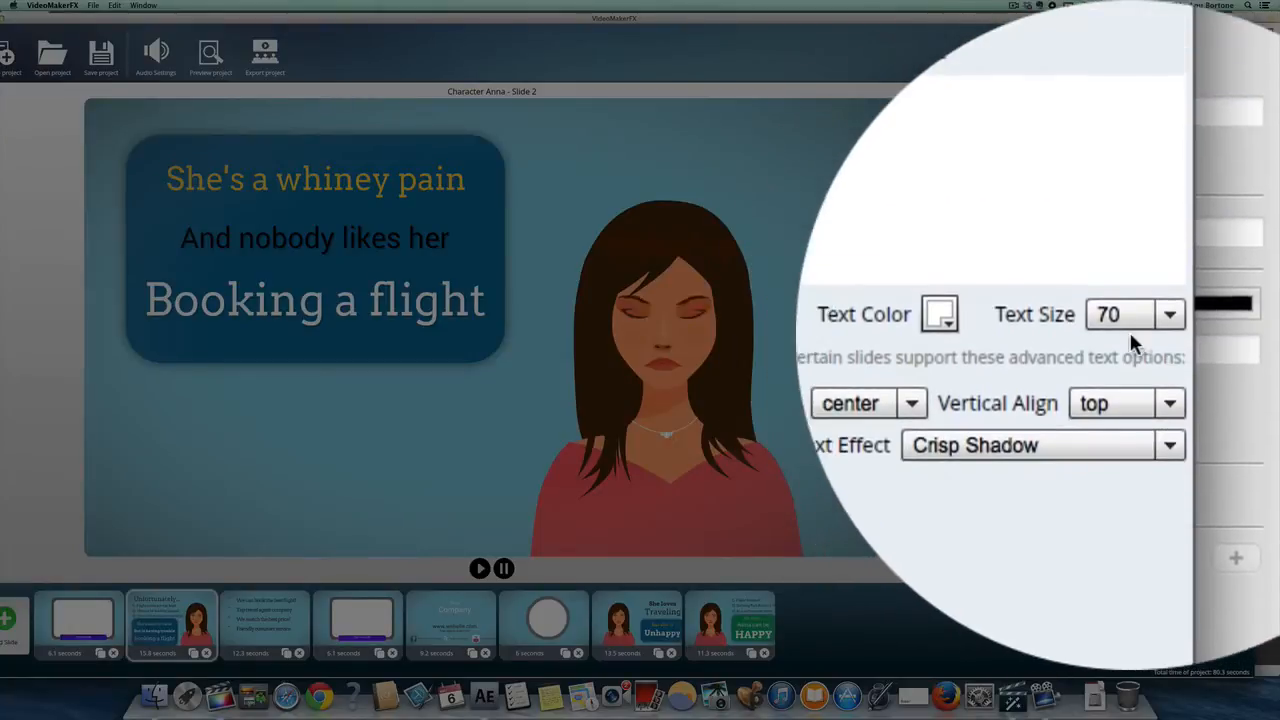
{"action": "left_click", "coordinate": [1135, 314]}
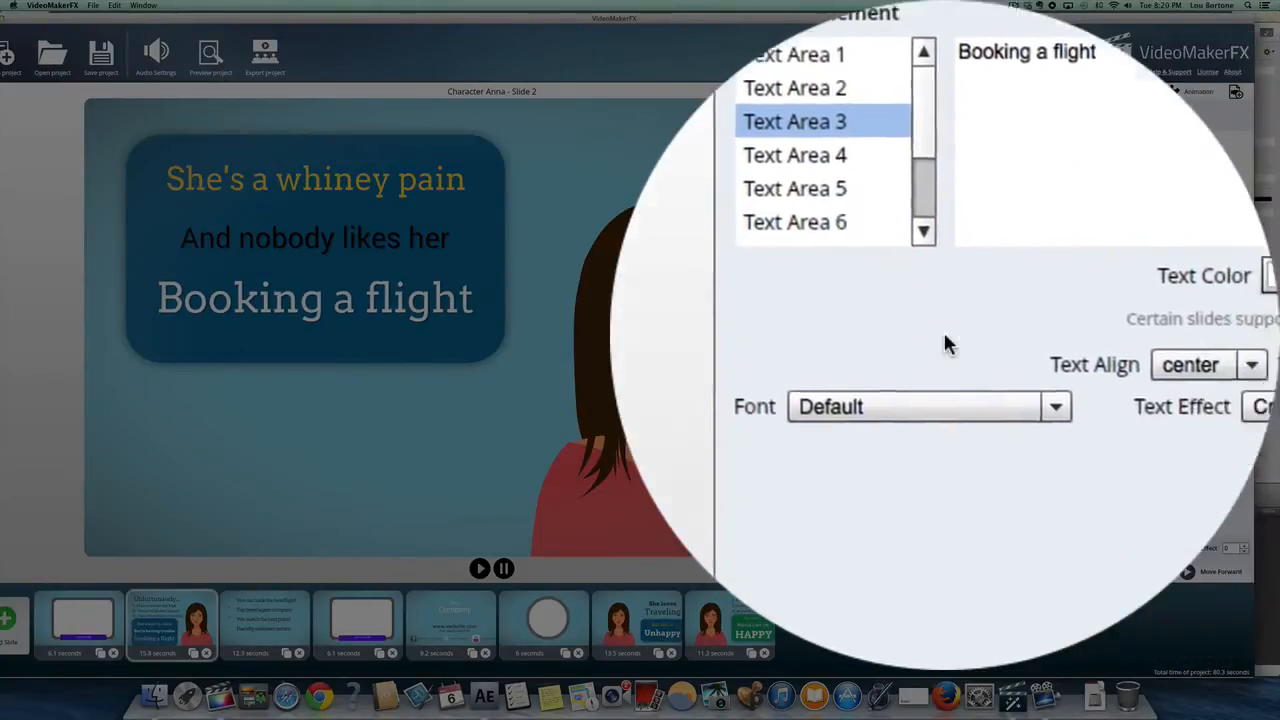
Step: Select Text Area 3, the 'Booking a flight' line, to color it yellow
{"action": "left_click", "coordinate": [982, 228]}
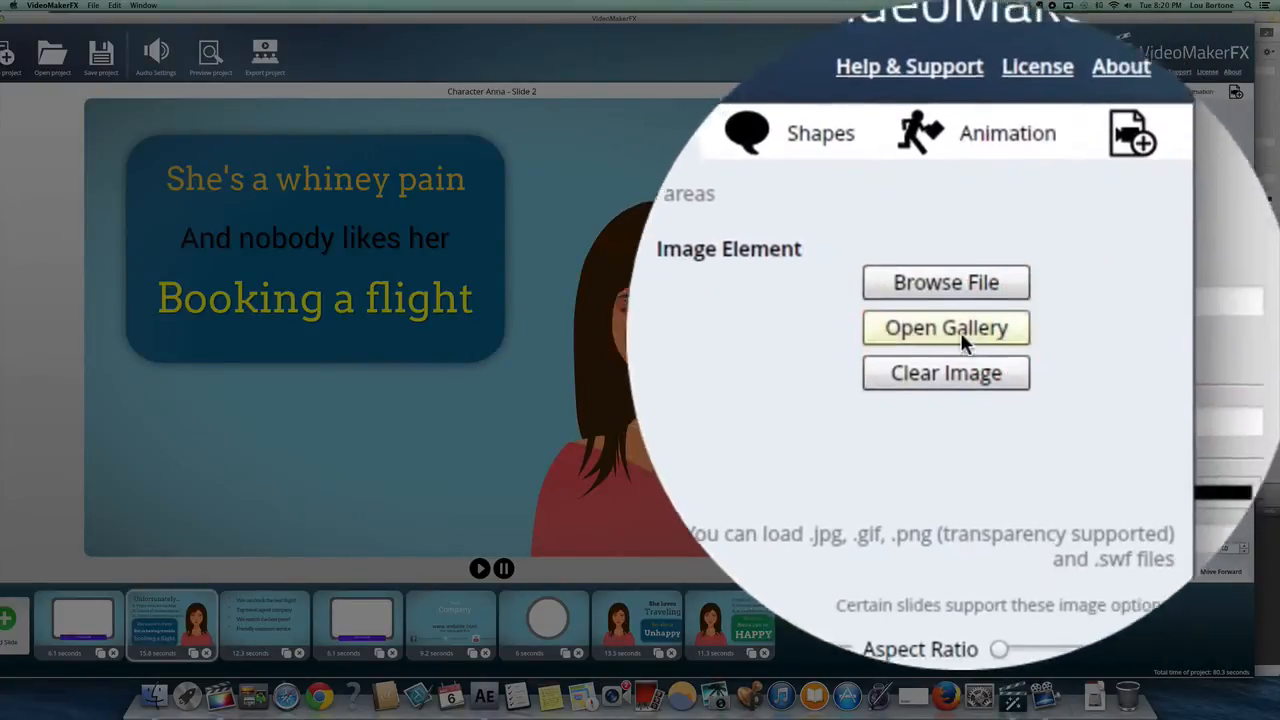
{"action": "left_click", "coordinate": [945, 327]}
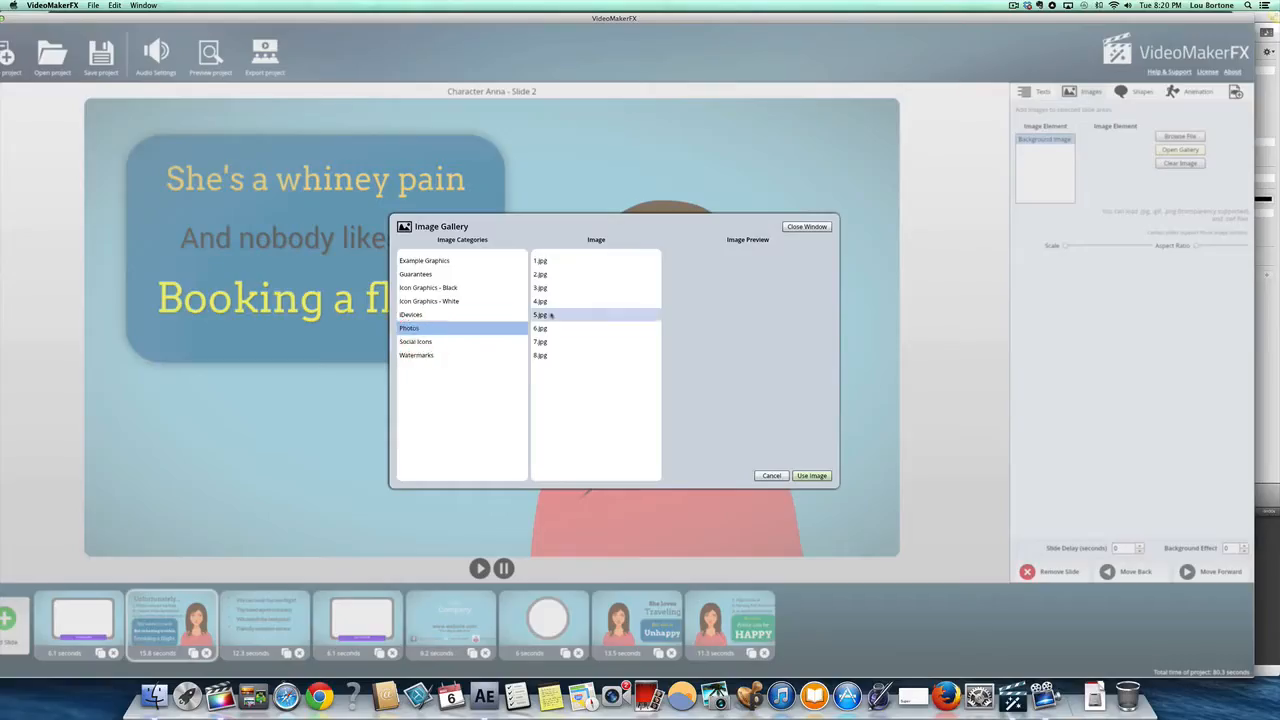
{"action": "left_click", "coordinate": [429, 301]}
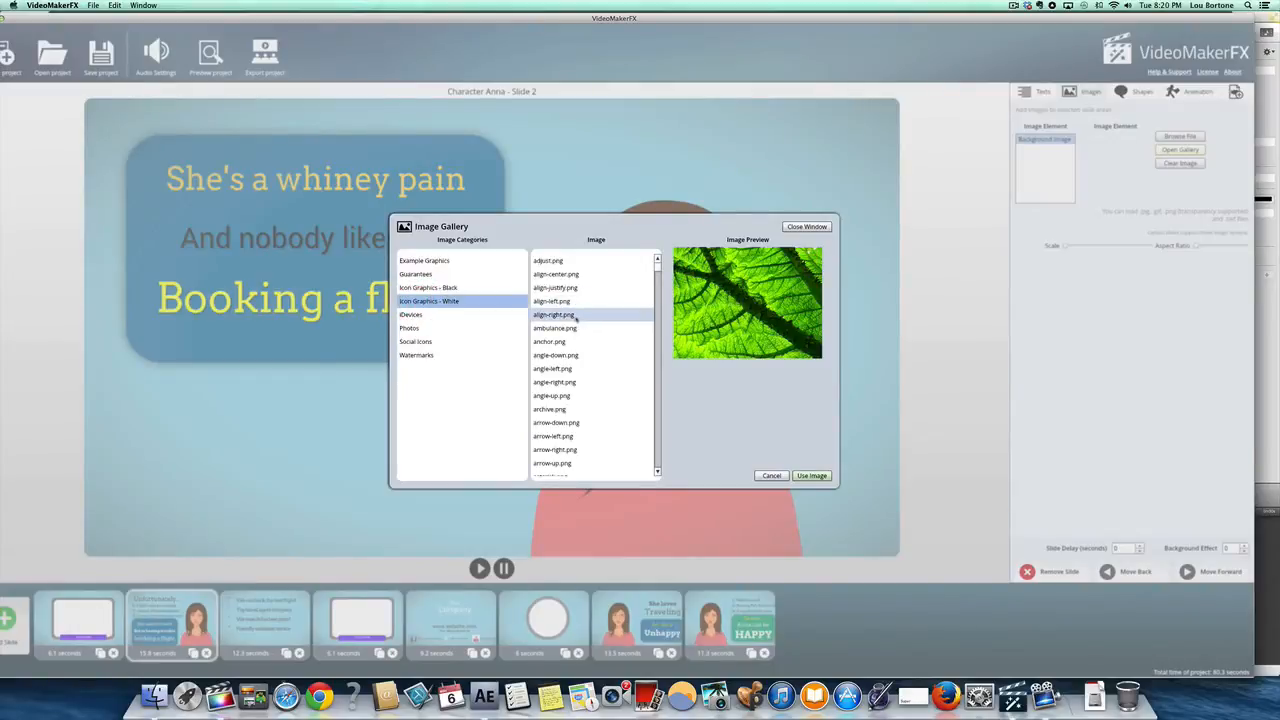
{"action": "left_click", "coordinate": [549, 341]}
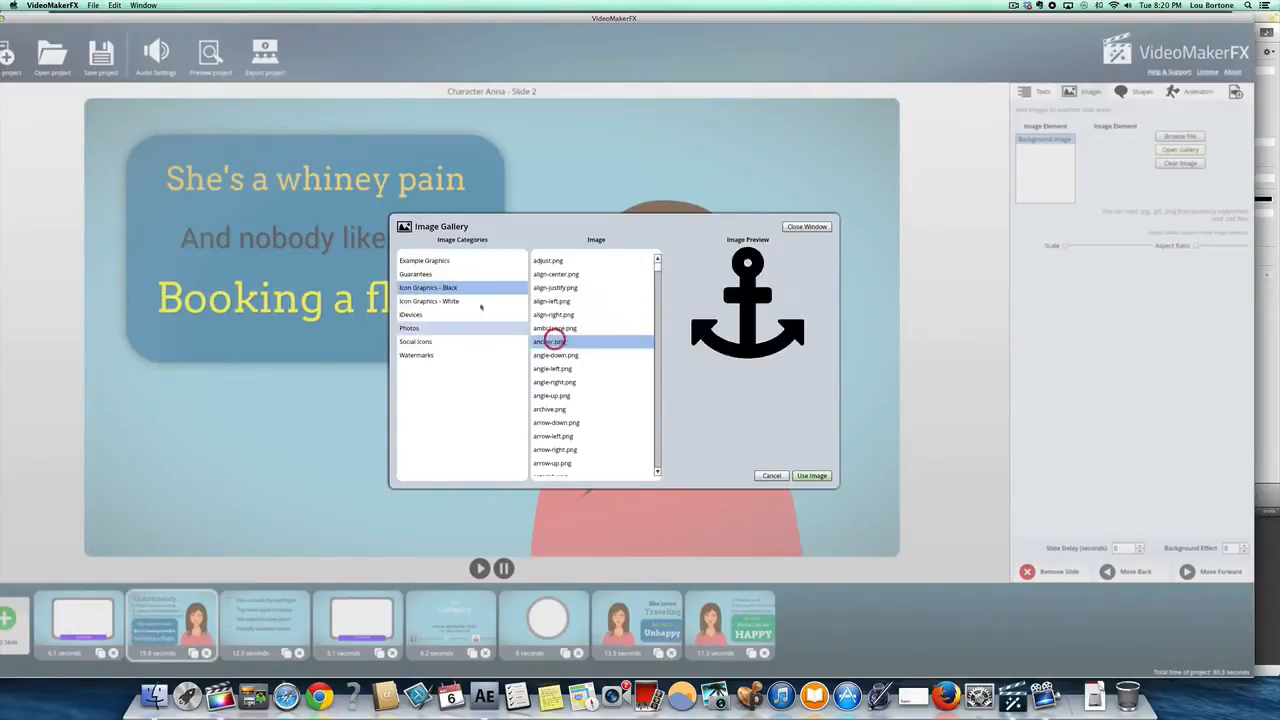
{"action": "left_click", "coordinate": [415, 274]}
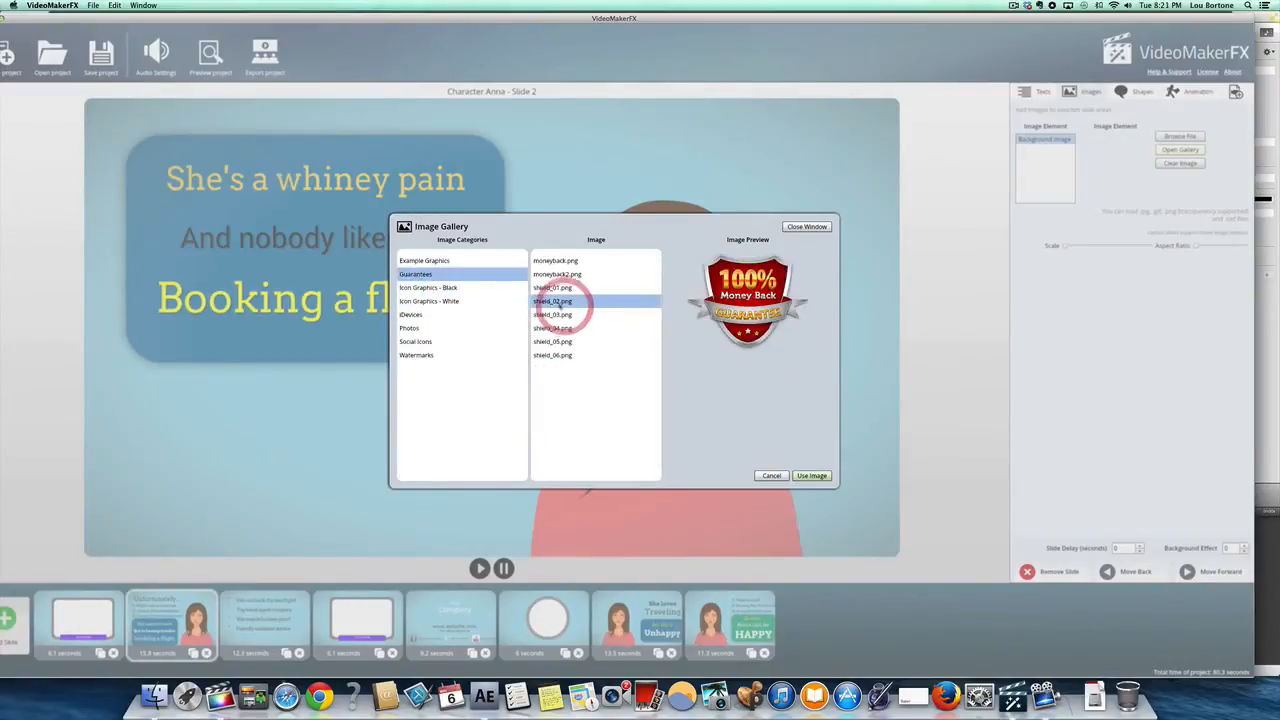
{"action": "left_click", "coordinate": [424, 260]}
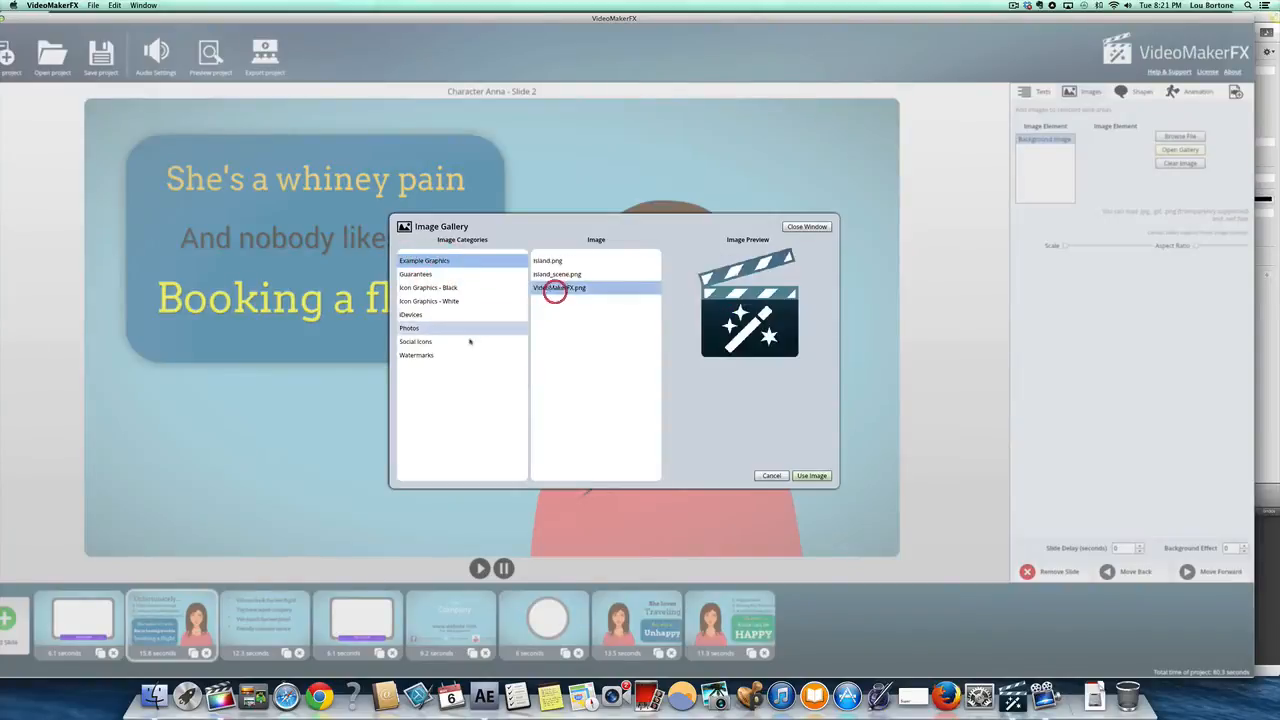
{"action": "left_click", "coordinate": [416, 355]}
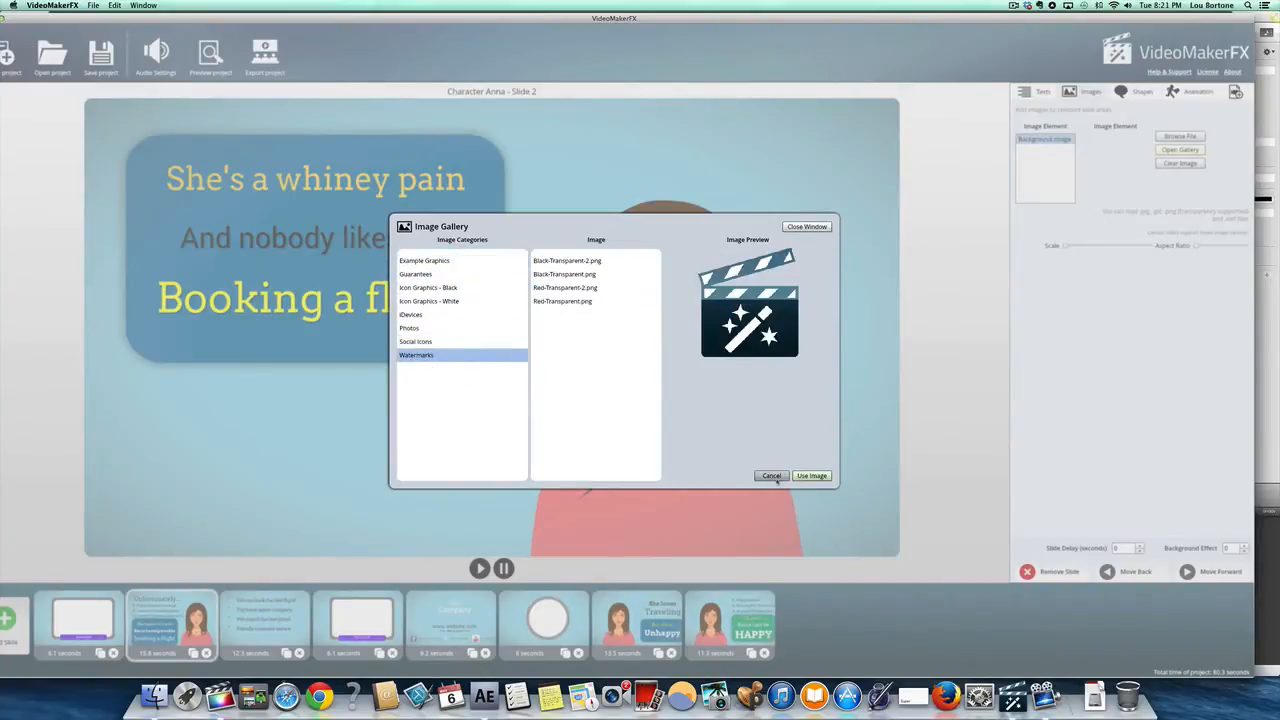
{"action": "left_click", "coordinate": [771, 475]}
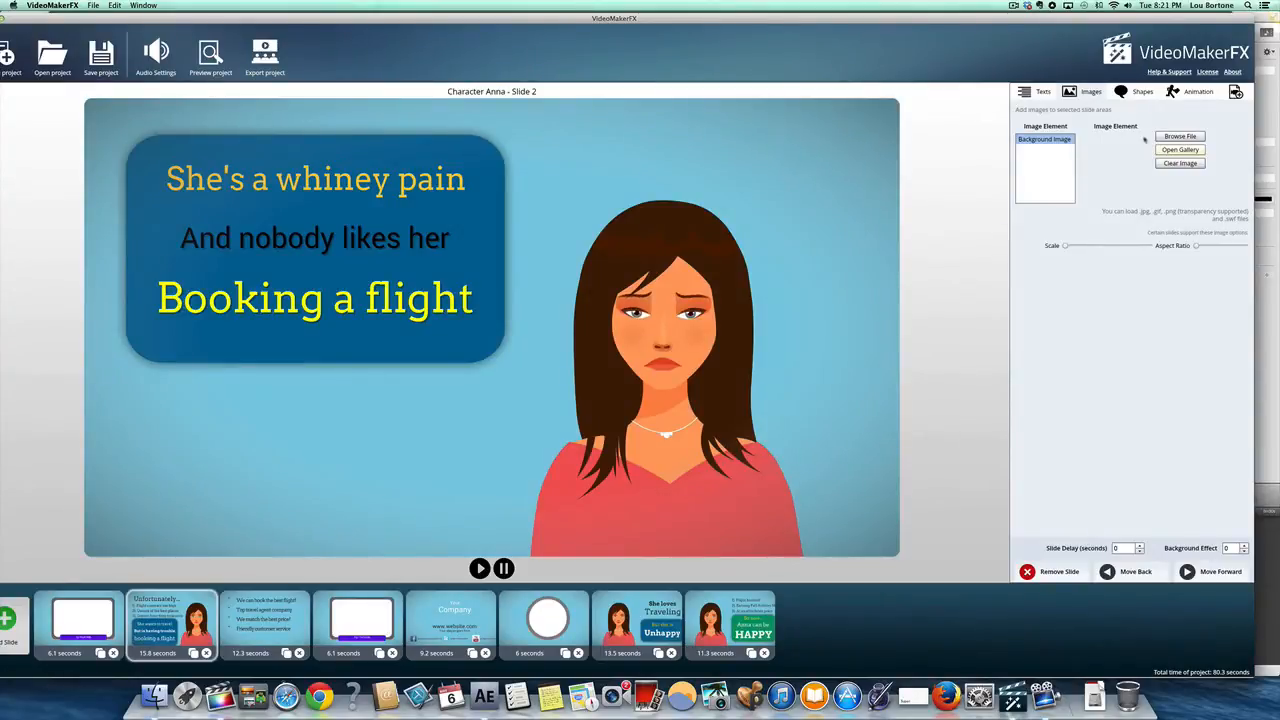
Step: Turn the speech-bubble Shape BG off and back on in the Shapes settings
{"action": "left_click", "coordinate": [1142, 91]}
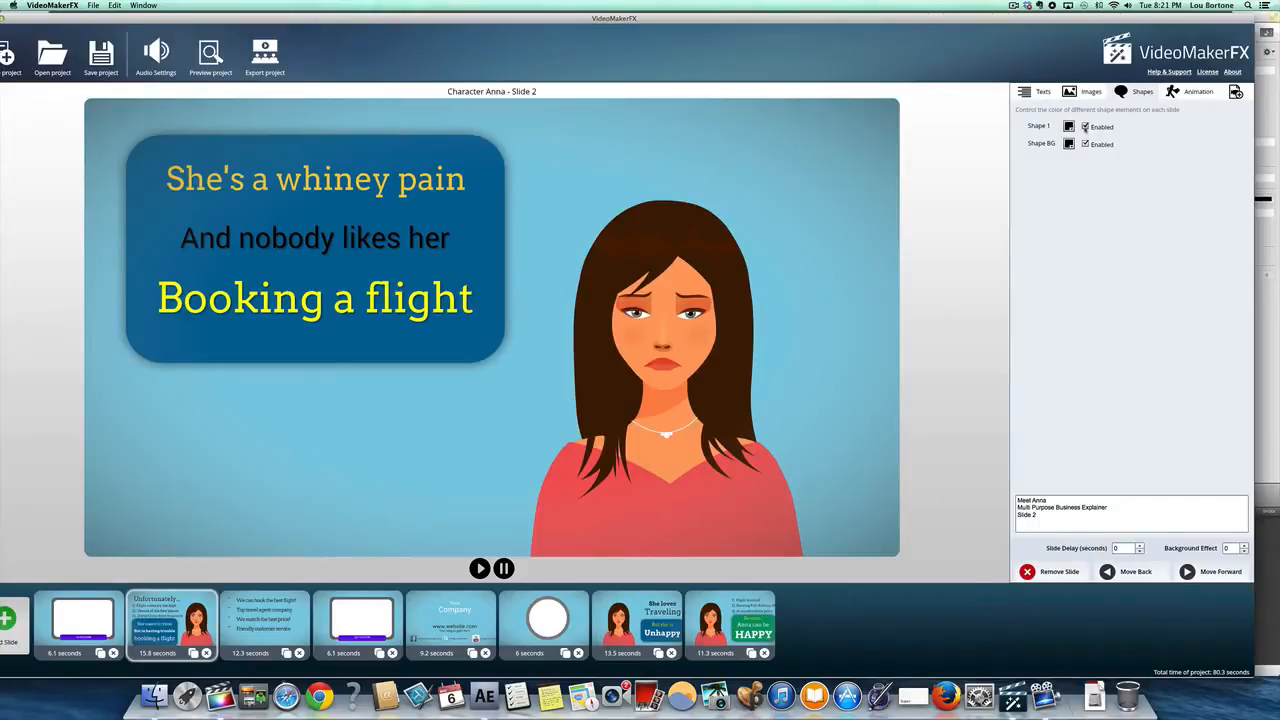
{"action": "left_click", "coordinate": [1085, 144]}
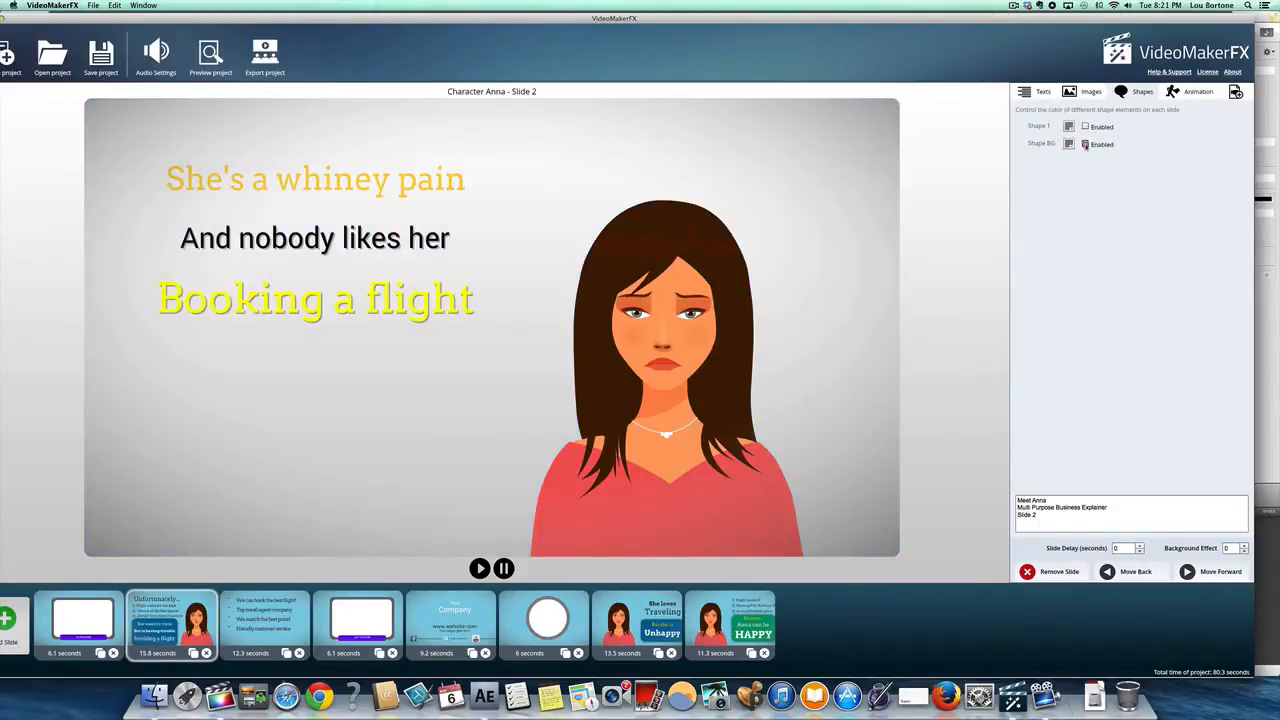
{"action": "left_click", "coordinate": [1085, 144]}
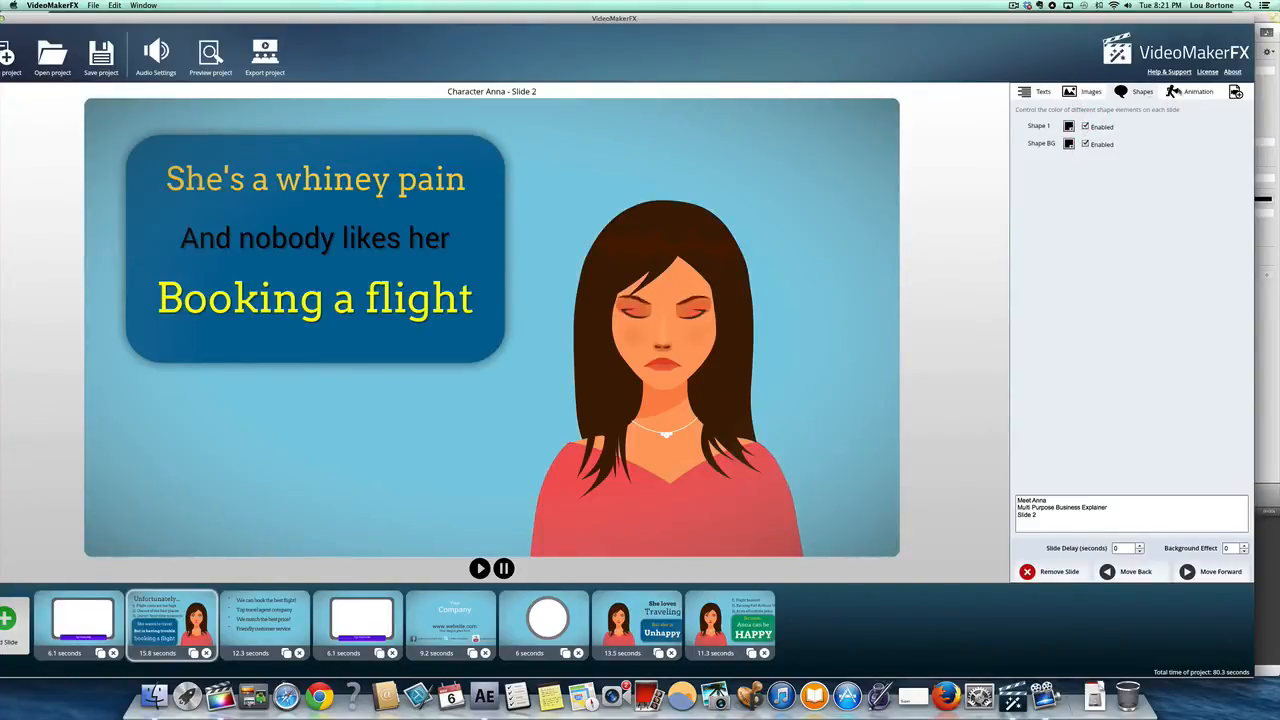
Step: Try Animation 1 overlays like red arrows and orange triangle, reset it to 0, and open Video
{"action": "left_click", "coordinate": [1198, 91]}
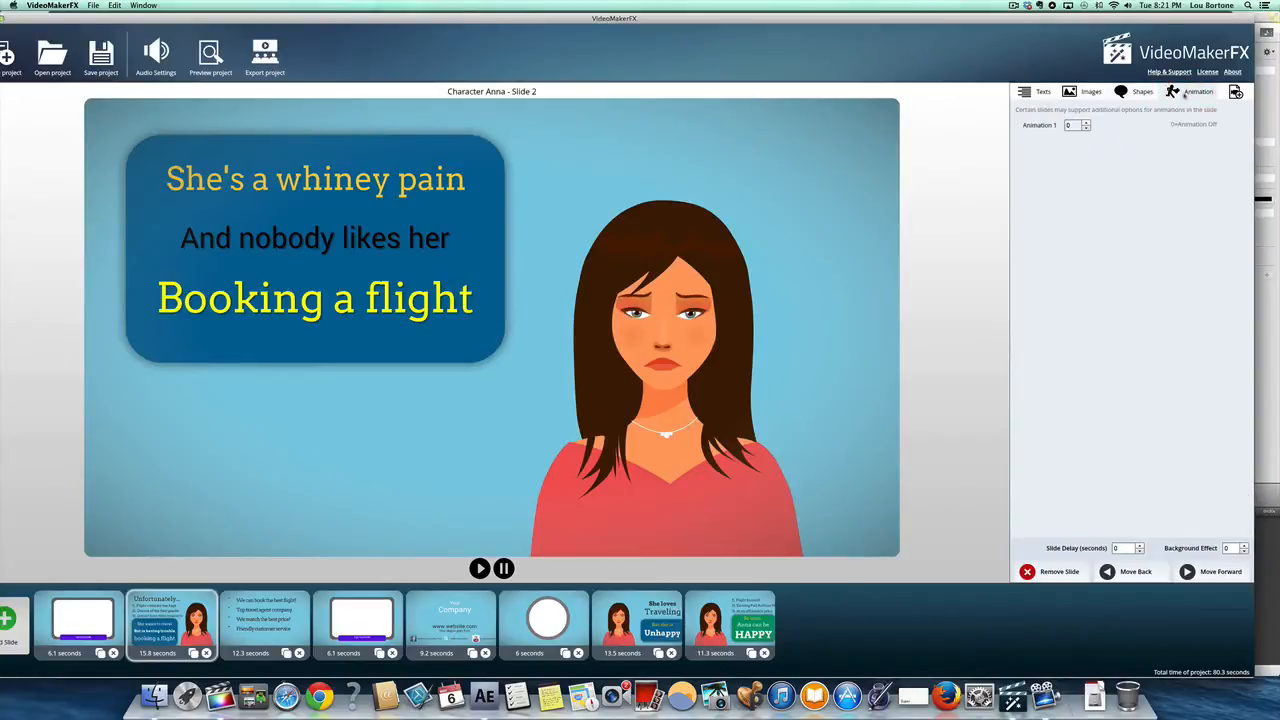
{"action": "left_click", "coordinate": [1086, 122]}
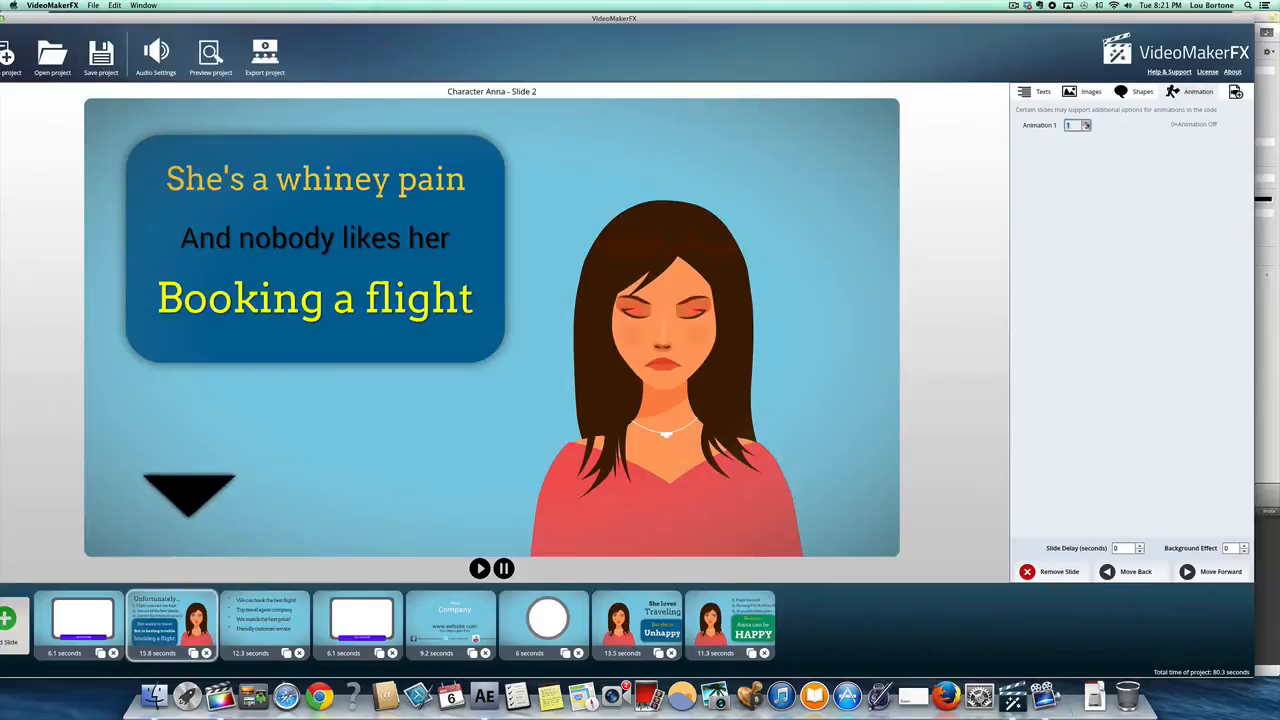
{"action": "left_click", "coordinate": [1086, 122]}
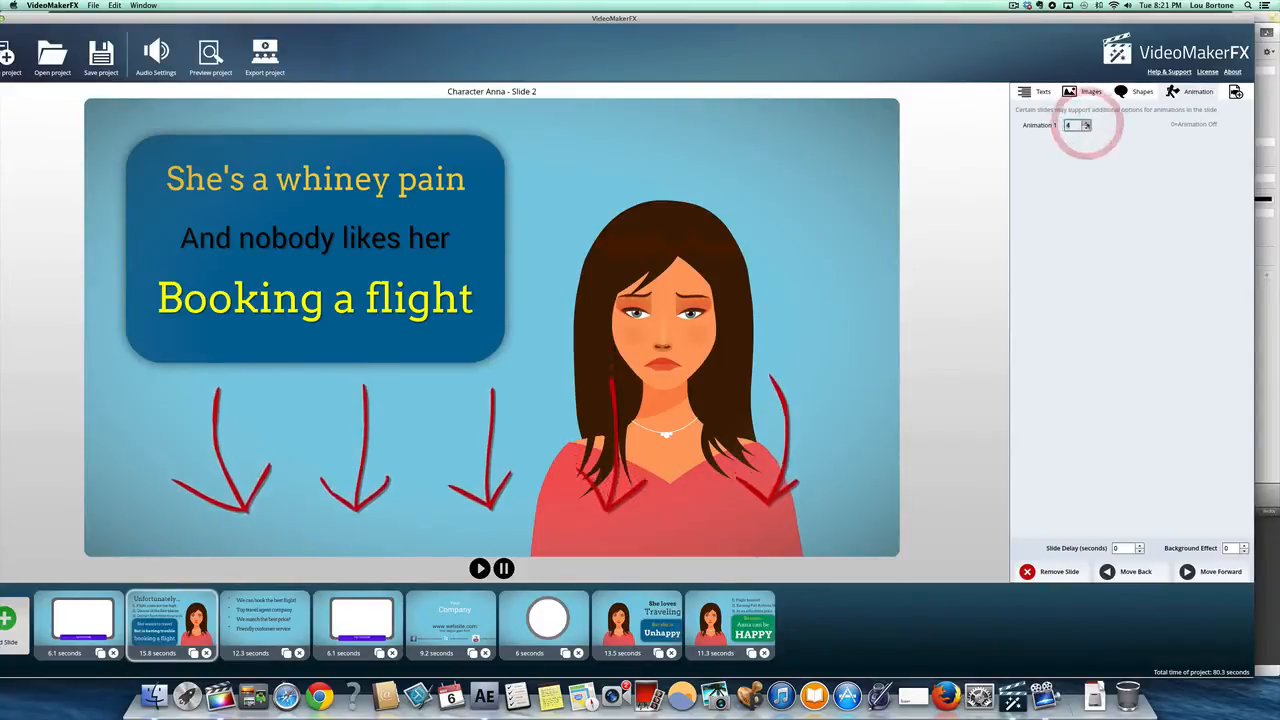
{"action": "left_click", "coordinate": [1086, 124]}
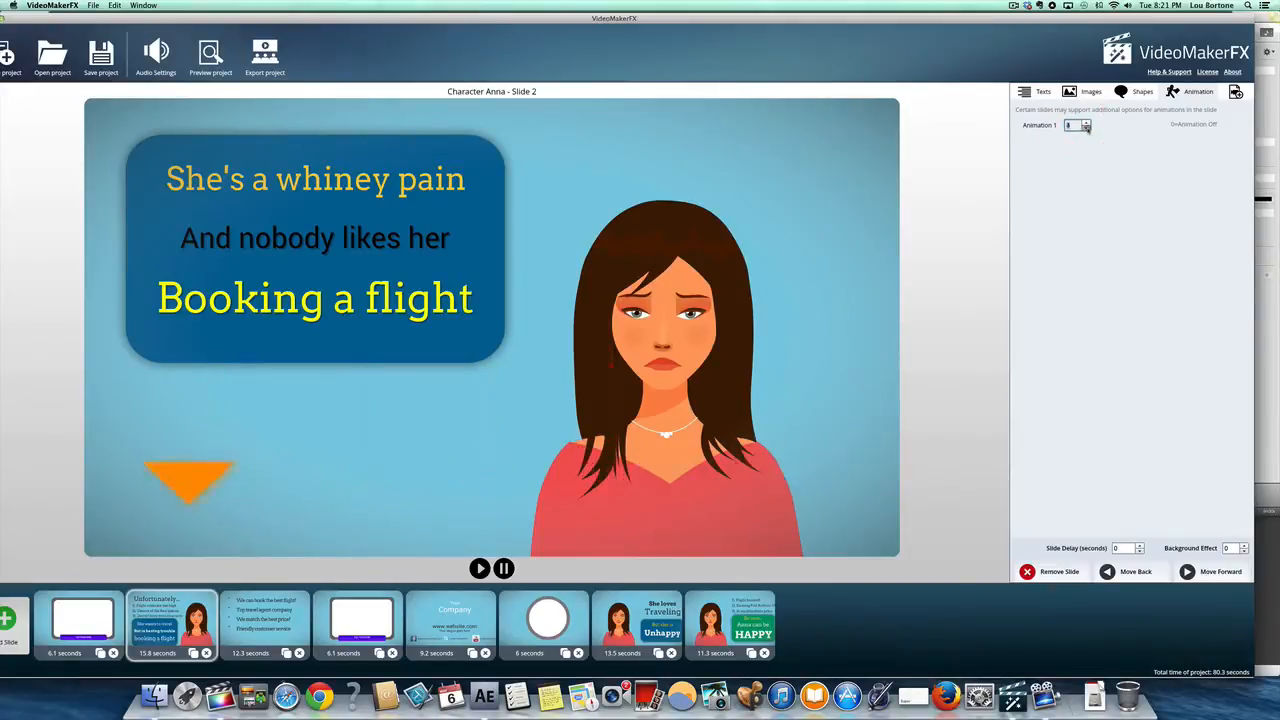
{"action": "left_click", "coordinate": [1085, 126]}
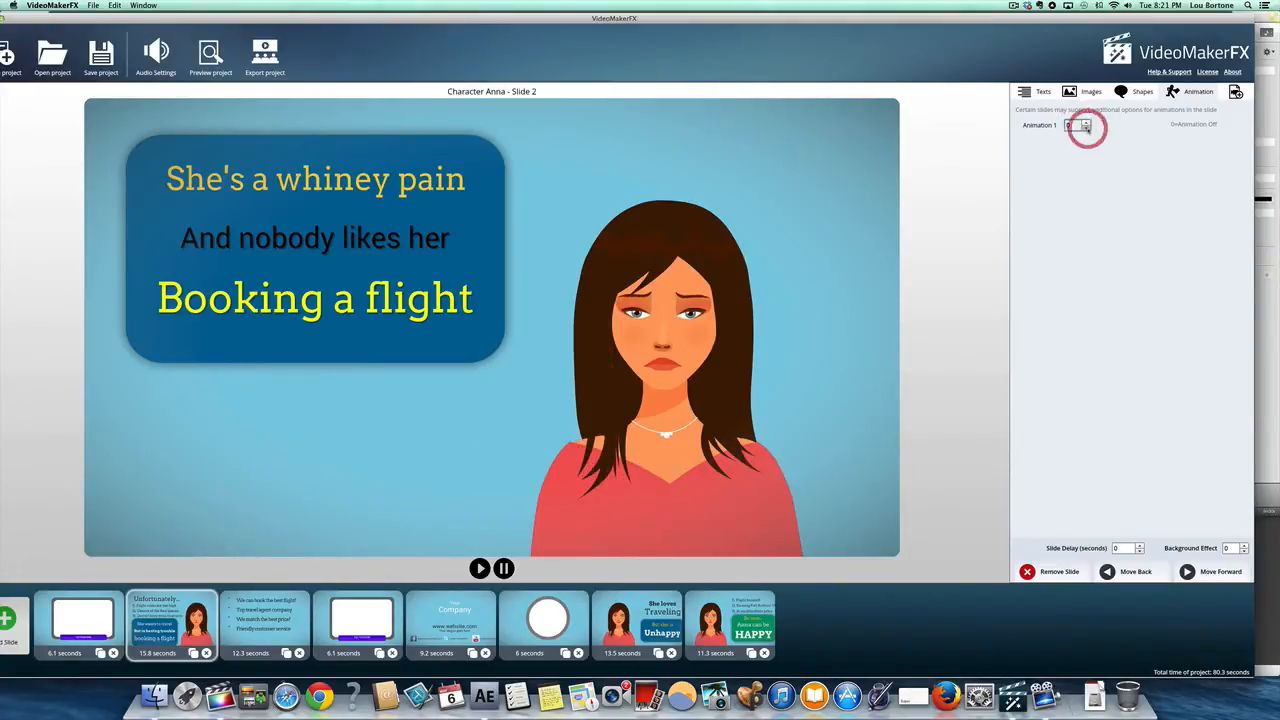
{"action": "left_click", "coordinate": [1236, 91]}
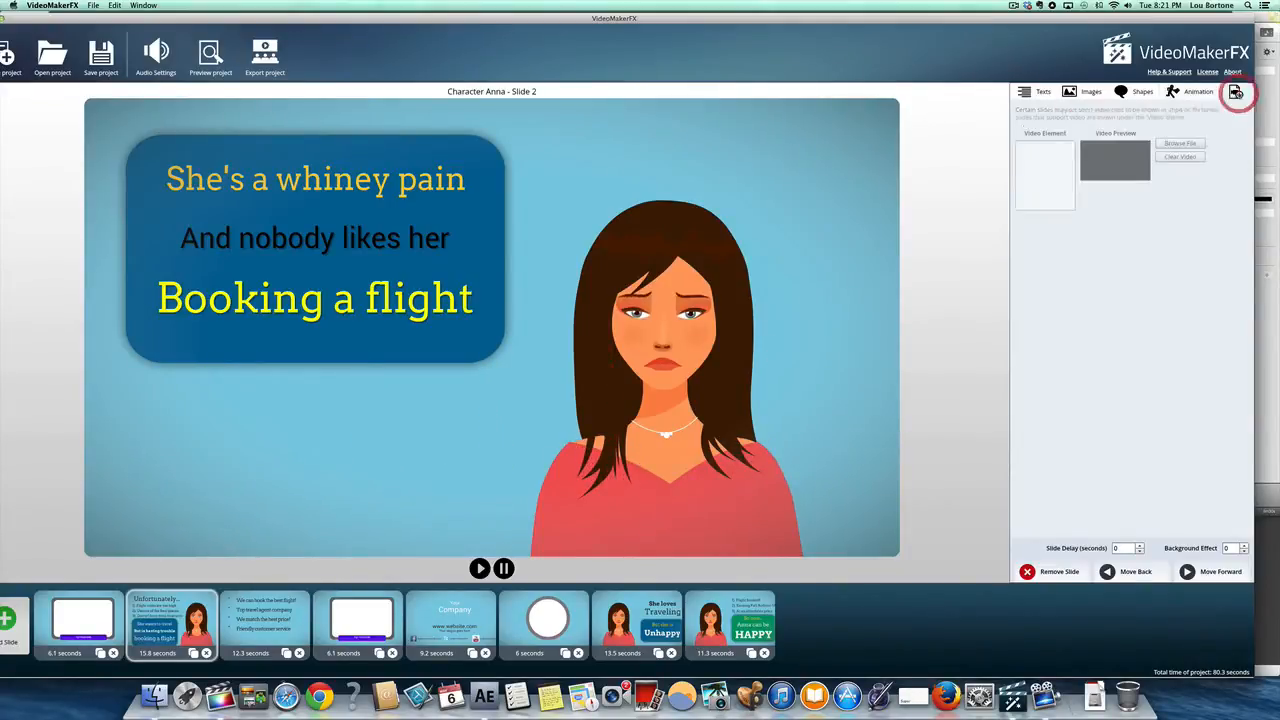
{"action": "left_click", "coordinate": [1069, 91]}
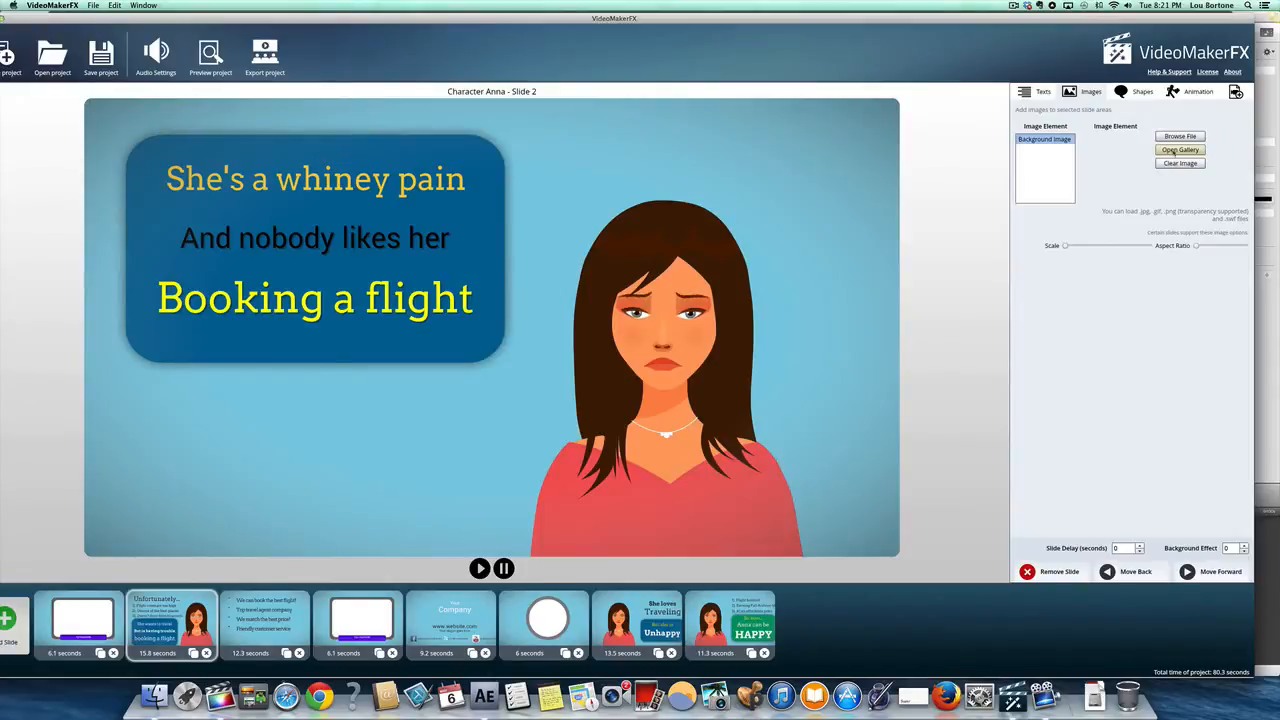
{"action": "left_click", "coordinate": [1180, 149]}
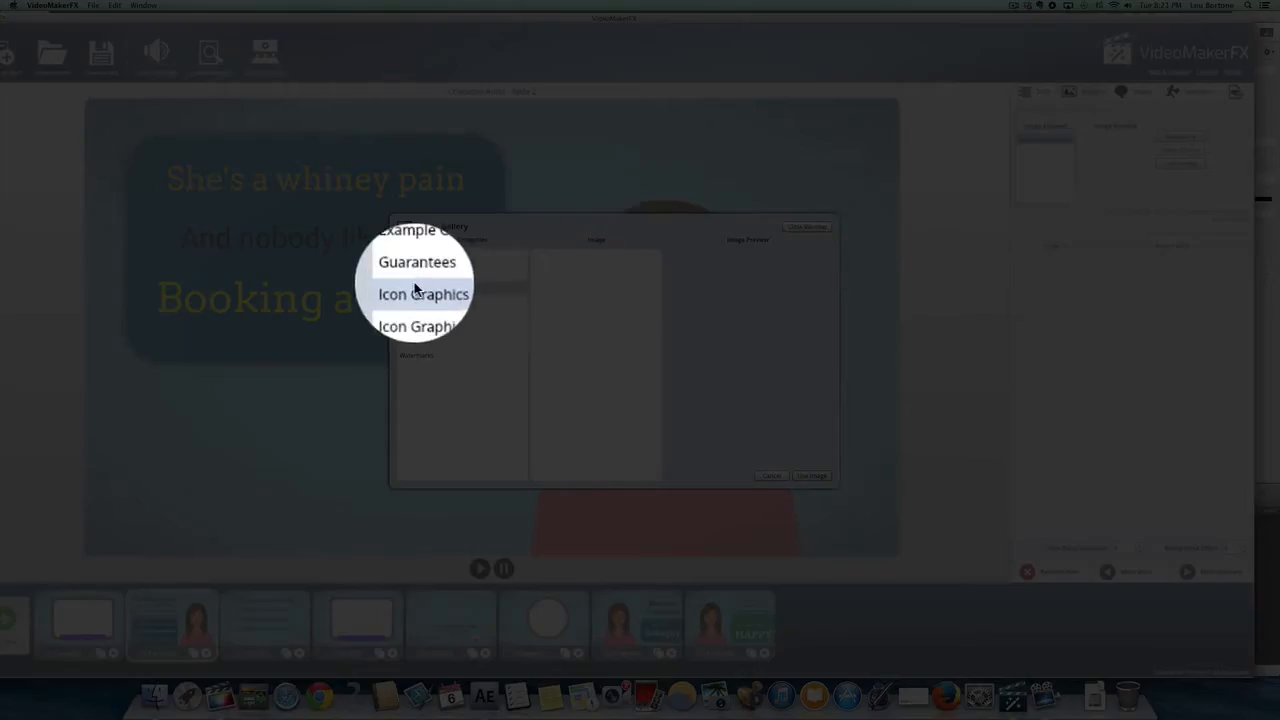
{"action": "left_click", "coordinate": [422, 294]}
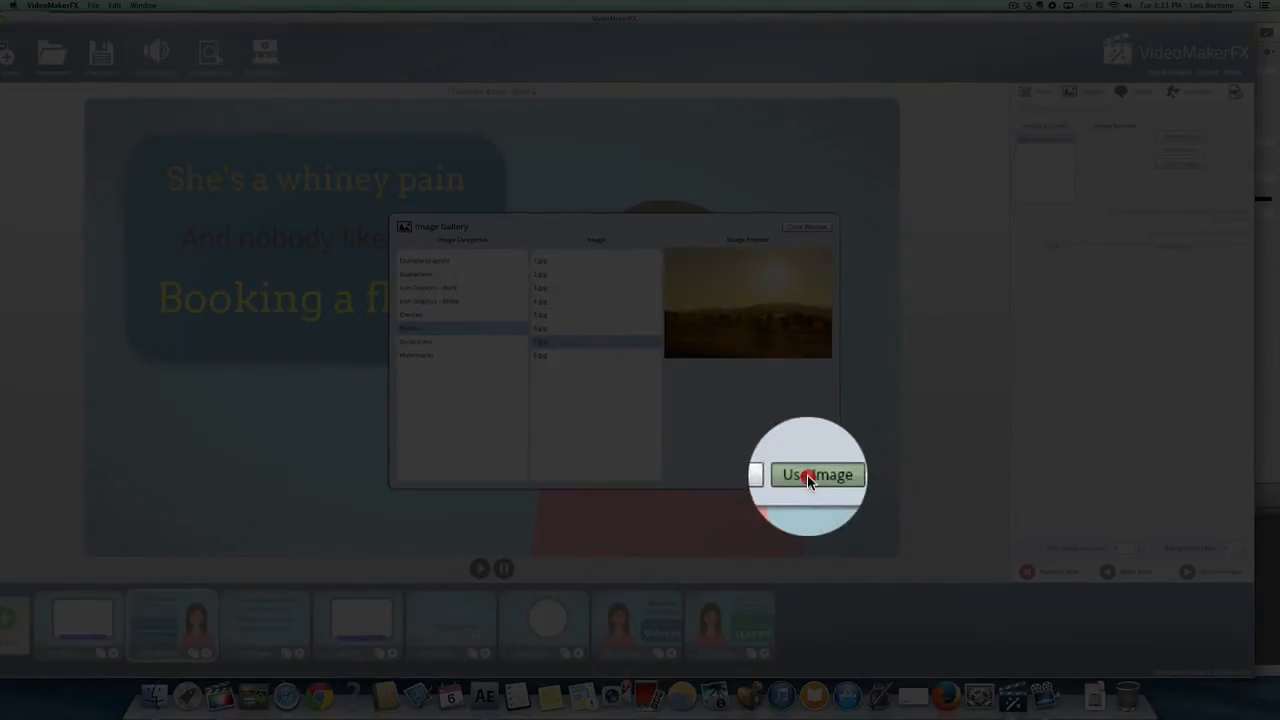
{"action": "left_click", "coordinate": [817, 475]}
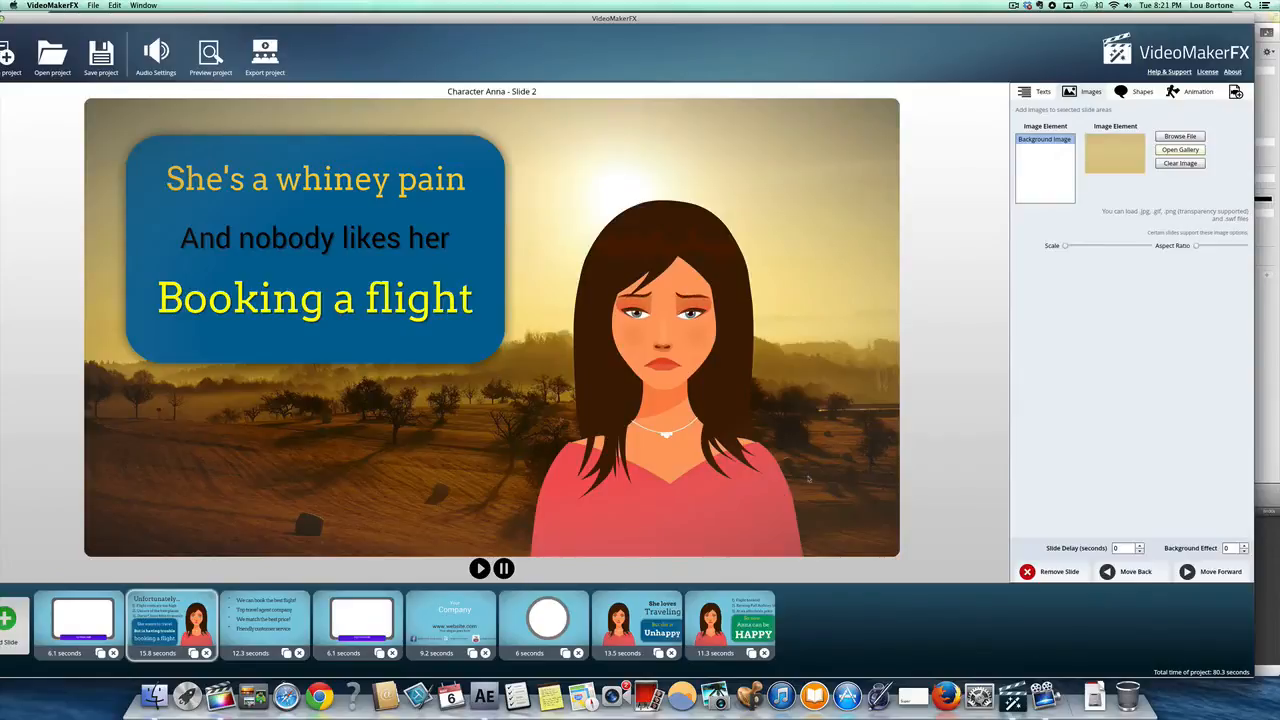
{"action": "mouse_move", "coordinate": [975, 366]}
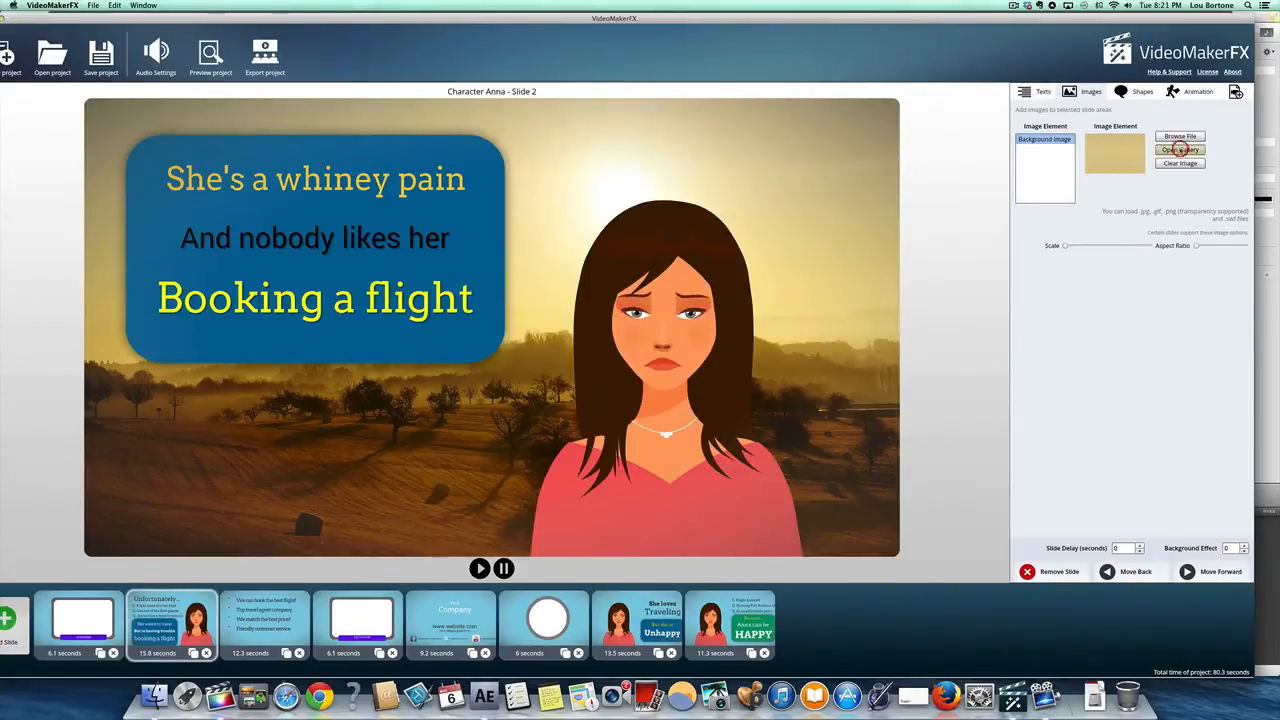
{"action": "left_click", "coordinate": [1180, 149]}
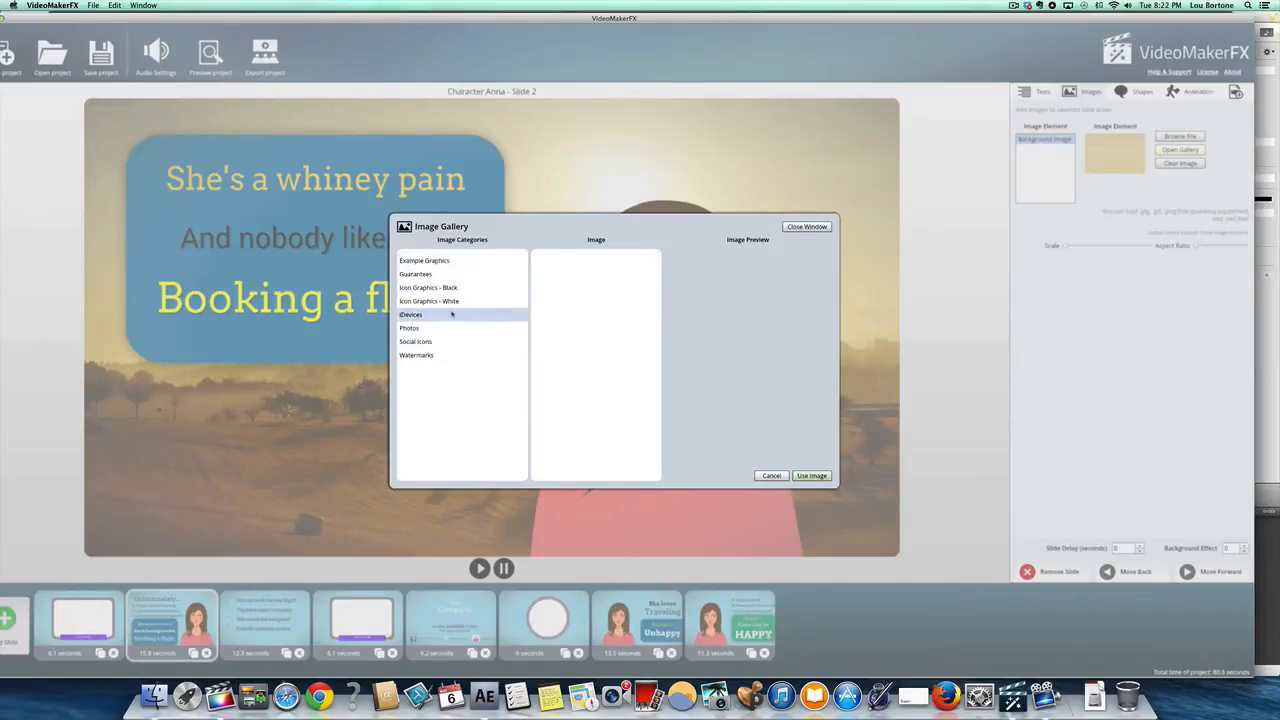
{"action": "left_click", "coordinate": [409, 328]}
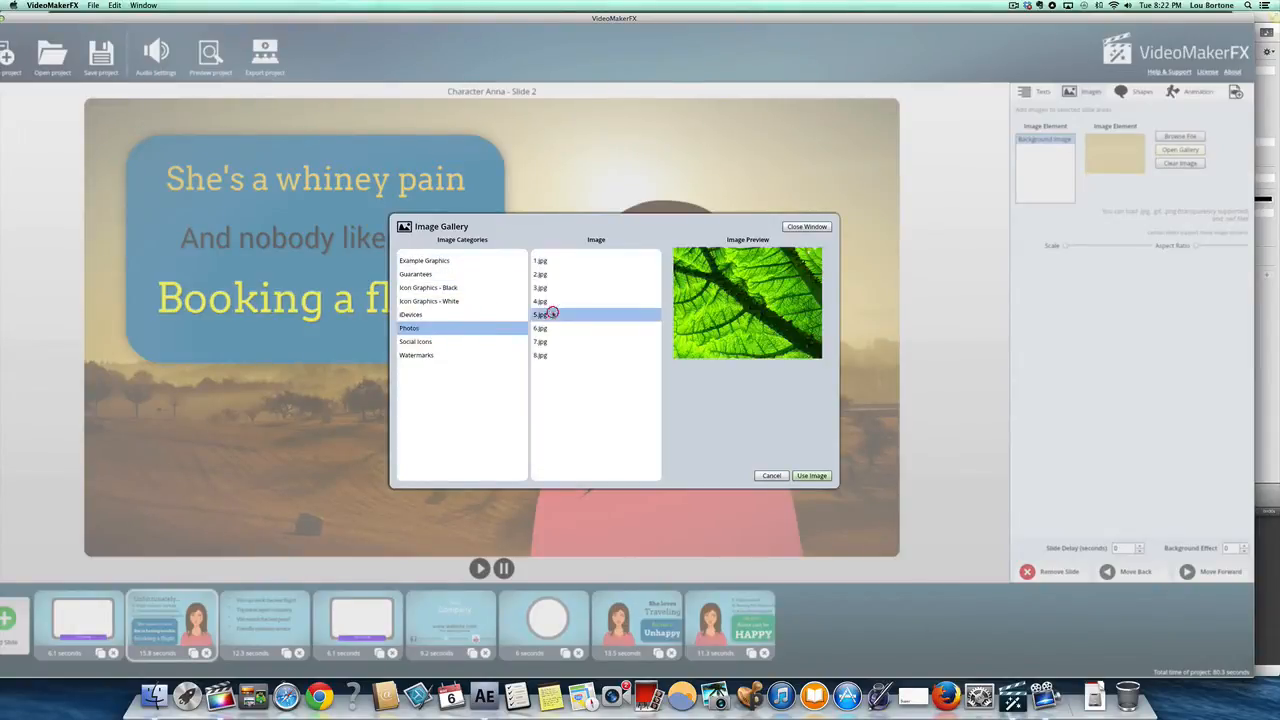
{"action": "left_click", "coordinate": [540, 288]}
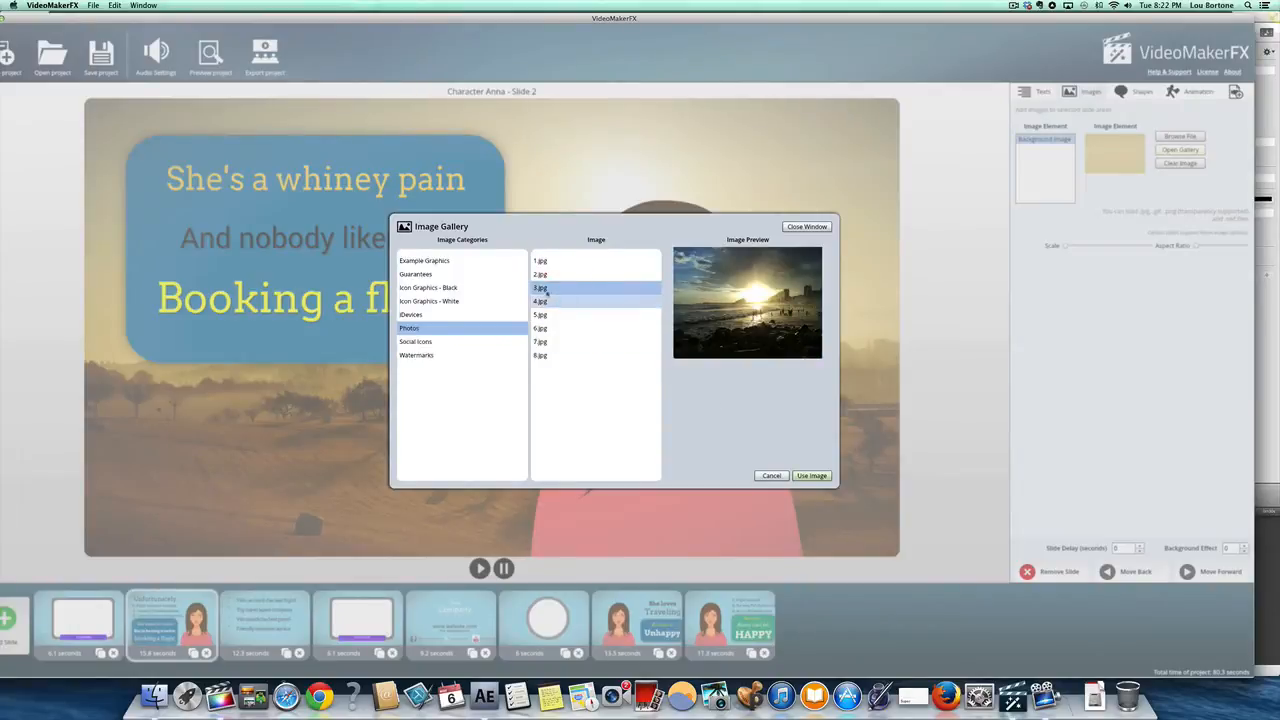
{"action": "left_click", "coordinate": [540, 274]}
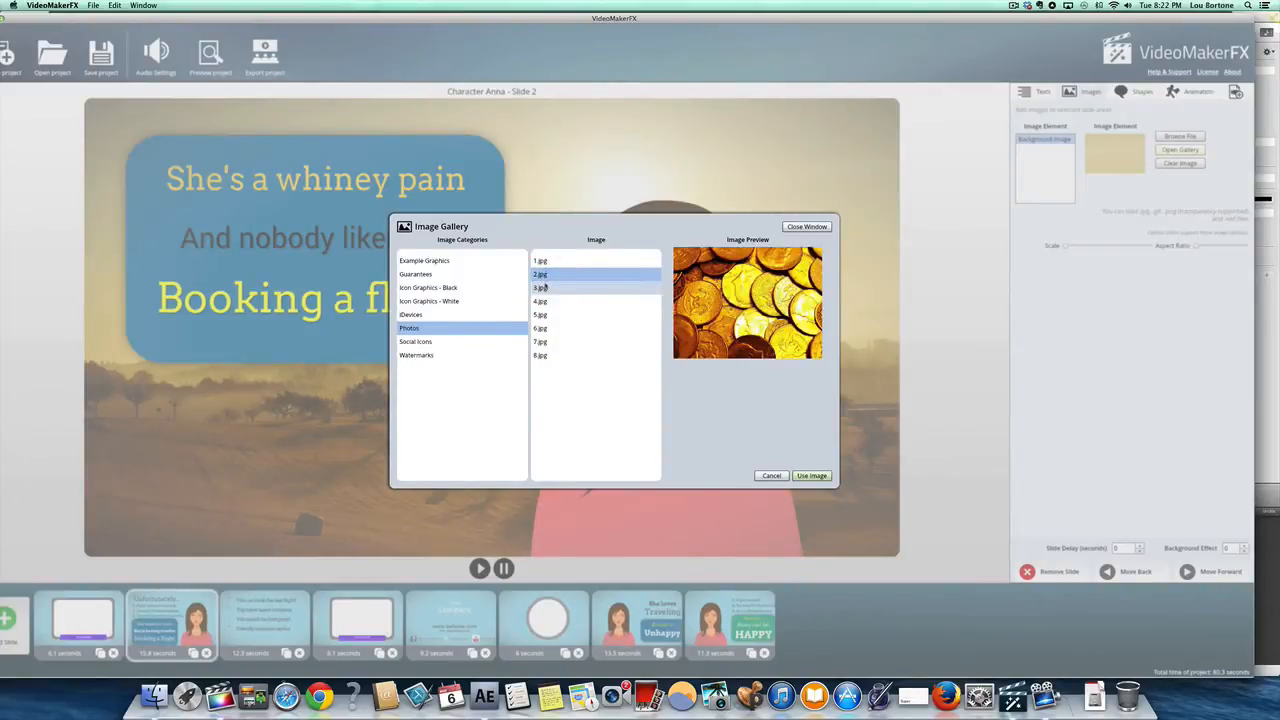
{"action": "left_click", "coordinate": [811, 475]}
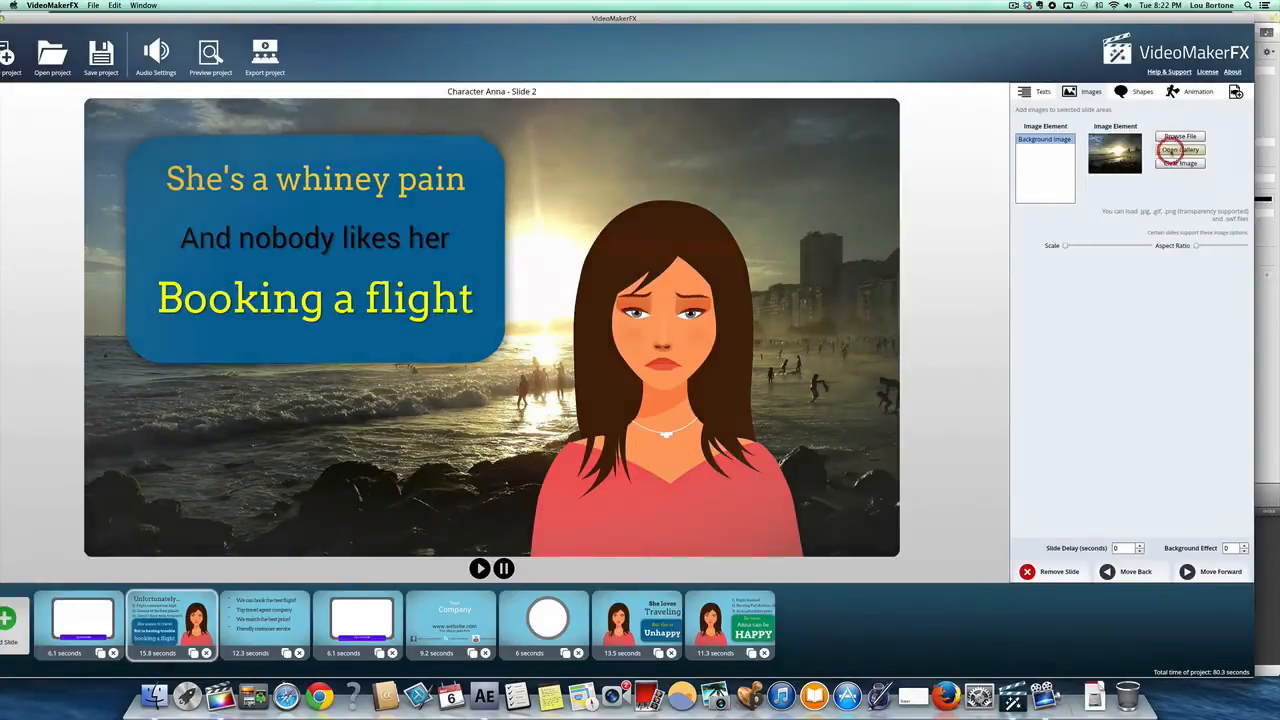
{"action": "left_click", "coordinate": [1180, 150]}
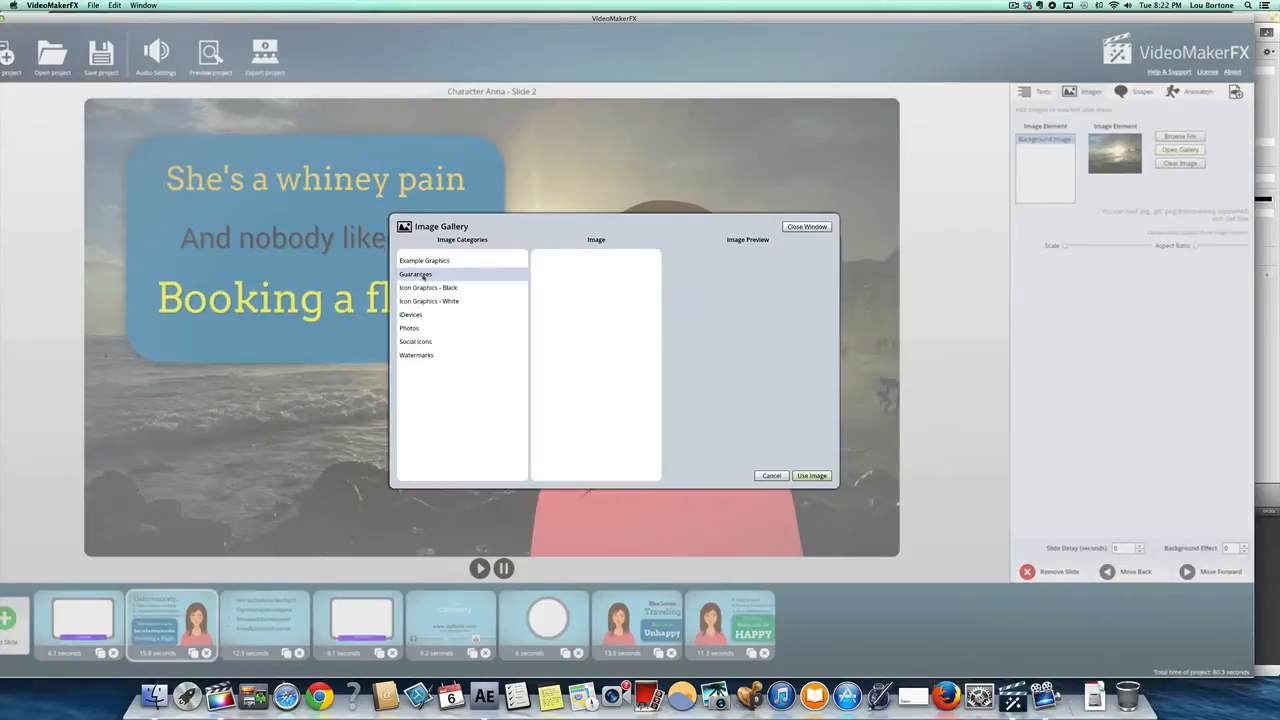
{"action": "left_click", "coordinate": [415, 274]}
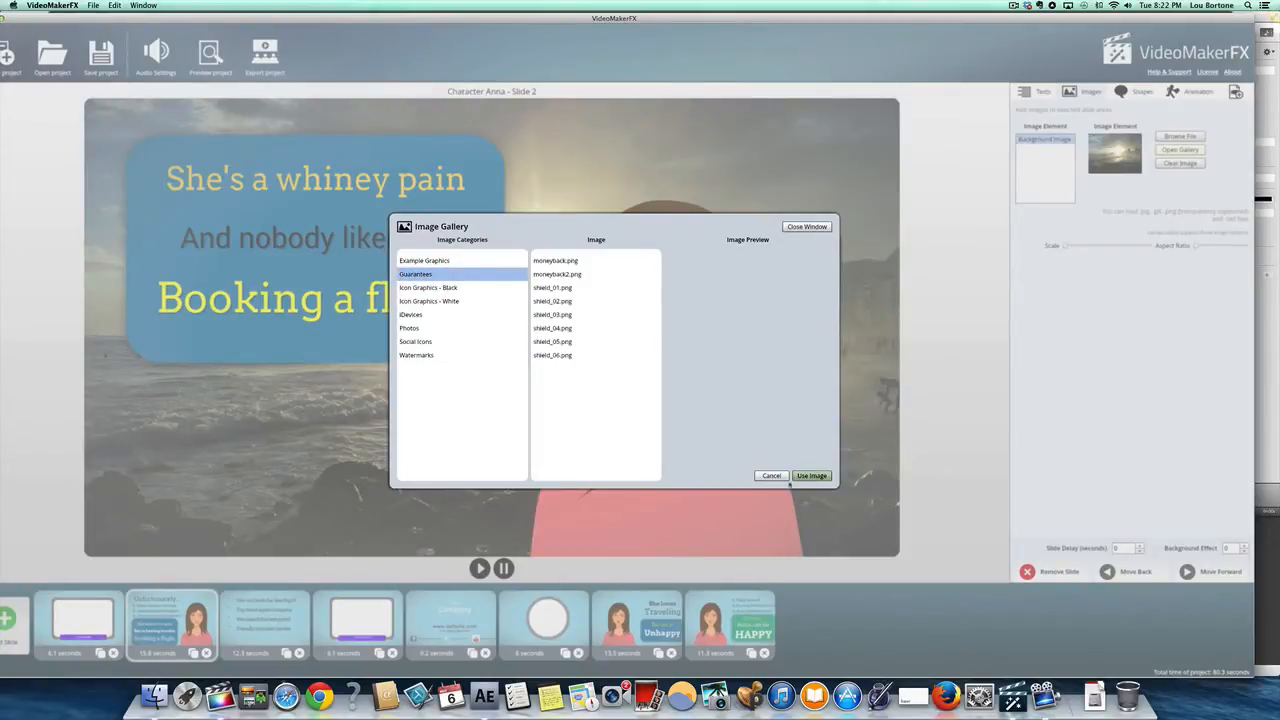
{"action": "left_click", "coordinate": [771, 475]}
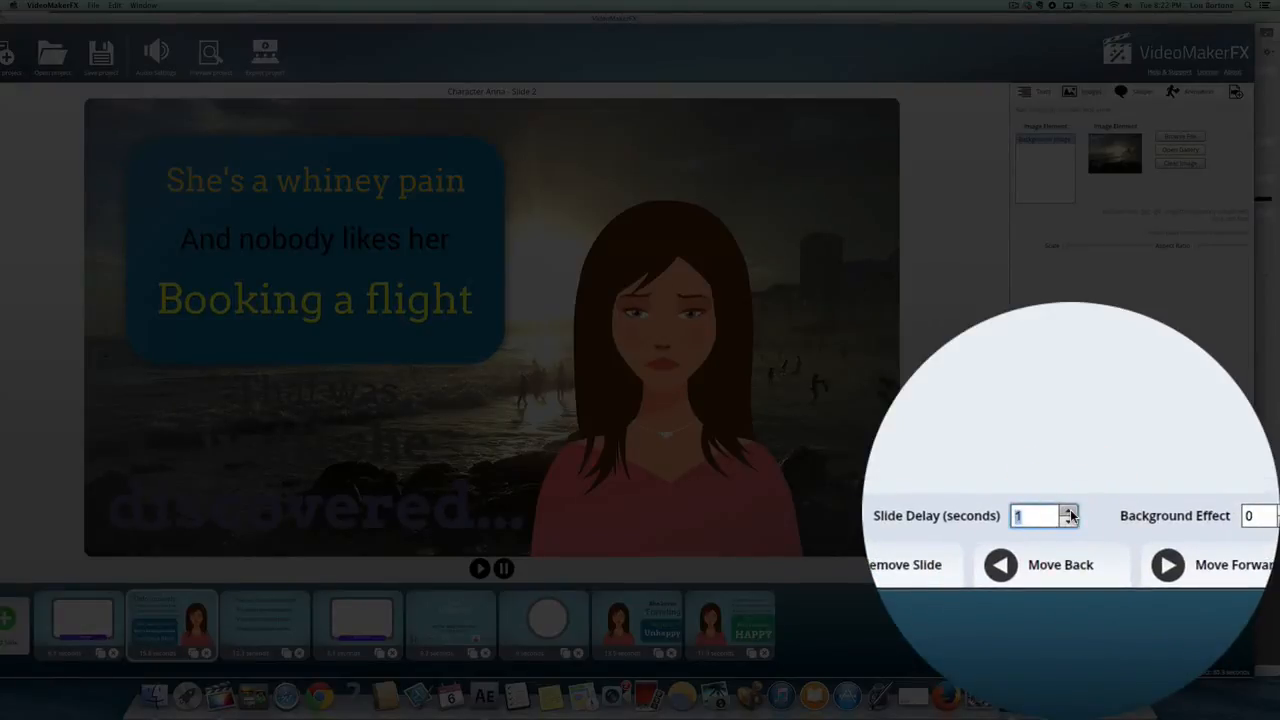
Step: Set the Unfortunately slide's delay to 0 and move it to the front
{"action": "left_click", "coordinate": [1070, 510]}
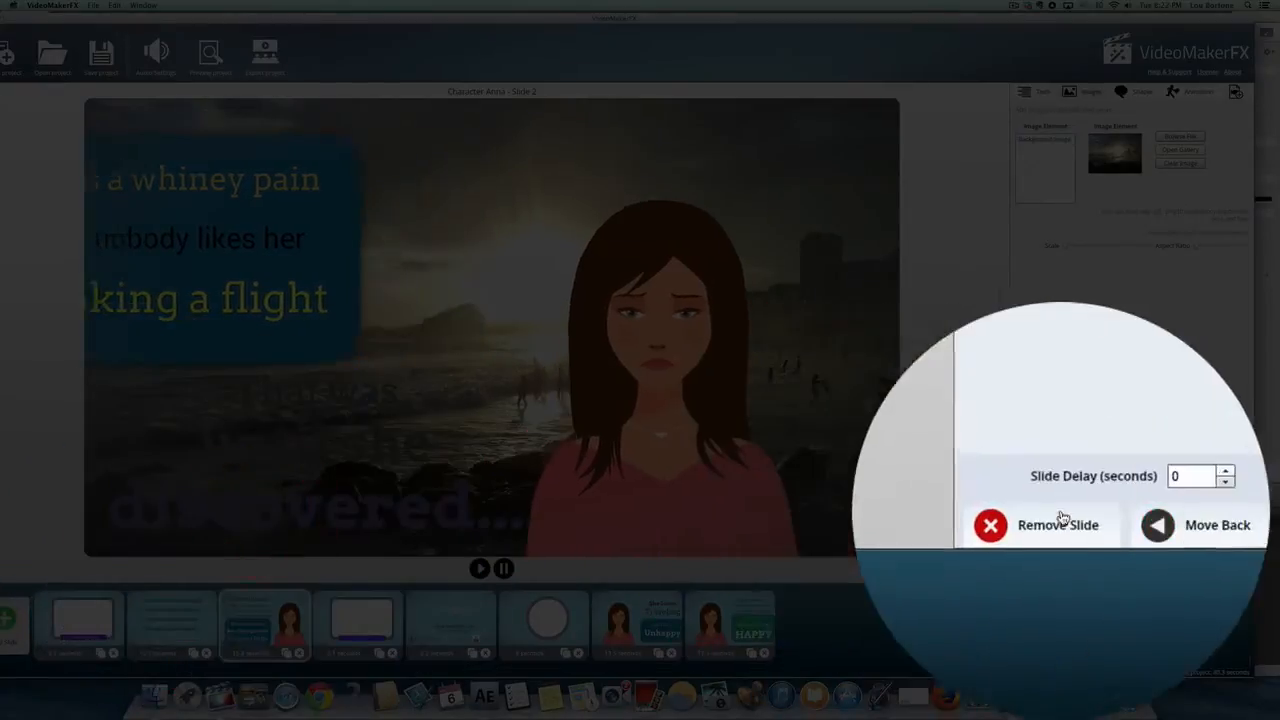
{"action": "left_click", "coordinate": [1216, 525]}
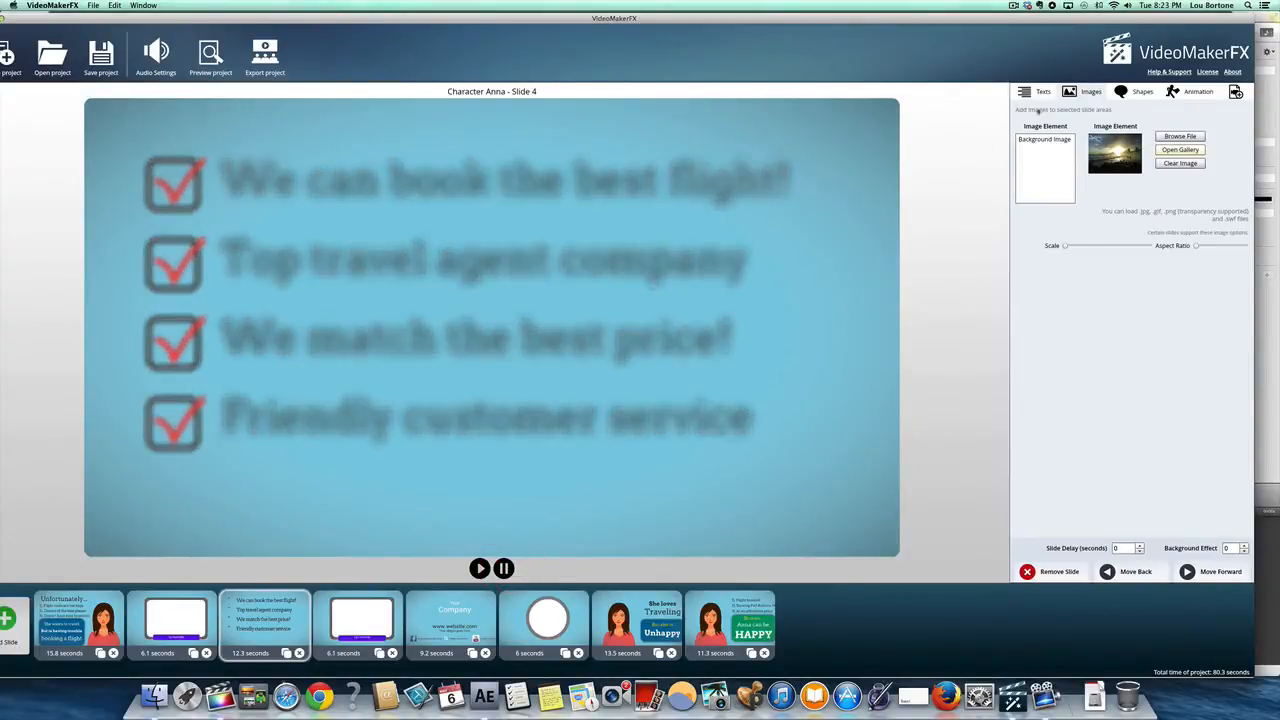
Step: Replace slide 4's Text Area 1 with 'Your text here'
{"action": "left_click", "coordinate": [1043, 91]}
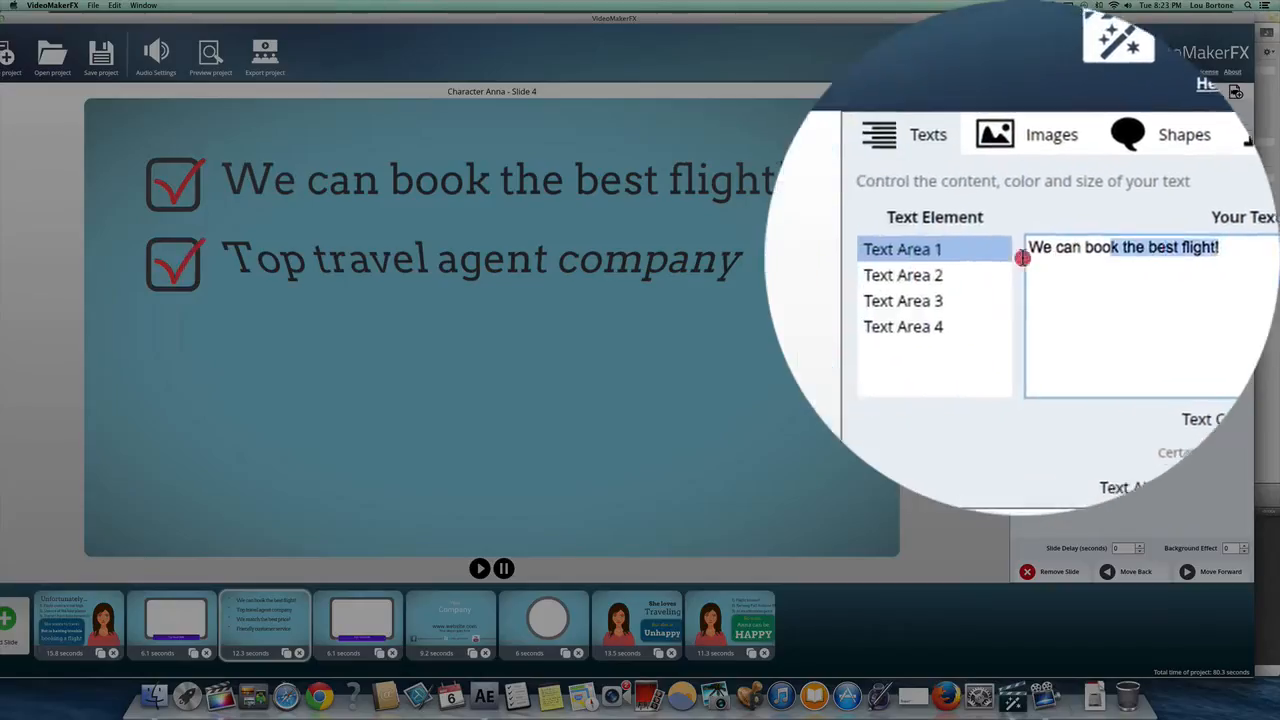
{"action": "type", "text": "Y"}
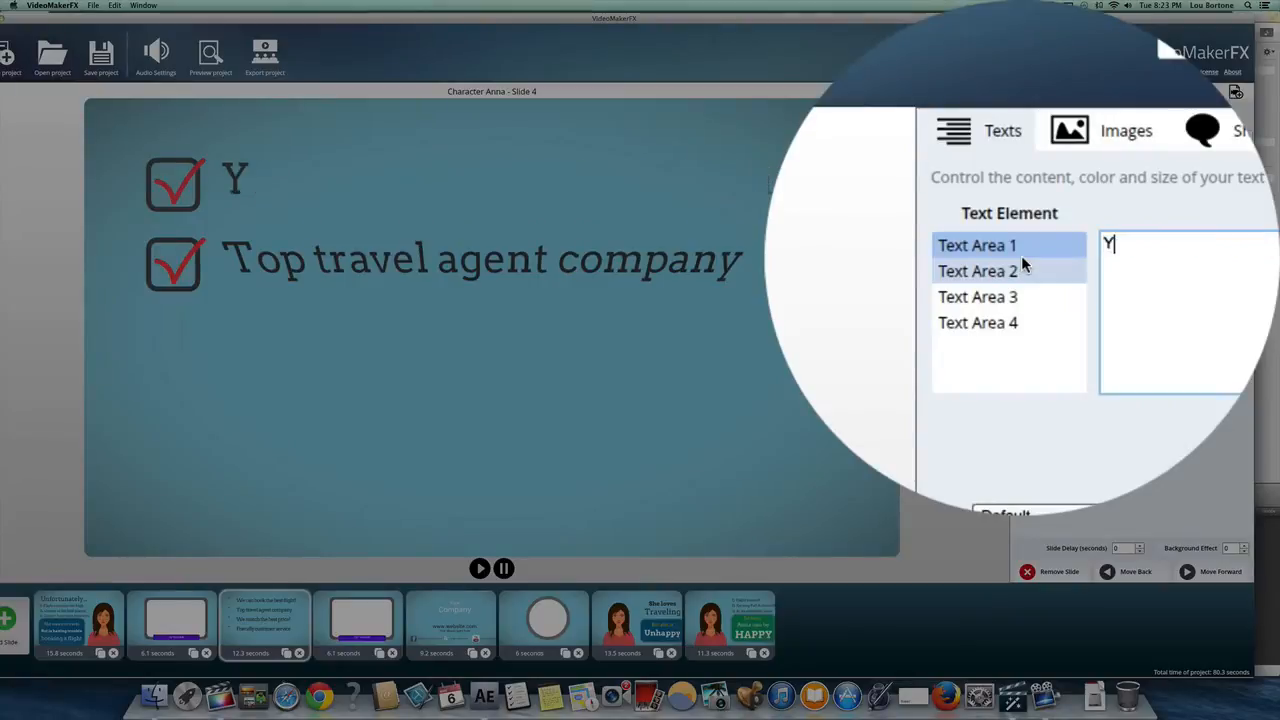
{"action": "type", "text": "our"}
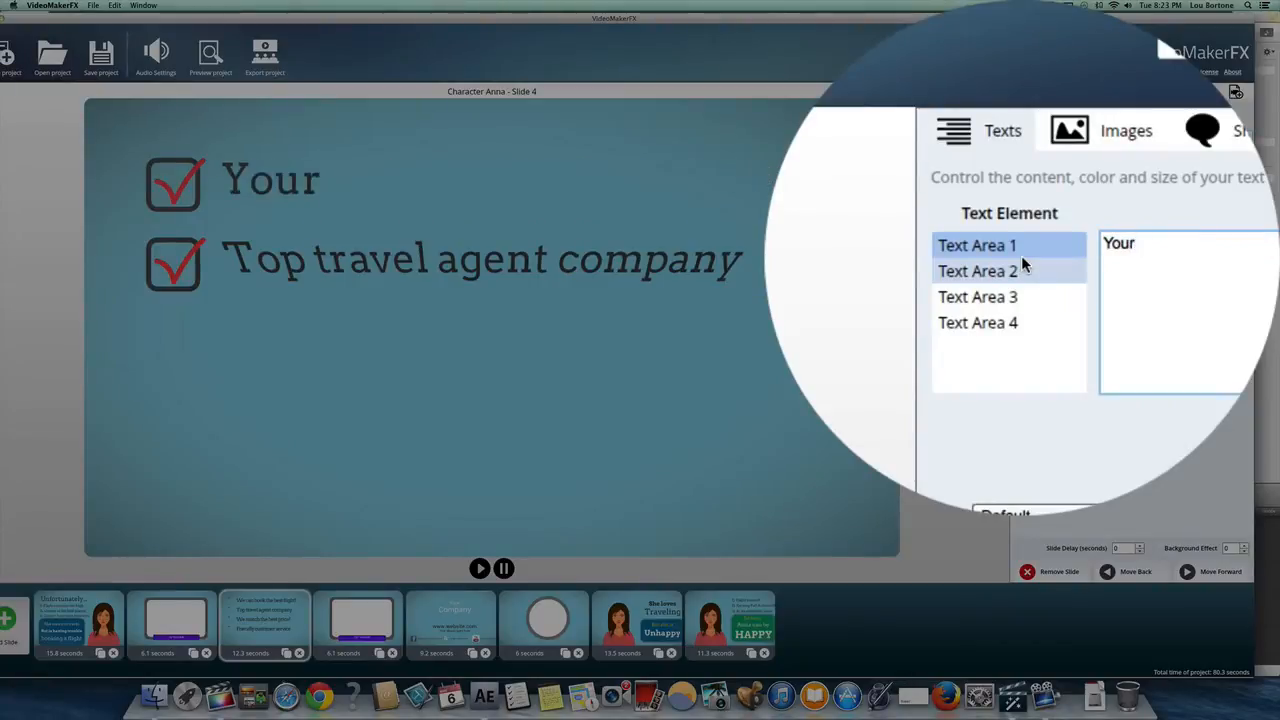
{"action": "type", "text": "text here"}
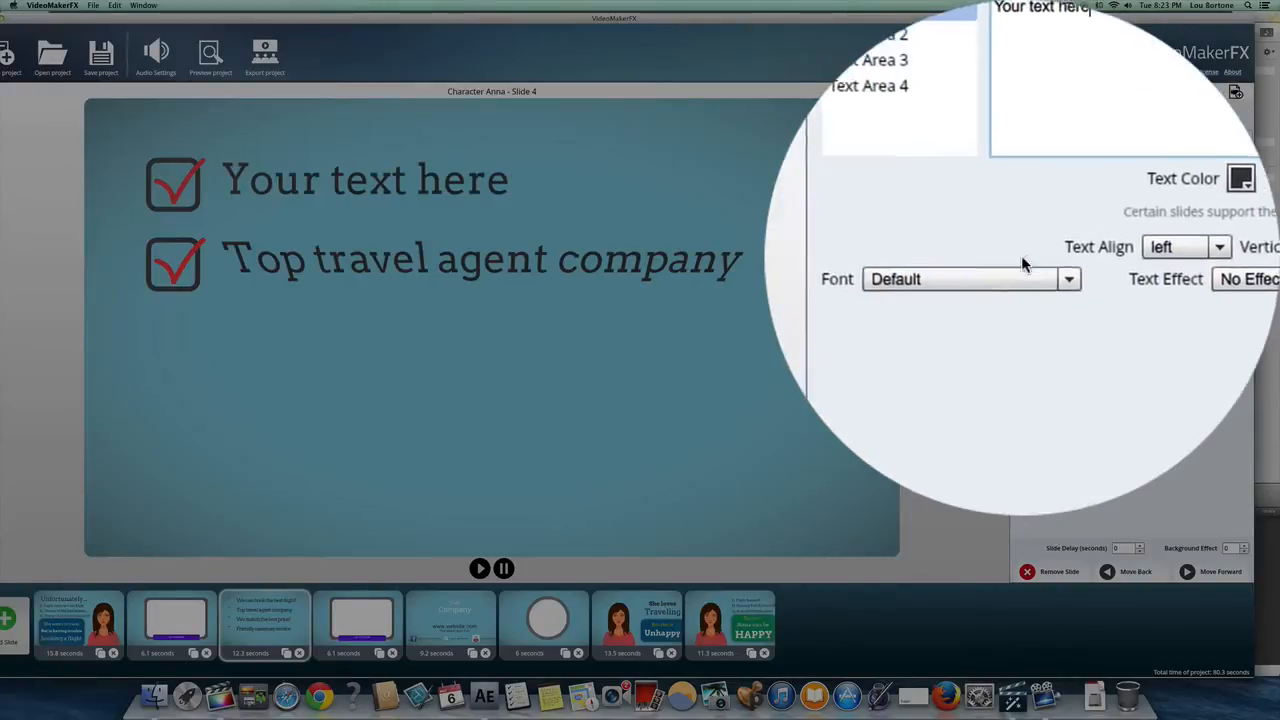
Step: Give the first checklist line a bold font and a soft shadow text effect
{"action": "left_click", "coordinate": [965, 278]}
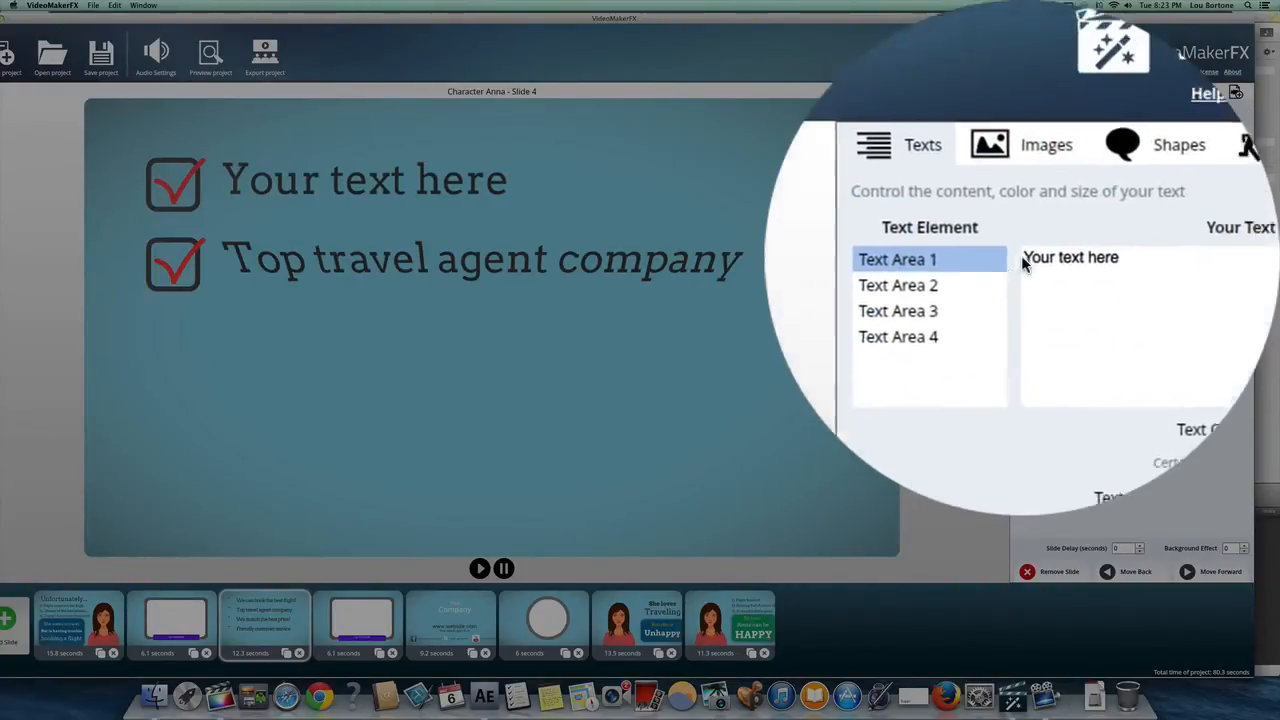
{"action": "left_click", "coordinate": [1060, 264]}
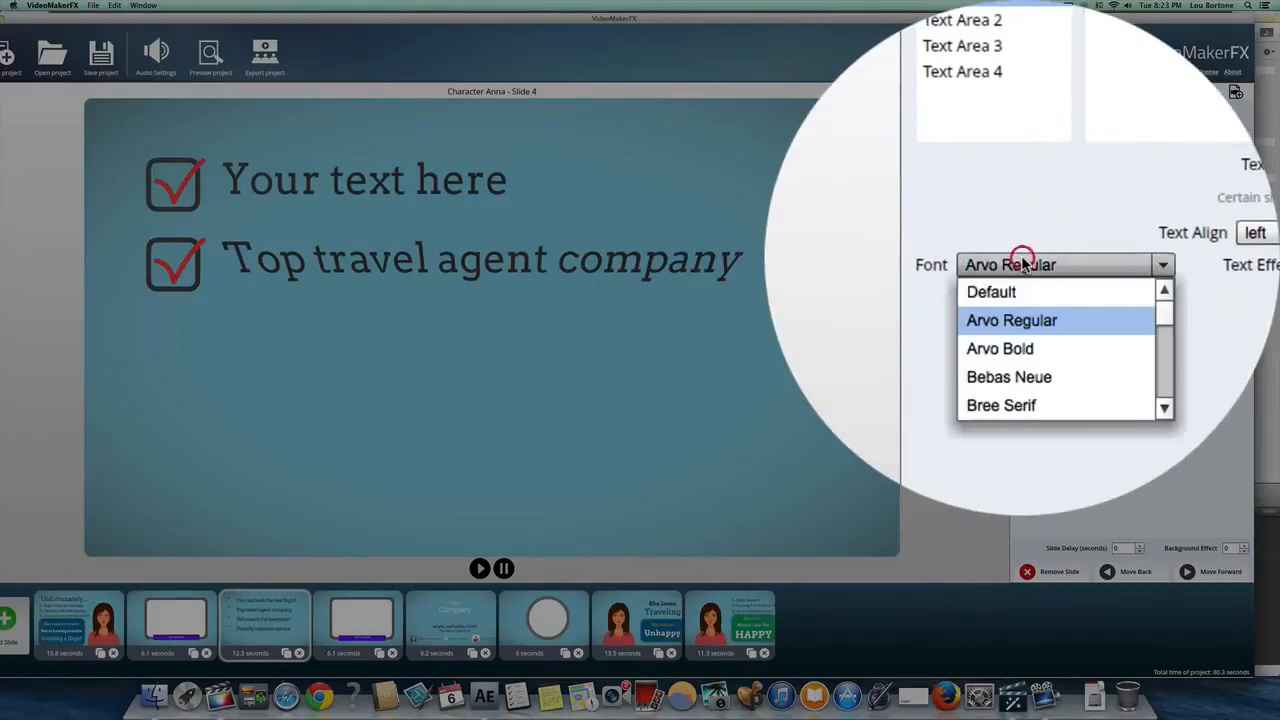
{"action": "scroll", "scroll_direction": "down", "scroll_amount": 3}
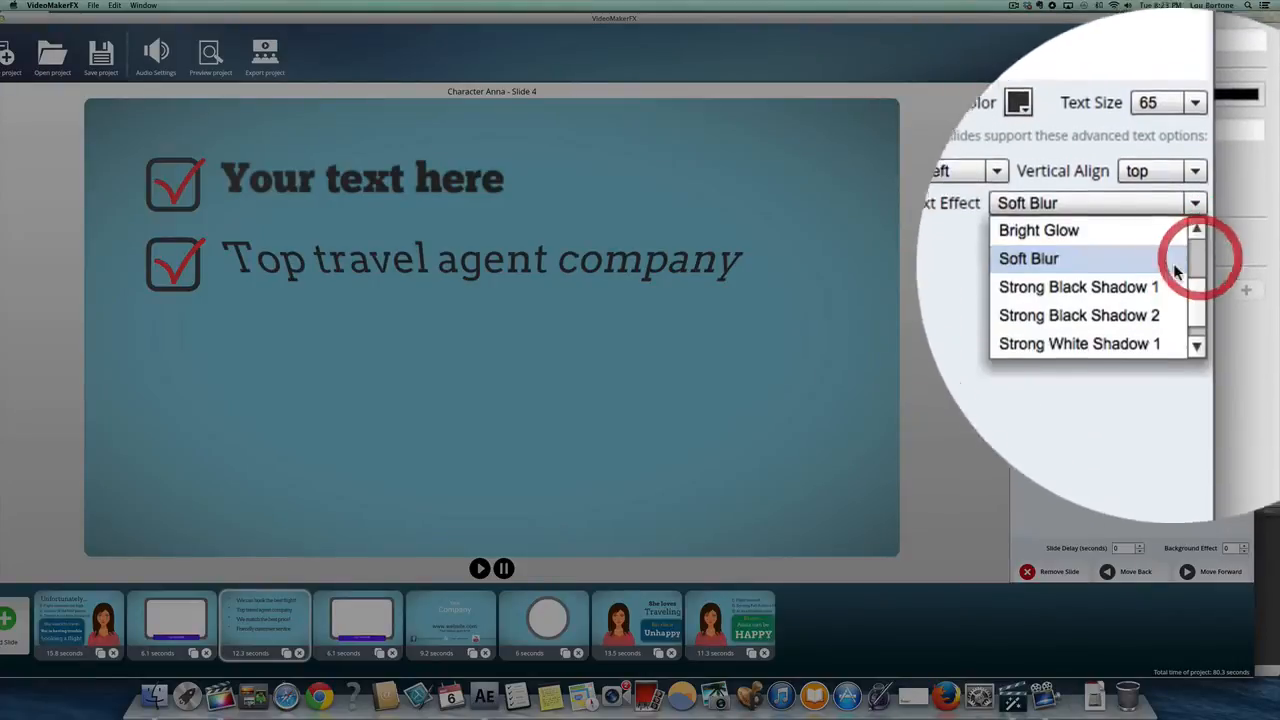
{"action": "left_click", "coordinate": [1079, 343]}
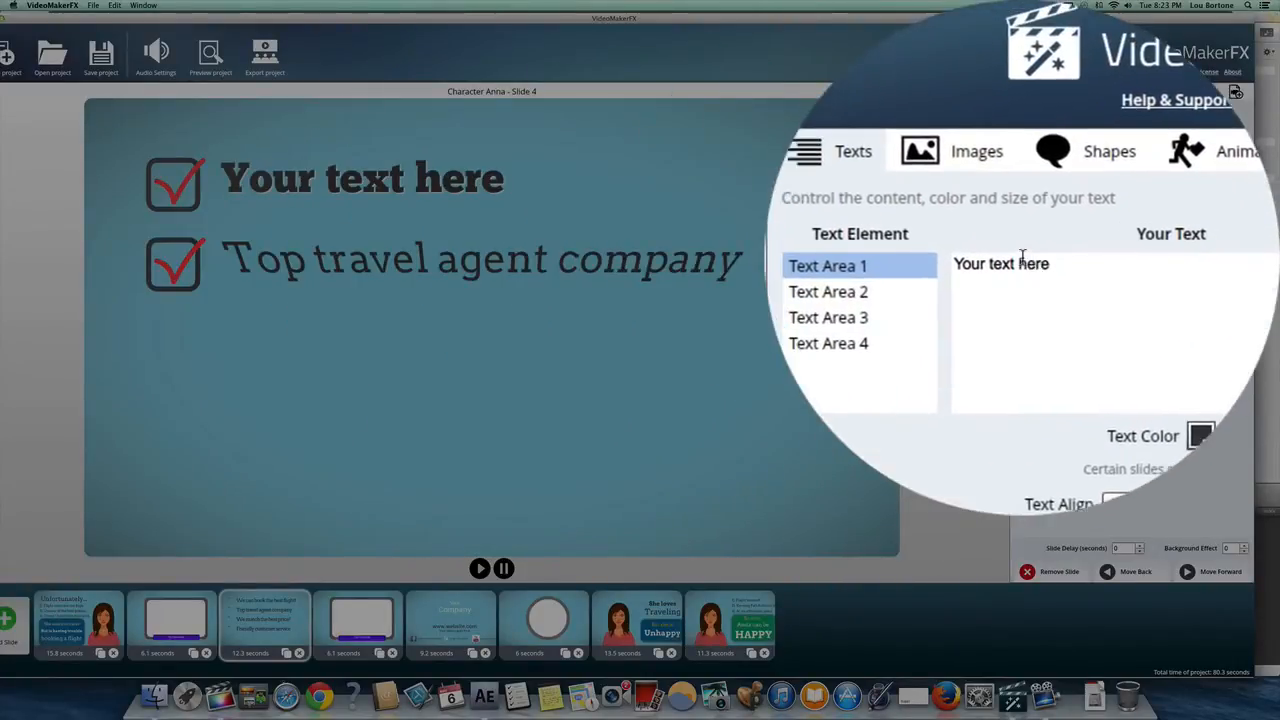
{"action": "left_click", "coordinate": [976, 151]}
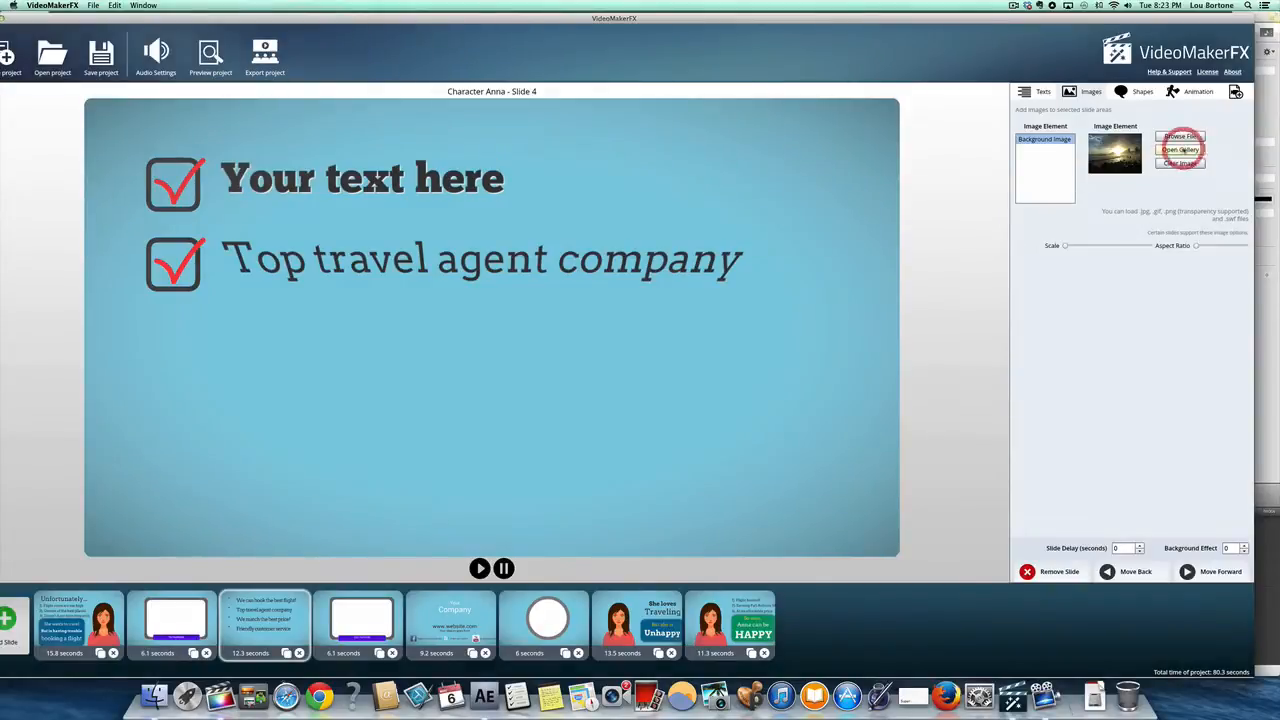
Step: Use the Photos gallery beach image with the red drink as slide 4's background
{"action": "left_click", "coordinate": [1180, 150]}
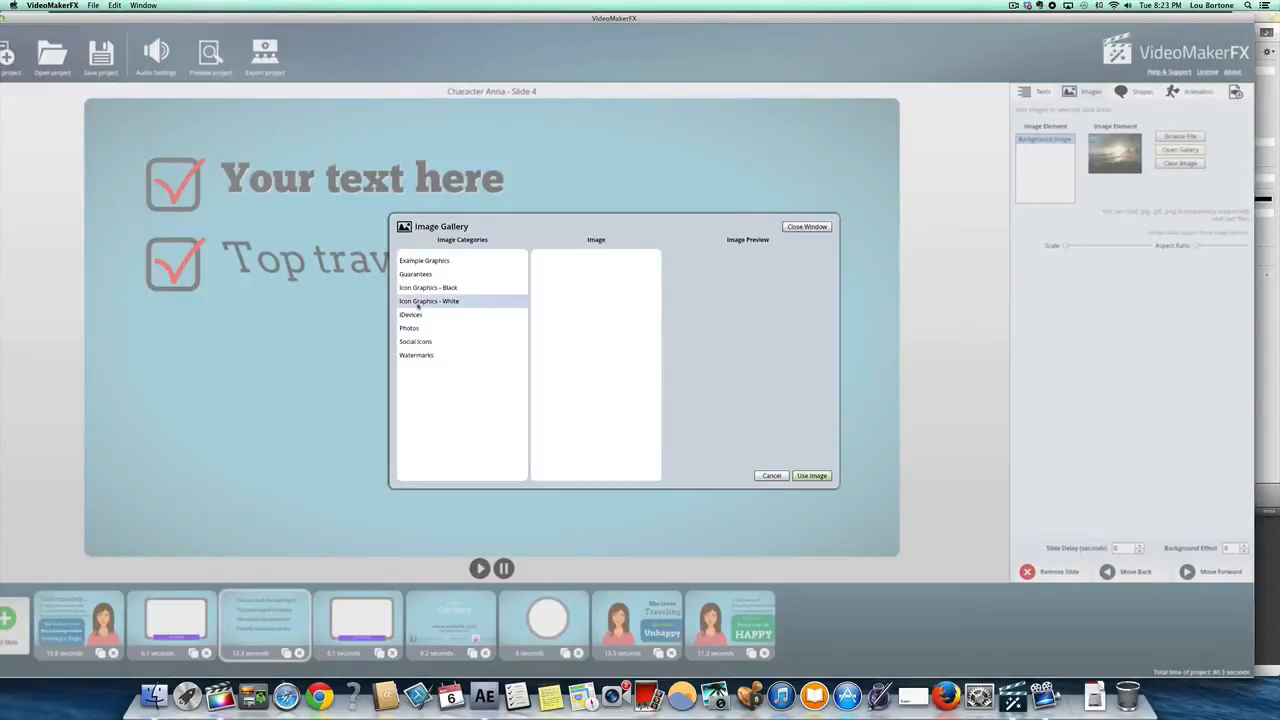
{"action": "left_click", "coordinate": [409, 328]}
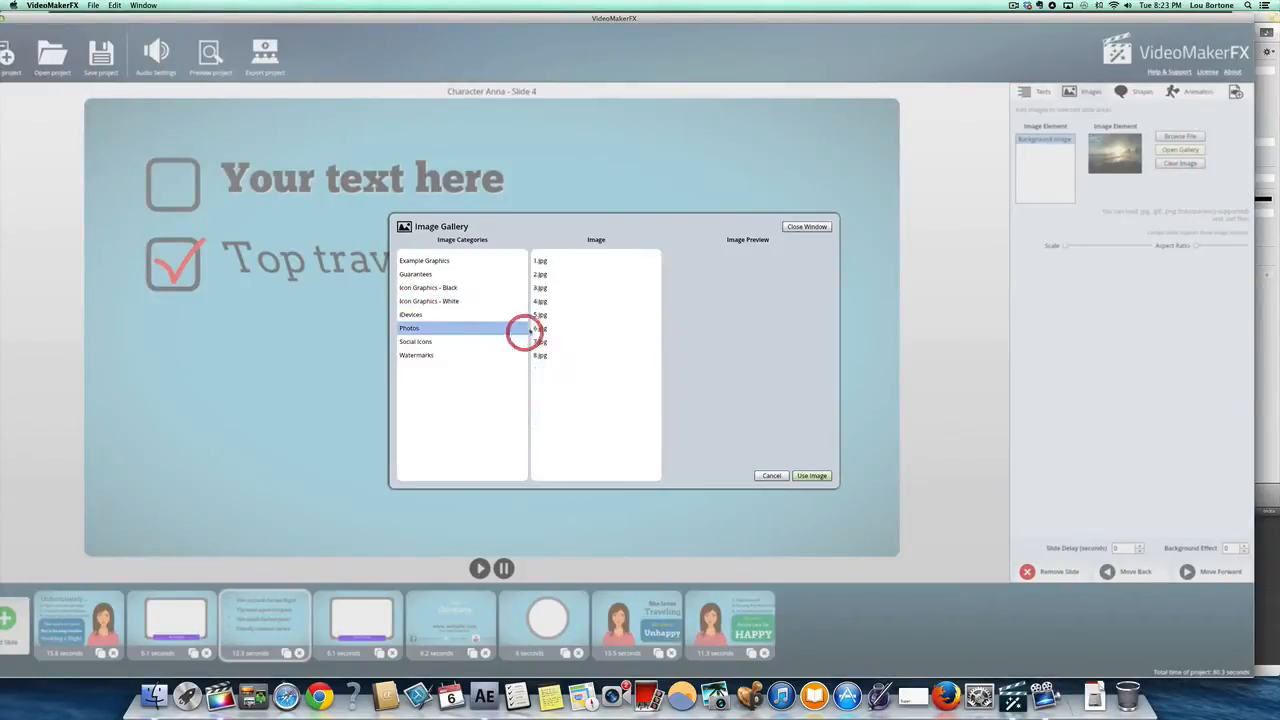
{"action": "left_click", "coordinate": [540, 301]}
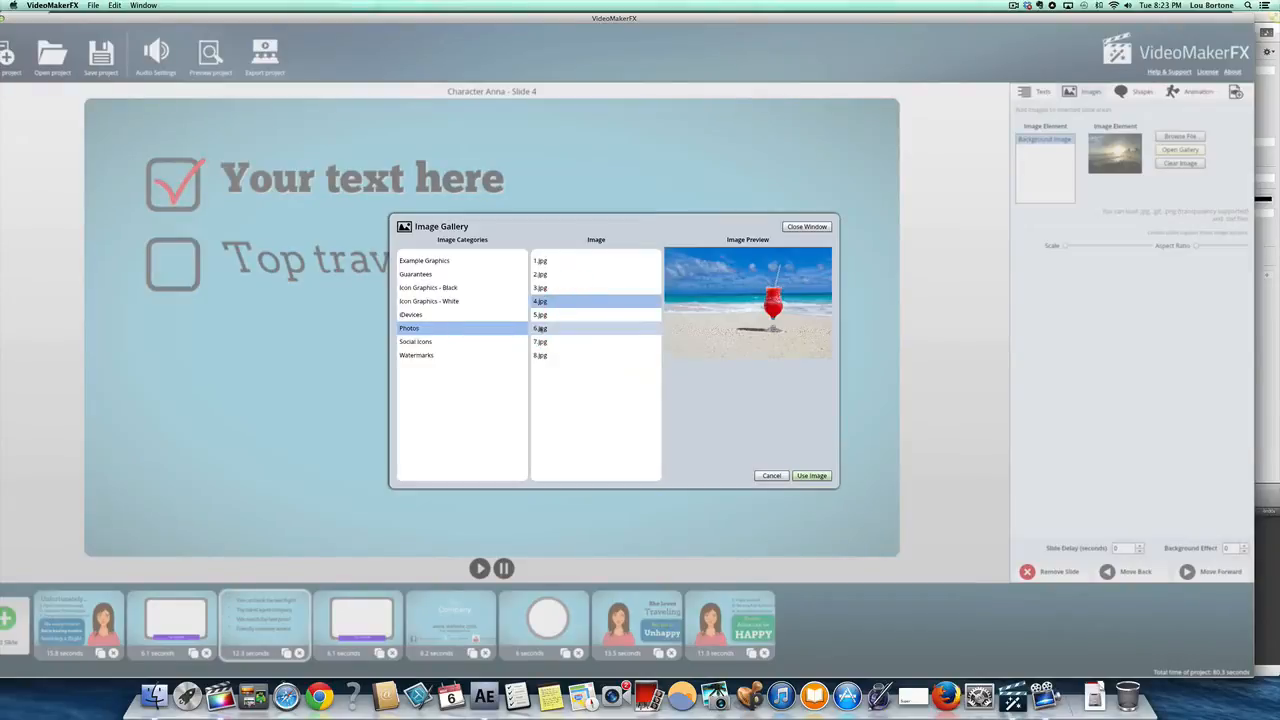
{"action": "left_click", "coordinate": [811, 475]}
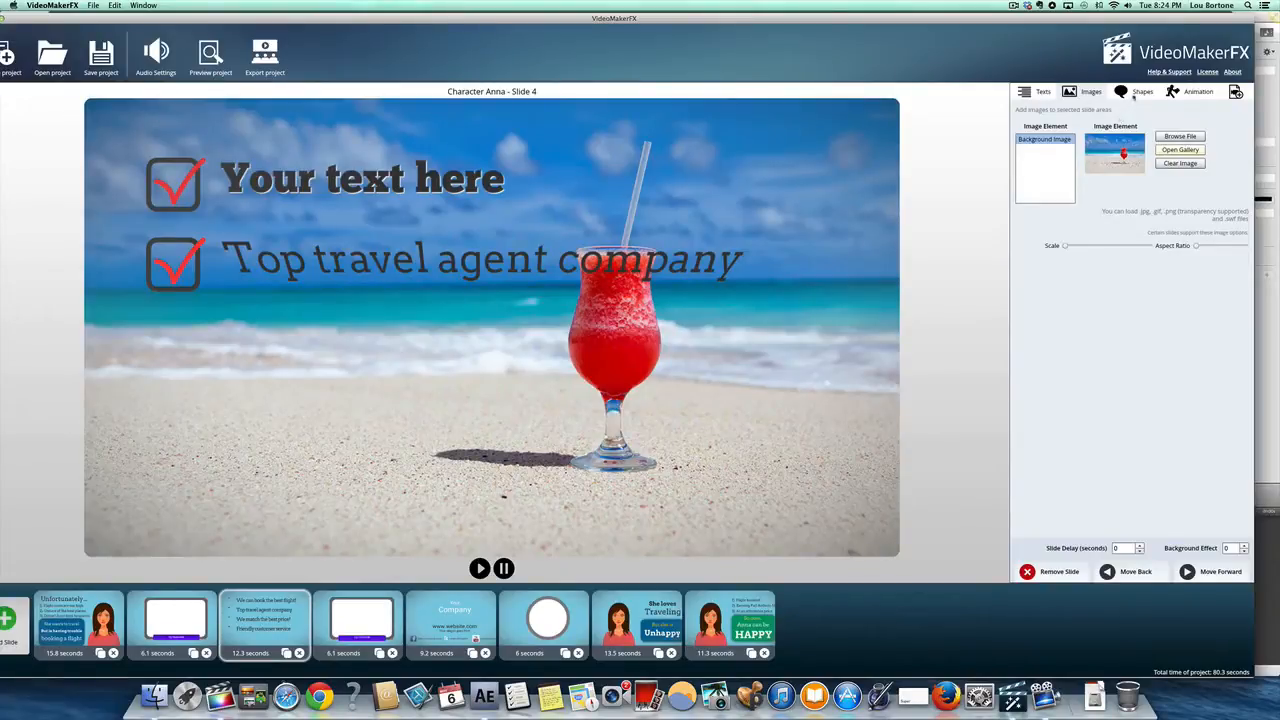
{"action": "left_click", "coordinate": [1198, 91]}
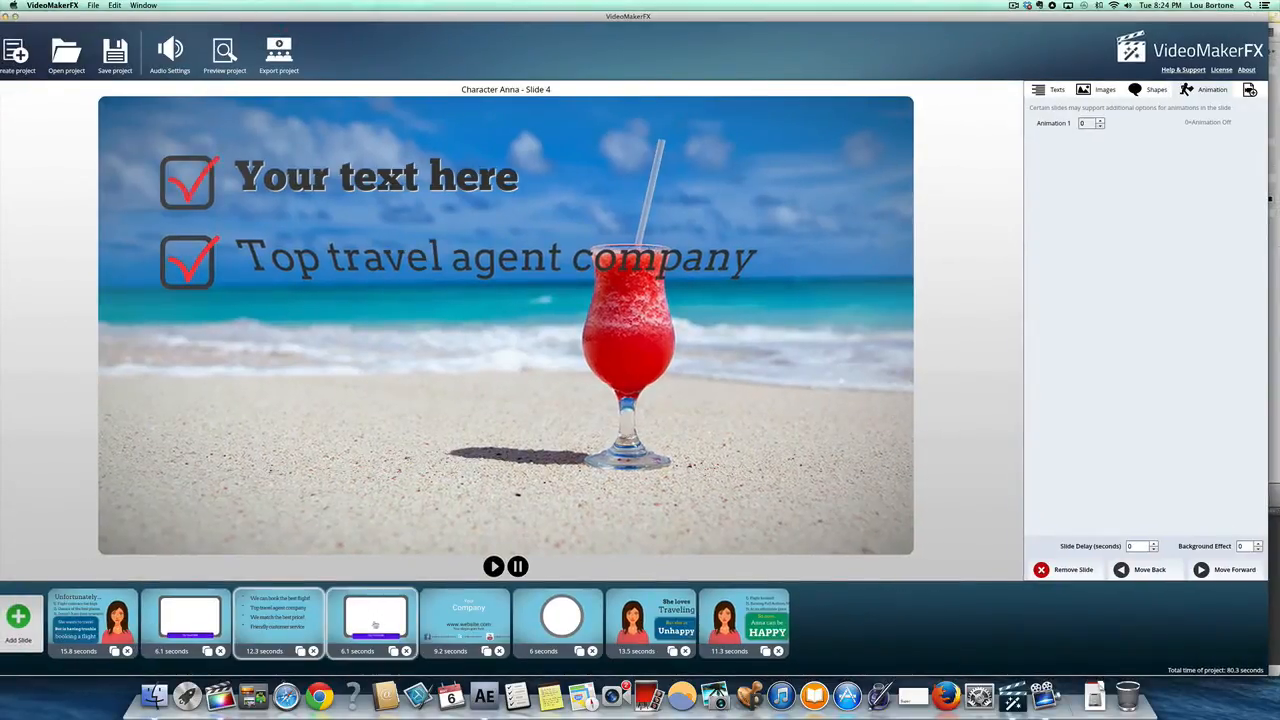
Step: Move the 'Anna can be HAPPY' slide ahead of the 'She loves Traveling' slide
{"action": "left_click", "coordinate": [465, 623]}
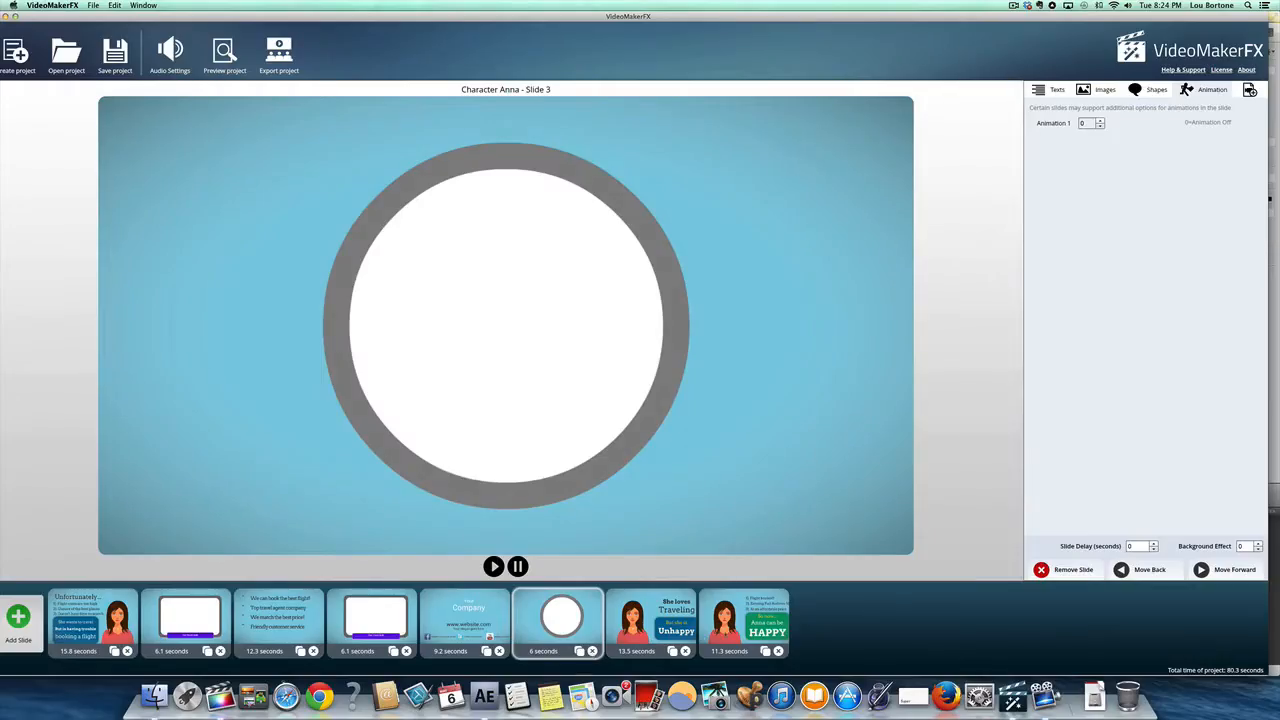
{"action": "left_click", "coordinate": [744, 622]}
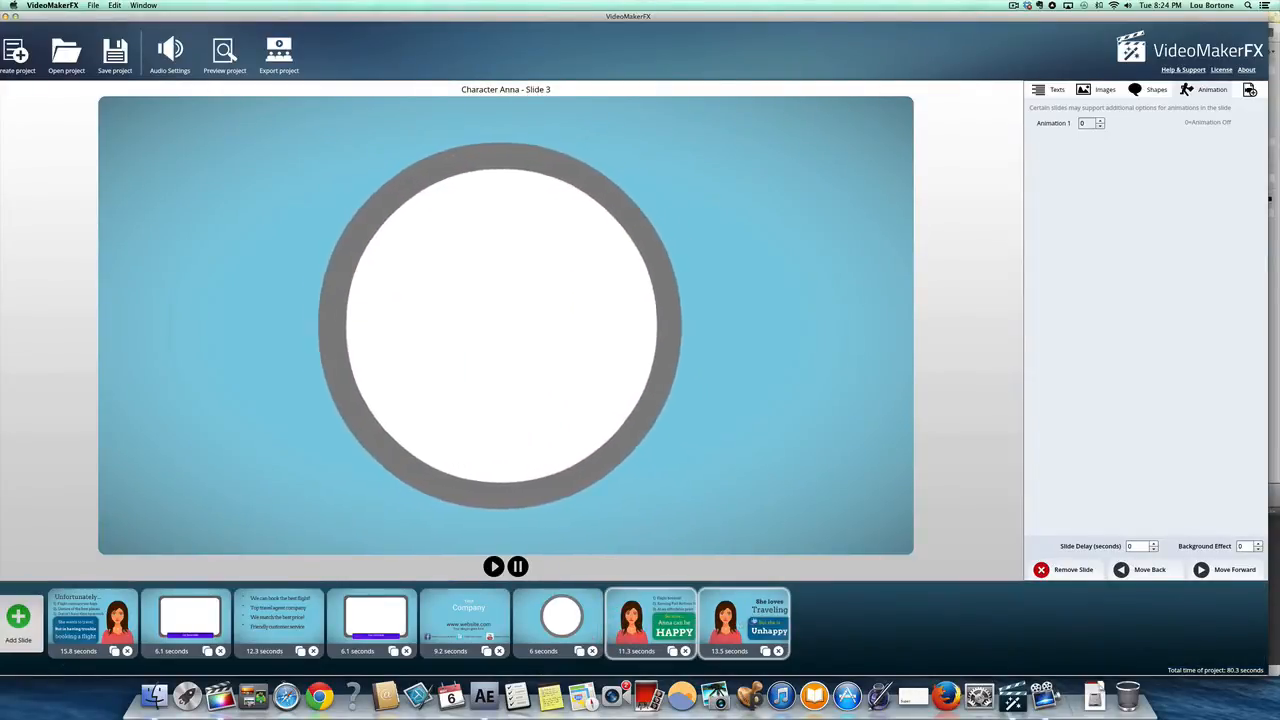
{"action": "left_click", "coordinate": [649, 622]}
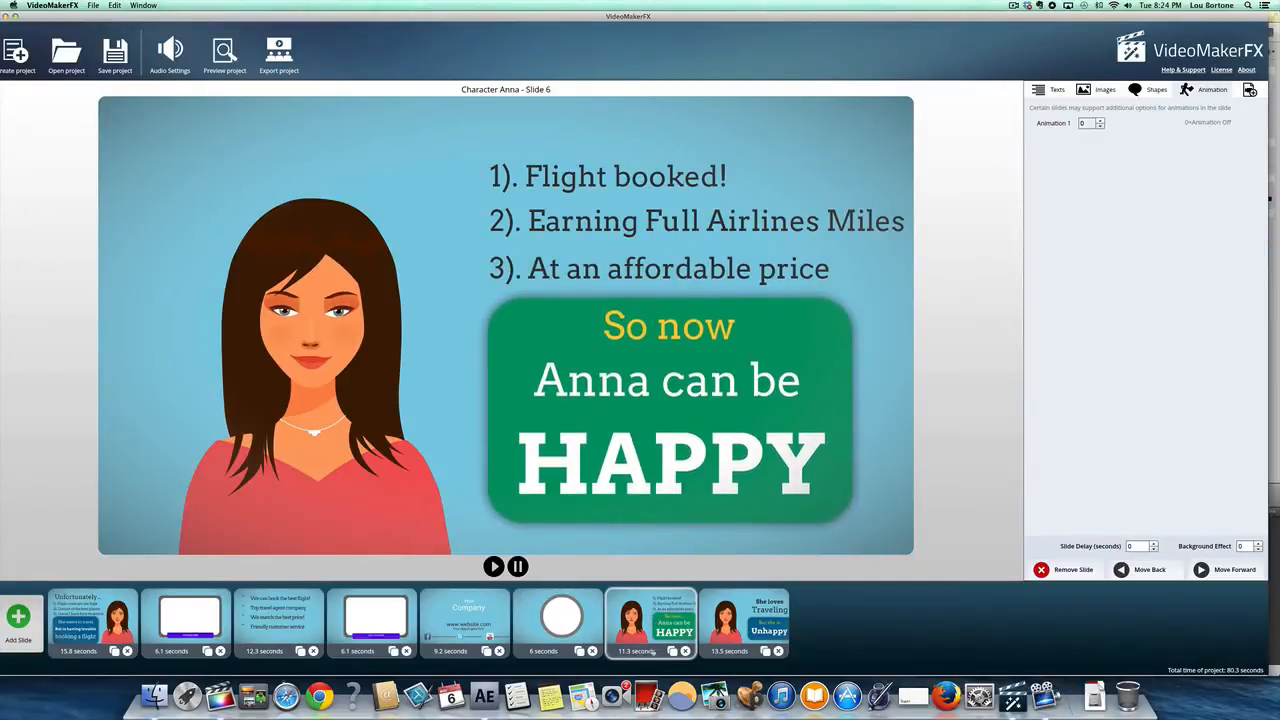
Step: Play the HAPPY slide's animation preview
{"action": "left_click", "coordinate": [493, 566]}
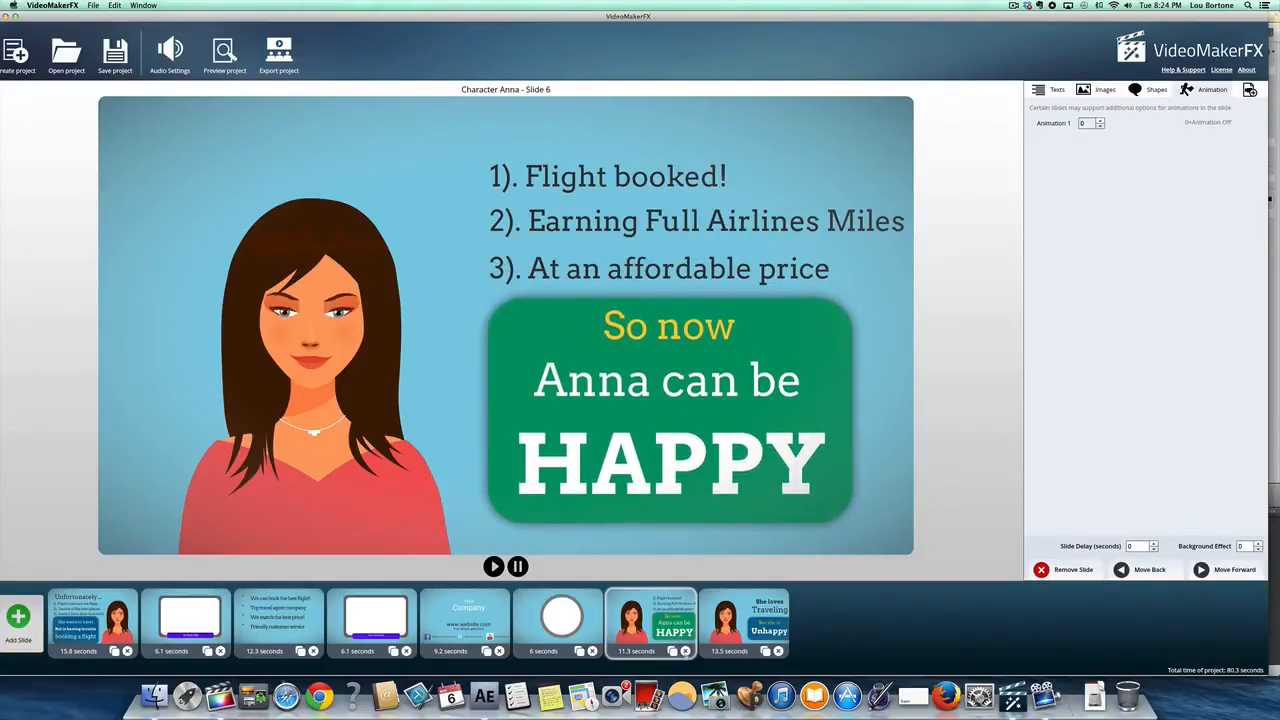
{"action": "left_click", "coordinate": [561, 620]}
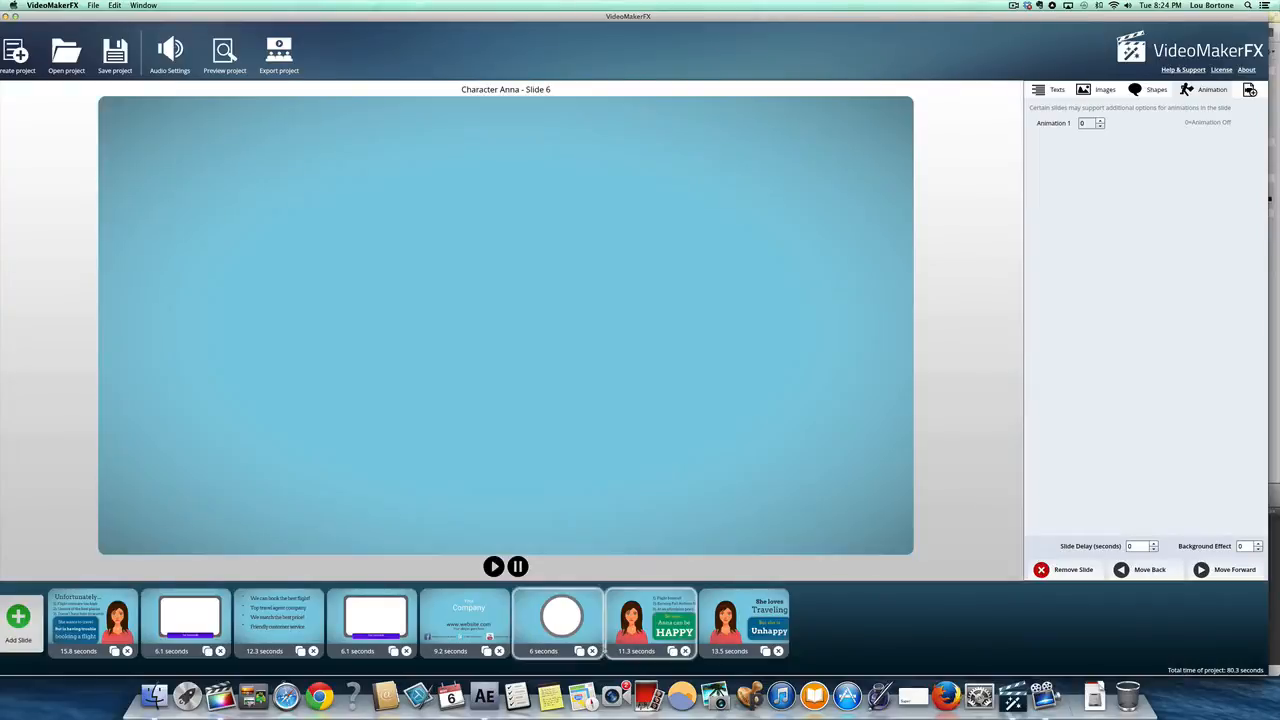
{"action": "left_click", "coordinate": [493, 566]}
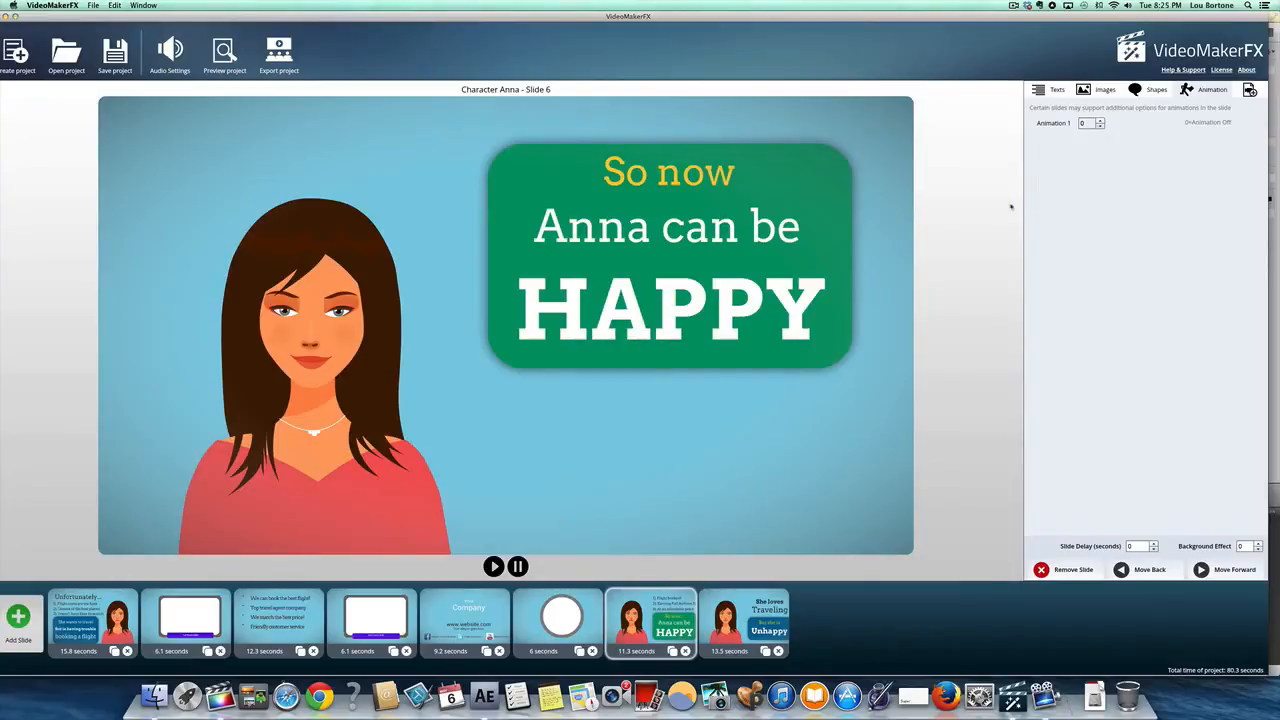
{"action": "left_click", "coordinate": [1099, 120]}
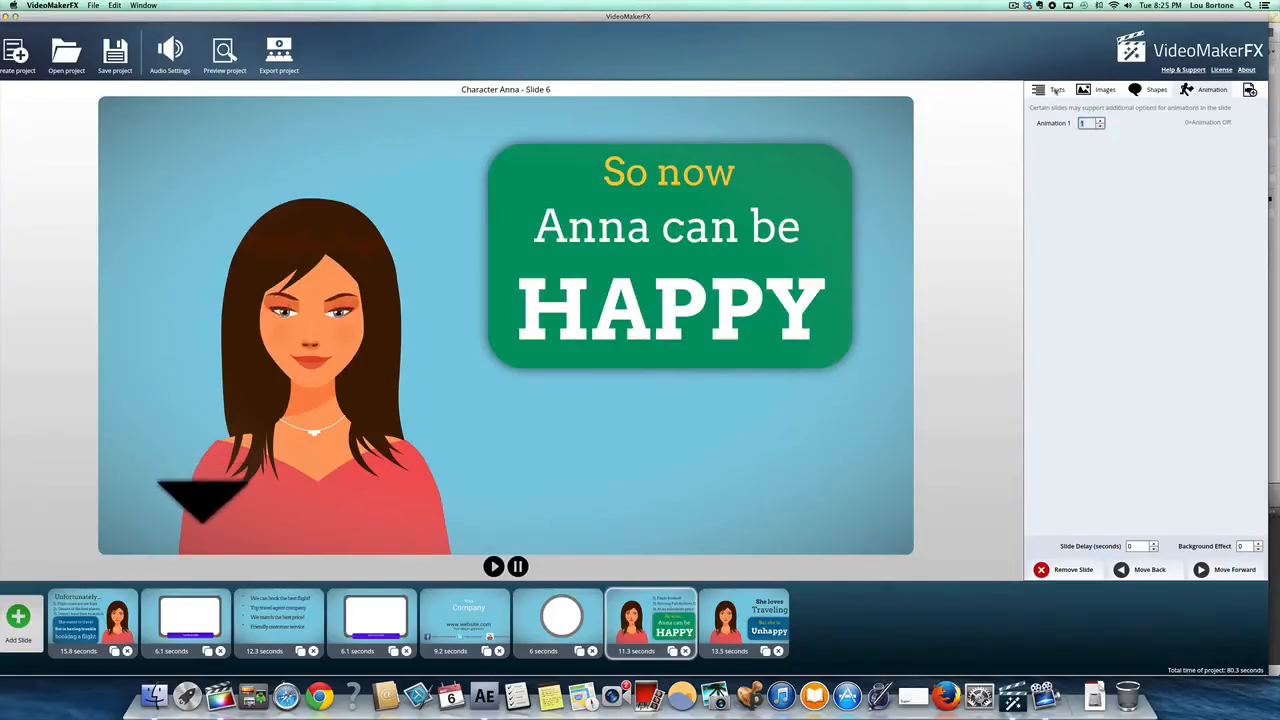
{"action": "left_click", "coordinate": [1057, 89]}
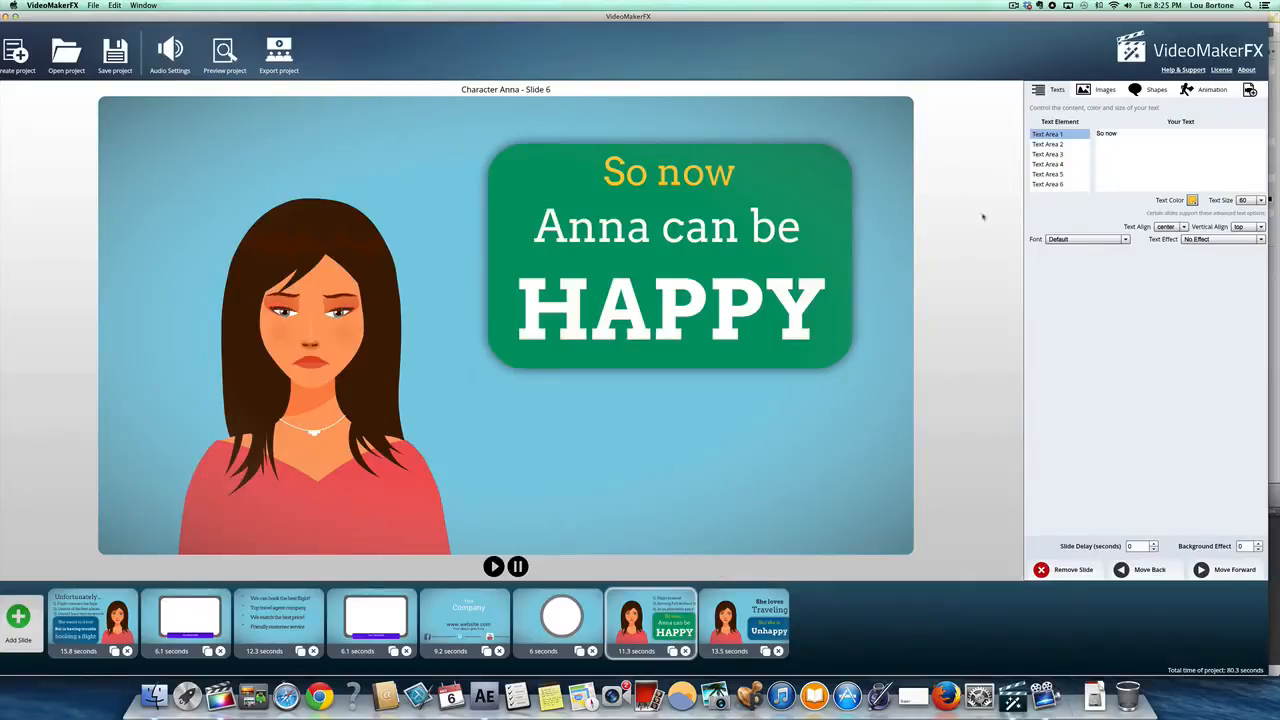
Step: Enlarge the HAPPY slide's 'So now' text, then preview the whole project
{"action": "left_click", "coordinate": [1160, 137]}
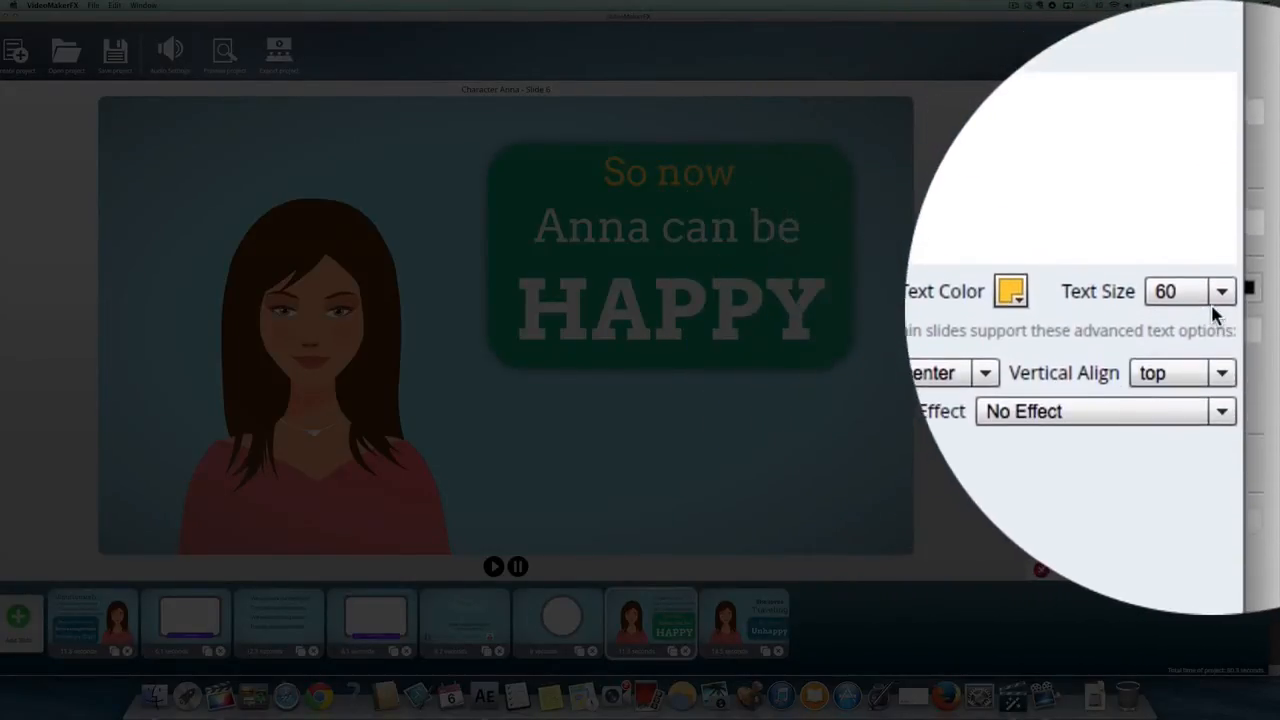
{"action": "left_click", "coordinate": [1221, 291]}
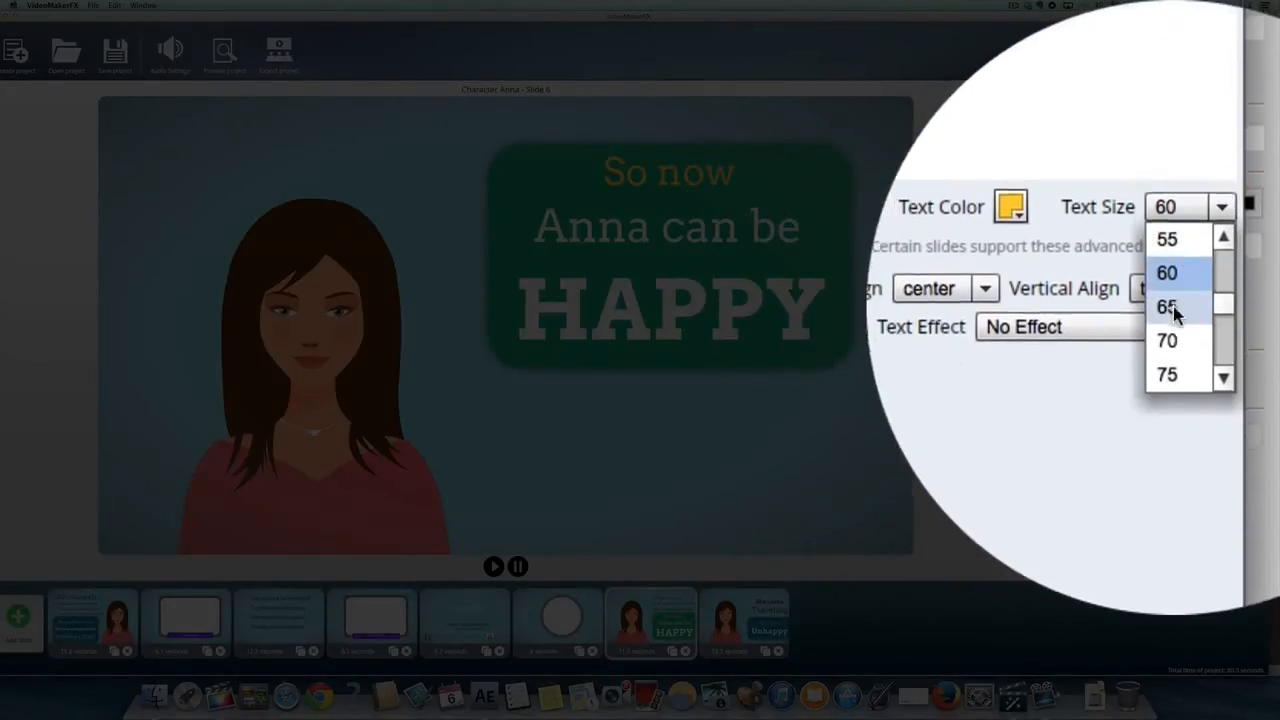
{"action": "left_click", "coordinate": [1167, 374]}
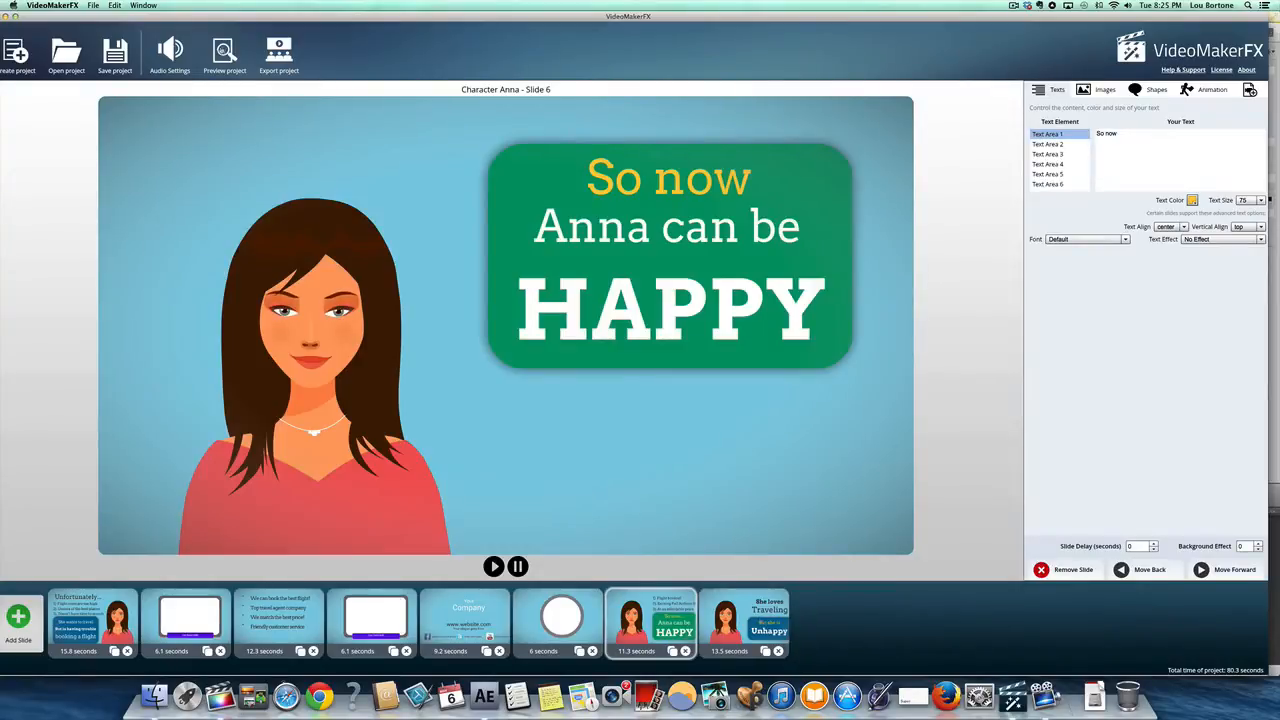
{"action": "left_click", "coordinate": [224, 50]}
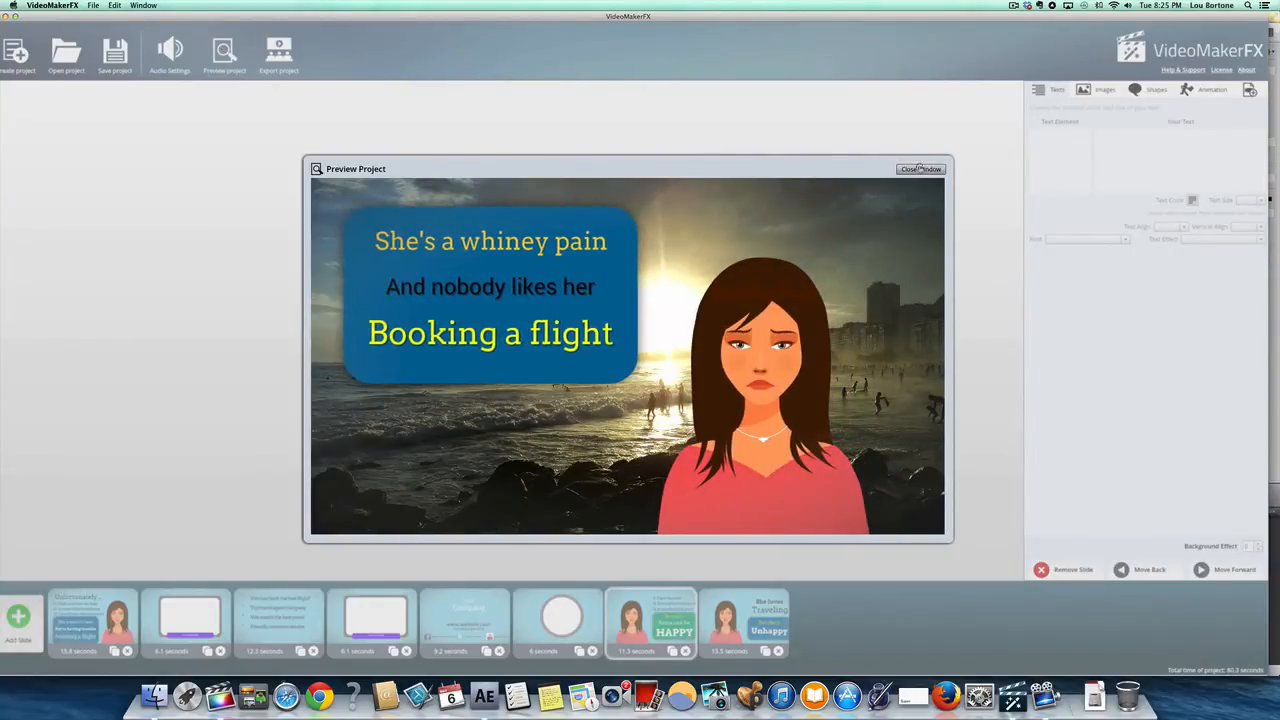
Step: Close the Preview Project window and bring up the Audio Settings window
{"action": "left_click", "coordinate": [919, 168]}
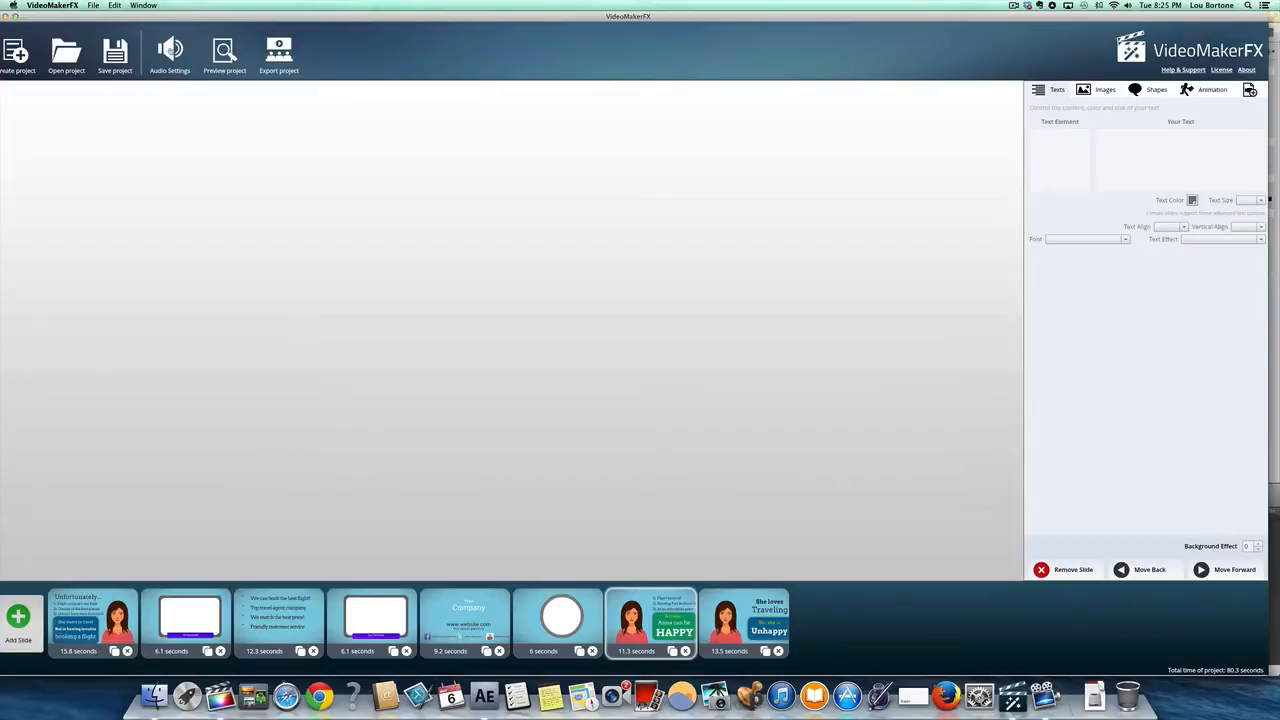
{"action": "left_click", "coordinate": [169, 52]}
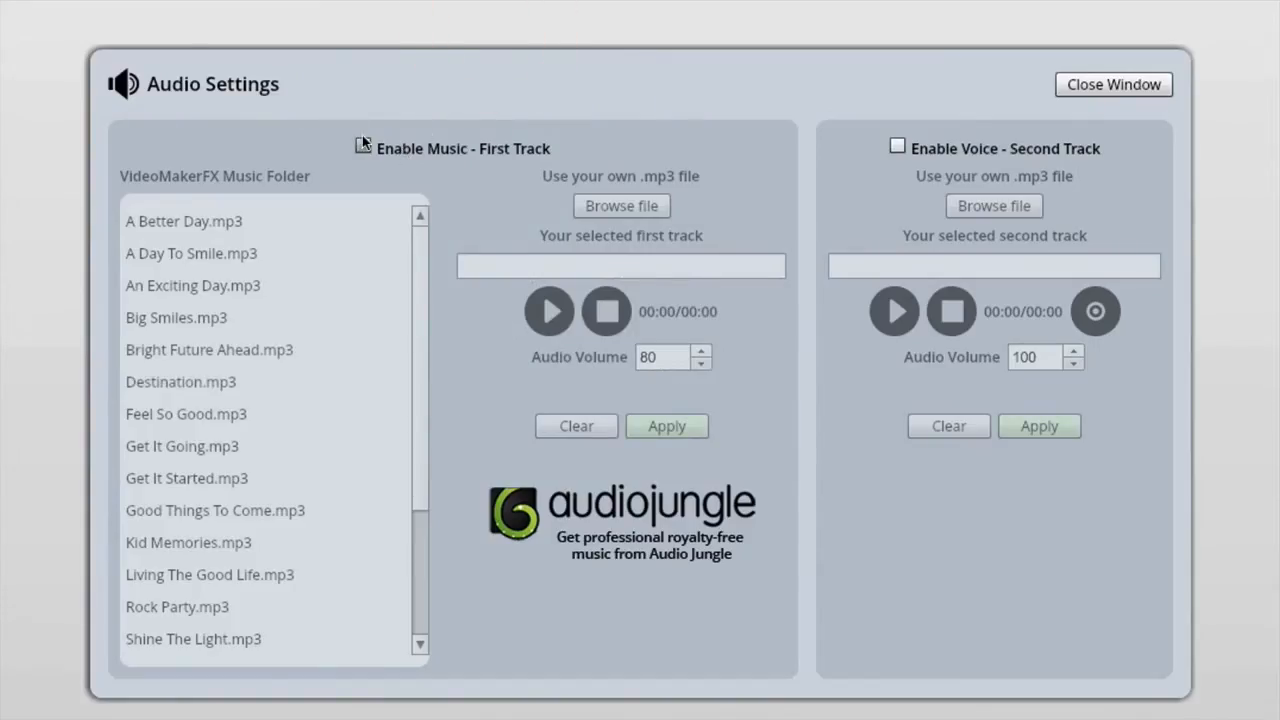
Step: Enable the first music track and audition A Day To Smile, An Exciting Day, Feel So Good
{"action": "left_click", "coordinate": [362, 148]}
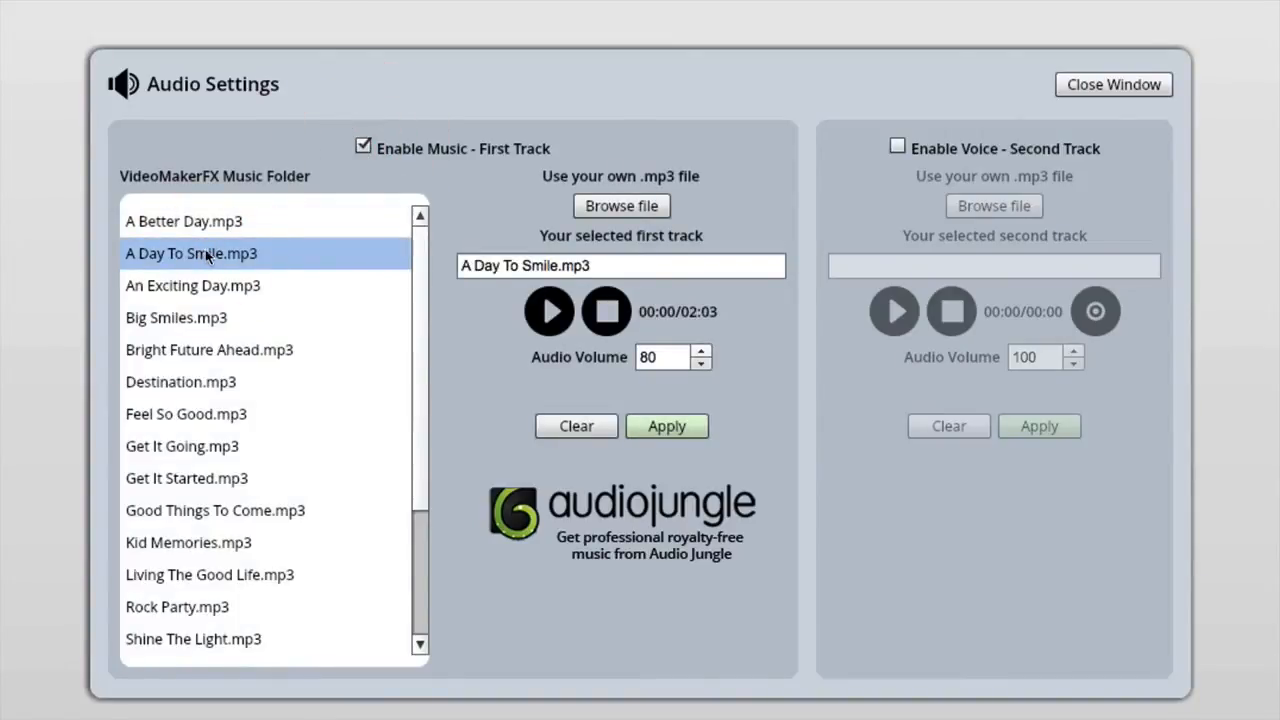
{"action": "left_click", "coordinate": [548, 311]}
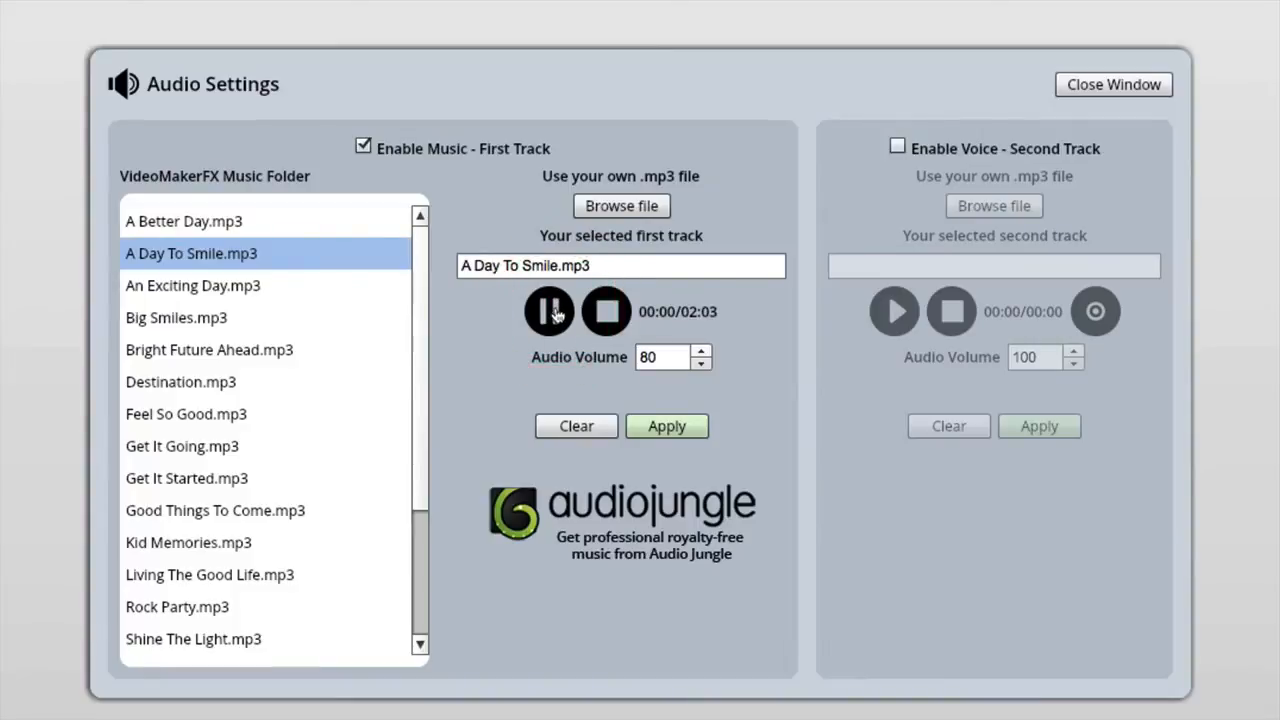
{"action": "left_click", "coordinate": [192, 285]}
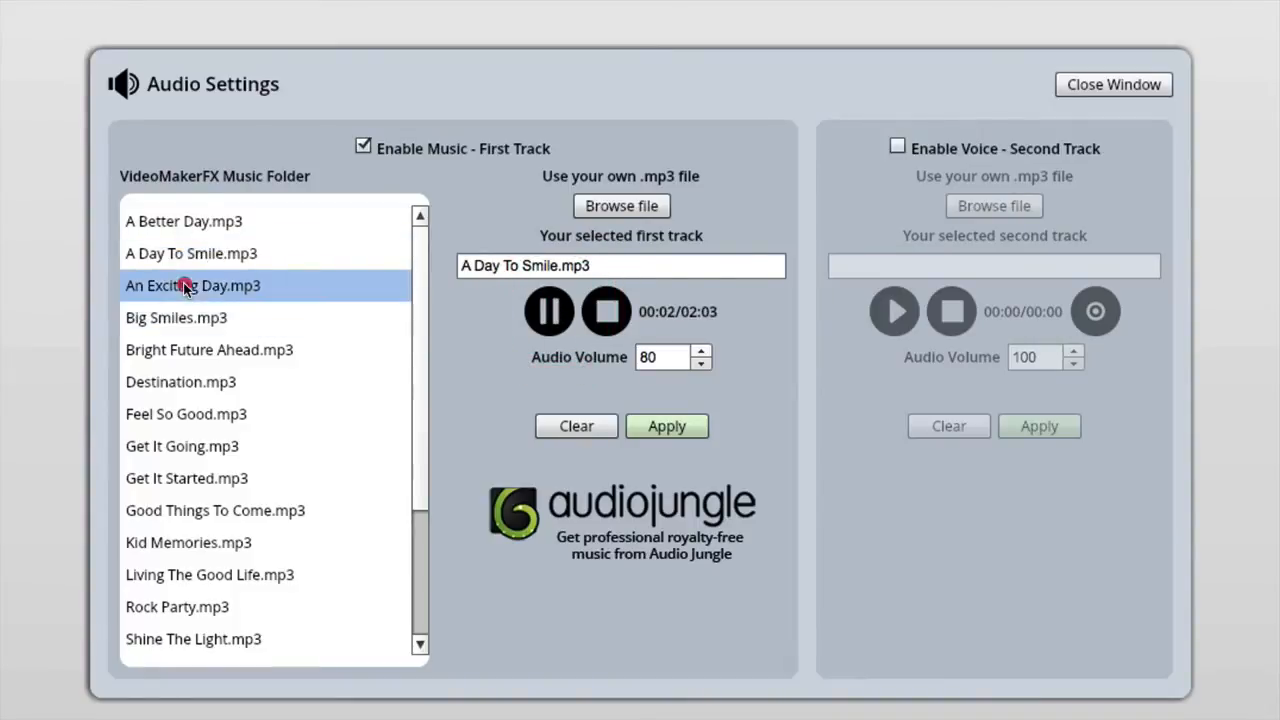
{"action": "left_click", "coordinate": [192, 285]}
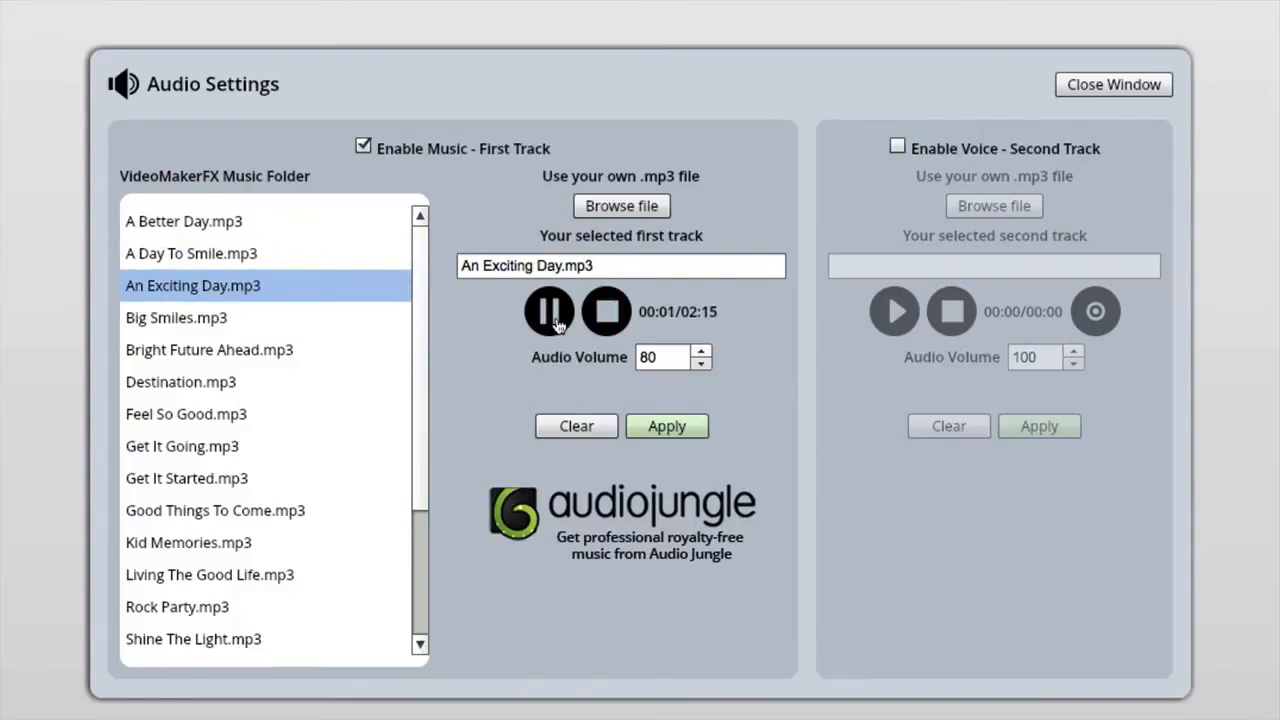
{"action": "left_click", "coordinate": [186, 413]}
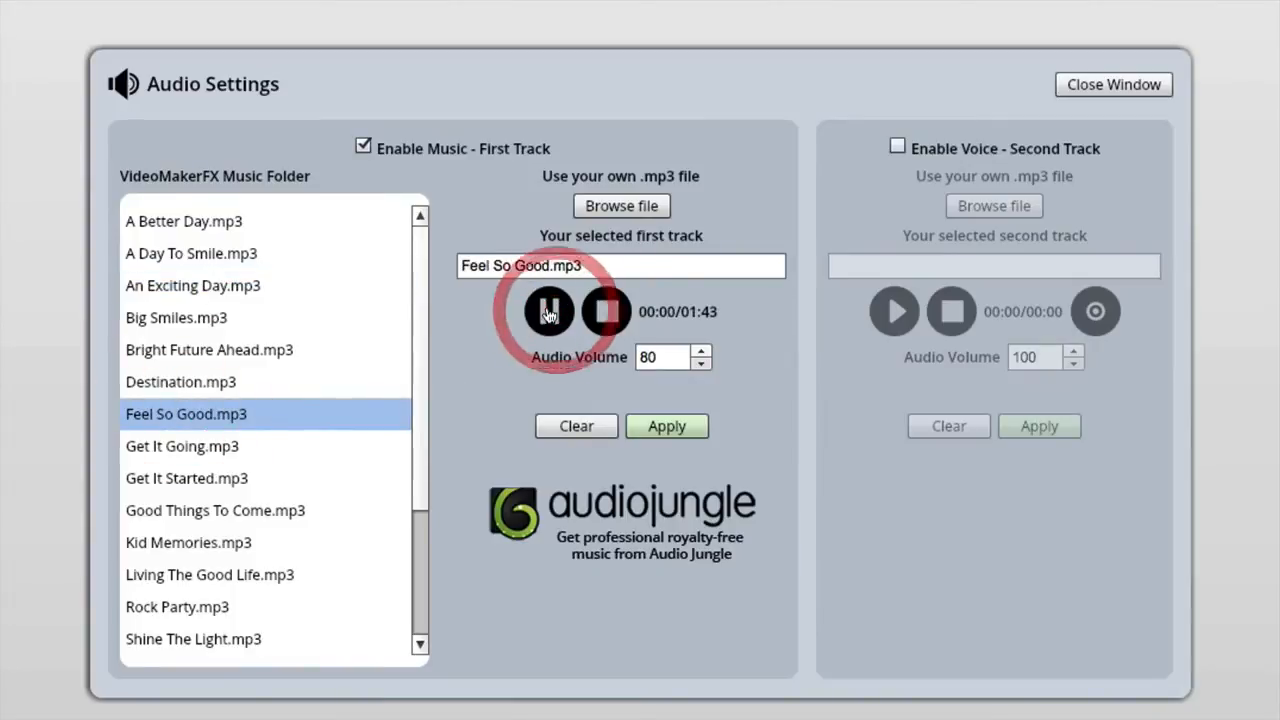
Step: Audition Get It Started, then settle on Living The Good Life.mp3
{"action": "left_click", "coordinate": [186, 478]}
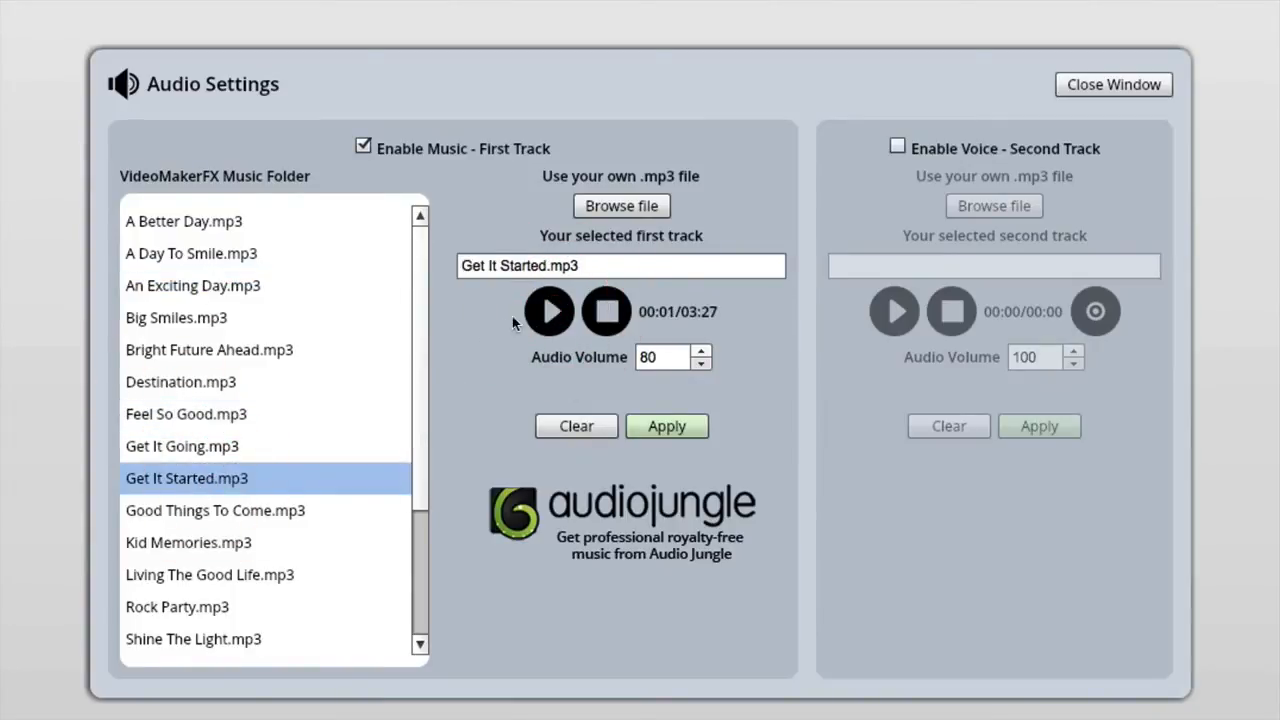
{"action": "left_click", "coordinate": [549, 311]}
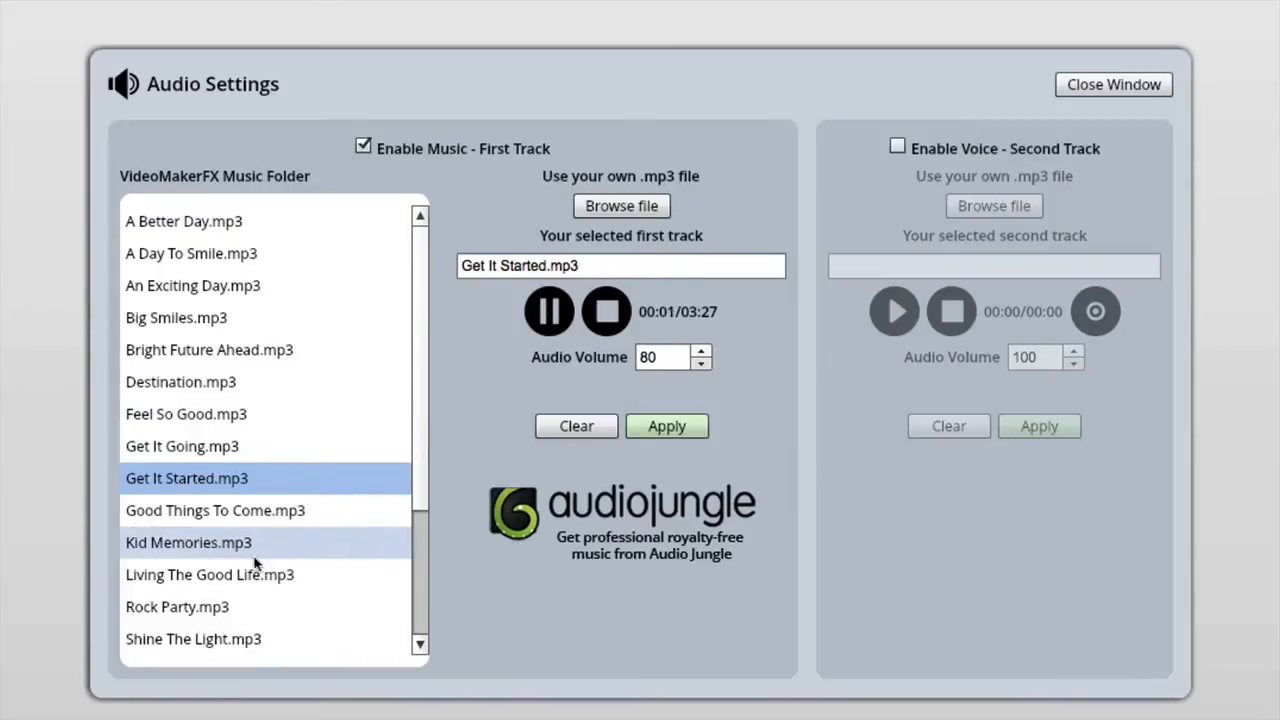
{"action": "left_click", "coordinate": [210, 574]}
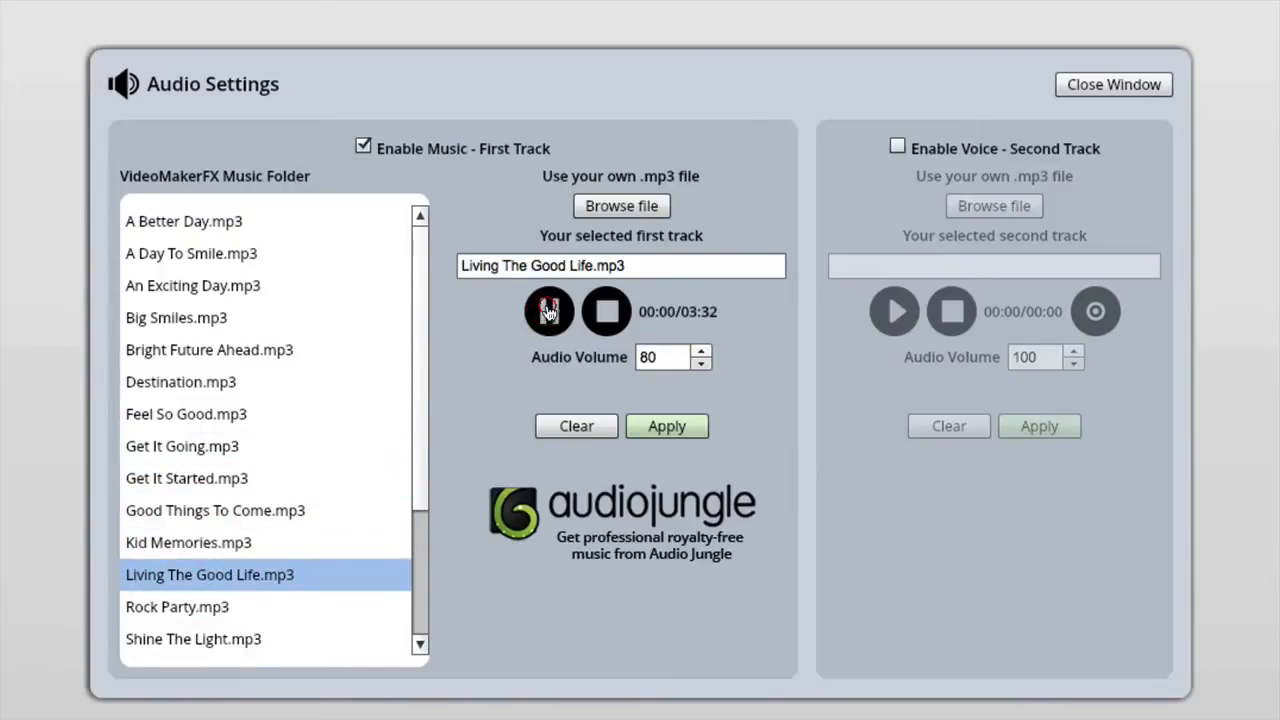
{"action": "left_click", "coordinate": [548, 311]}
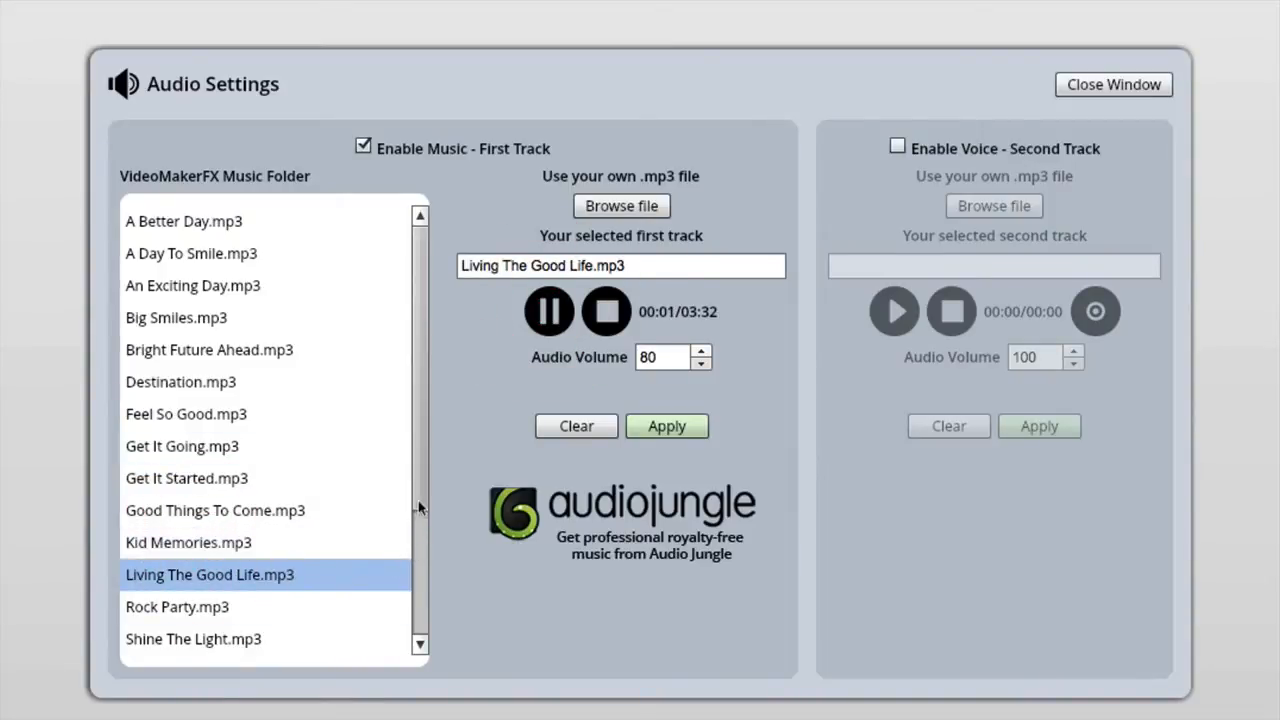
{"action": "scroll", "scroll_direction": "down", "scroll_amount": 3}
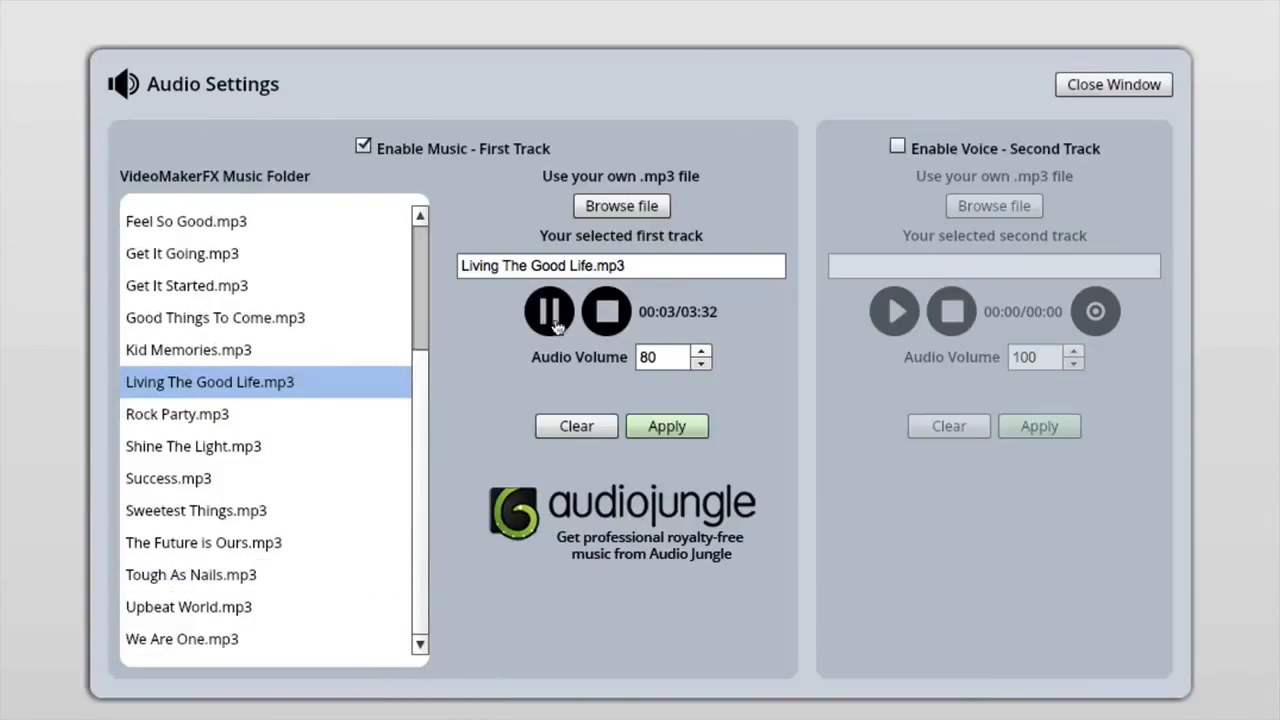
{"action": "left_click", "coordinate": [549, 311]}
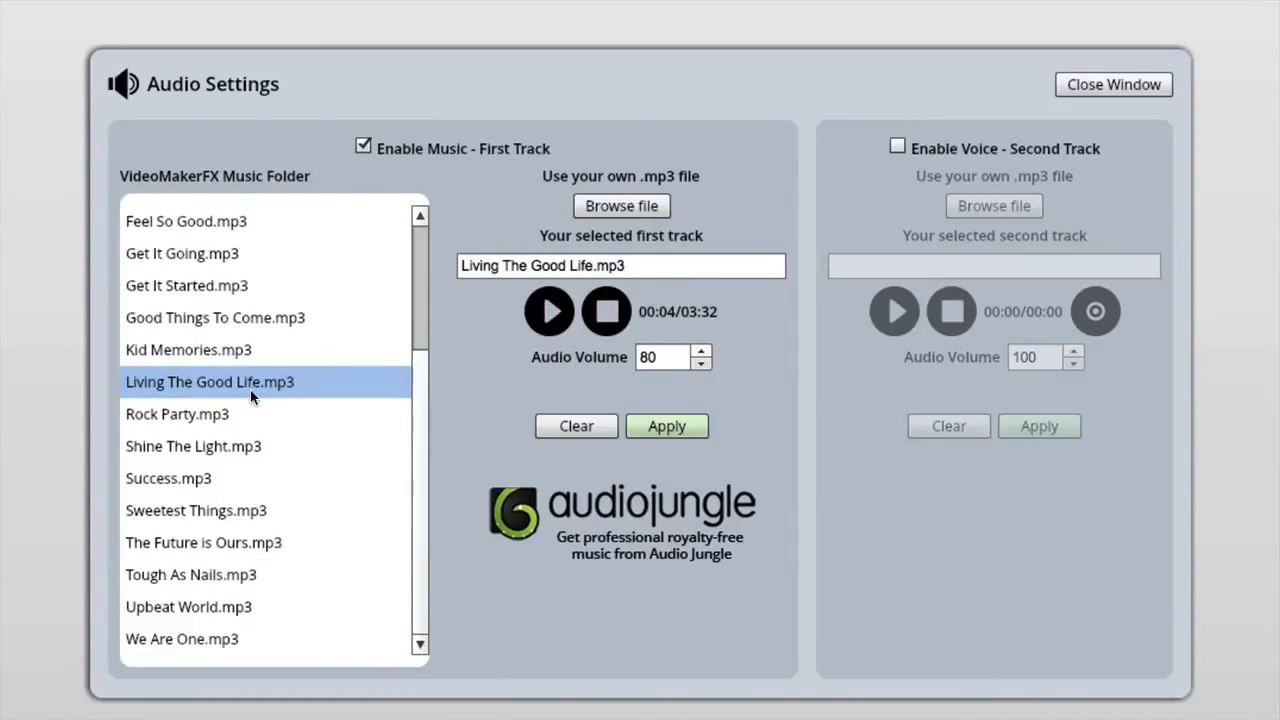
{"action": "scroll", "scroll_direction": "up", "scroll_amount": 3}
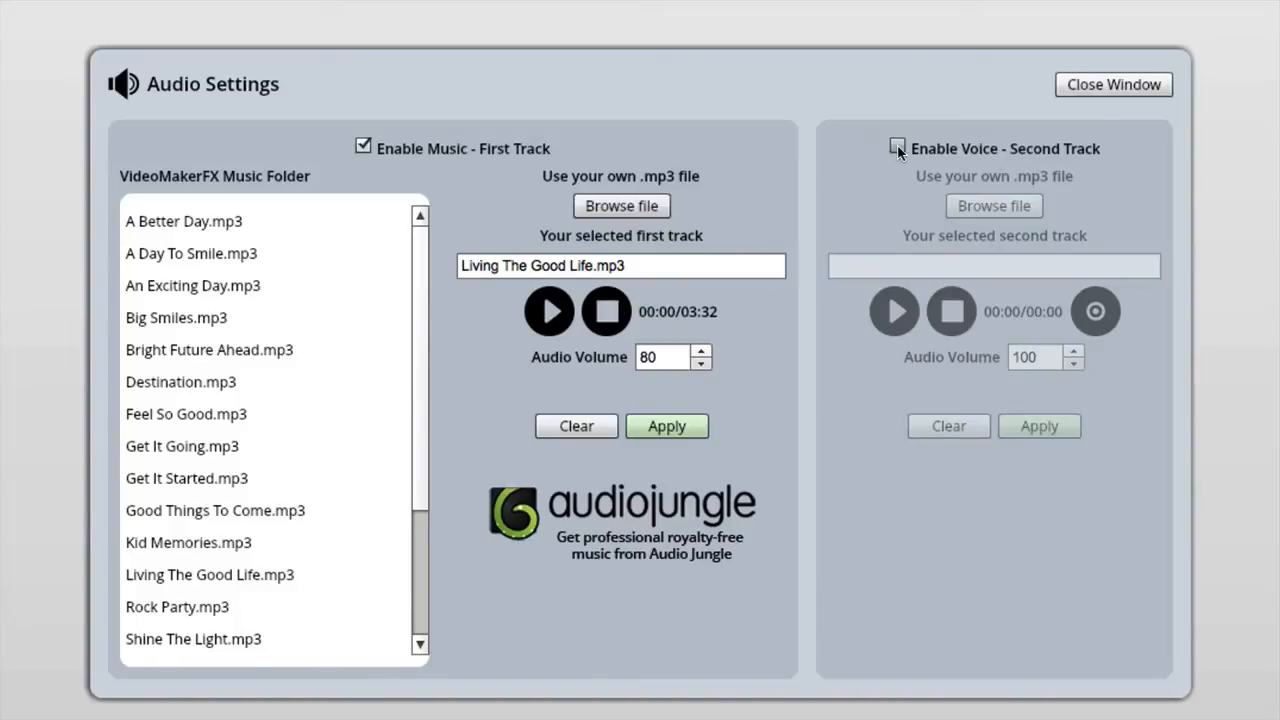
Step: Enable the voice second track and close the audio settings window
{"action": "left_click", "coordinate": [897, 148]}
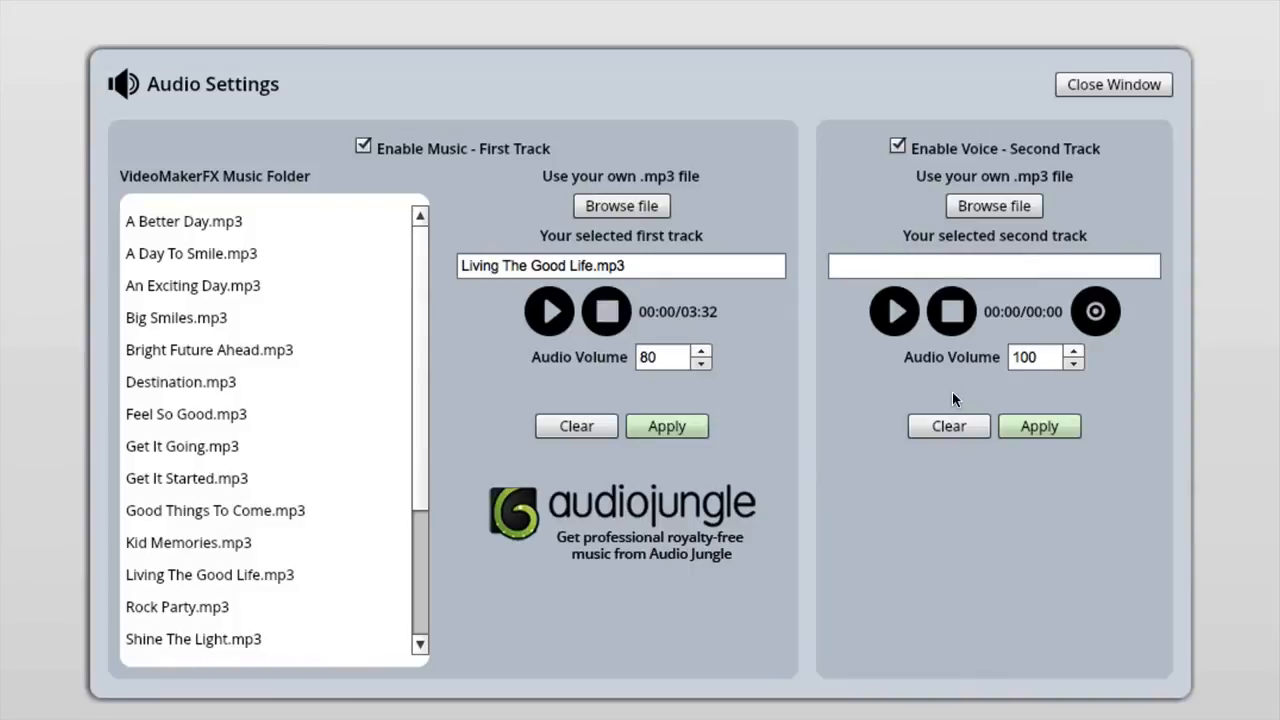
{"action": "mouse_move", "coordinate": [1090, 194]}
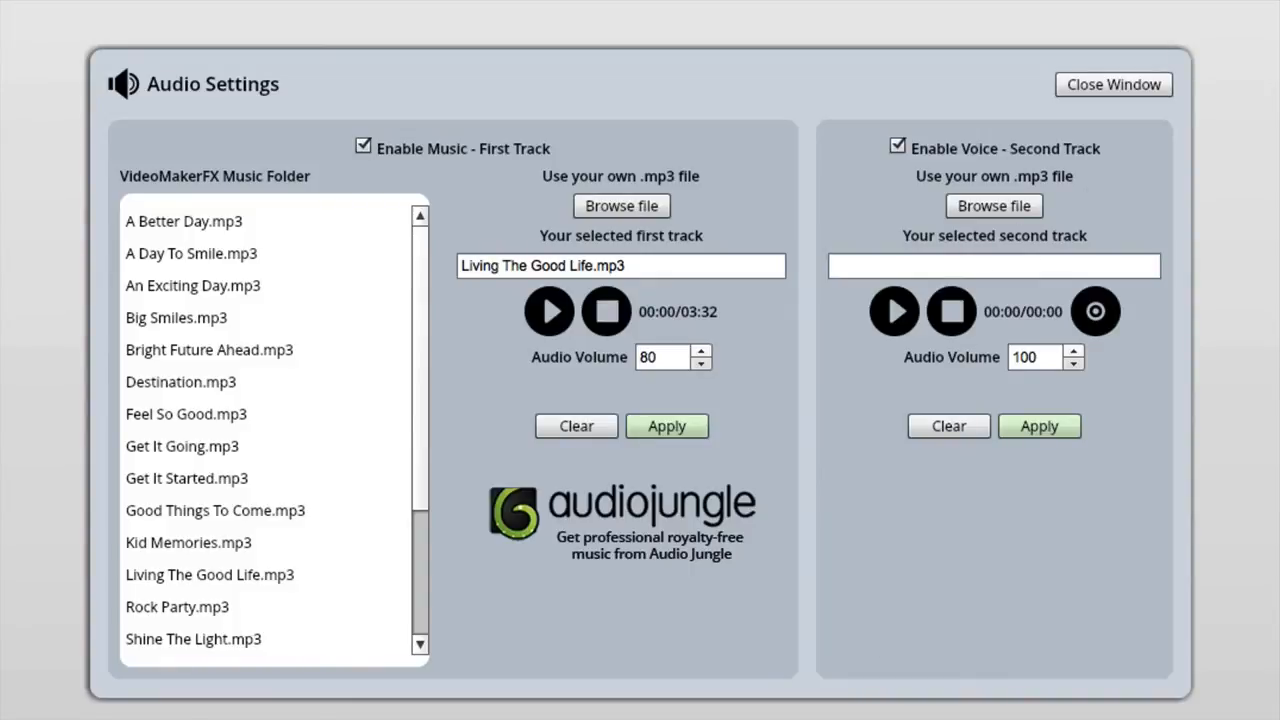
{"action": "mouse_move", "coordinate": [893, 311]}
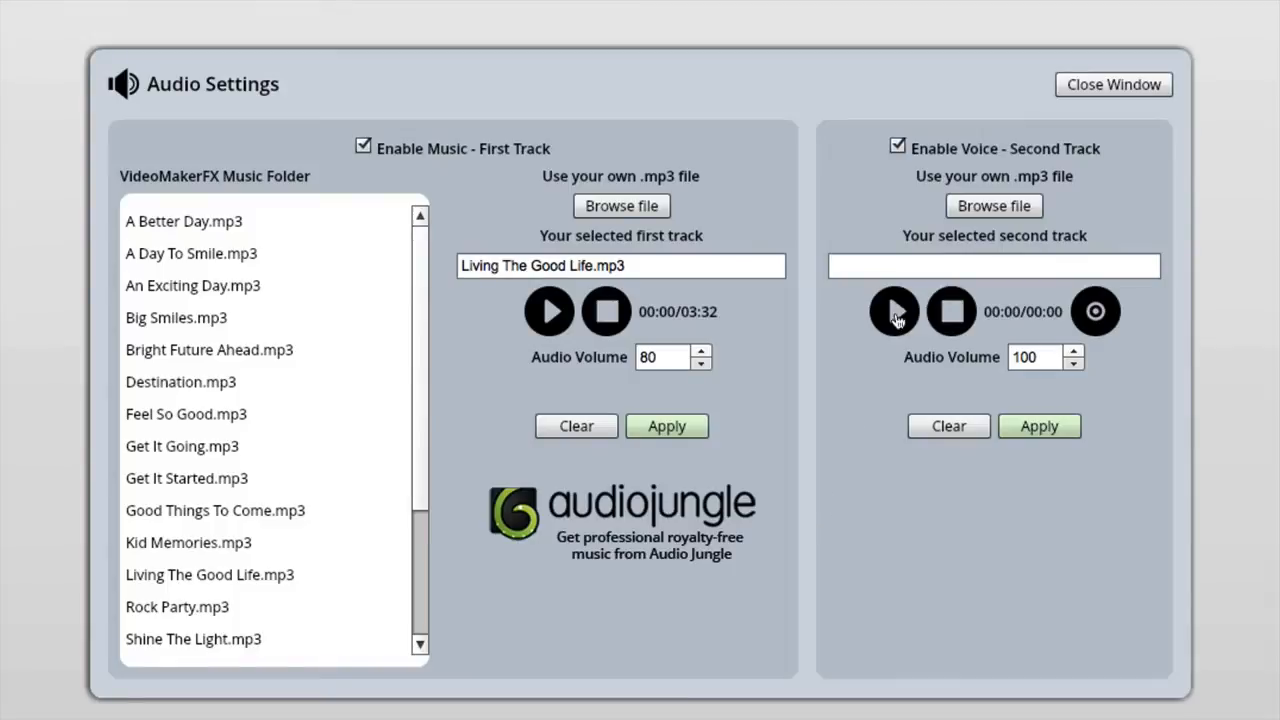
{"action": "mouse_move", "coordinate": [905, 358]}
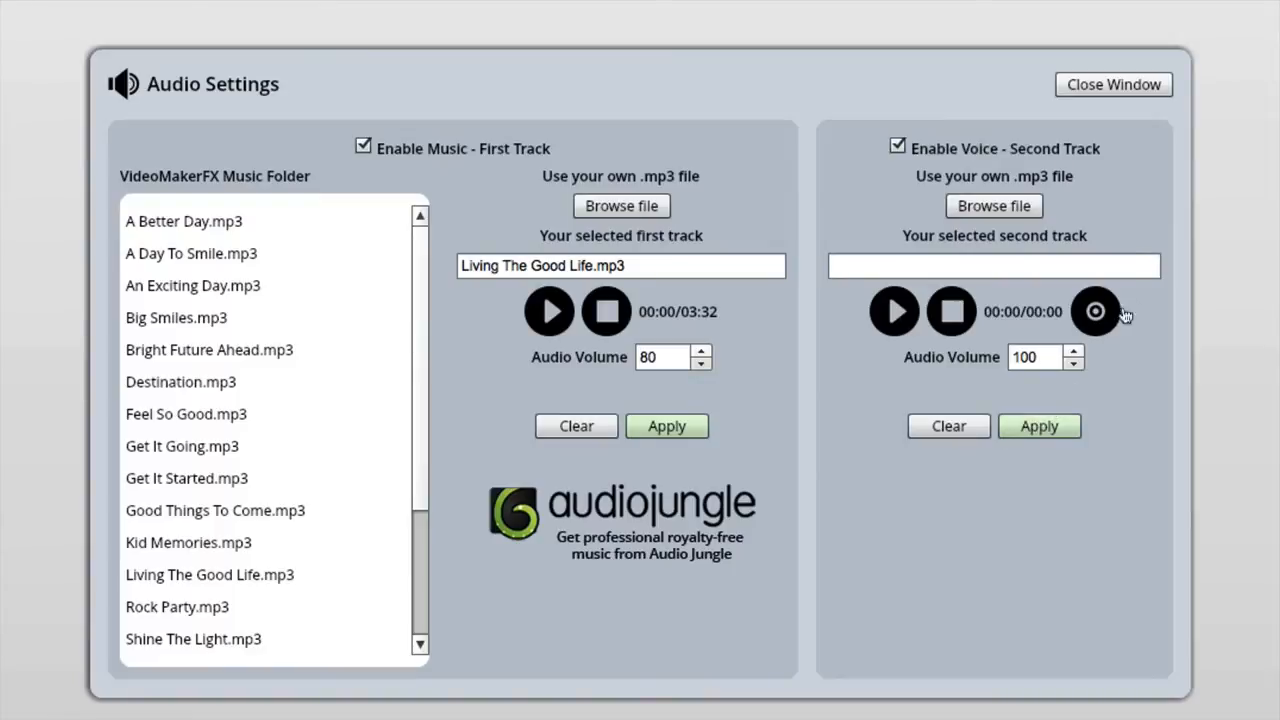
{"action": "mouse_move", "coordinate": [337, 293]}
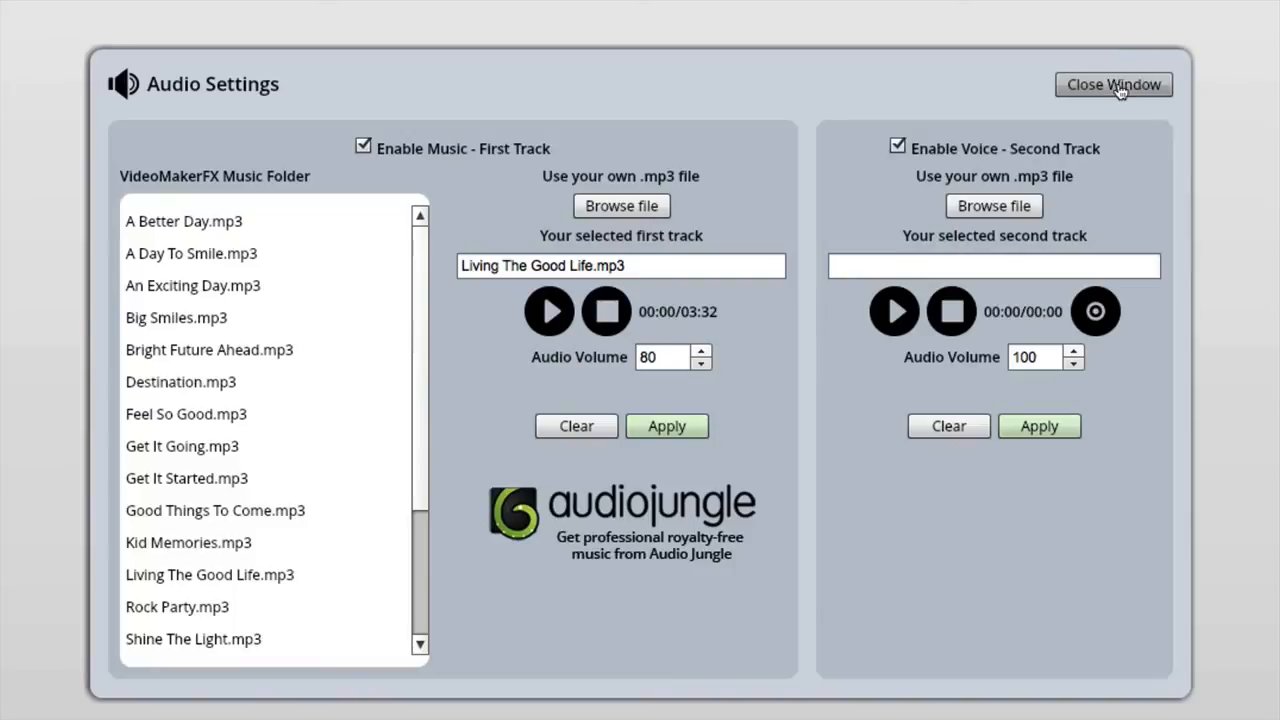
{"action": "left_click", "coordinate": [1113, 84]}
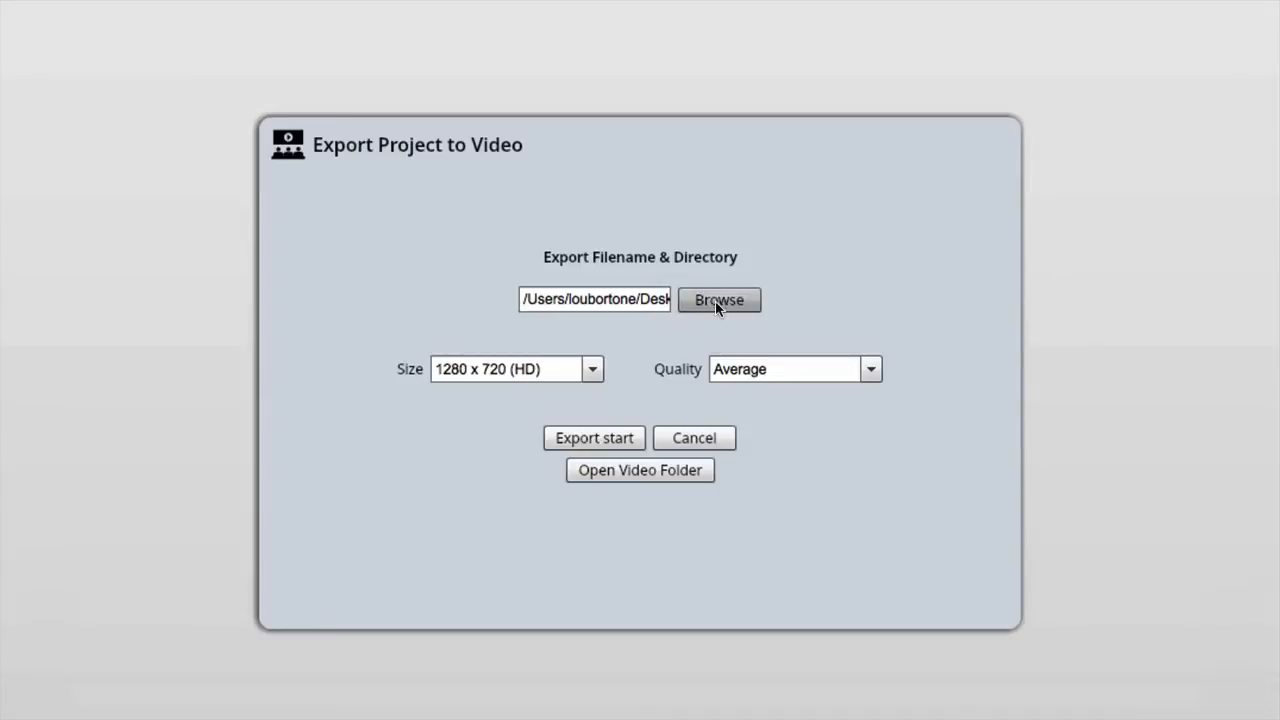
{"action": "mouse_move", "coordinate": [600, 375]}
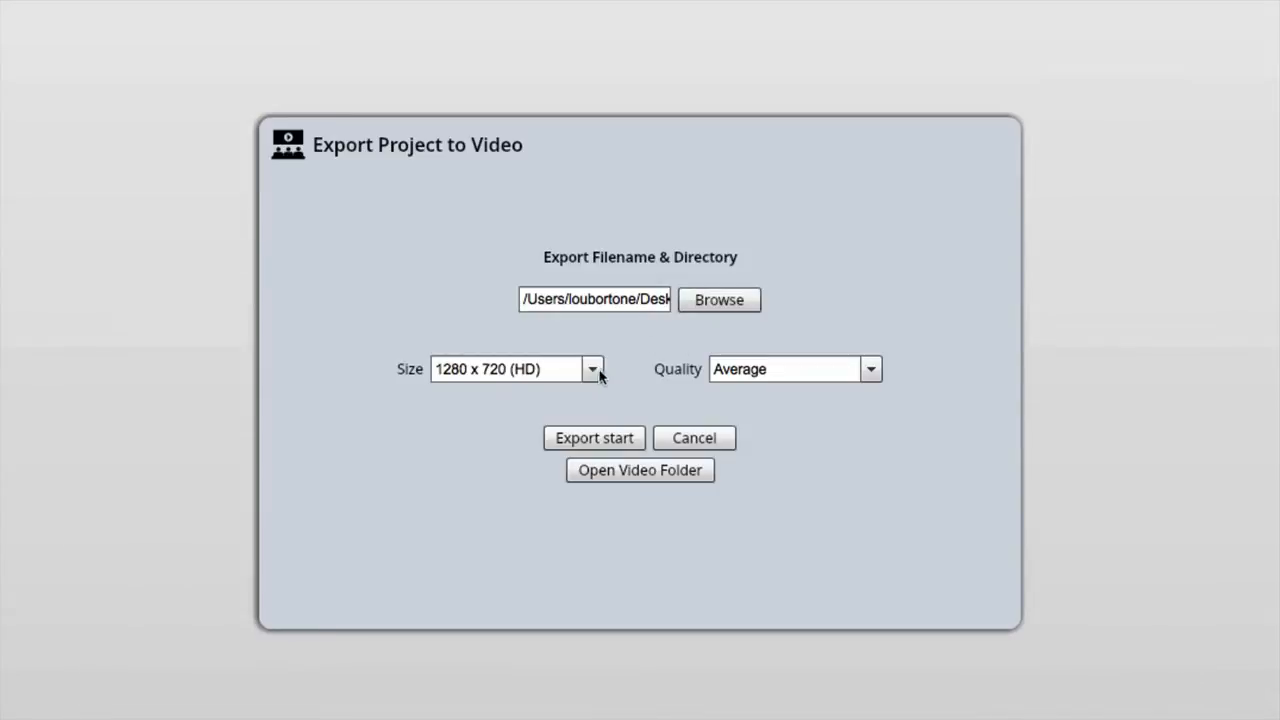
Step: Check the export quality options and keep Average at 1280 x 720 (HD)
{"action": "left_click", "coordinate": [869, 369]}
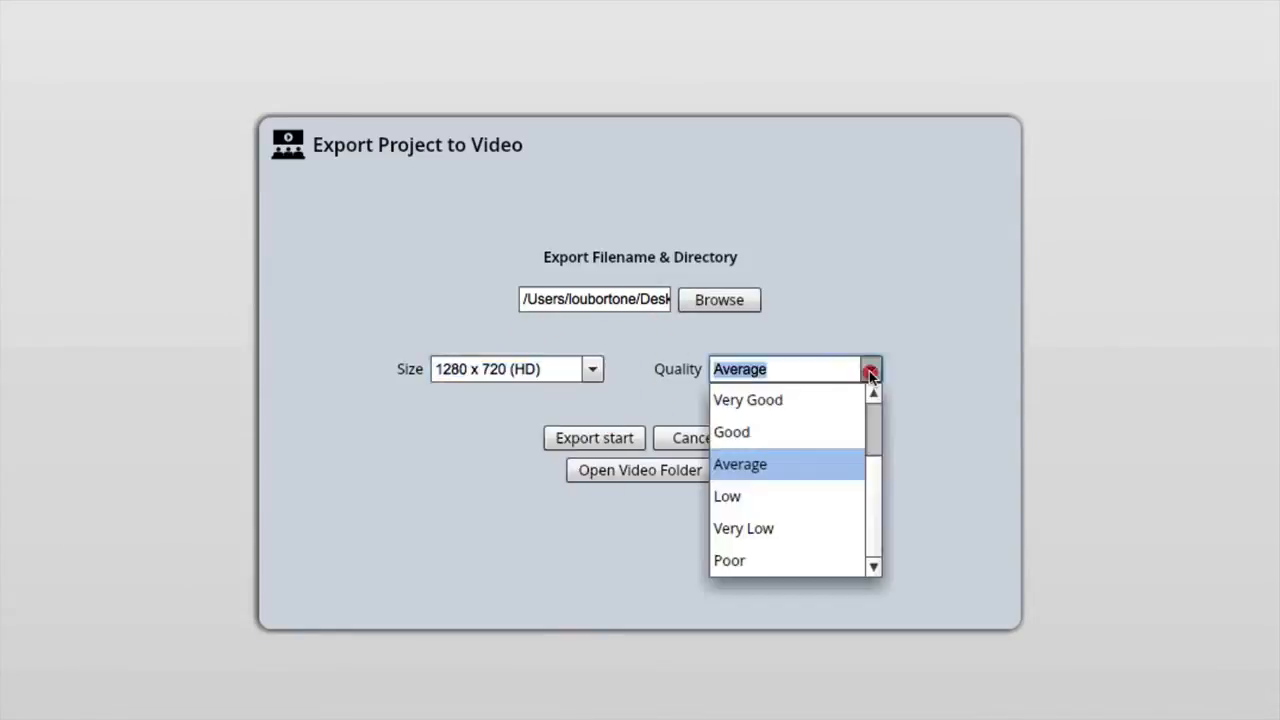
{"action": "left_click", "coordinate": [740, 464]}
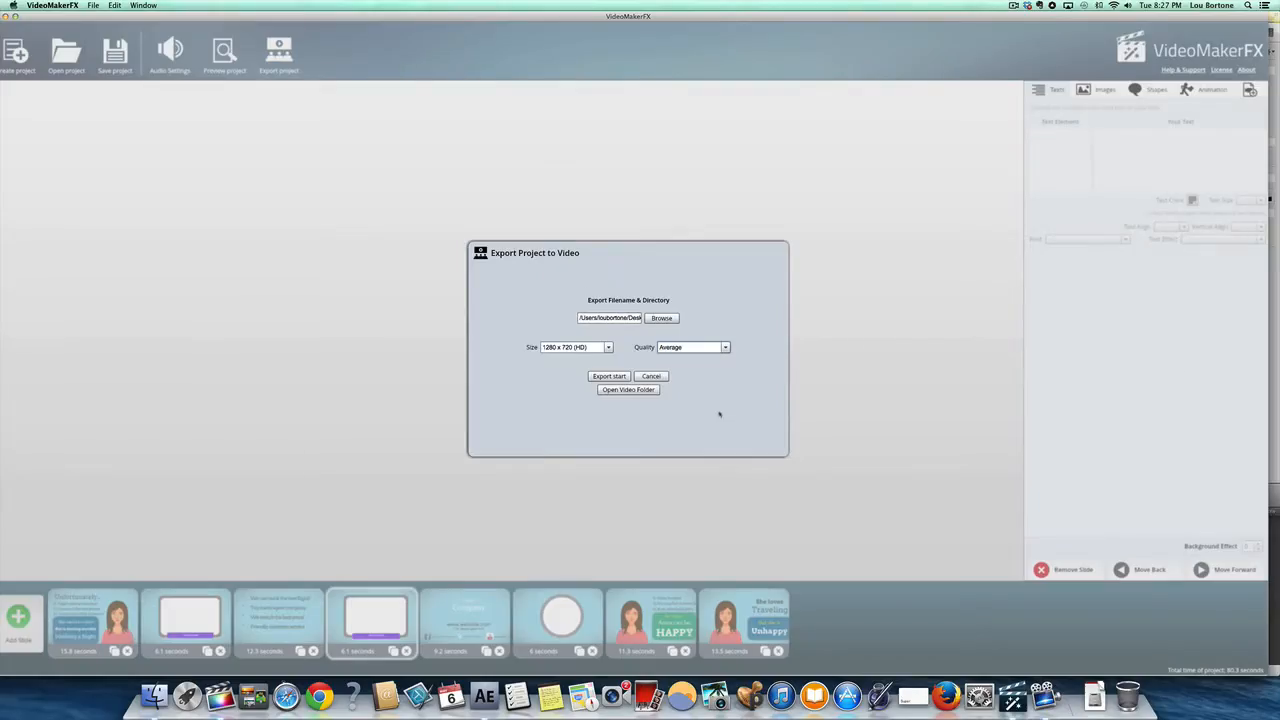
{"action": "mouse_move", "coordinate": [768, 296]}
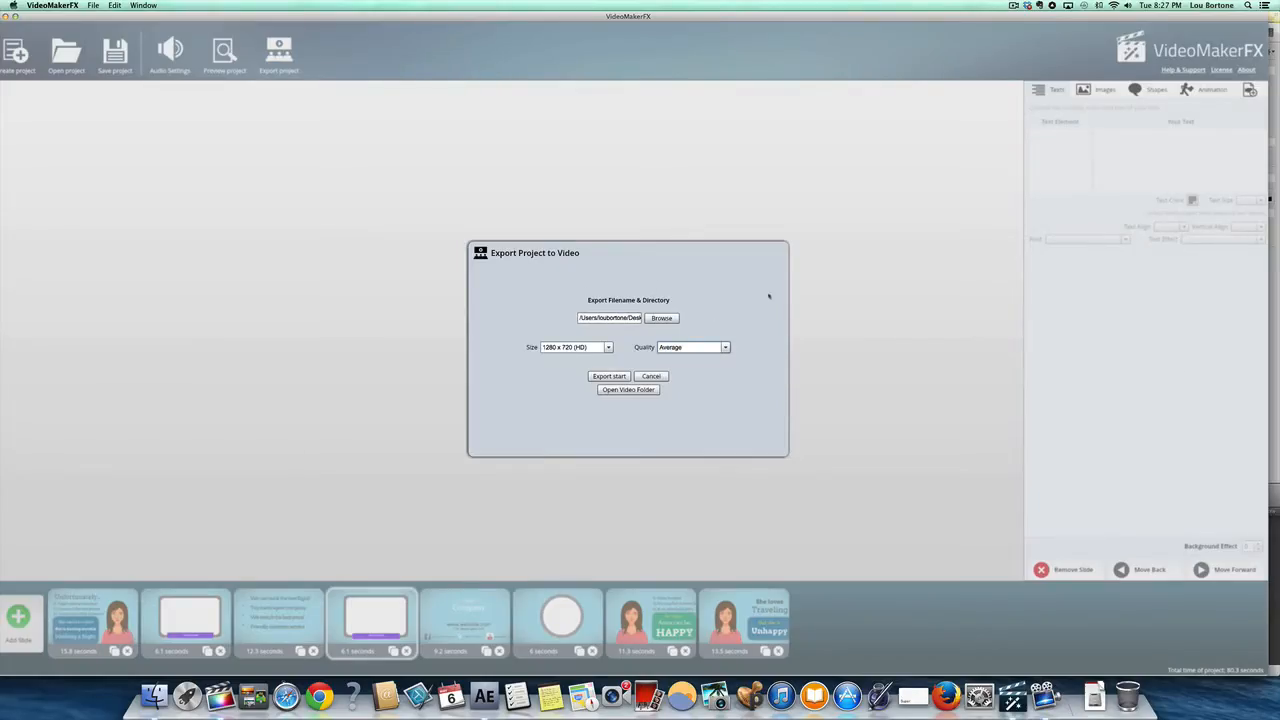
{"action": "mouse_move", "coordinate": [837, 264]}
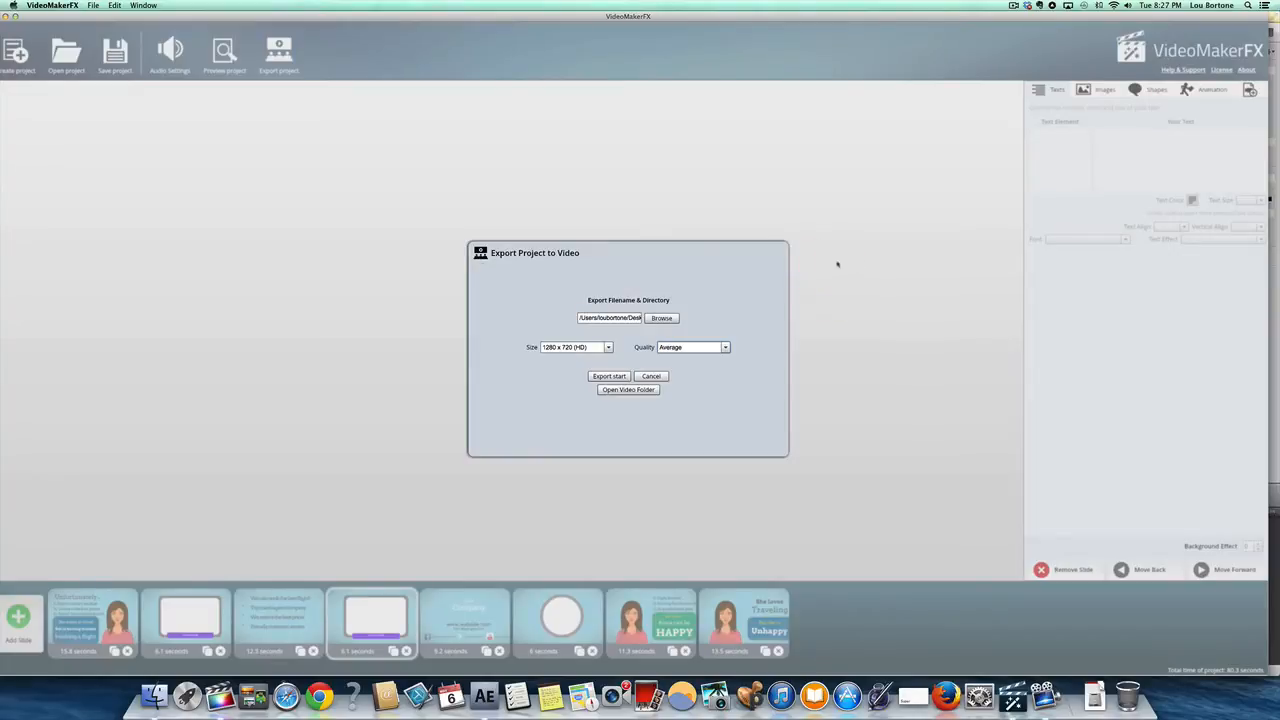
{"action": "mouse_move", "coordinate": [842, 459]}
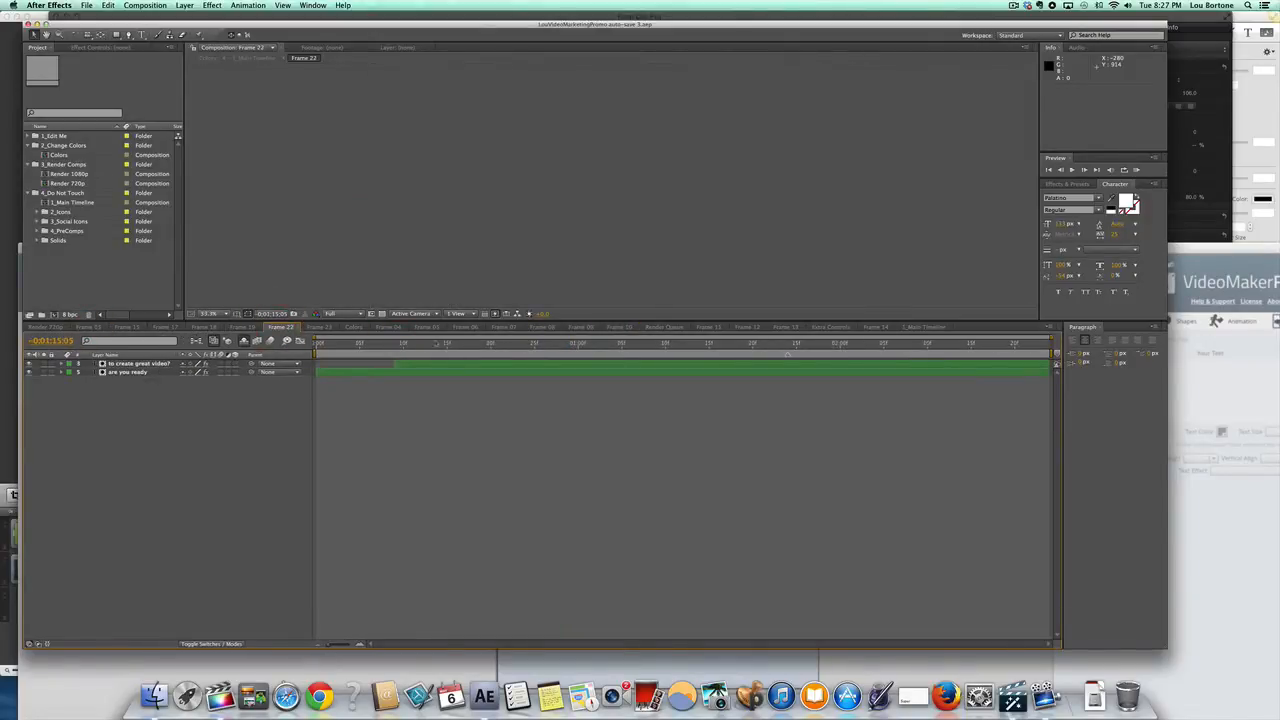
Step: Bring the After Effects promo project with Frame 22 into focus
{"action": "left_click", "coordinate": [455, 343]}
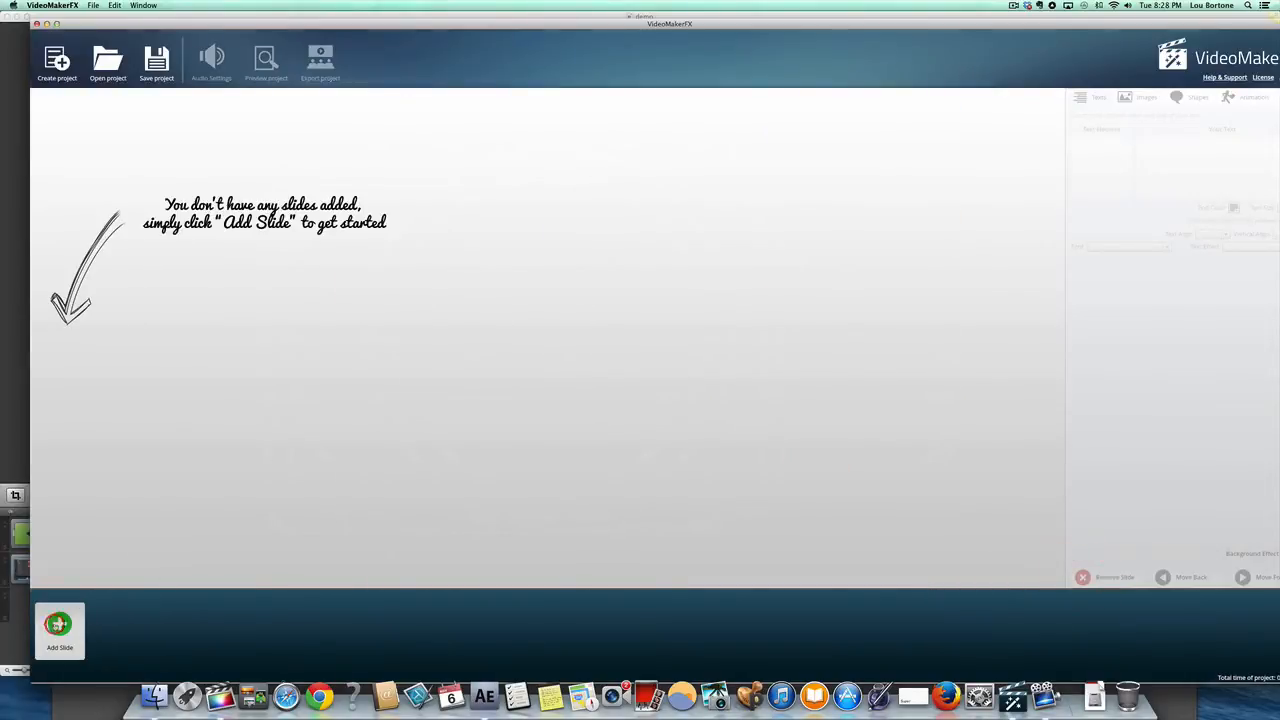
Step: Add all six Whiteboard I slides and browse the hand-drawing and hand-placing-image slides
{"action": "left_click", "coordinate": [59, 630]}
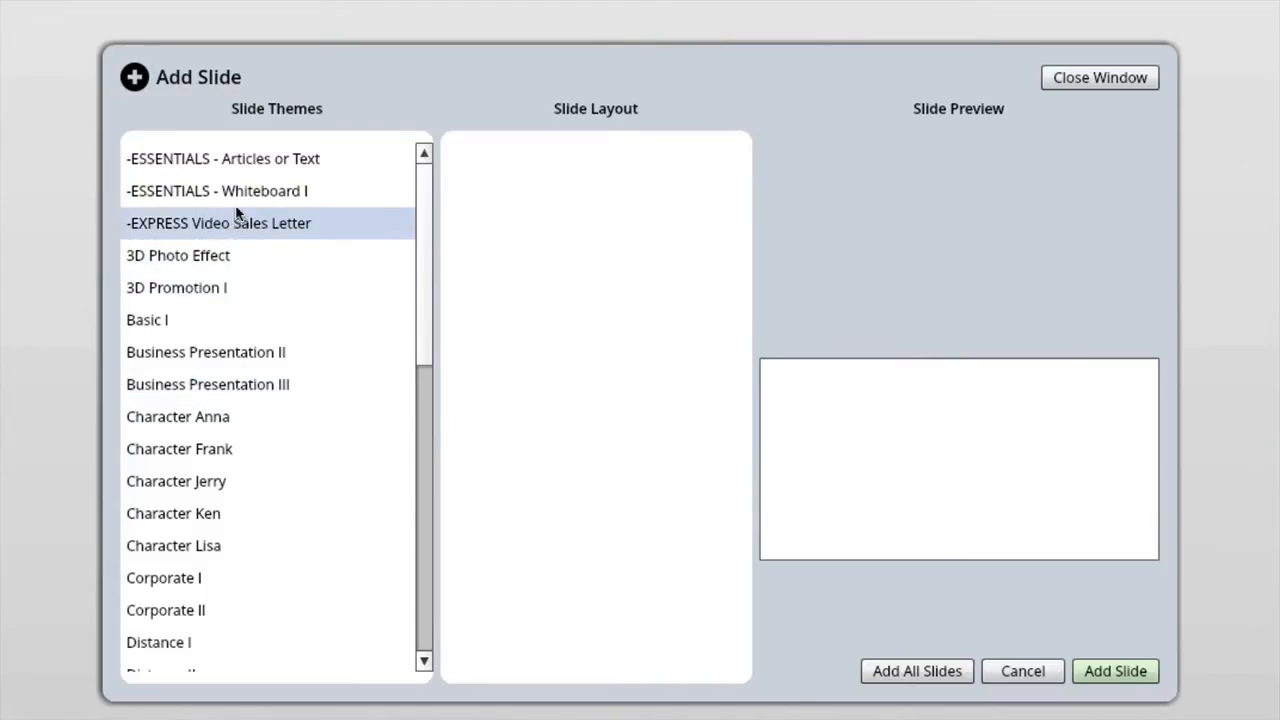
{"action": "left_click", "coordinate": [217, 191]}
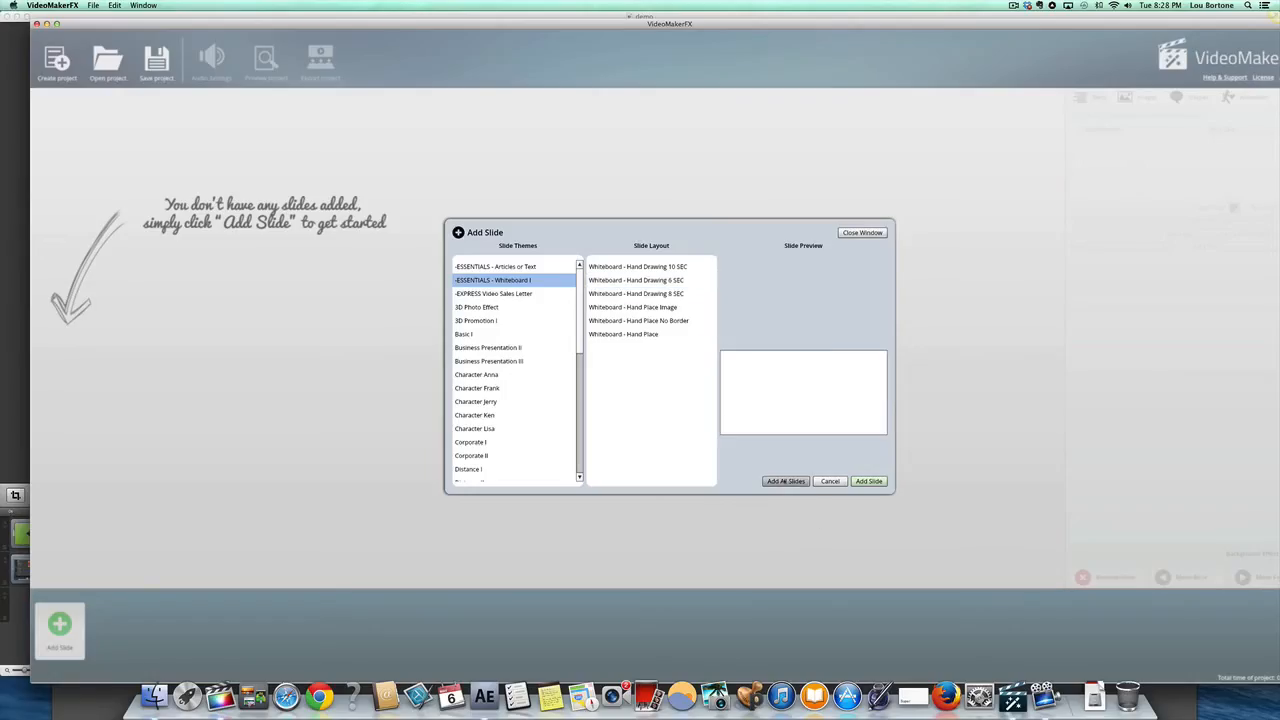
{"action": "left_click", "coordinate": [786, 481]}
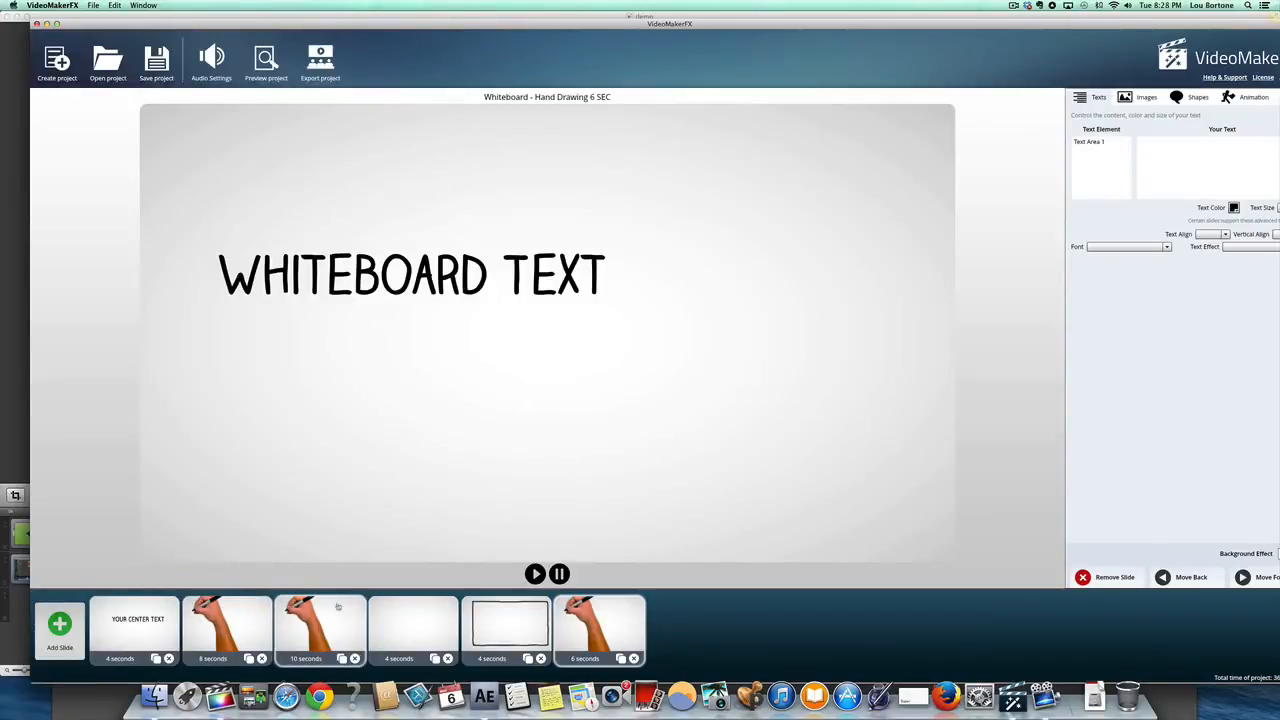
{"action": "left_click", "coordinate": [227, 628]}
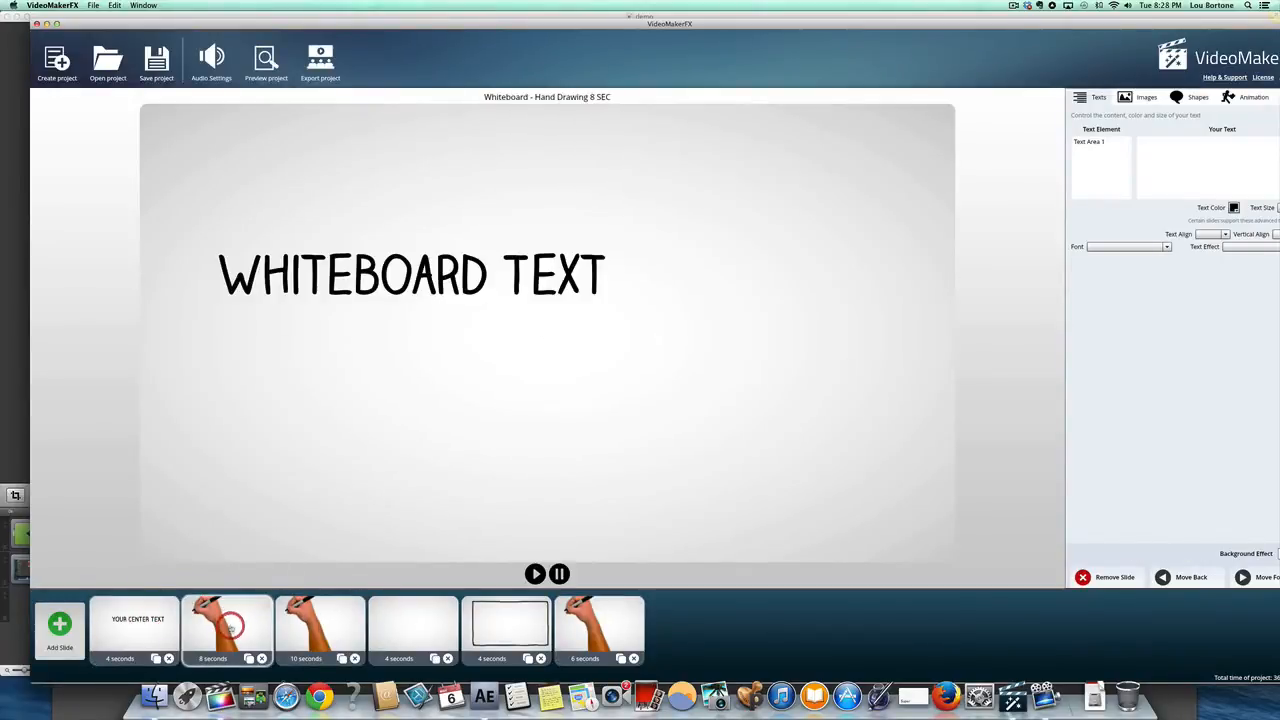
{"action": "left_click", "coordinate": [507, 628]}
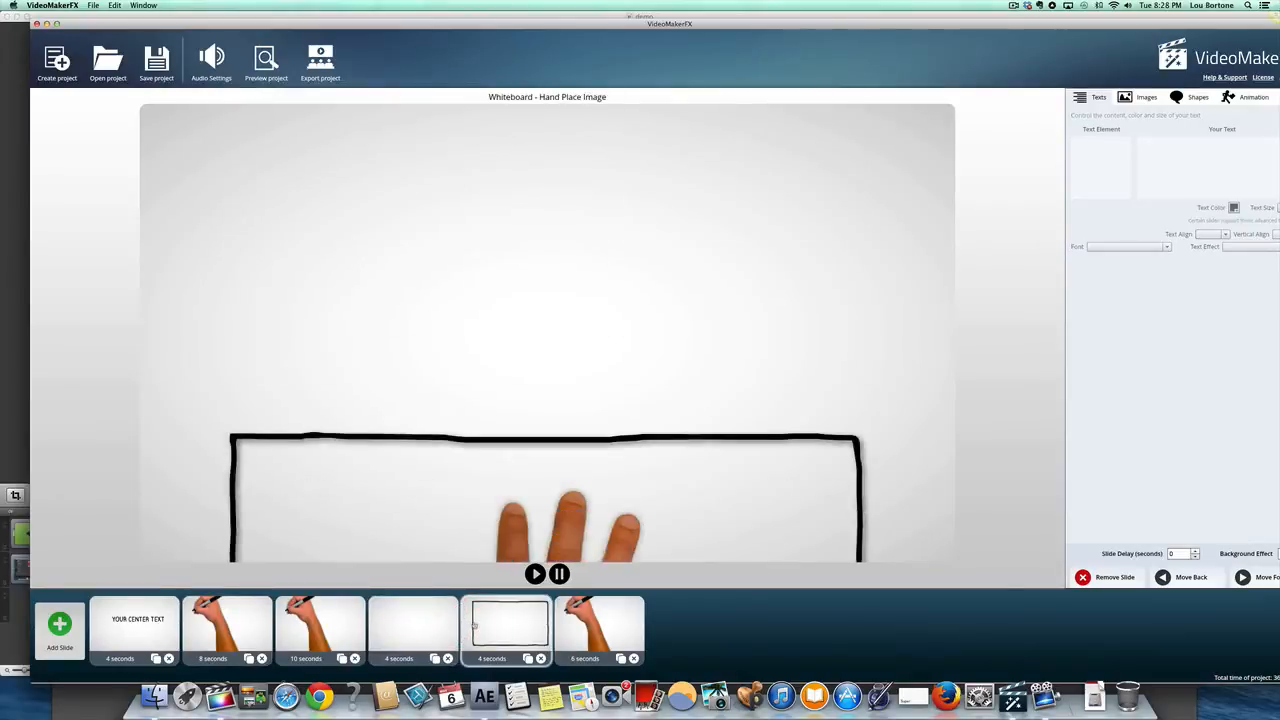
{"action": "left_click", "coordinate": [600, 630]}
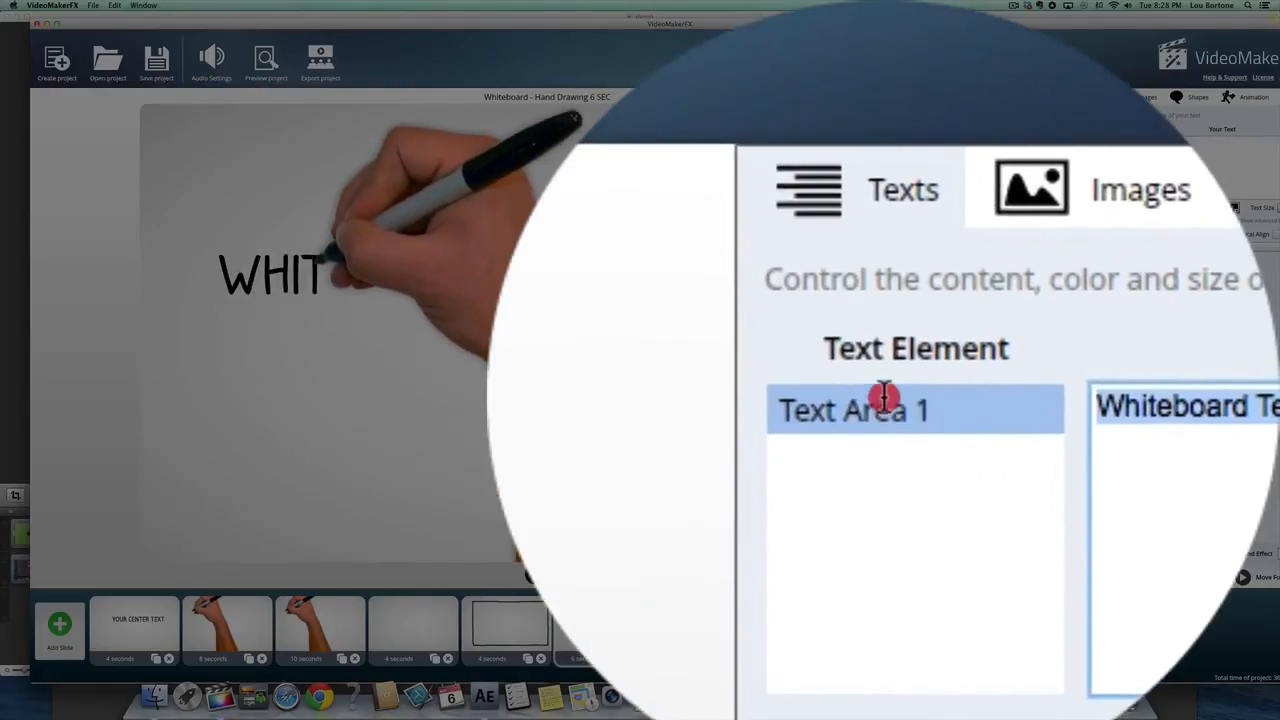
Step: Change the whiteboard slide's text to 'Kick ass' and colour it blue
{"action": "type", "text": "K"}
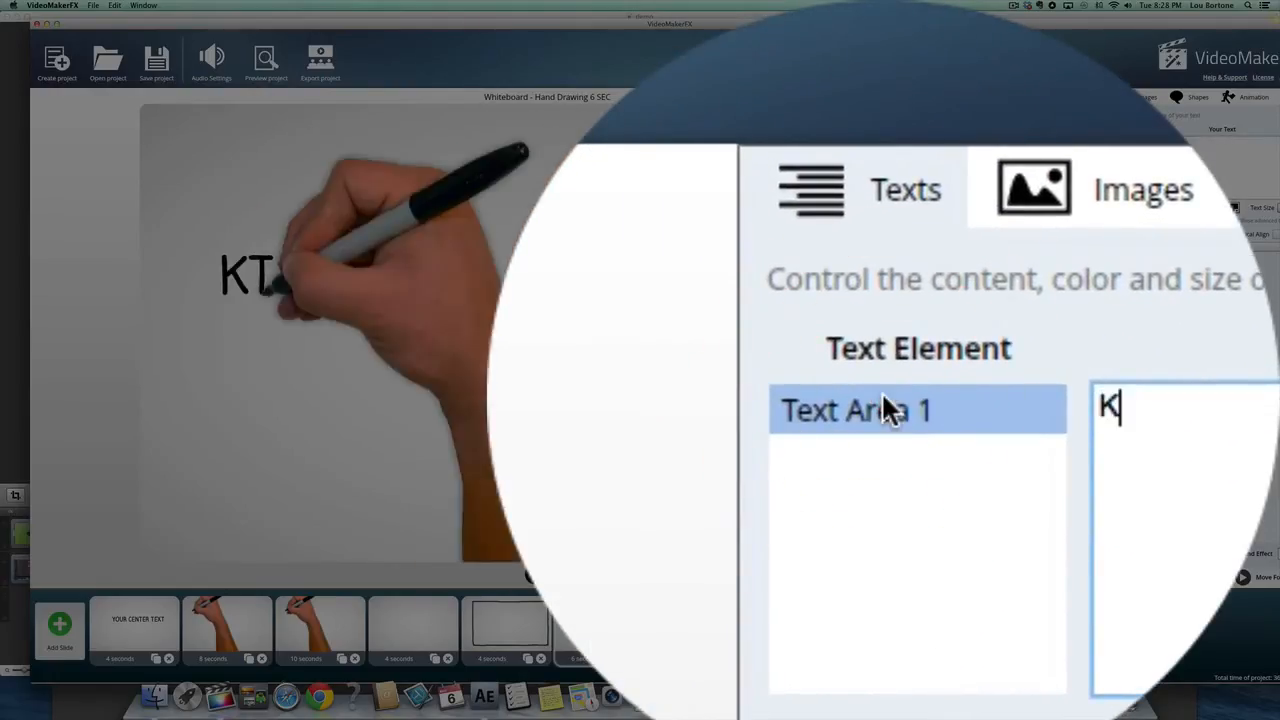
{"action": "type", "text": "ick"}
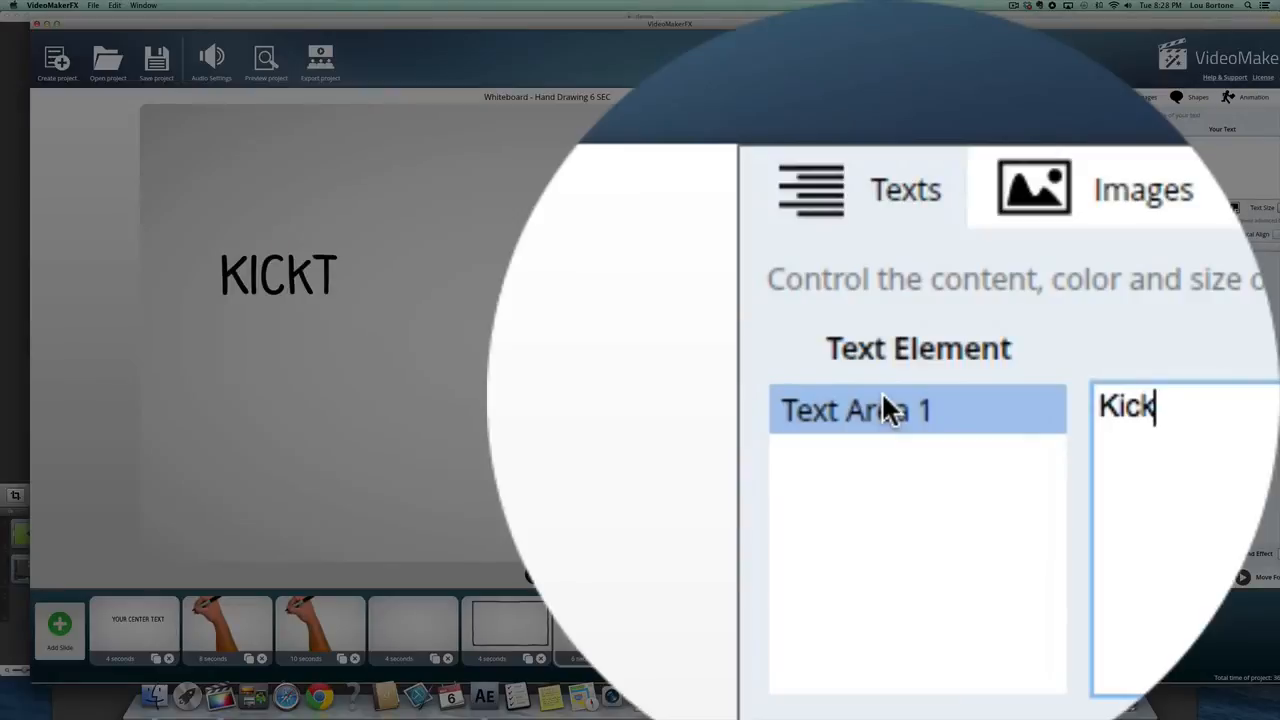
{"action": "key", "text": "Backspace"}
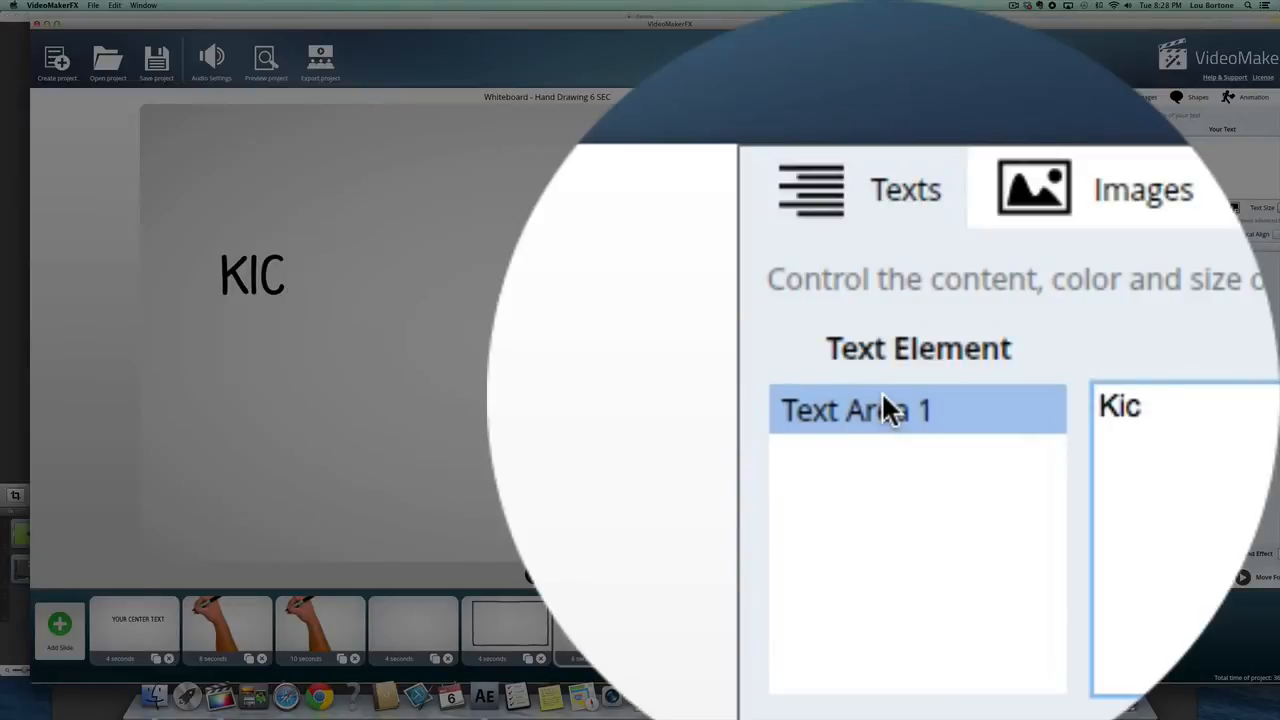
{"action": "type", "text": "Kick ass"}
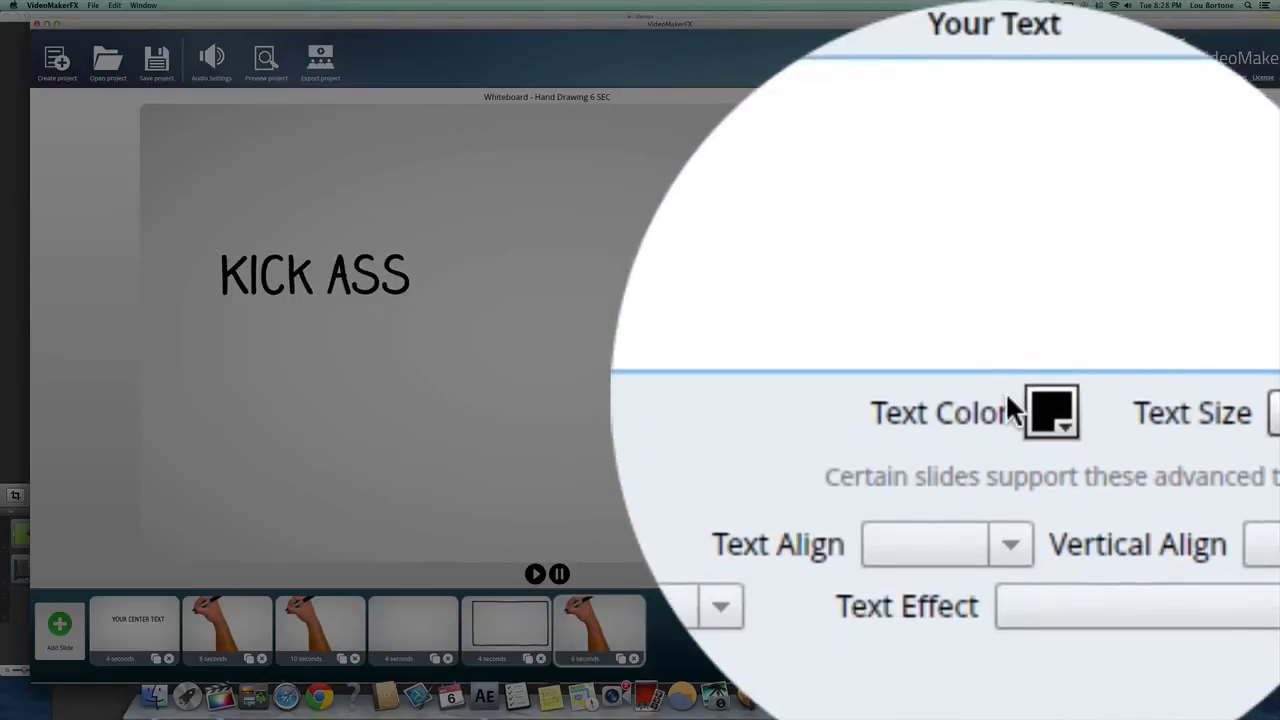
{"action": "left_click", "coordinate": [1052, 412]}
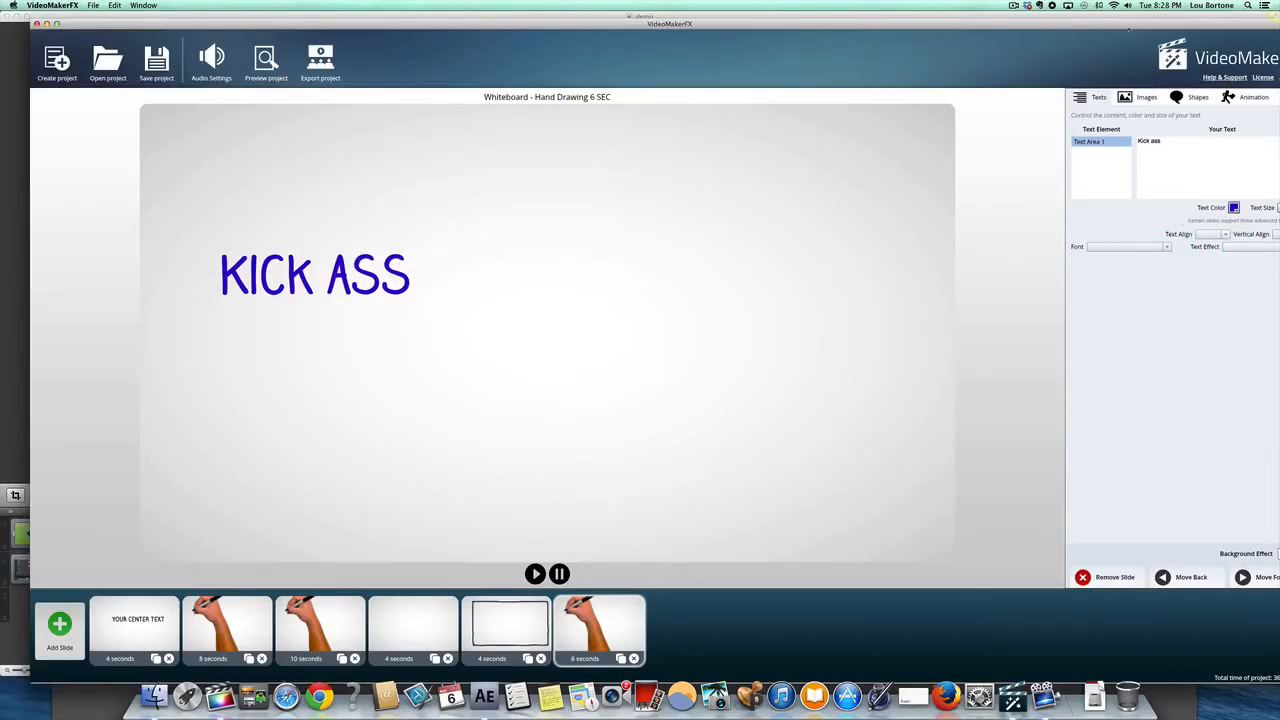
{"action": "left_click", "coordinate": [535, 573]}
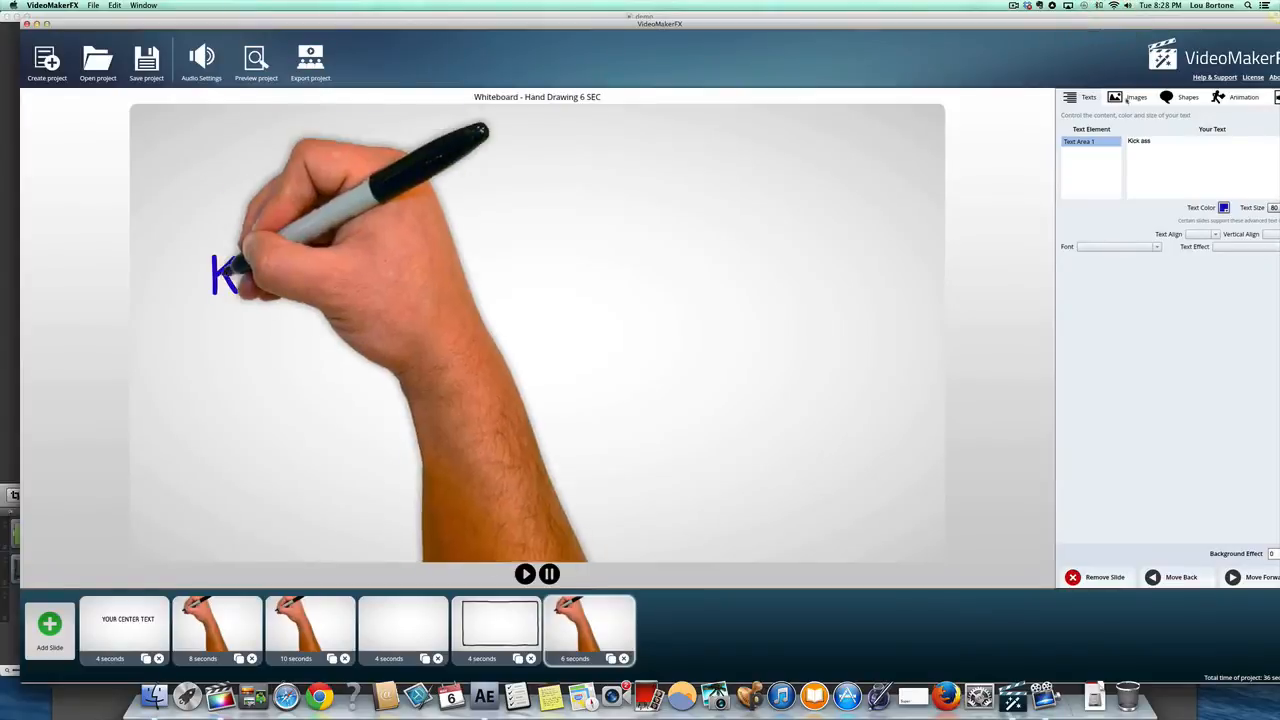
Step: Try the gallery's YouTube image as background, clear it, and select the 10-second slide
{"action": "left_click", "coordinate": [1136, 97]}
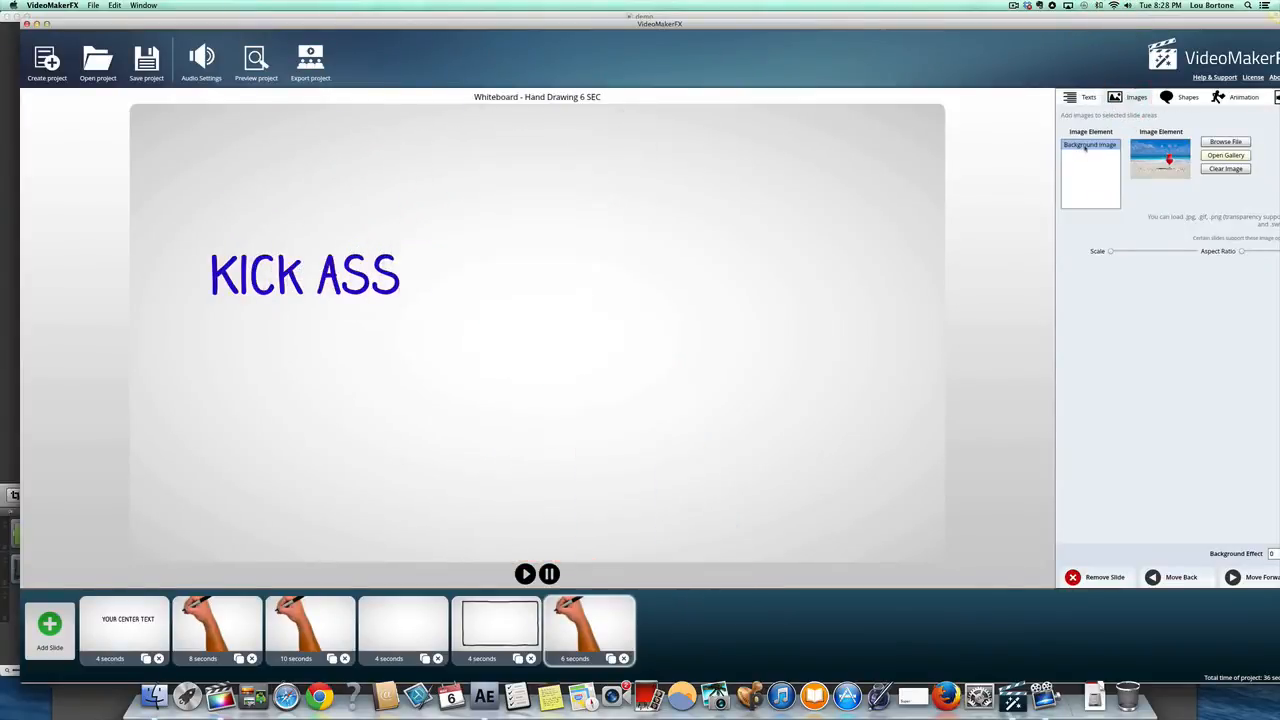
{"action": "left_click", "coordinate": [1225, 155]}
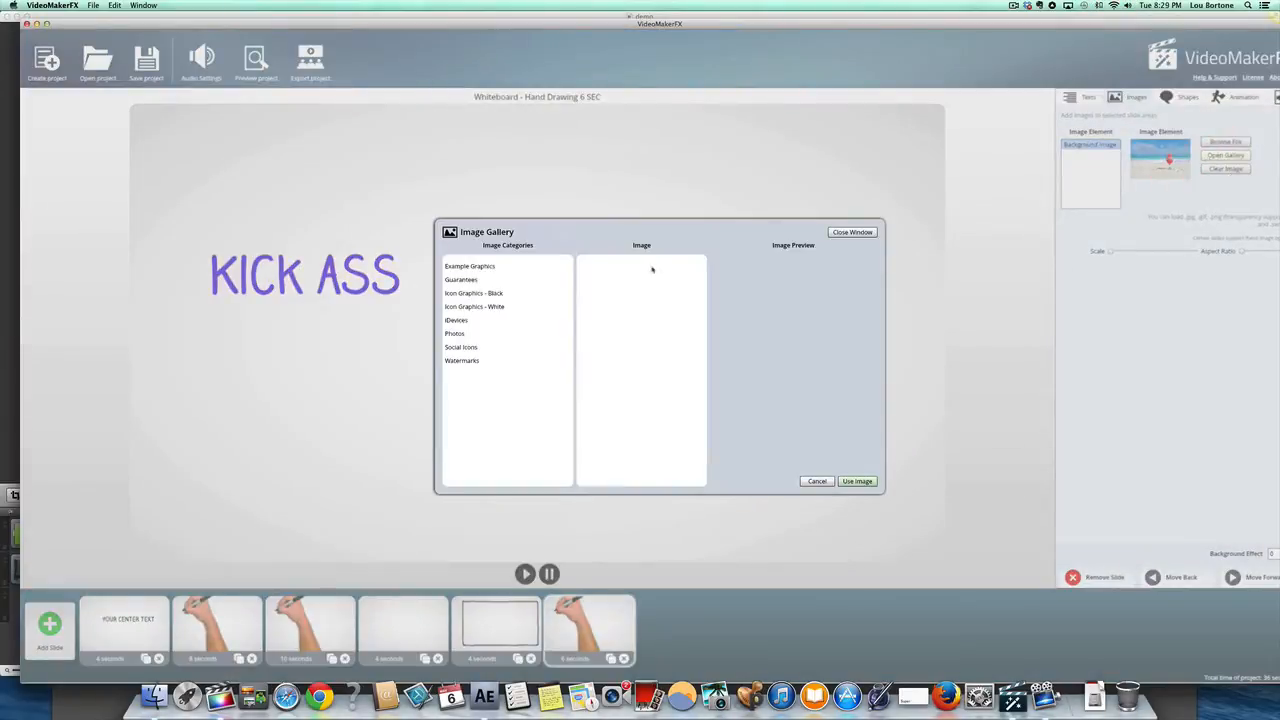
{"action": "left_click", "coordinate": [474, 306]}
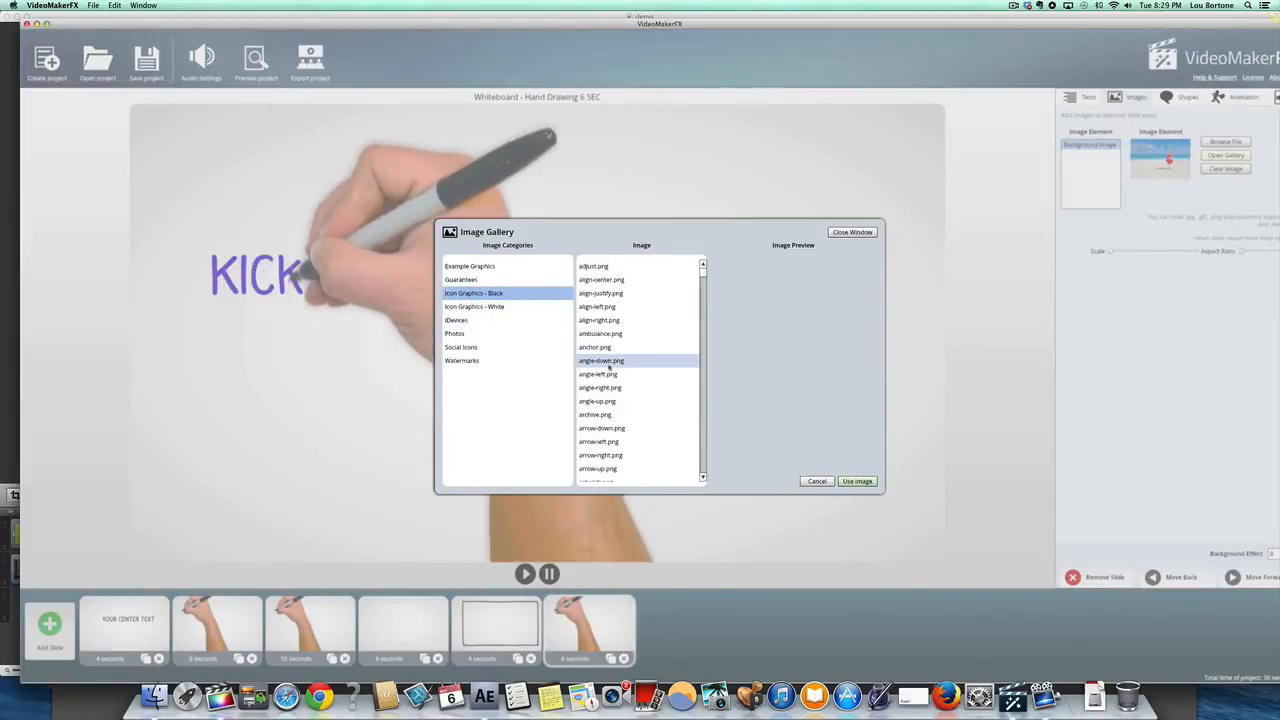
{"action": "left_click", "coordinate": [461, 347]}
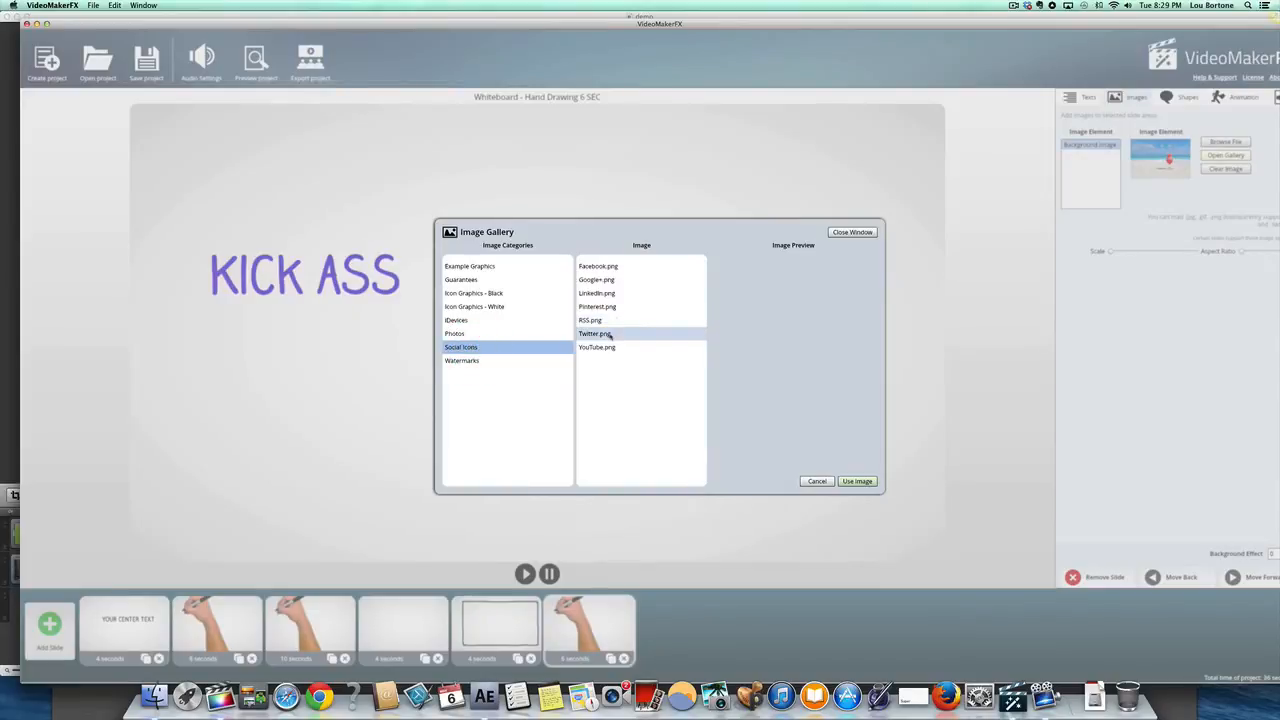
{"action": "left_click", "coordinate": [596, 347]}
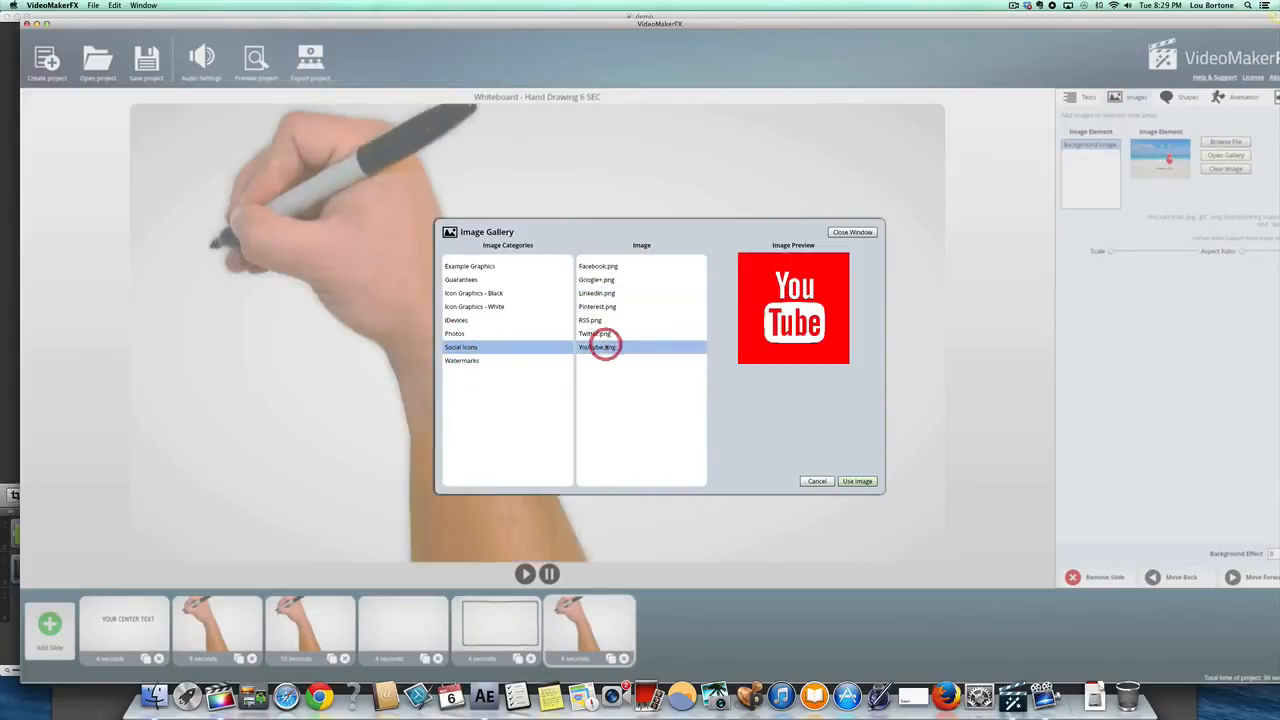
{"action": "left_click", "coordinate": [857, 481]}
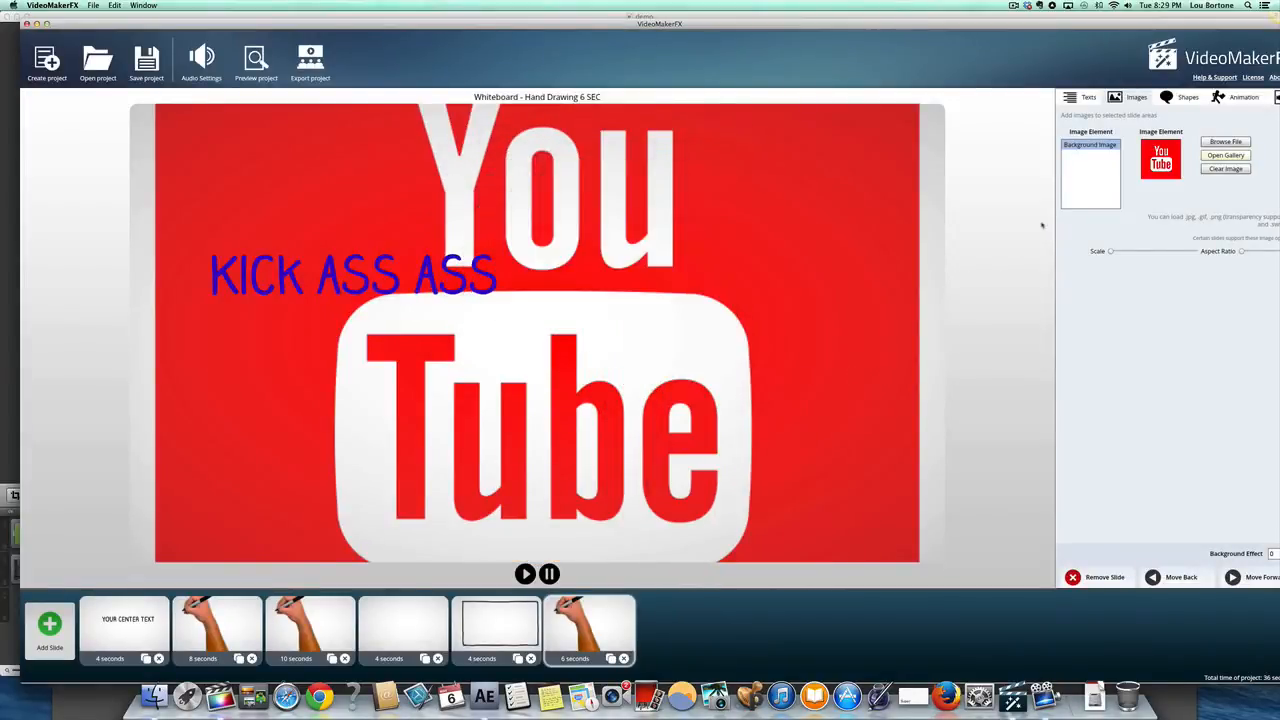
{"action": "left_click", "coordinate": [1225, 168]}
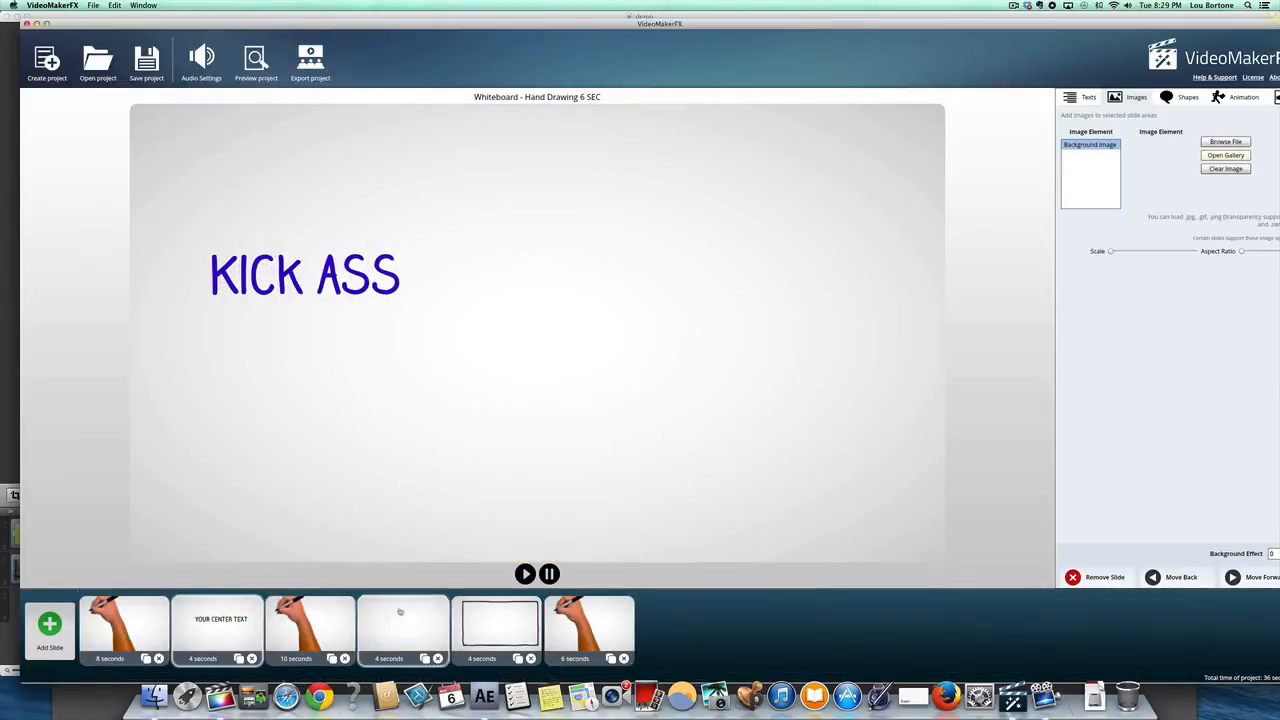
{"action": "left_click", "coordinate": [310, 628]}
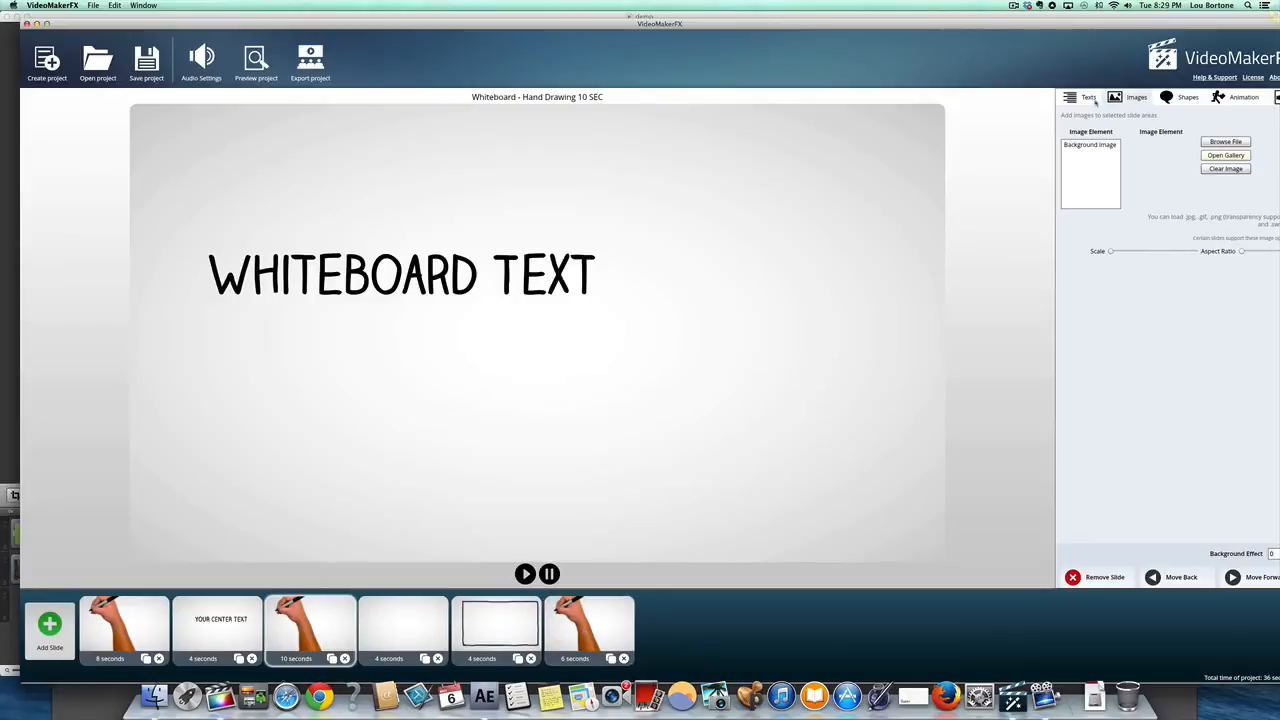
Step: Step through animation variants past the red arrows to the black down-arrows animation
{"action": "left_click", "coordinate": [1244, 97]}
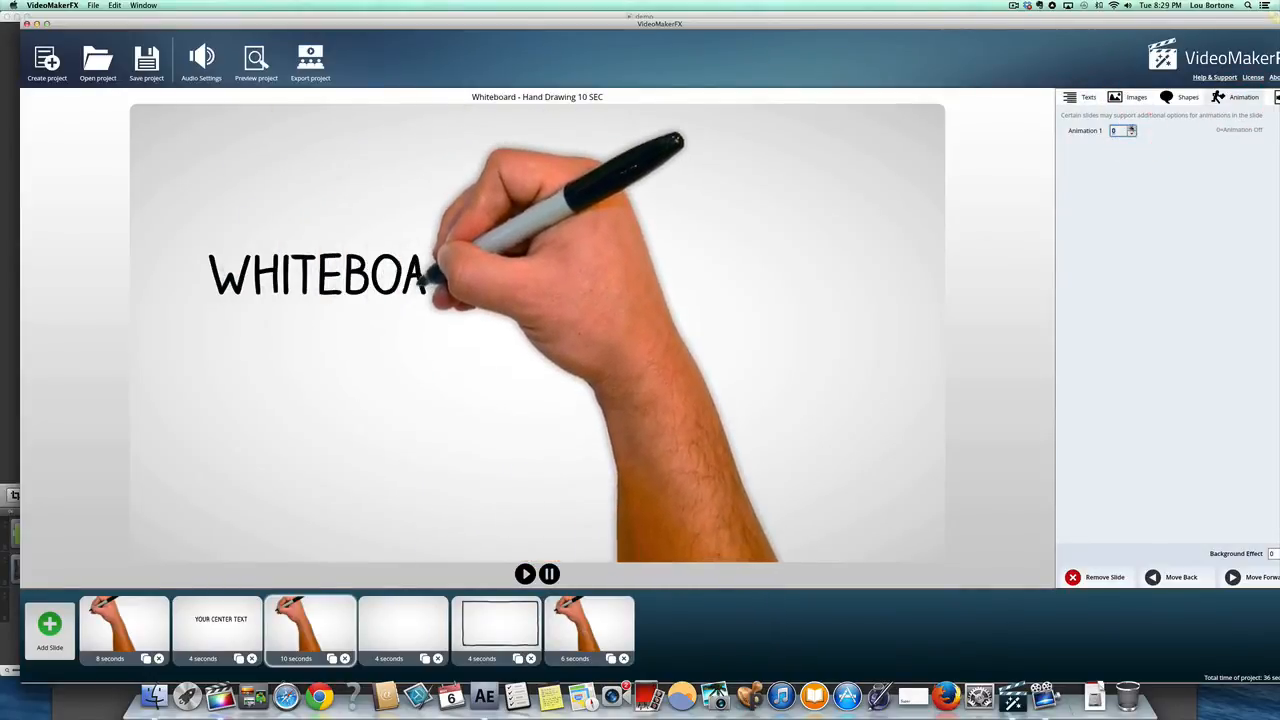
{"action": "left_click", "coordinate": [1131, 130]}
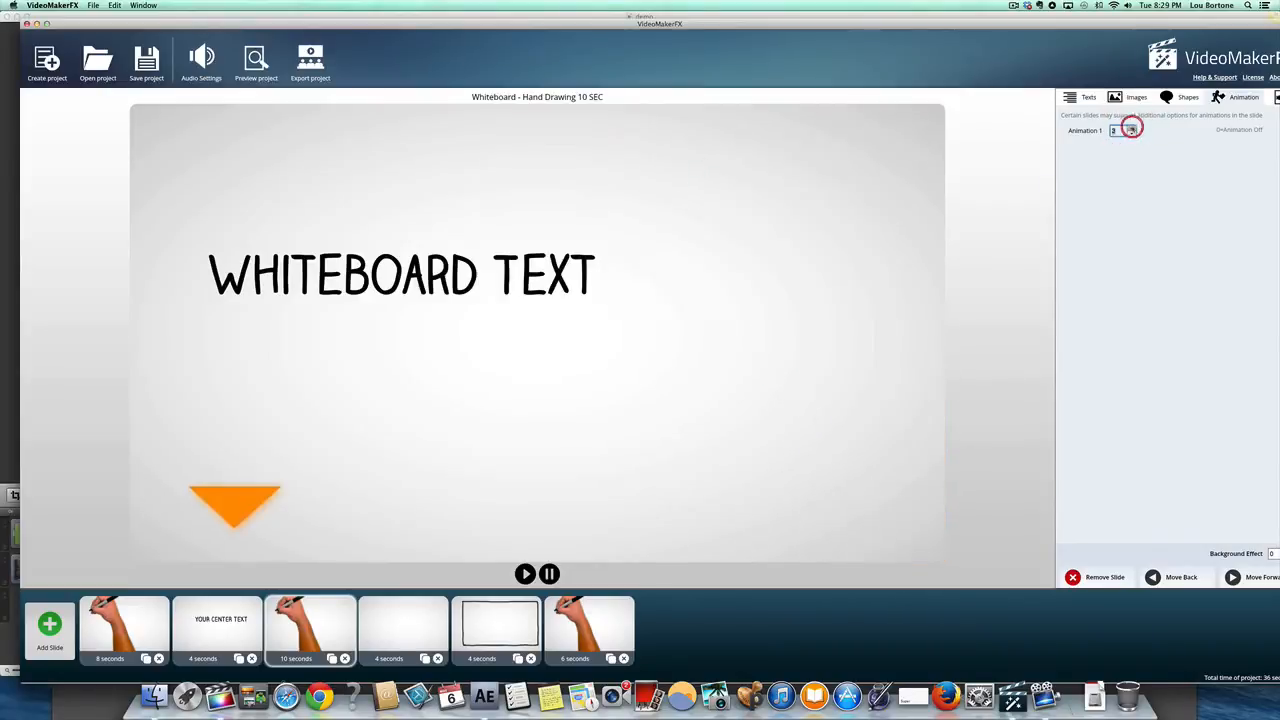
{"action": "left_click", "coordinate": [1131, 128]}
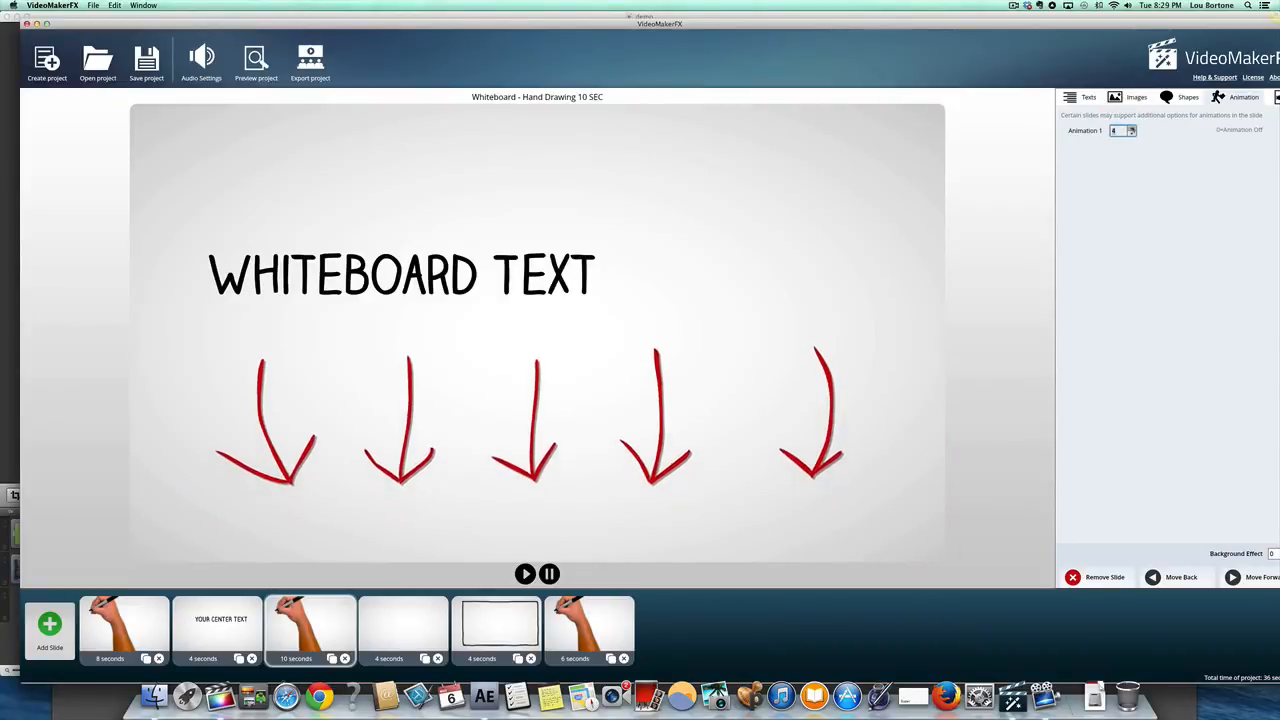
{"action": "left_click", "coordinate": [1131, 128]}
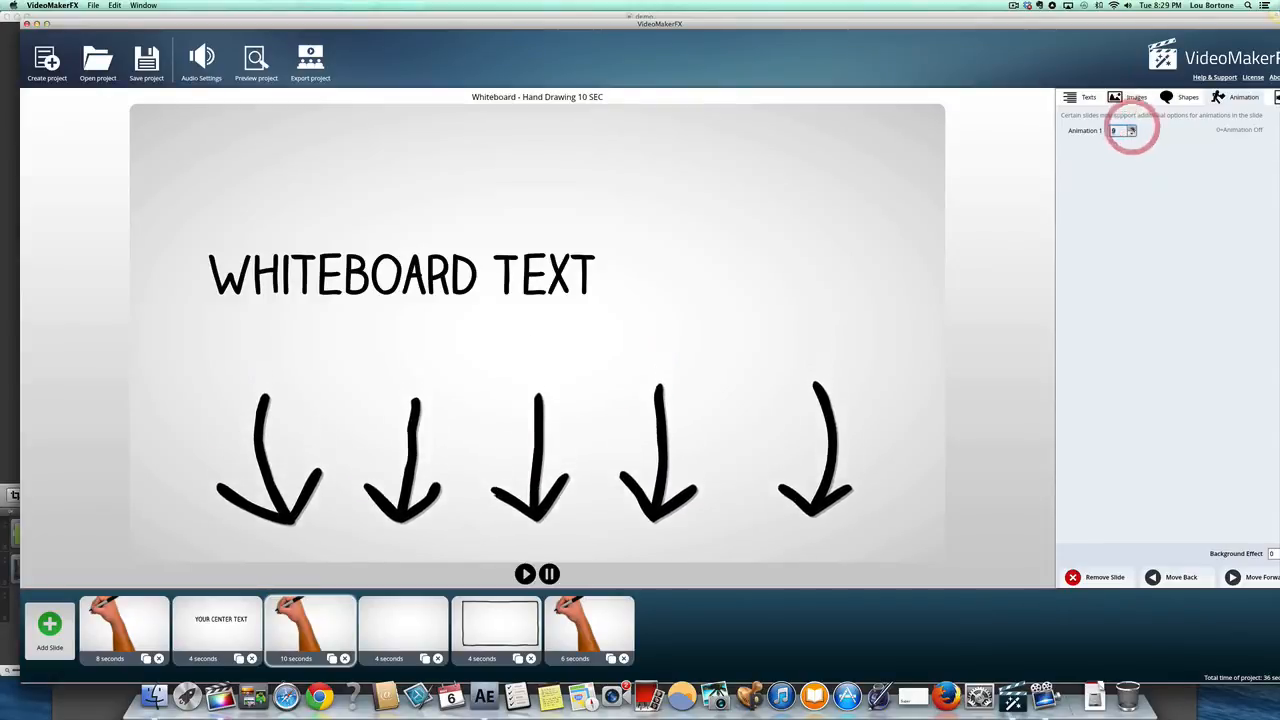
{"action": "left_click", "coordinate": [525, 573]}
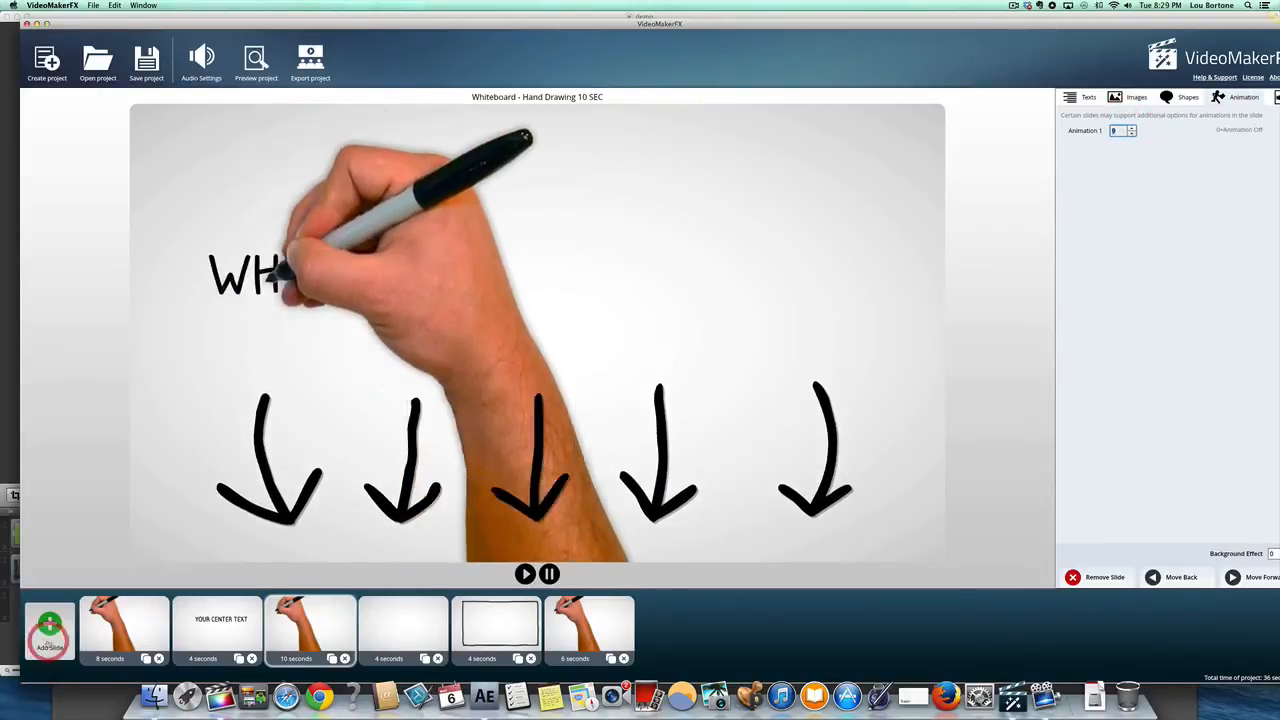
Step: Add a Whiteboard I 6-second hand-drawing slide and select timeline slides for removal
{"action": "left_click", "coordinate": [49, 625]}
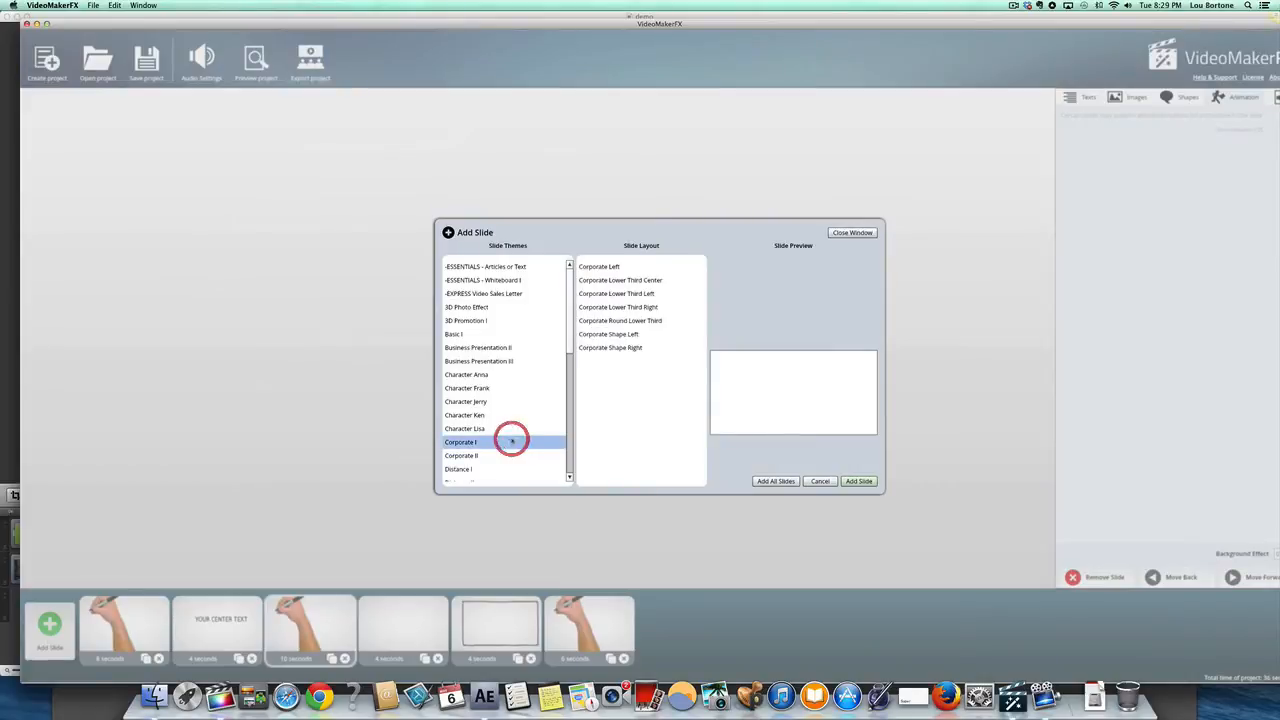
{"action": "left_click", "coordinate": [619, 320]}
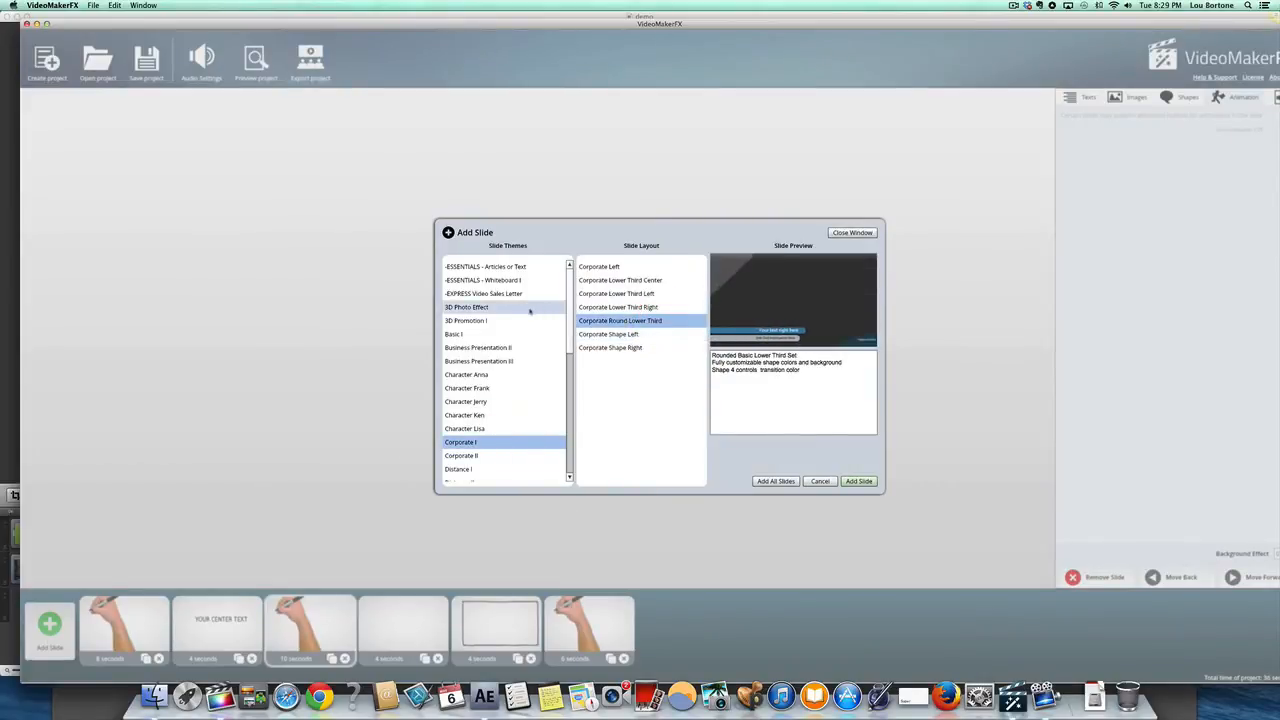
{"action": "left_click", "coordinate": [485, 280]}
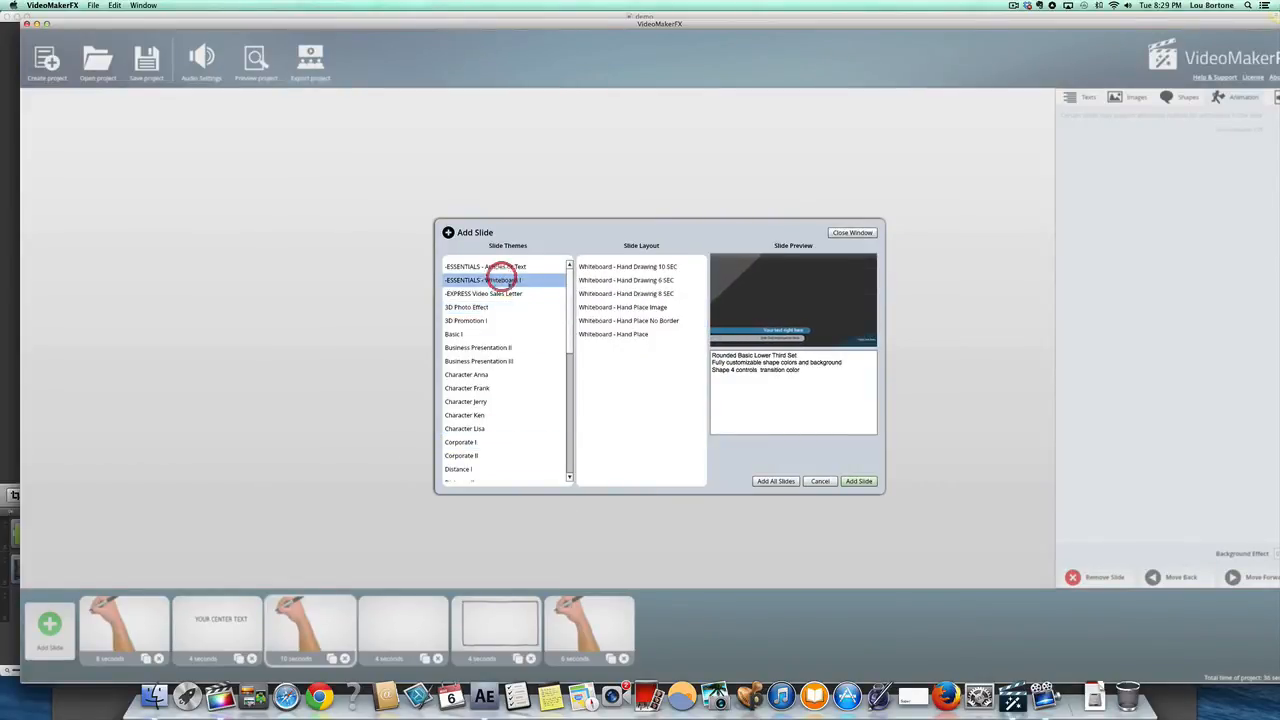
{"action": "left_click", "coordinate": [627, 280]}
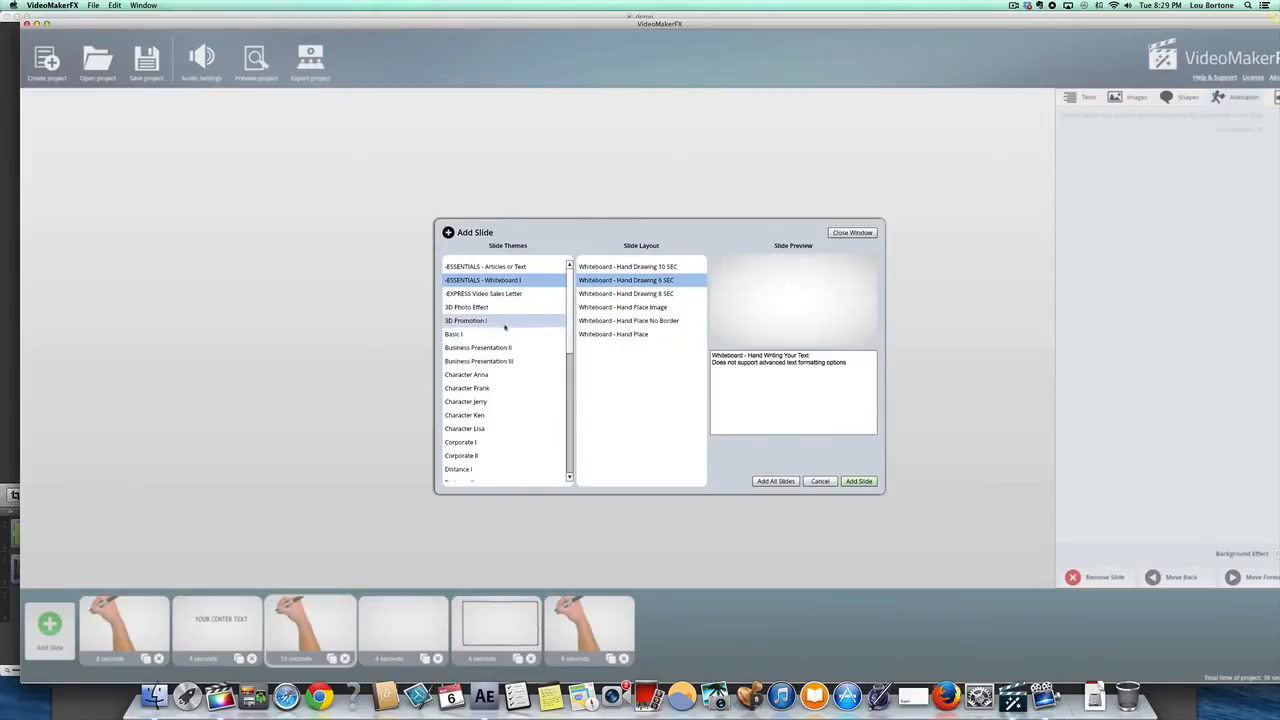
{"action": "left_click", "coordinate": [483, 293]}
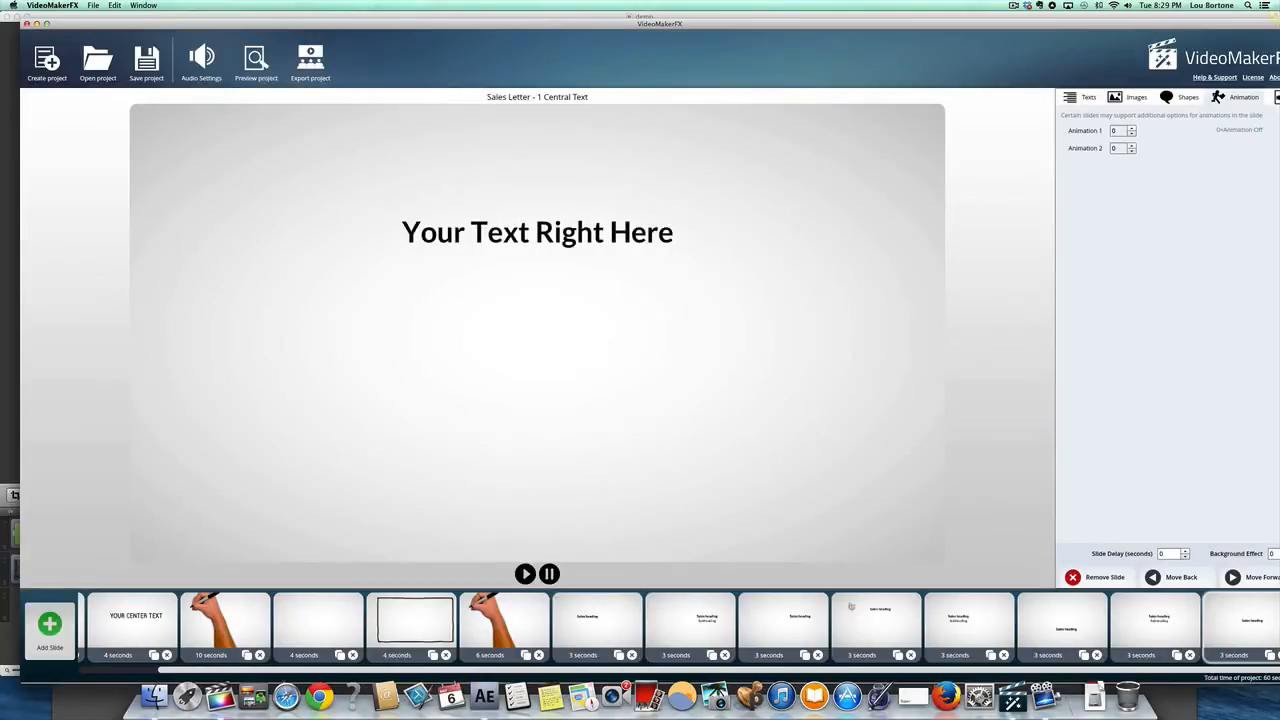
{"action": "left_click", "coordinate": [1063, 628]}
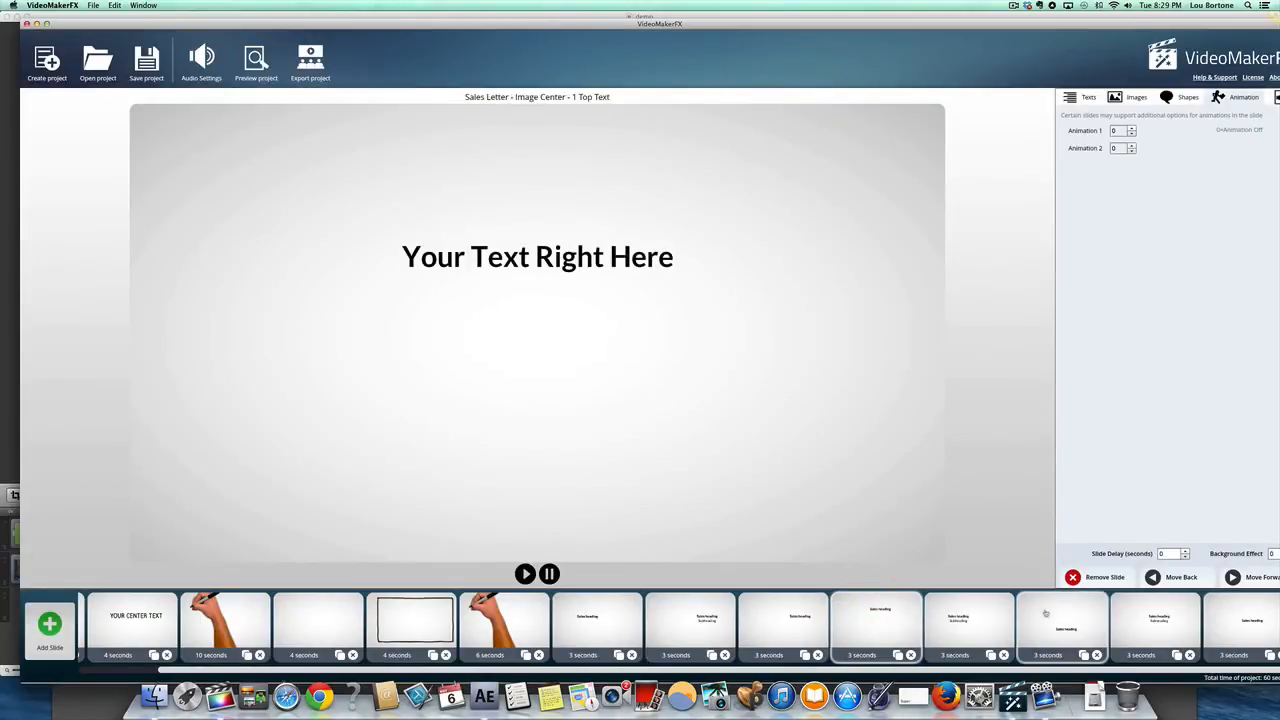
{"action": "left_click", "coordinate": [1155, 628]}
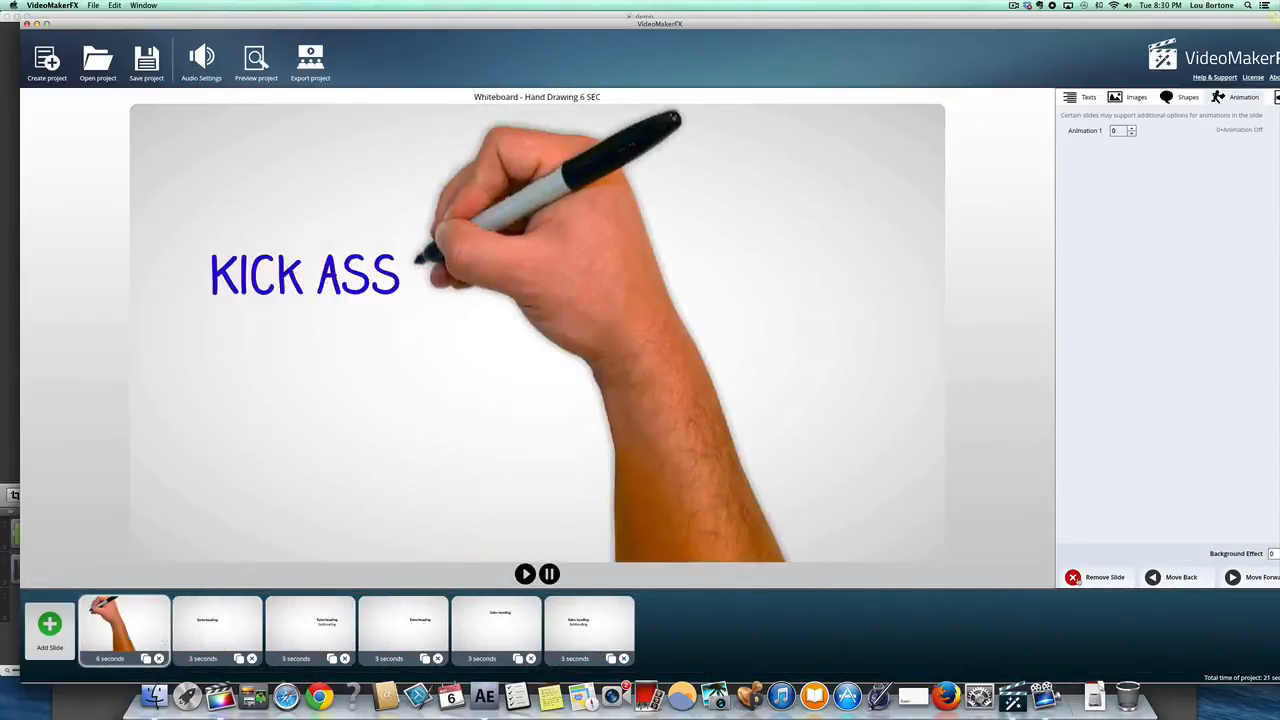
Step: Remove the remaining slides and add every Character Frank theme slide
{"action": "left_click", "coordinate": [1072, 577]}
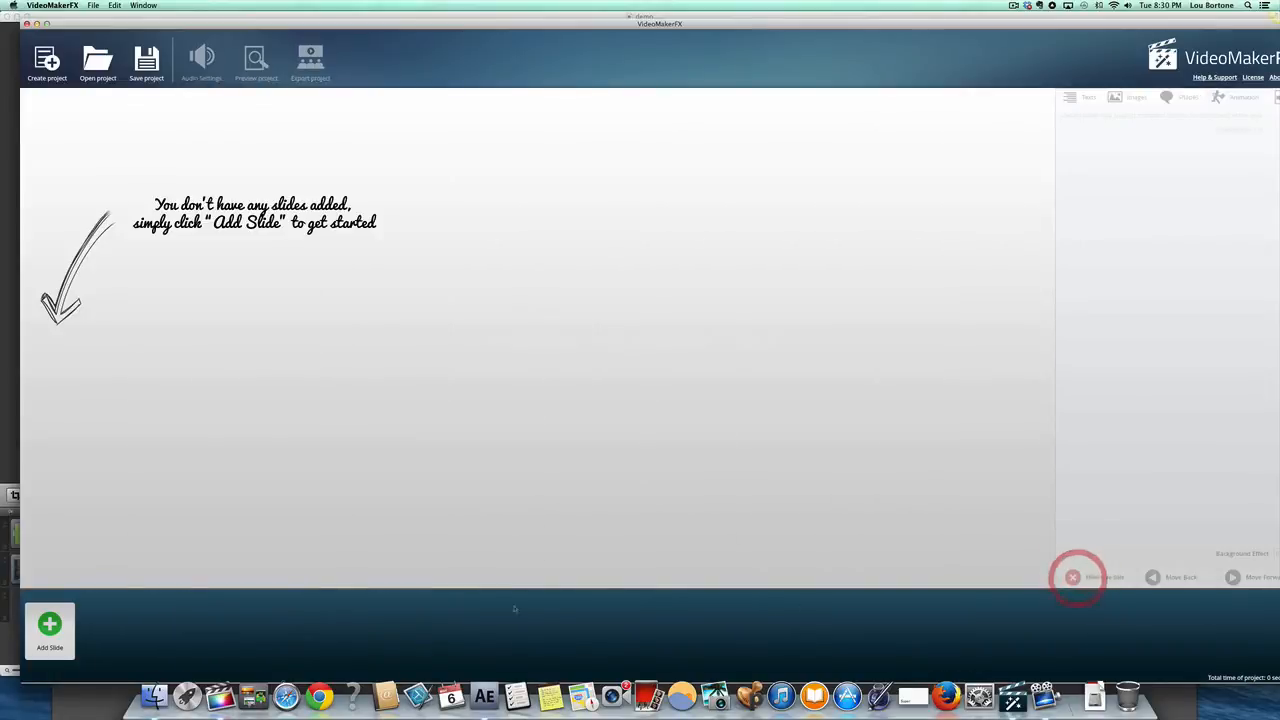
{"action": "left_click", "coordinate": [49, 625]}
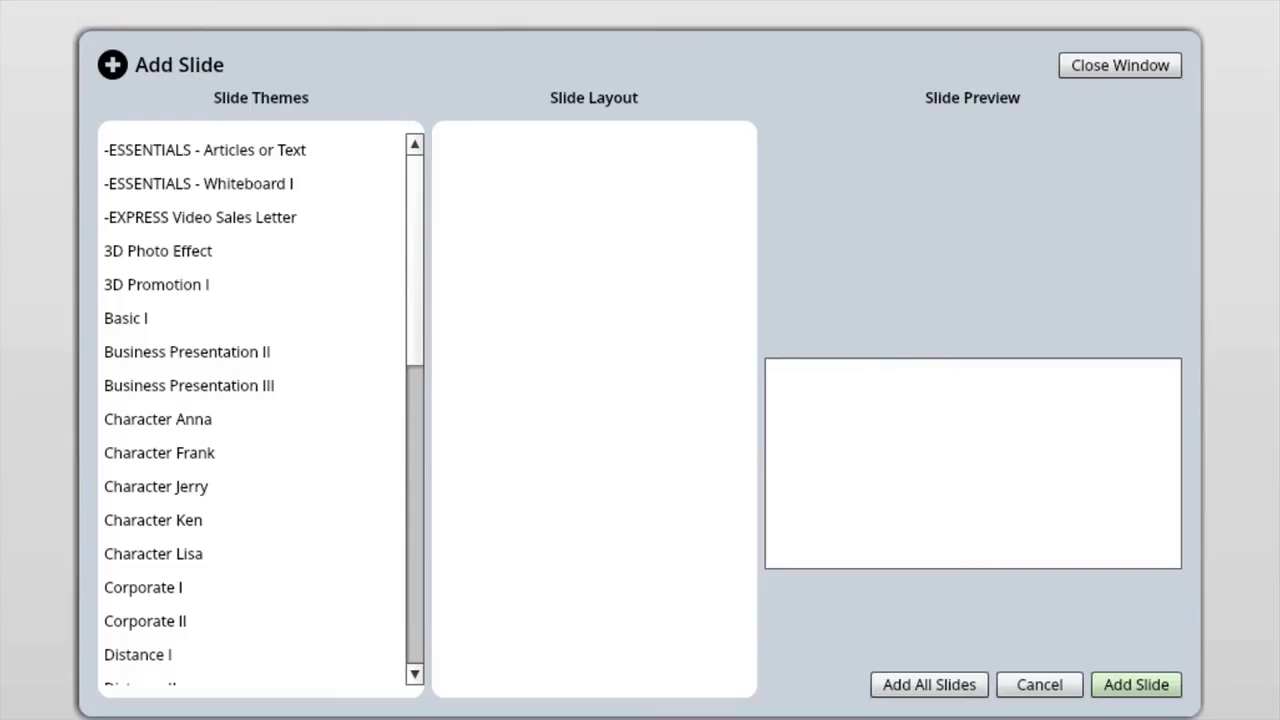
{"action": "left_click", "coordinate": [158, 452]}
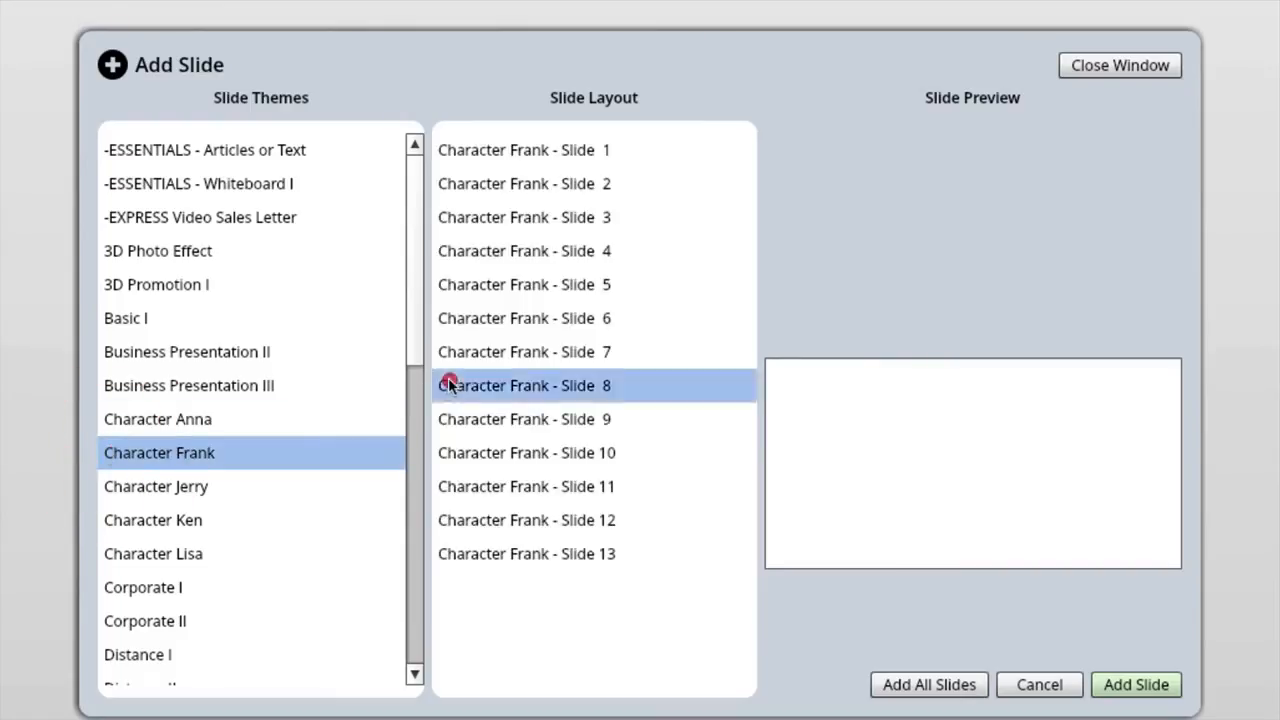
{"action": "left_click", "coordinate": [523, 284]}
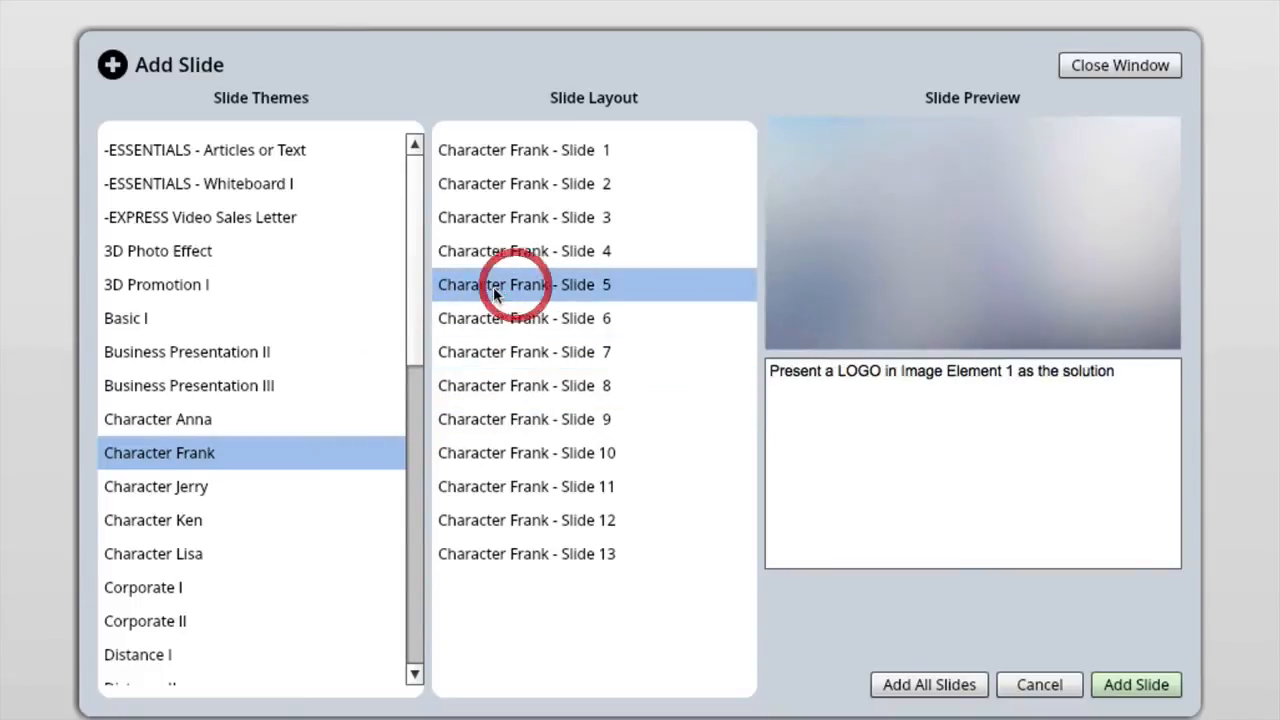
{"action": "left_click", "coordinate": [524, 183]}
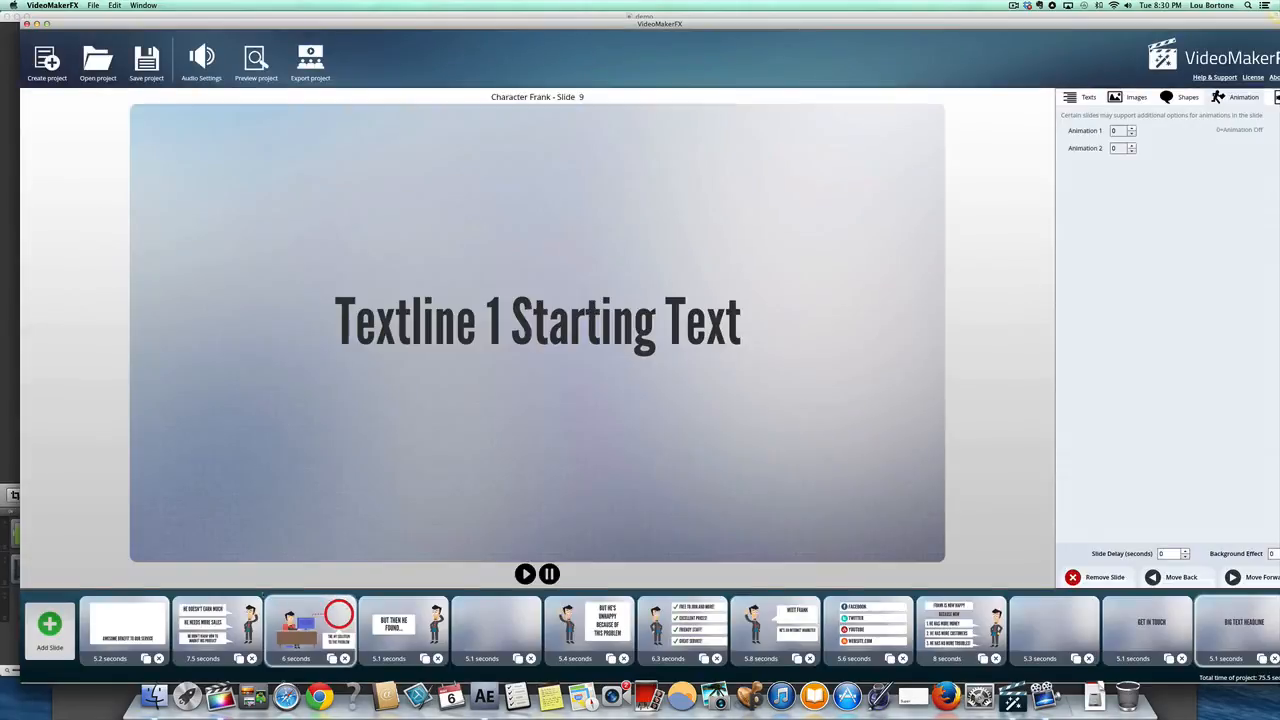
{"action": "left_click", "coordinate": [215, 630]}
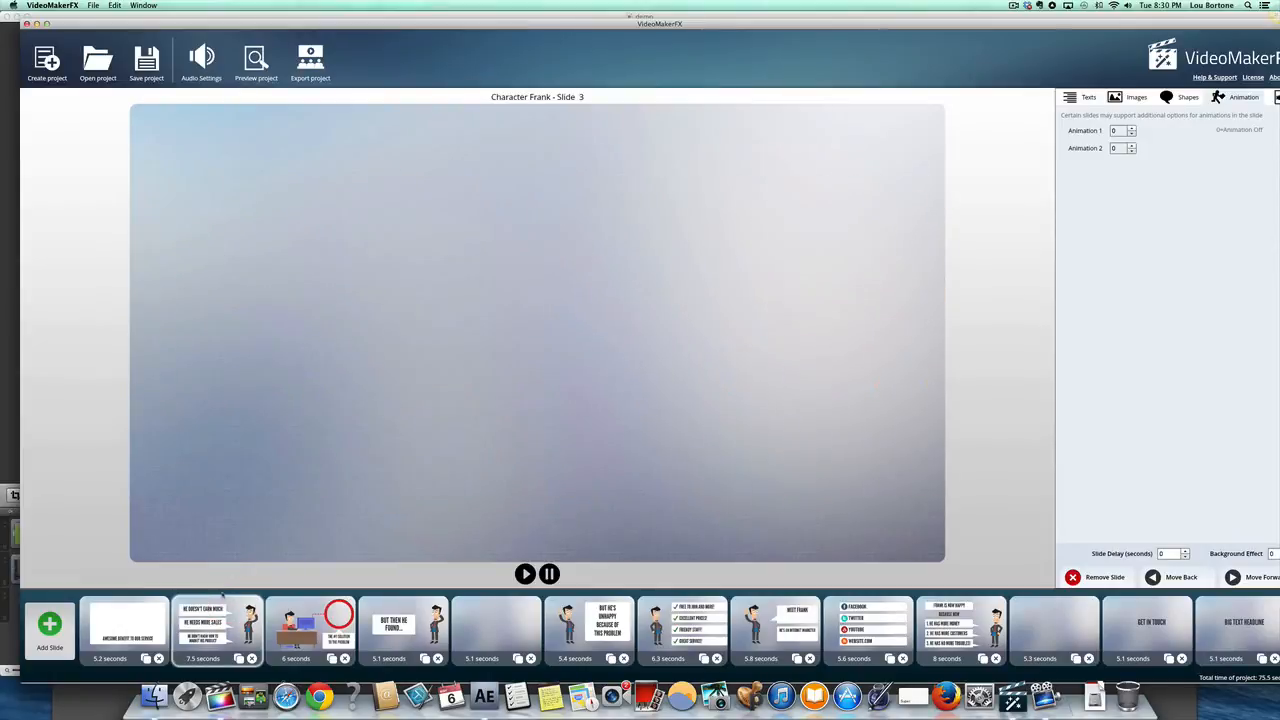
{"action": "left_click", "coordinate": [310, 625]}
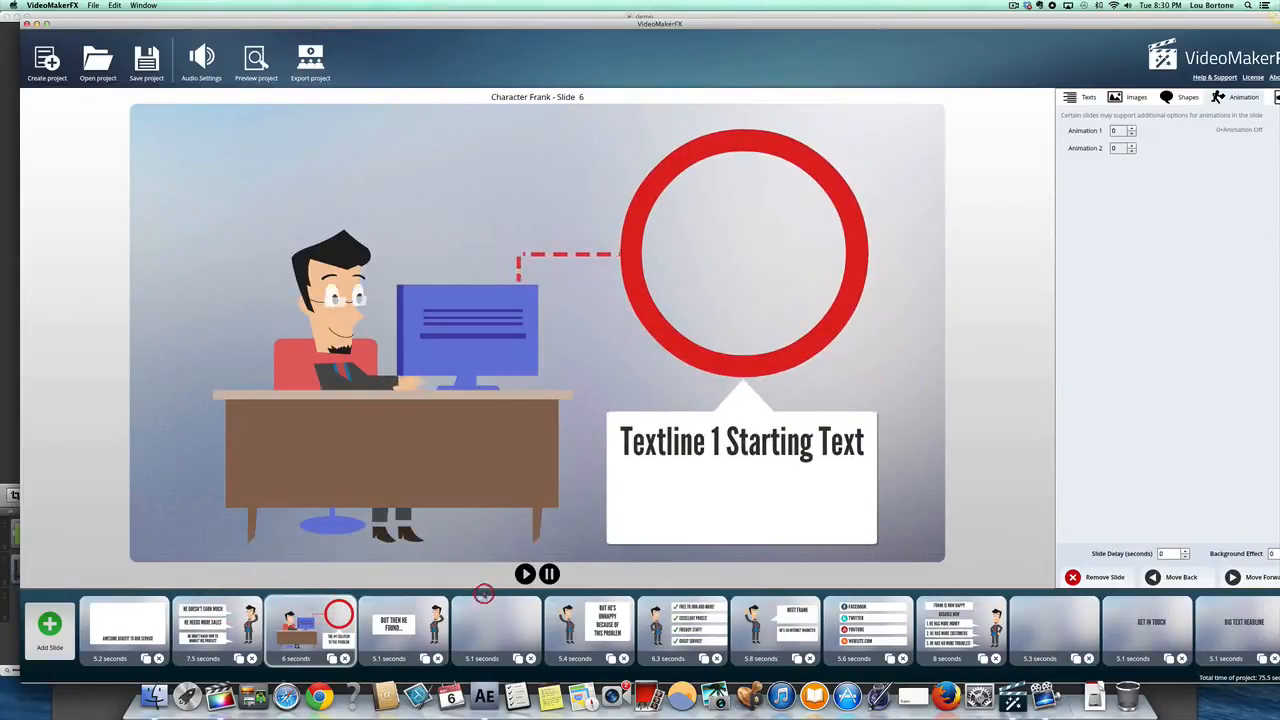
{"action": "left_click", "coordinate": [400, 625]}
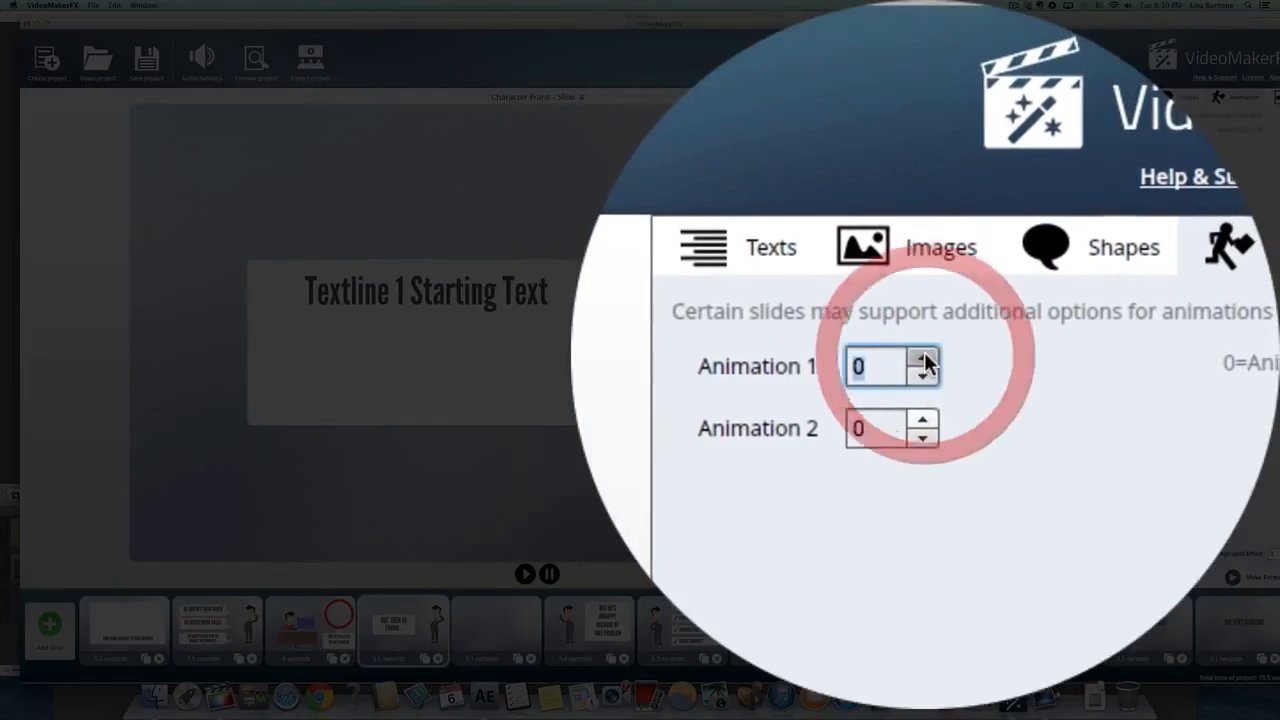
Step: Cycle the Animation 1 and 2 variants and settle on the sunburst-ray background
{"action": "left_click", "coordinate": [923, 358]}
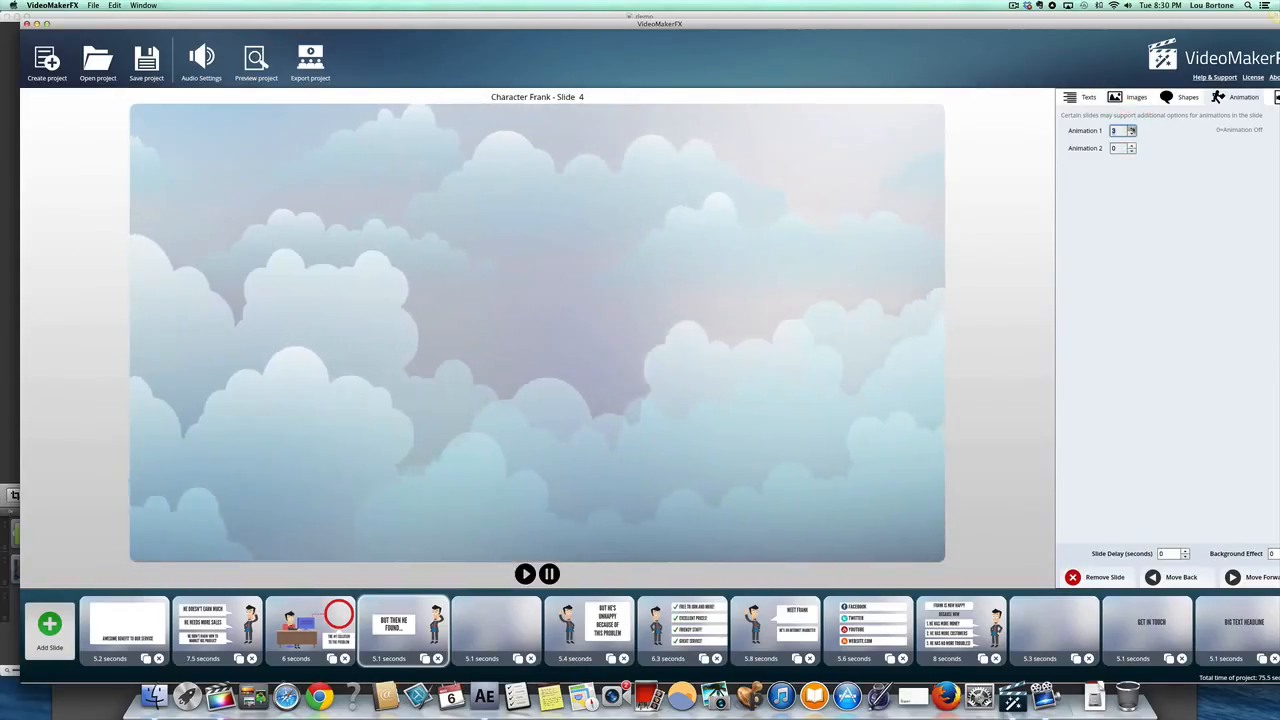
{"action": "left_click", "coordinate": [525, 573]}
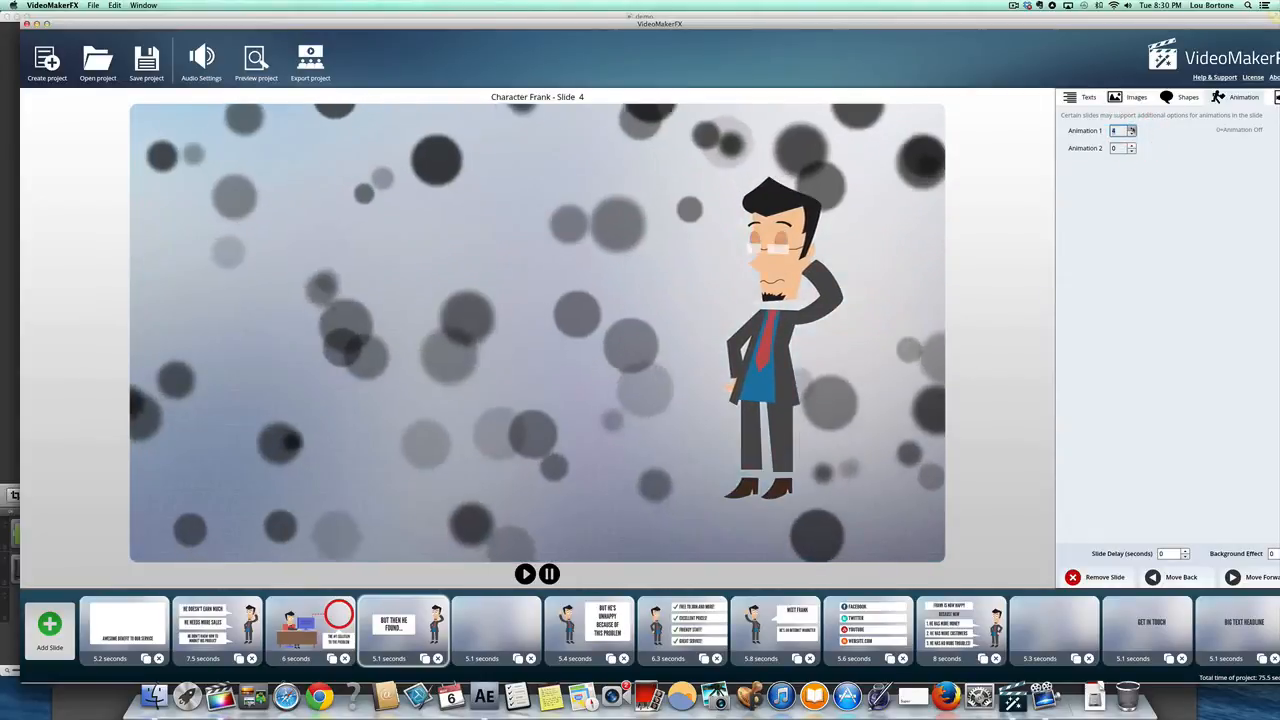
{"action": "left_click", "coordinate": [1131, 130]}
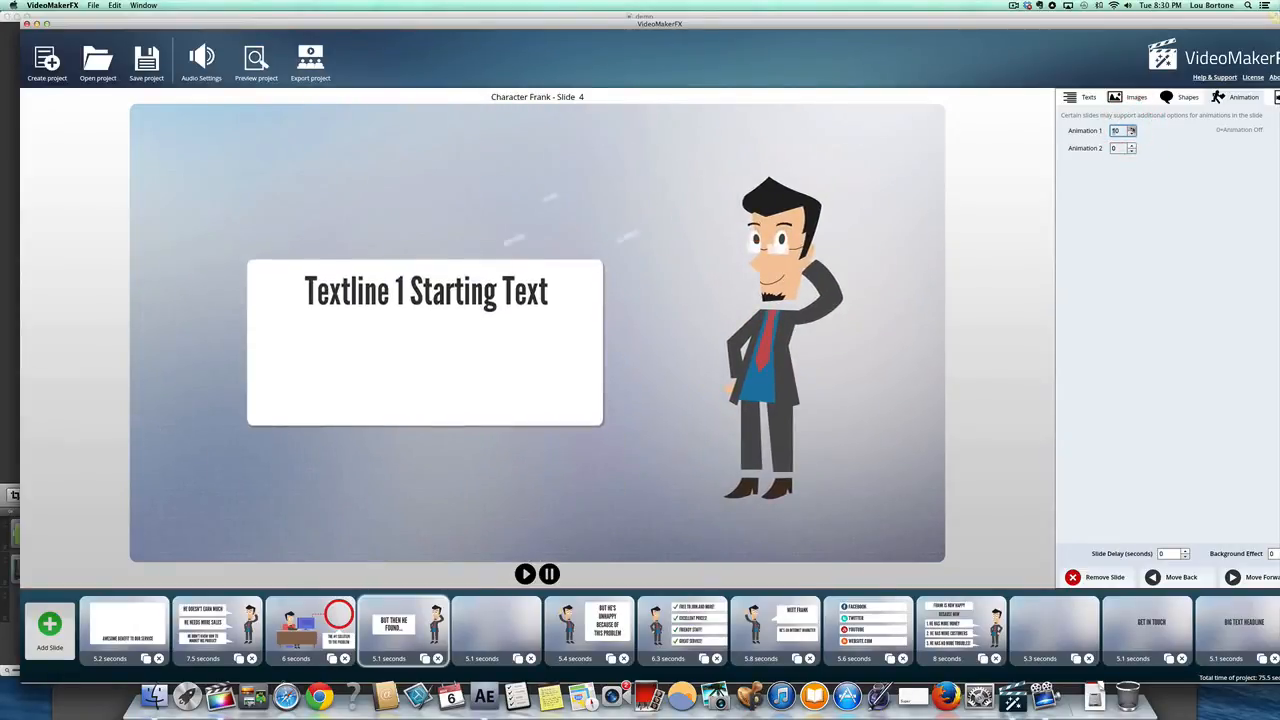
{"action": "left_click", "coordinate": [1131, 128]}
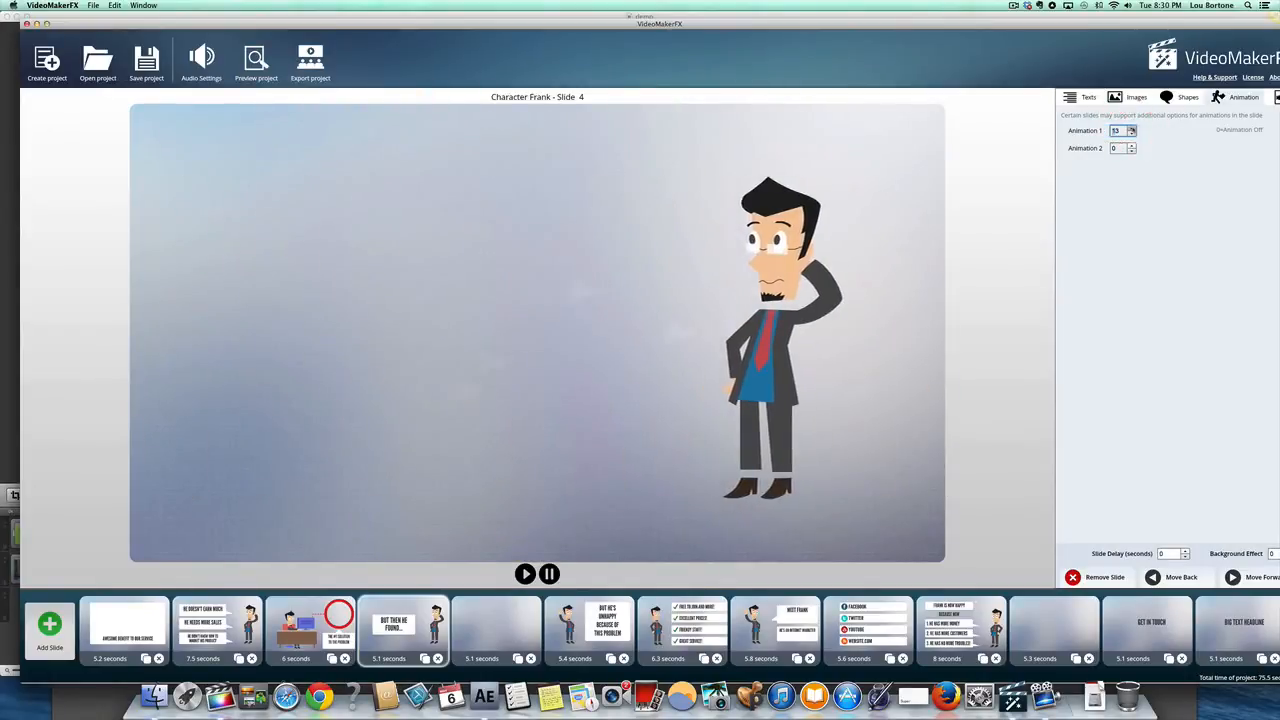
{"action": "left_click", "coordinate": [1131, 128]}
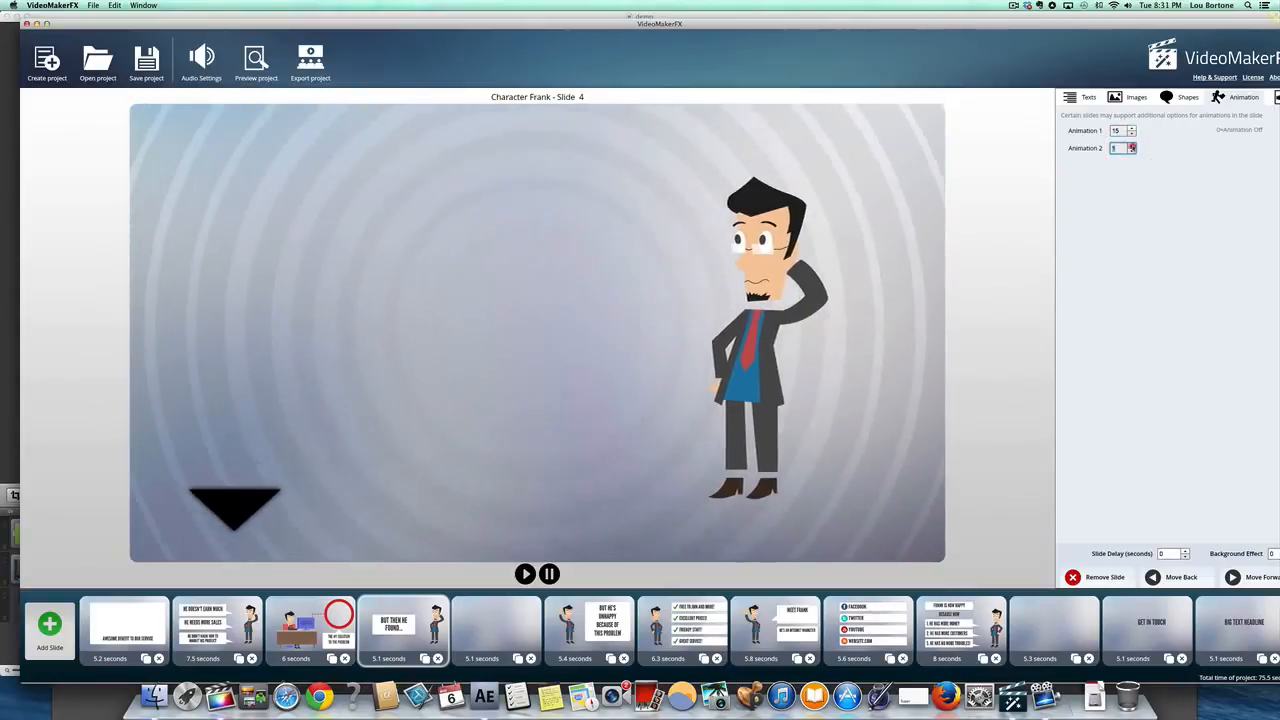
{"action": "left_click", "coordinate": [1132, 145]}
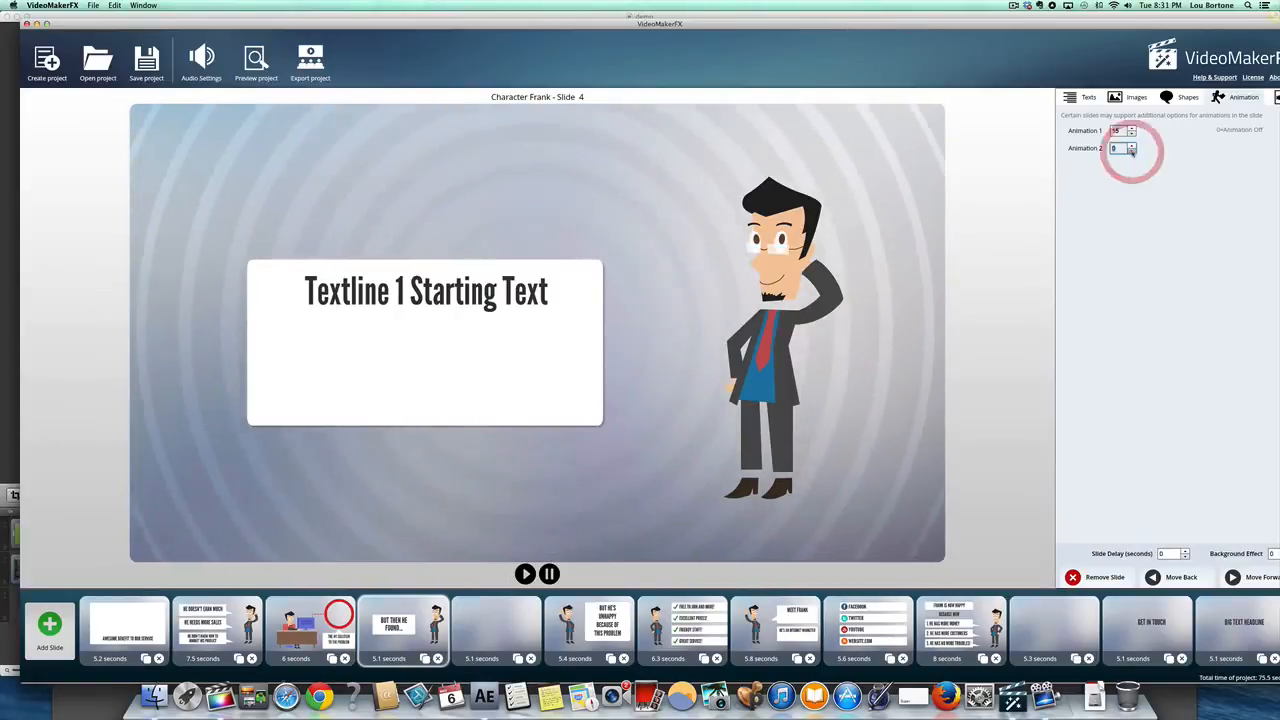
{"action": "left_click", "coordinate": [1131, 128]}
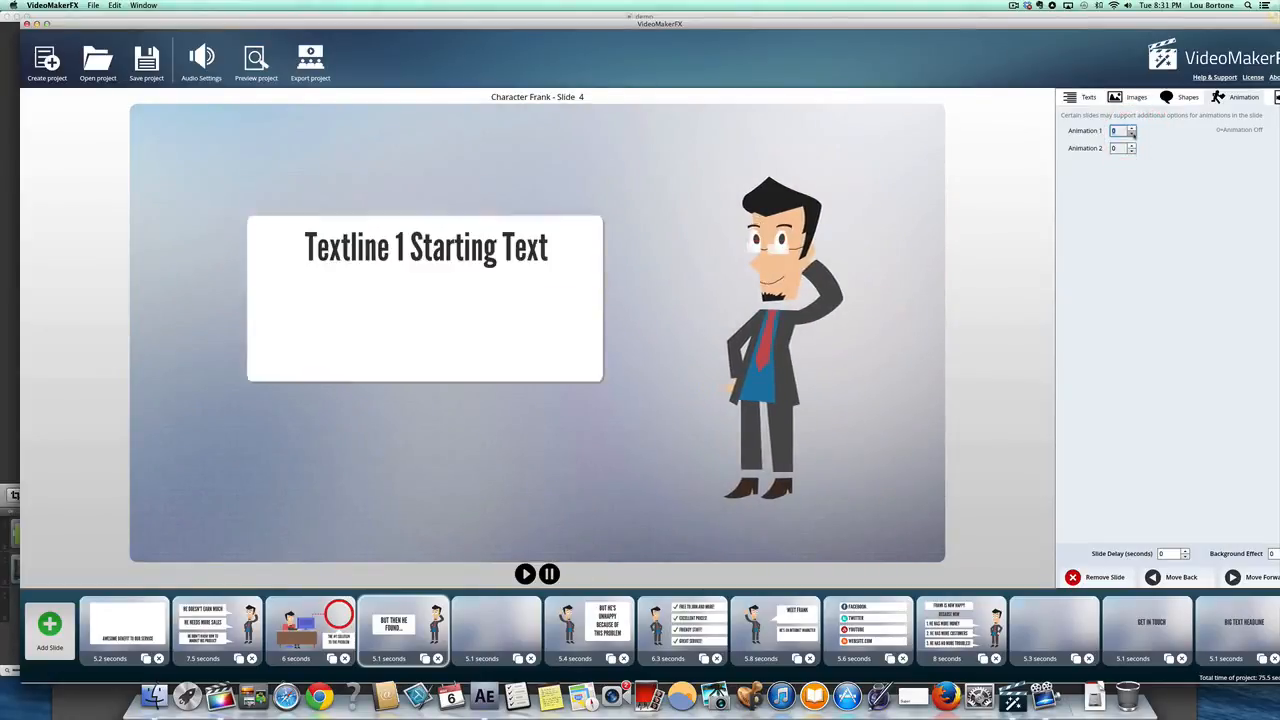
{"action": "left_click", "coordinate": [1131, 127]}
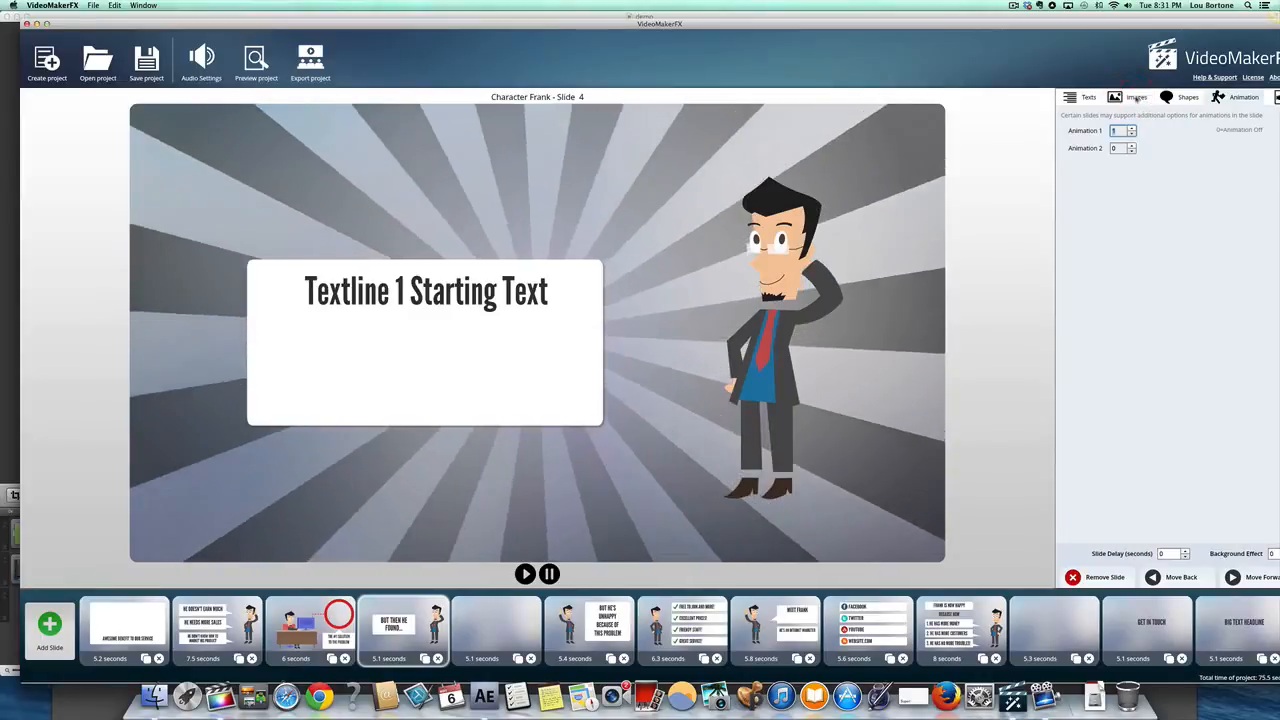
{"action": "left_click", "coordinate": [1136, 97]}
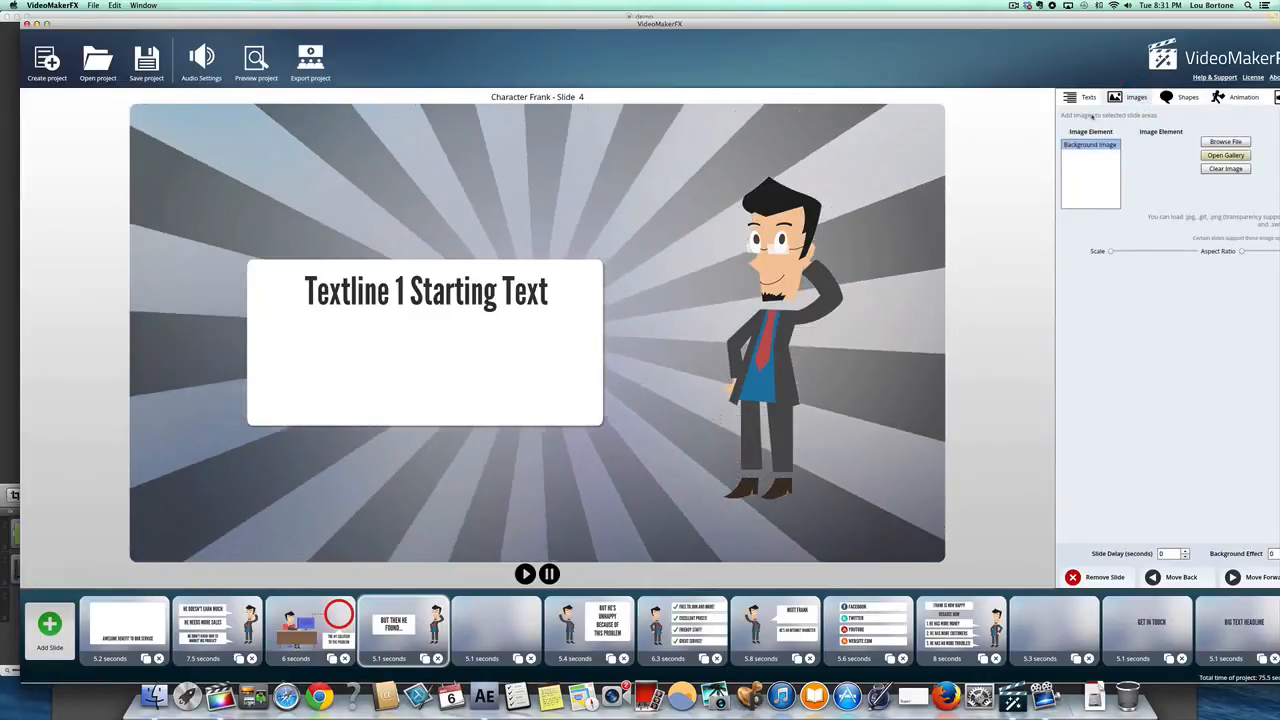
{"action": "left_click", "coordinate": [525, 573]}
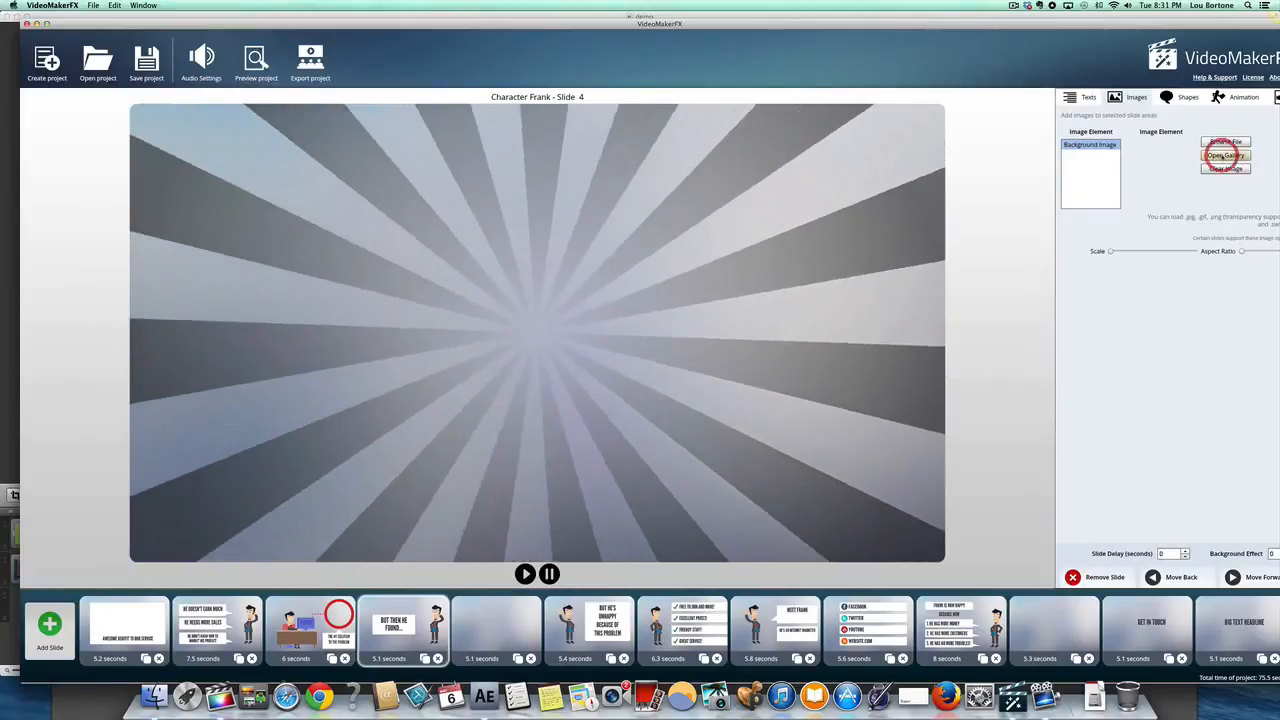
{"action": "left_click", "coordinate": [1224, 155]}
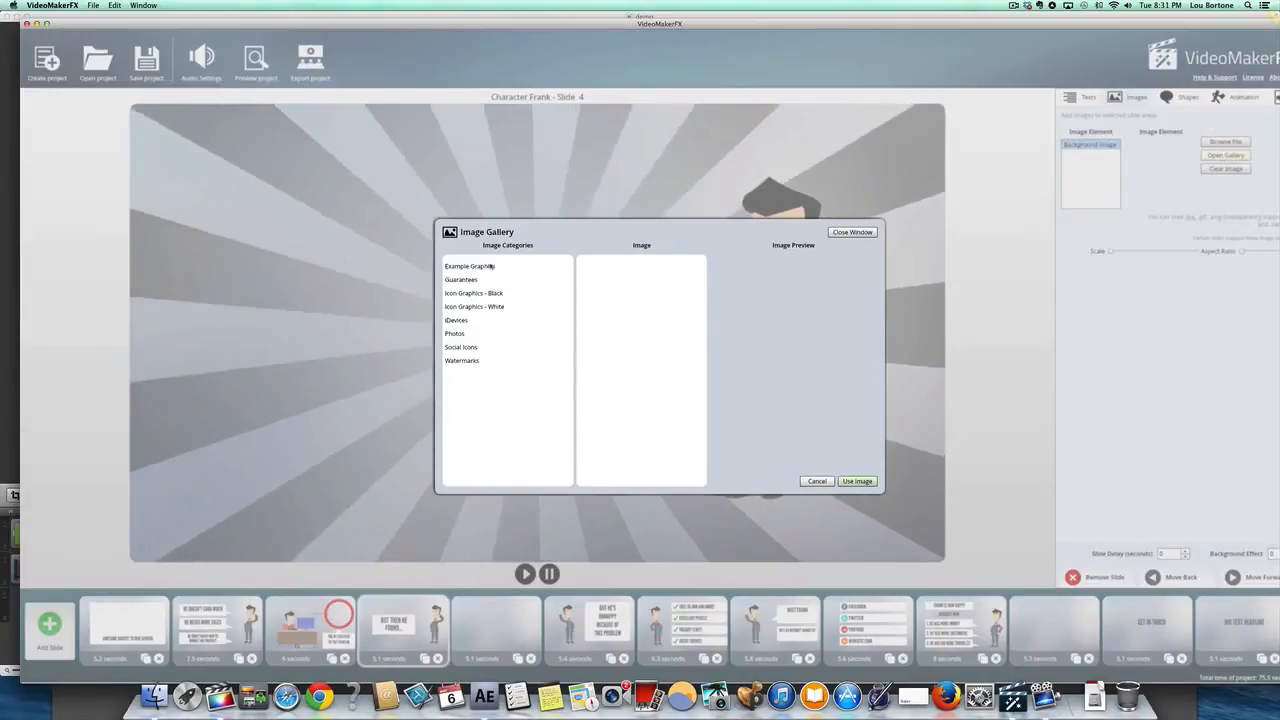
{"action": "left_click", "coordinate": [457, 320]}
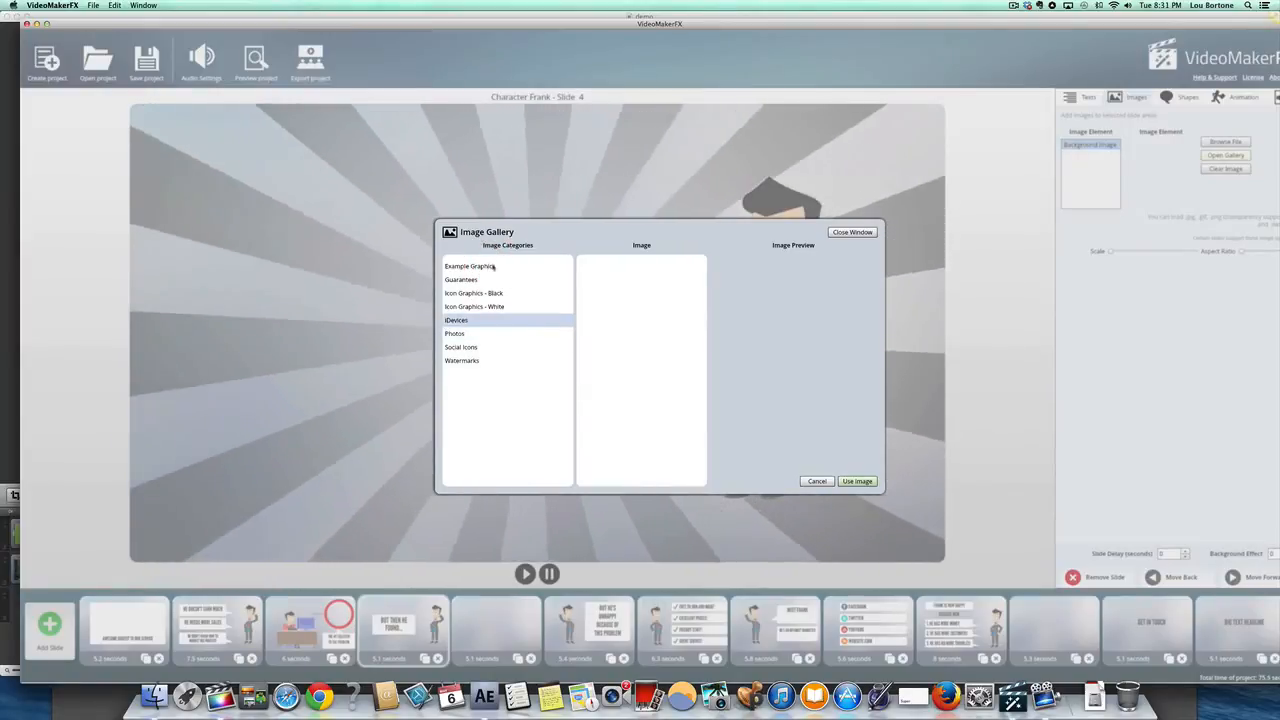
{"action": "left_click", "coordinate": [470, 266]}
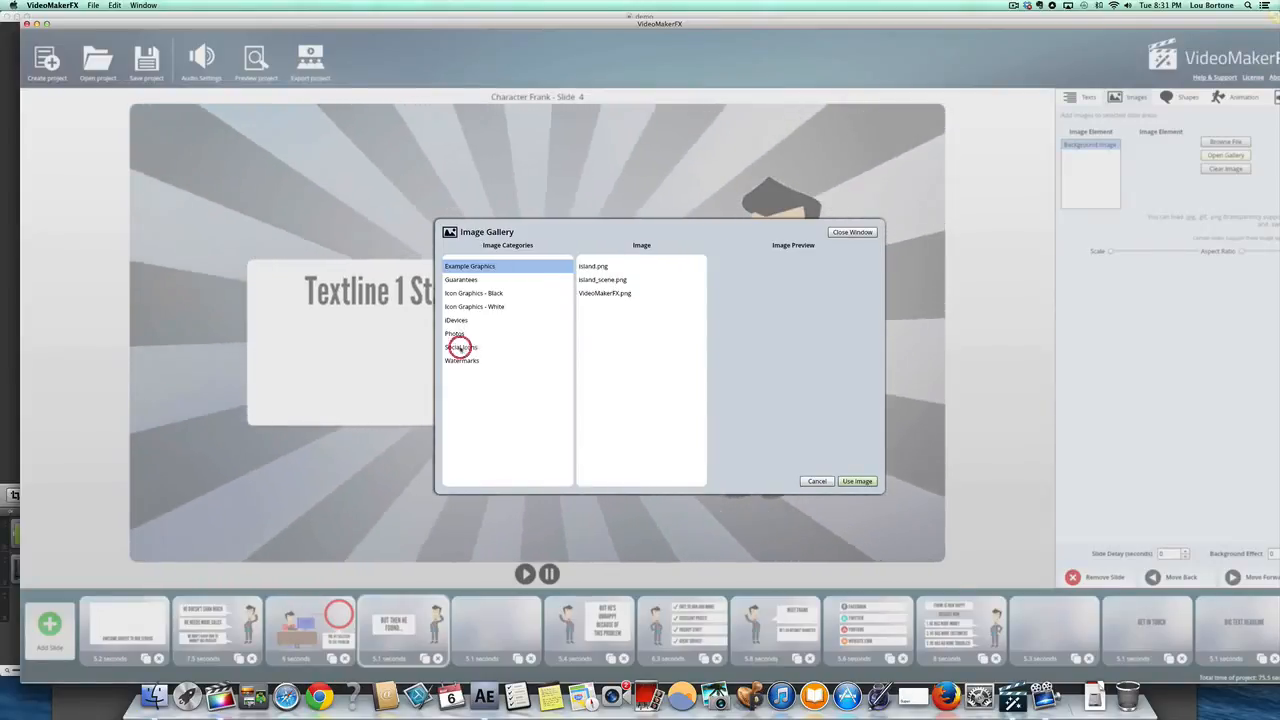
{"action": "left_click", "coordinate": [461, 347]}
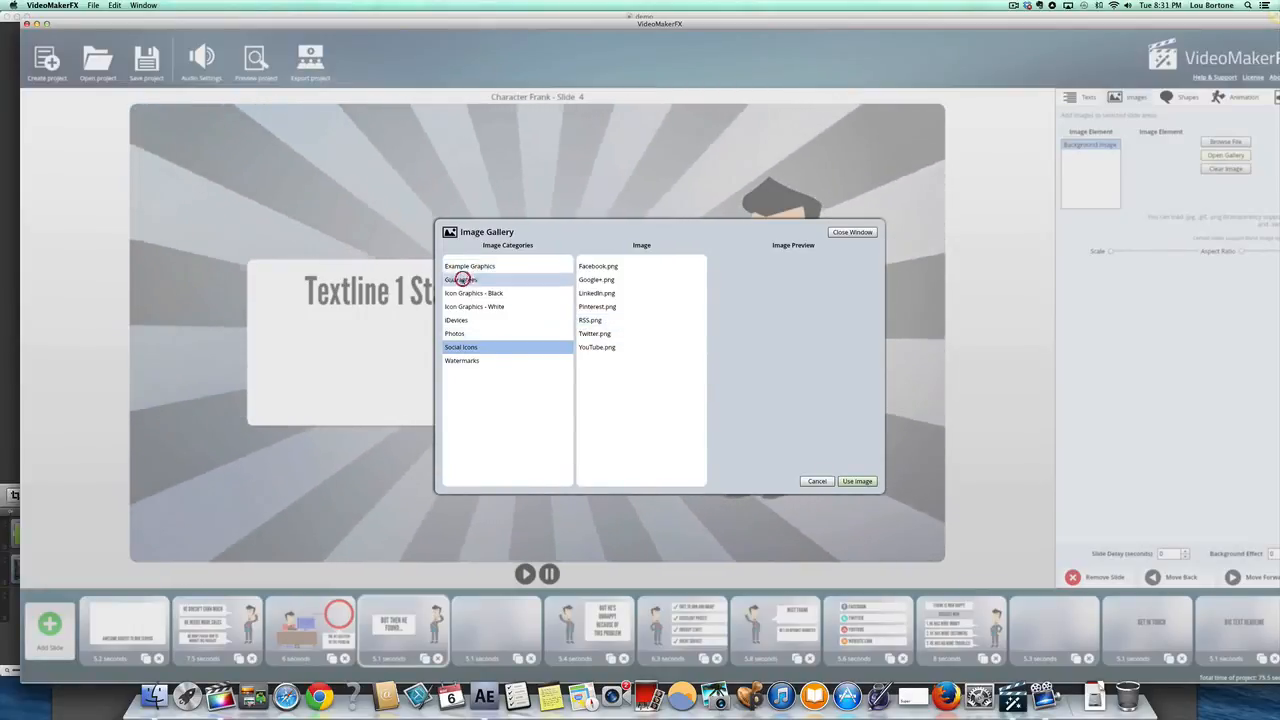
{"action": "left_click", "coordinate": [461, 280]}
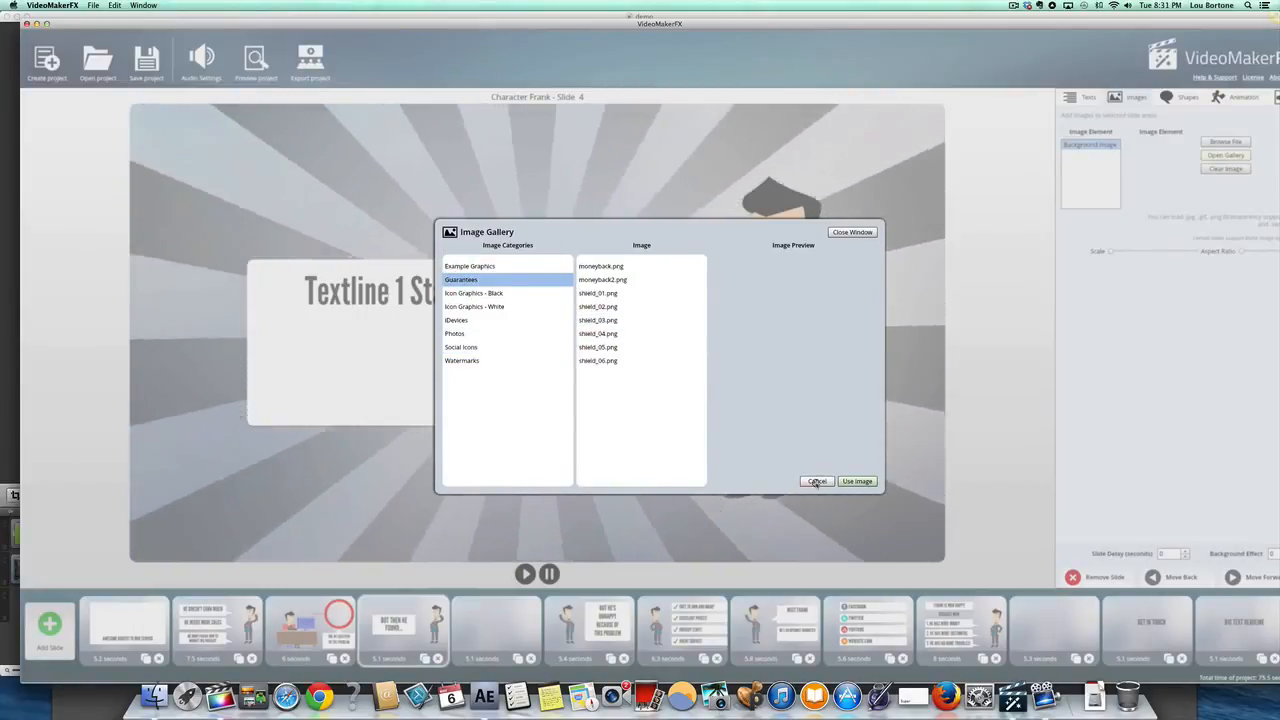
{"action": "left_click", "coordinate": [817, 481]}
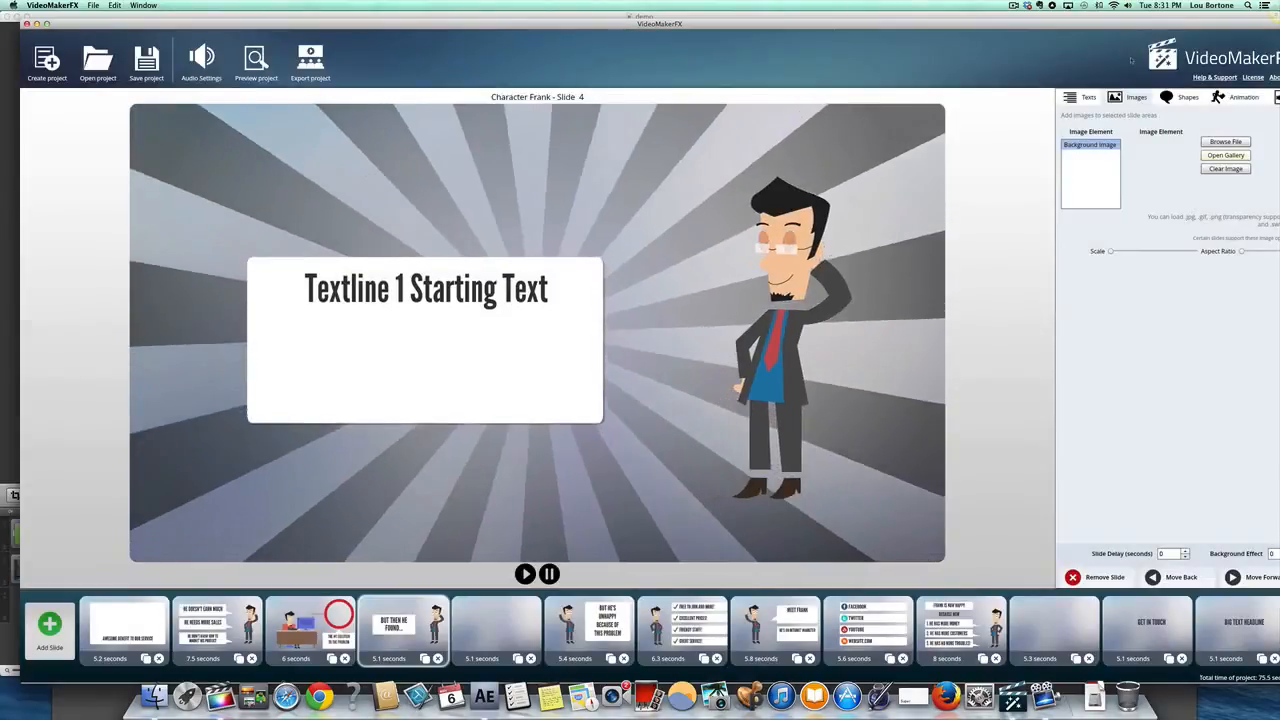
{"action": "left_click", "coordinate": [525, 573]}
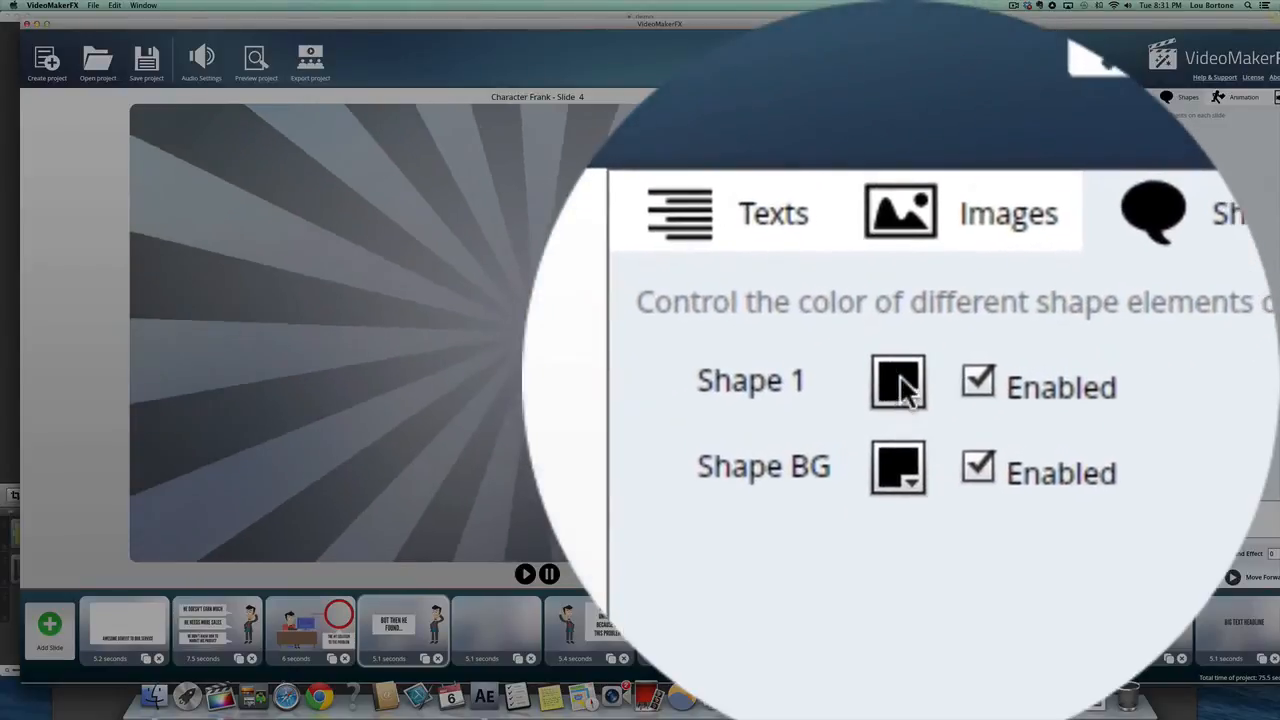
Step: Toggle the shape layers and sunburst background, then colour the sunburst dark blue
{"action": "left_click", "coordinate": [897, 382]}
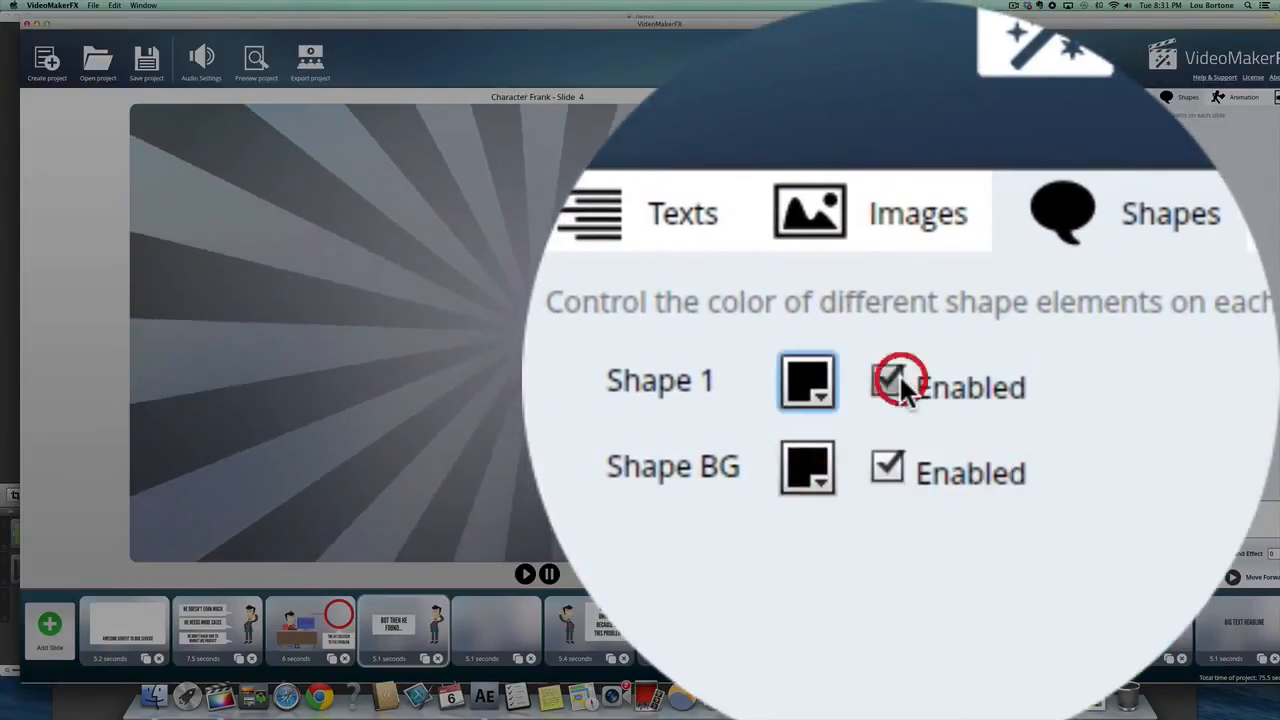
{"action": "left_click", "coordinate": [887, 383]}
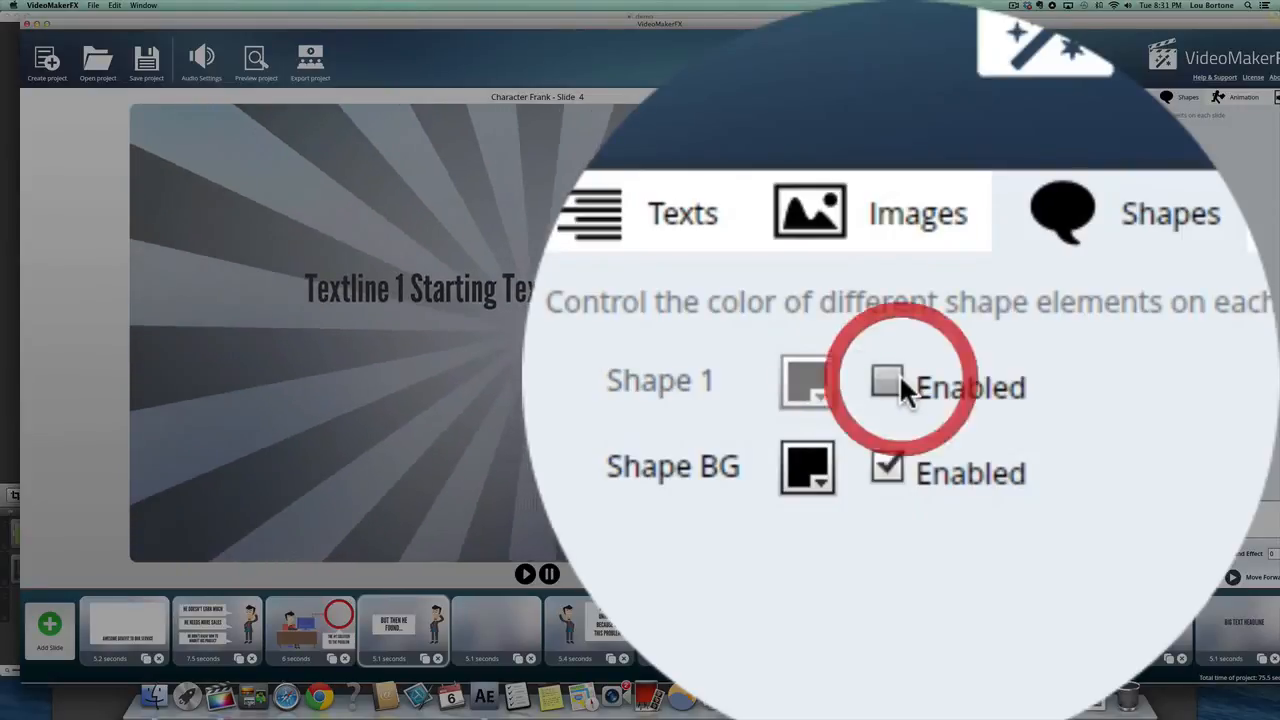
{"action": "left_click", "coordinate": [888, 382]}
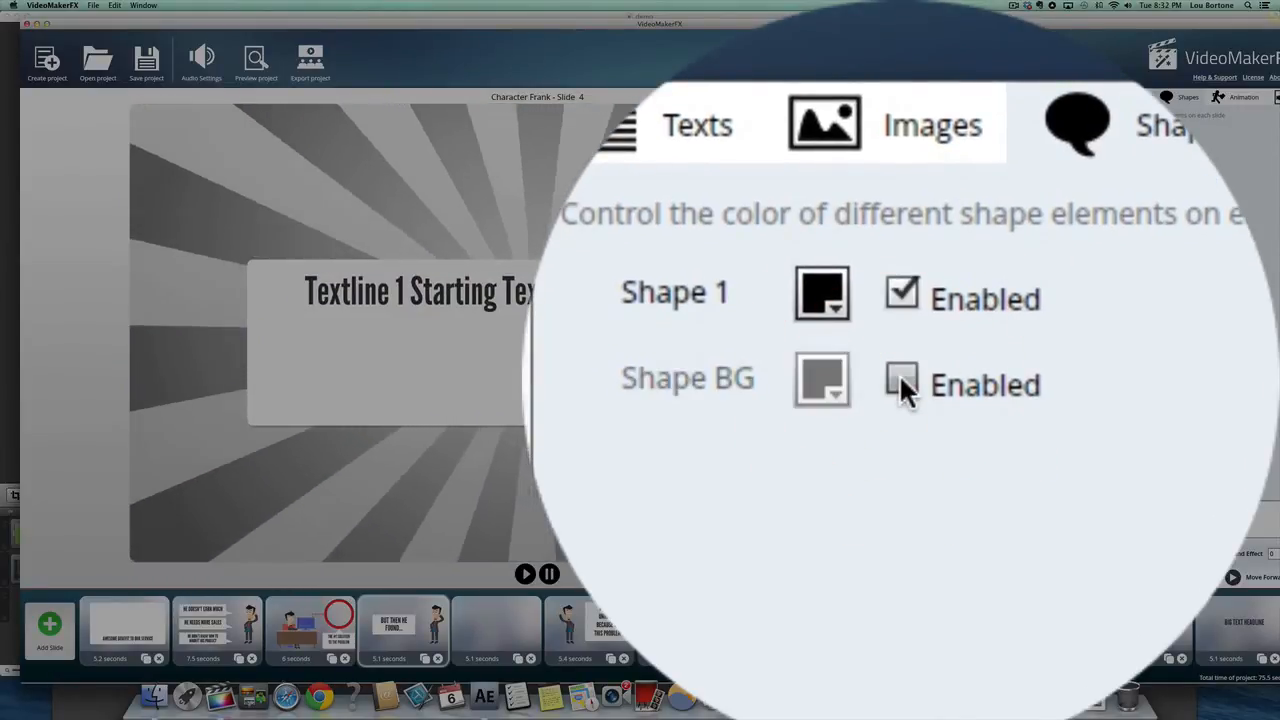
{"action": "left_click", "coordinate": [901, 382]}
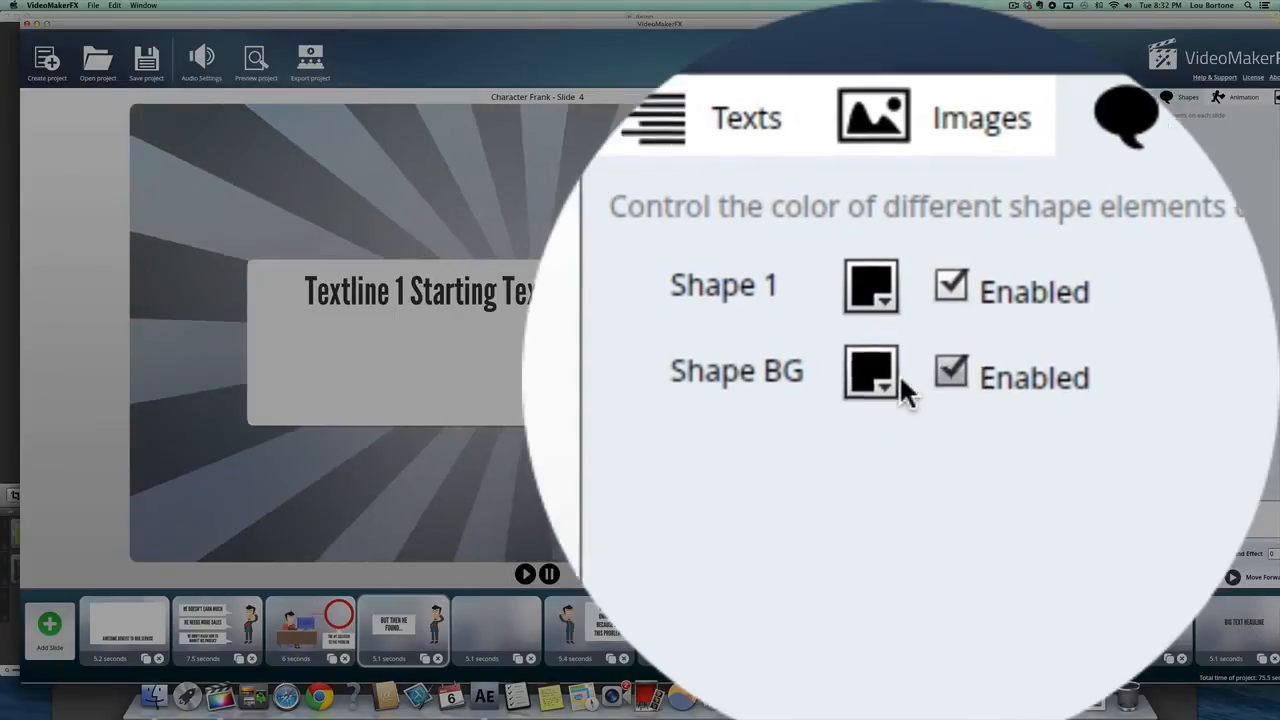
{"action": "left_click", "coordinate": [871, 371]}
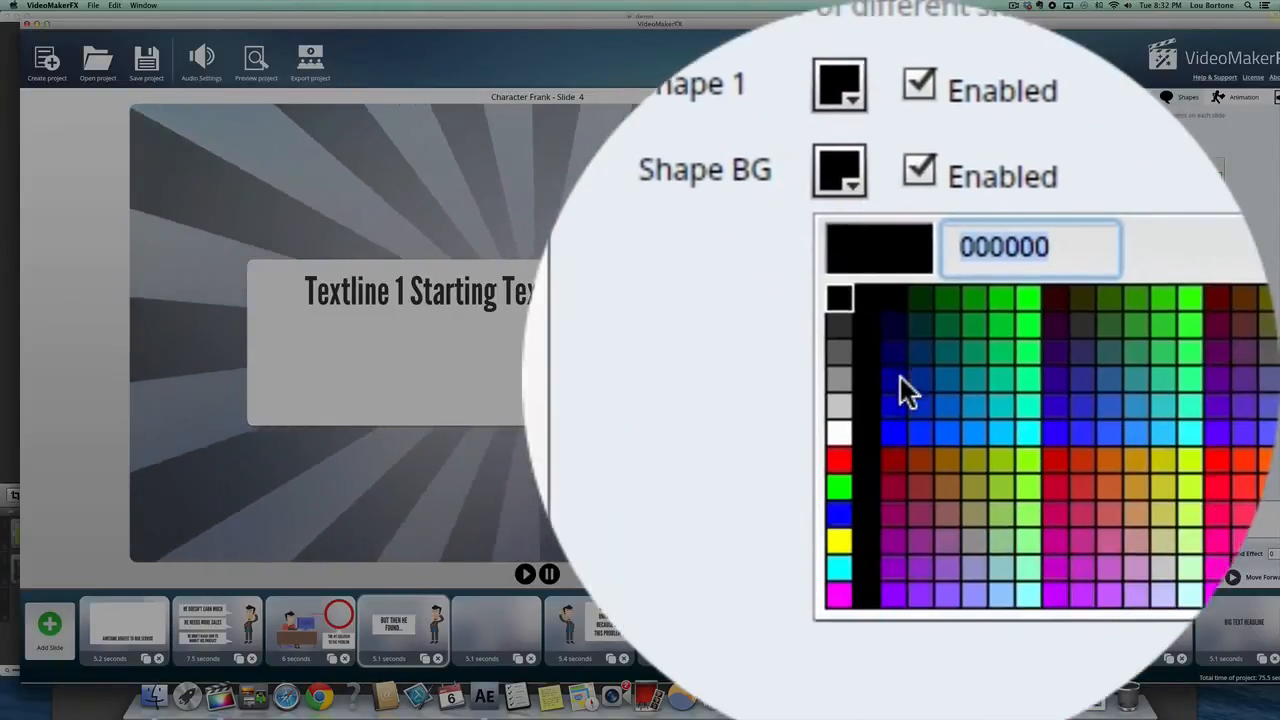
{"action": "left_click", "coordinate": [915, 367]}
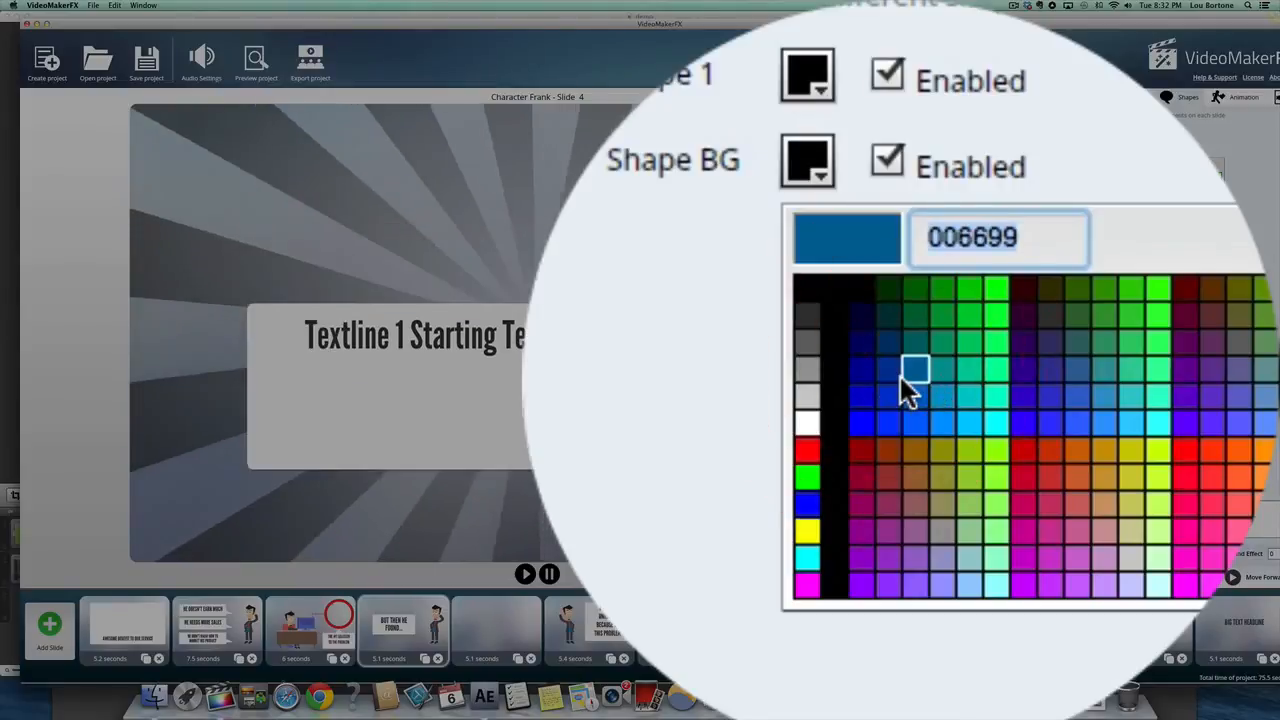
{"action": "left_click", "coordinate": [915, 368]}
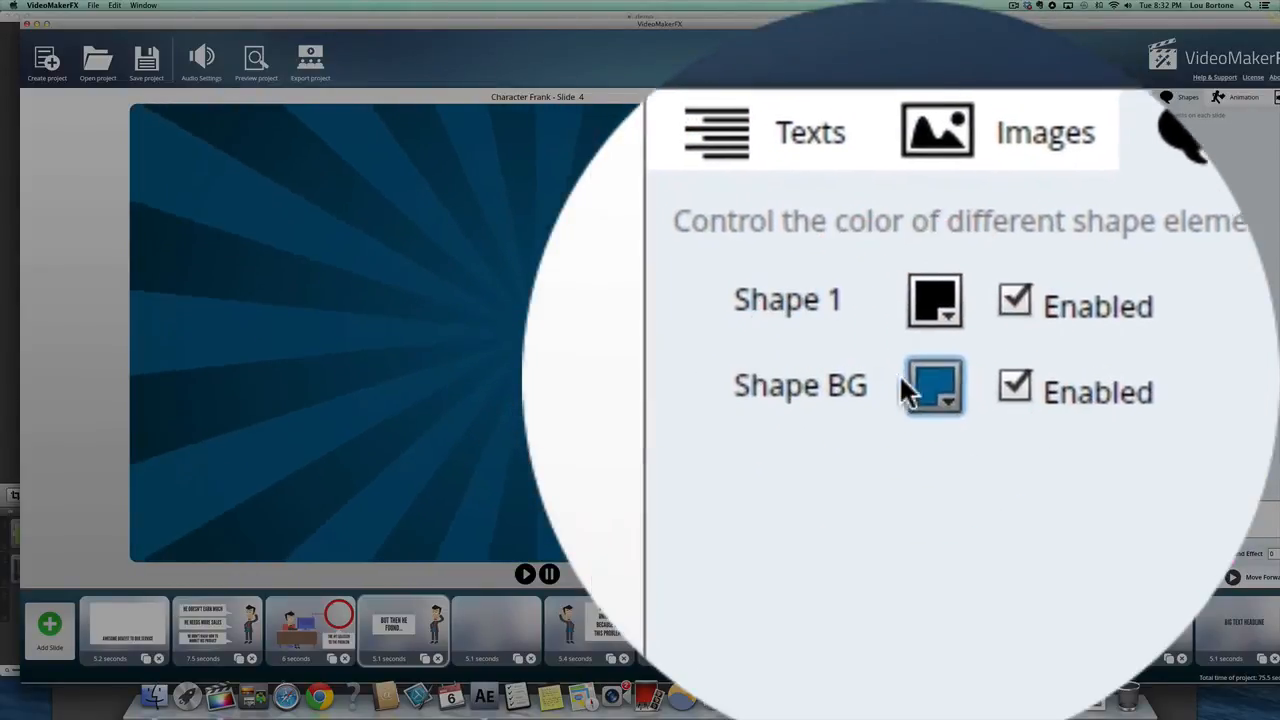
Step: Try lime green for the sunburst background, then switch it to bright blue
{"action": "left_click", "coordinate": [934, 387]}
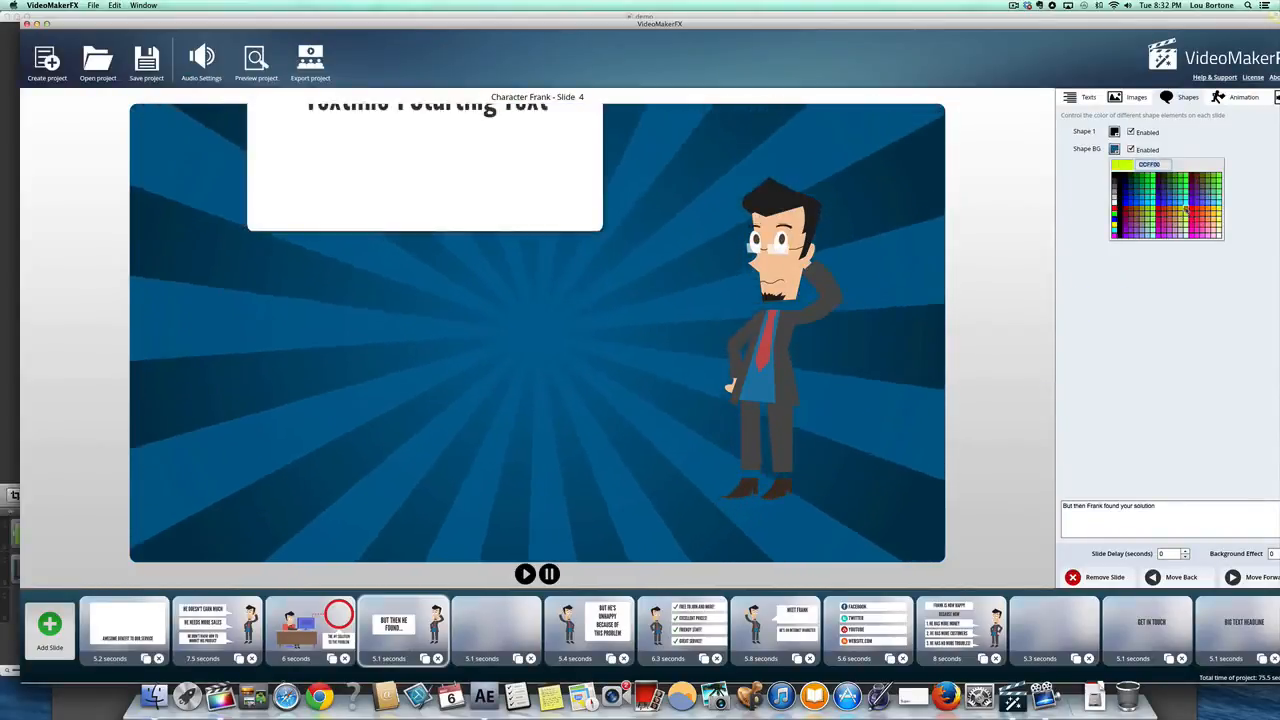
{"action": "left_click", "coordinate": [1147, 196]}
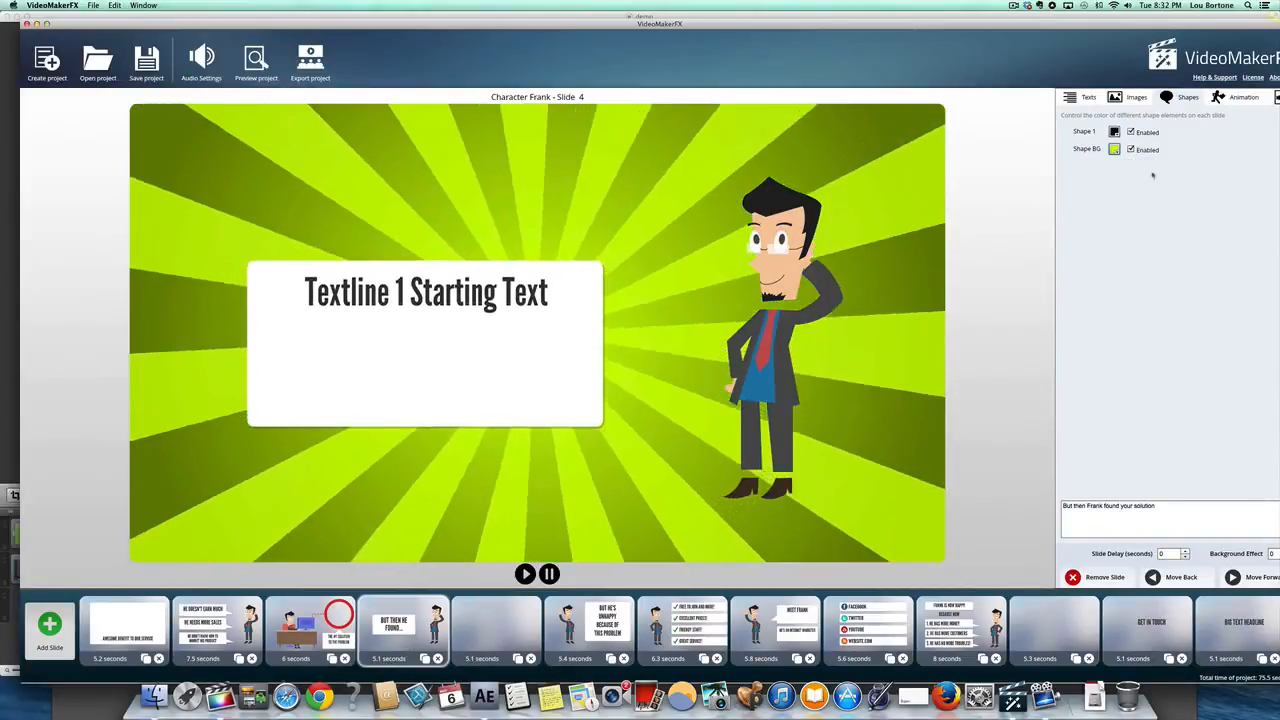
{"action": "left_click", "coordinate": [1114, 149]}
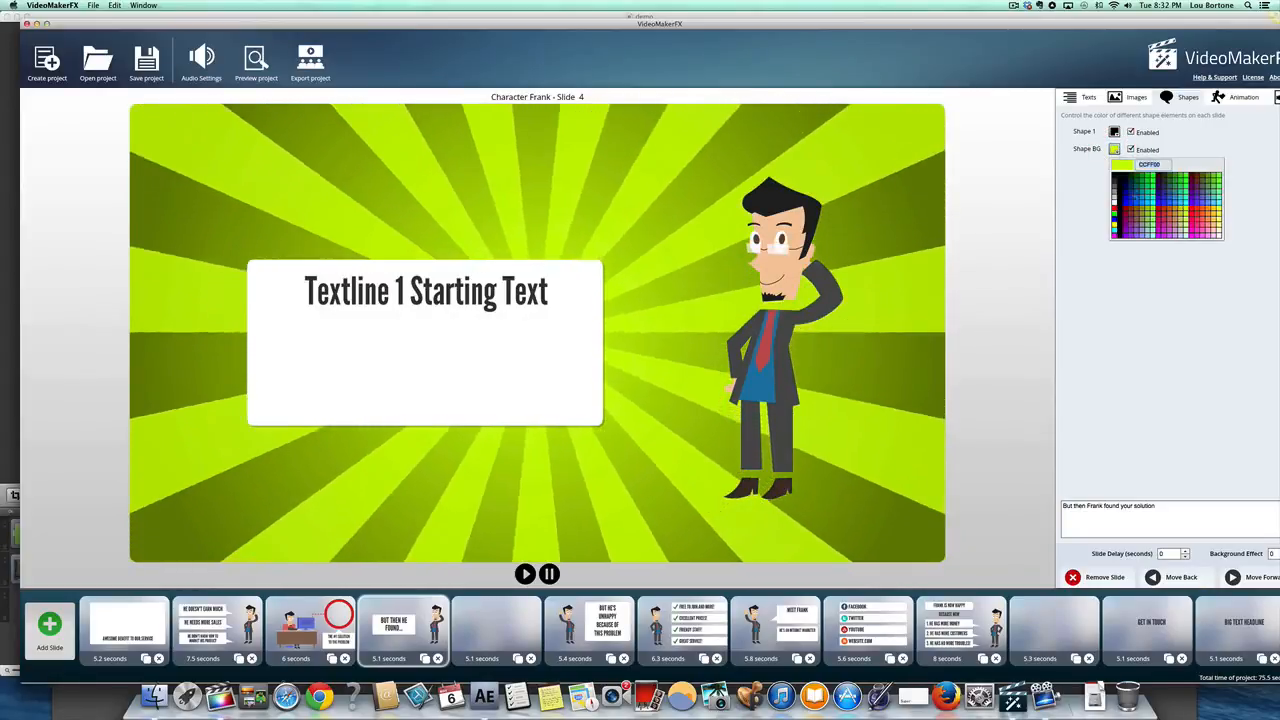
{"action": "left_click", "coordinate": [1135, 218]}
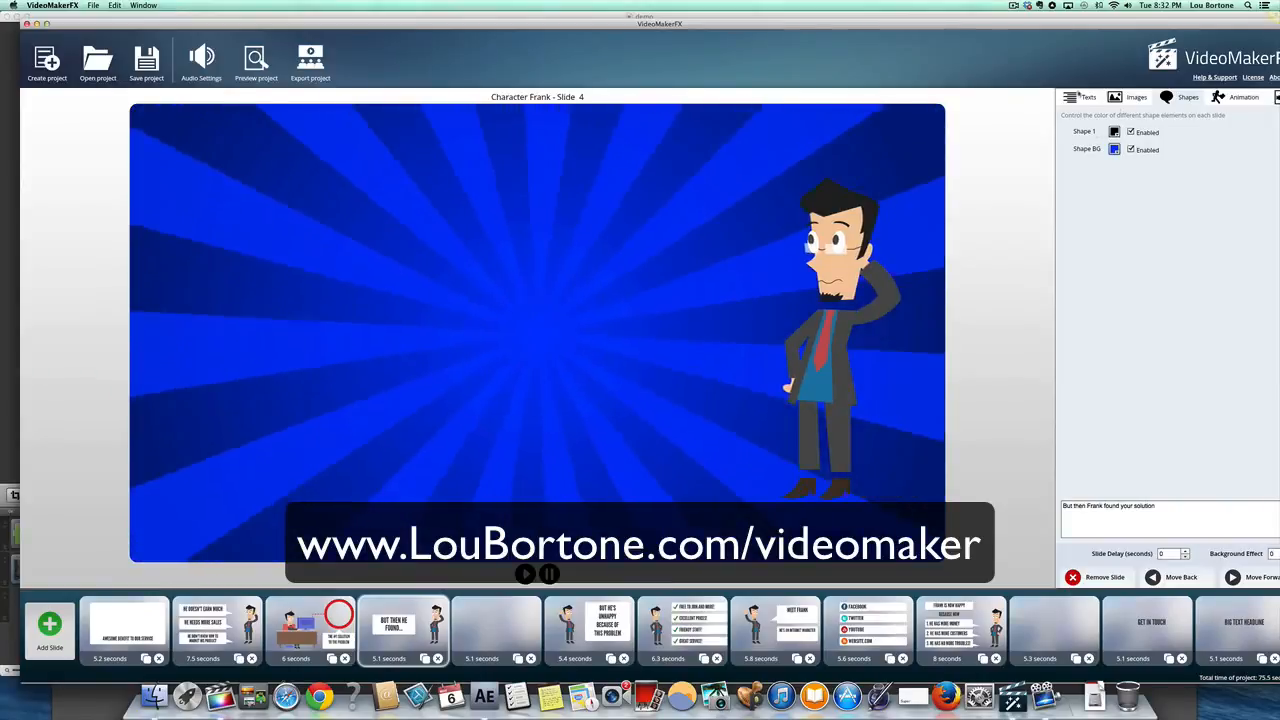
{"action": "left_click", "coordinate": [1136, 97]}
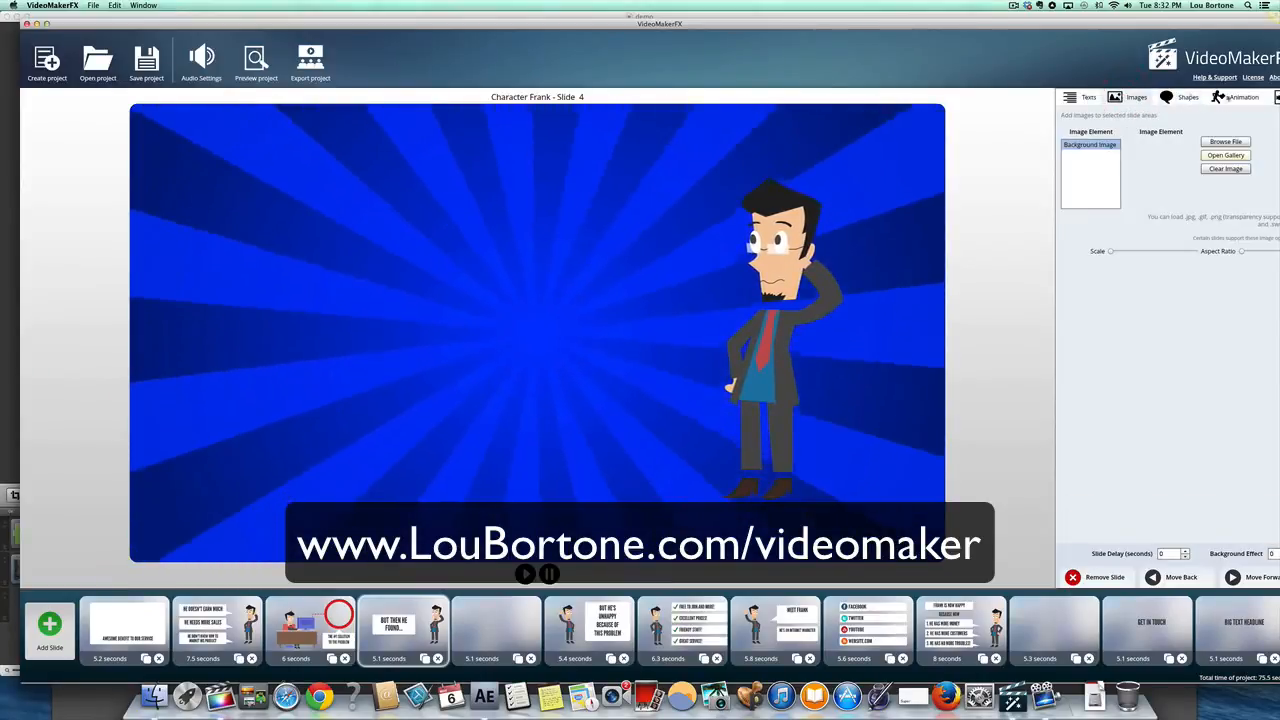
{"action": "left_click", "coordinate": [1245, 97]}
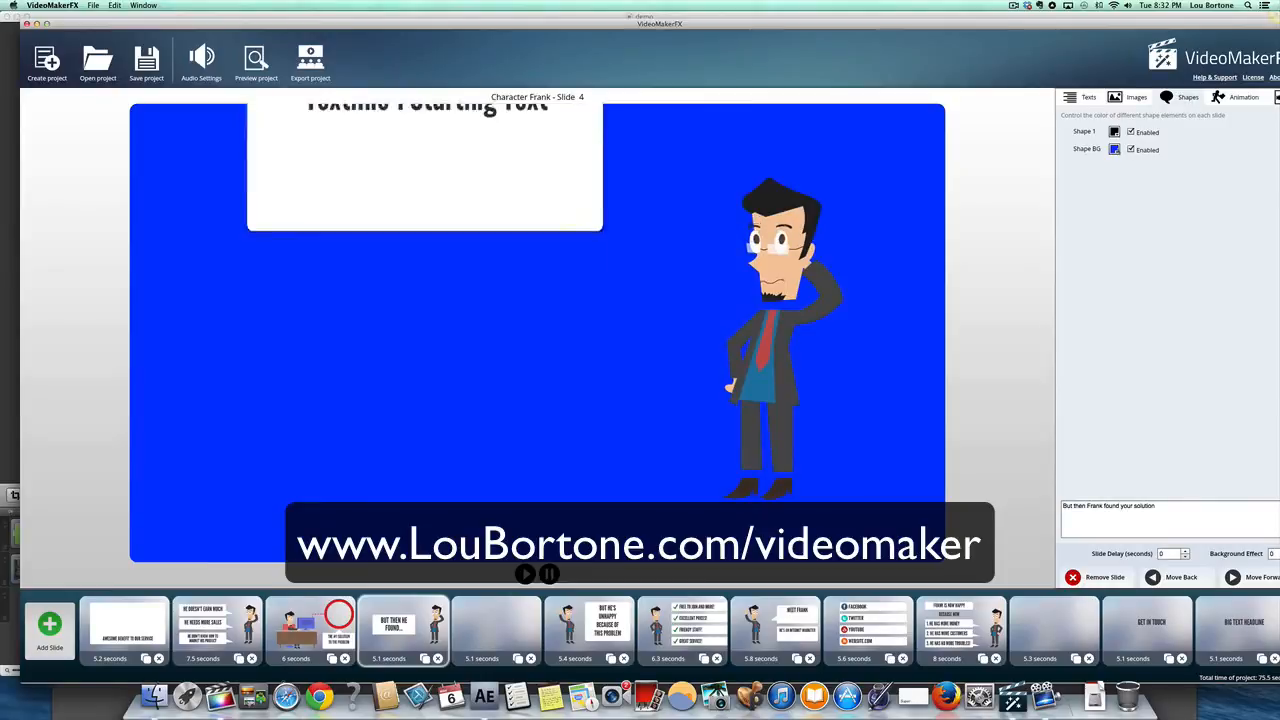
{"action": "left_click", "coordinate": [1114, 149]}
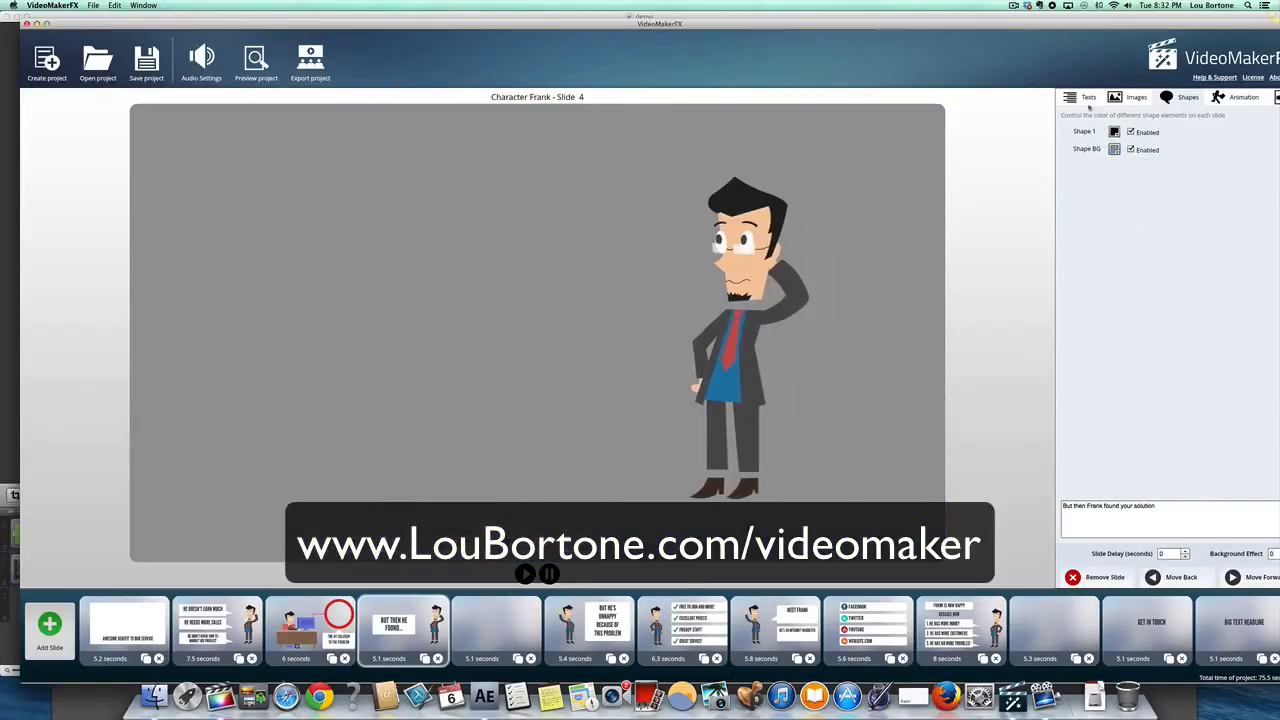
{"action": "left_click", "coordinate": [1088, 97]}
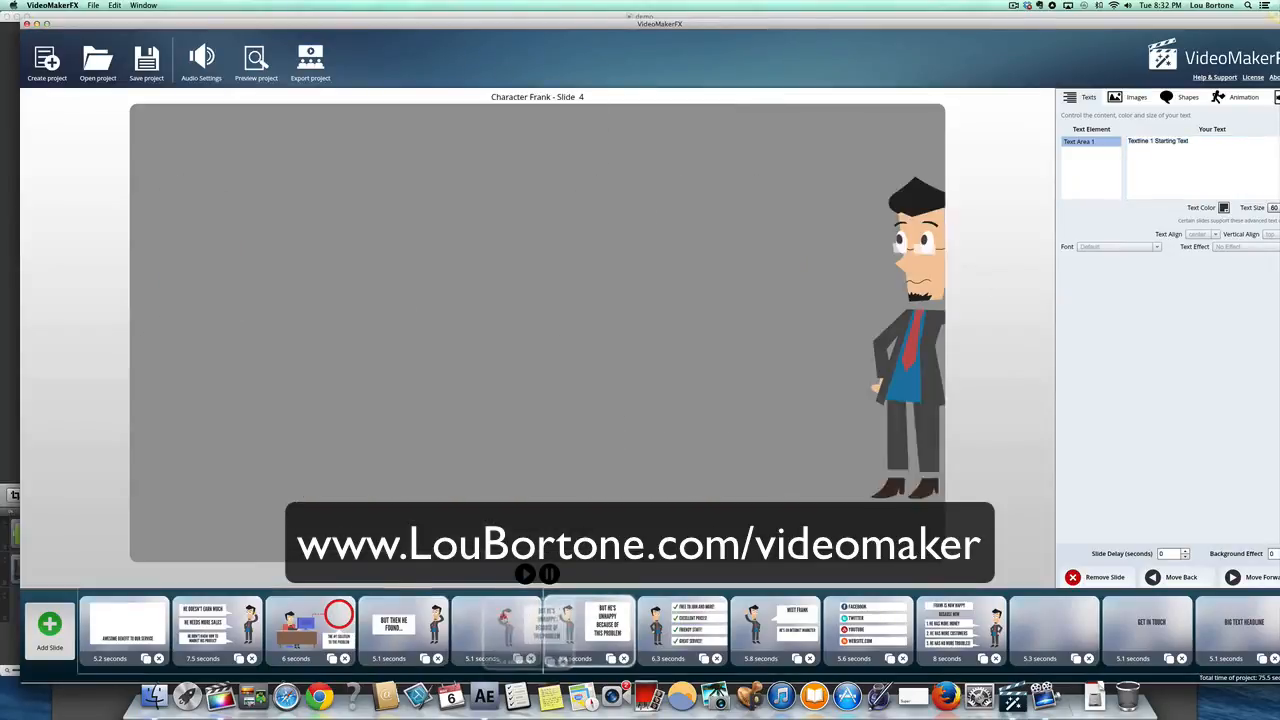
Step: Move the 'But he's unhappy' slide ahead of the blank slide and open audio settings
{"action": "left_click", "coordinate": [868, 628]}
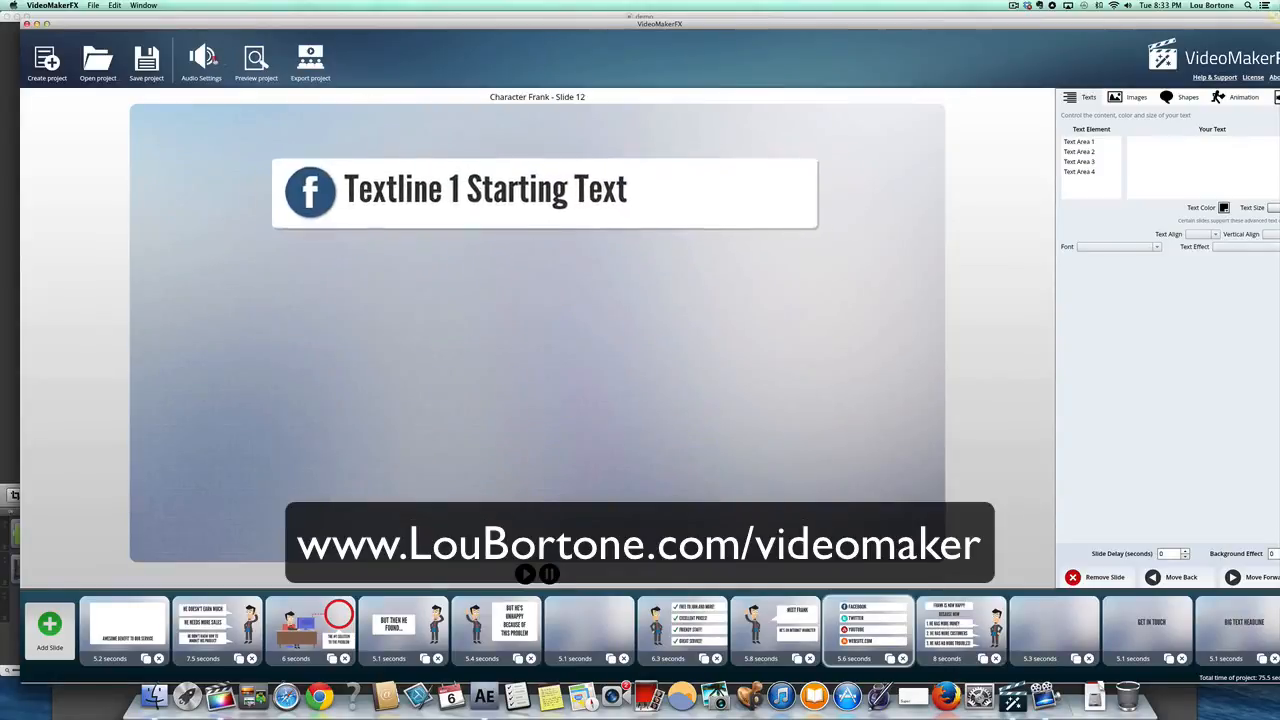
{"action": "left_click", "coordinate": [201, 60]}
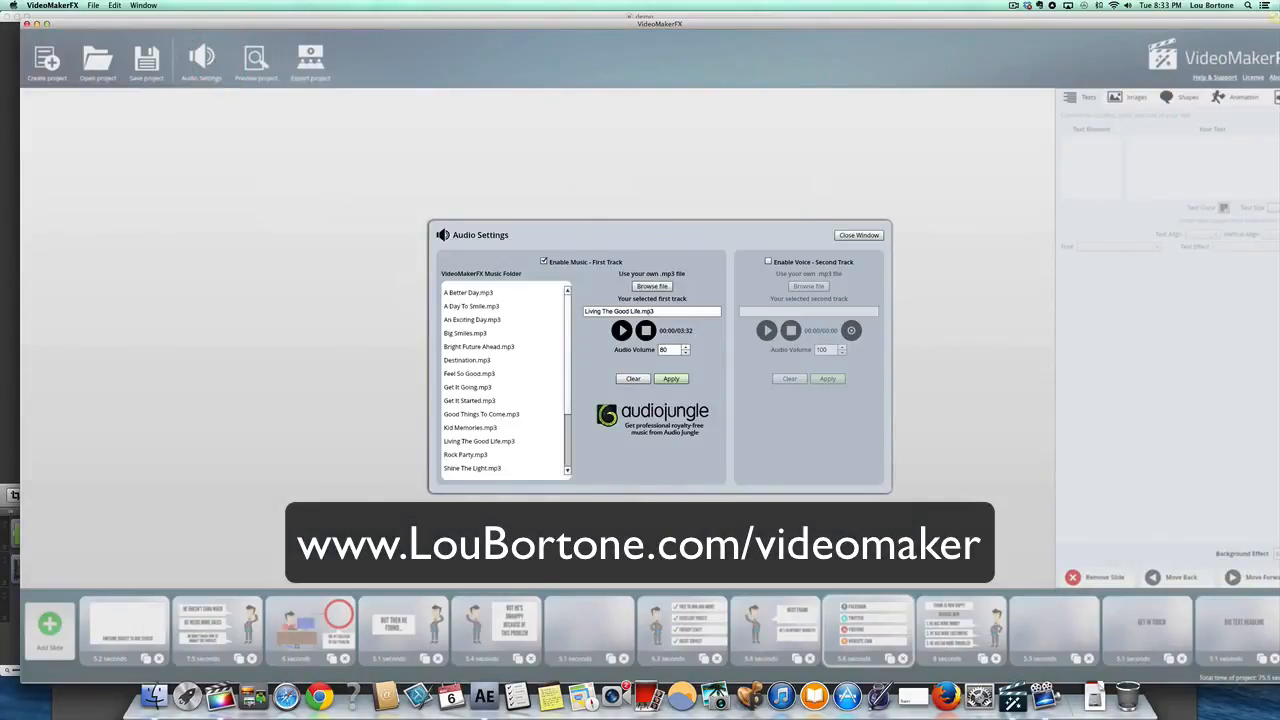
Step: Audition Tough As Nails and We Are One, then pick Upbeat World.mp3
{"action": "left_click", "coordinate": [470, 441]}
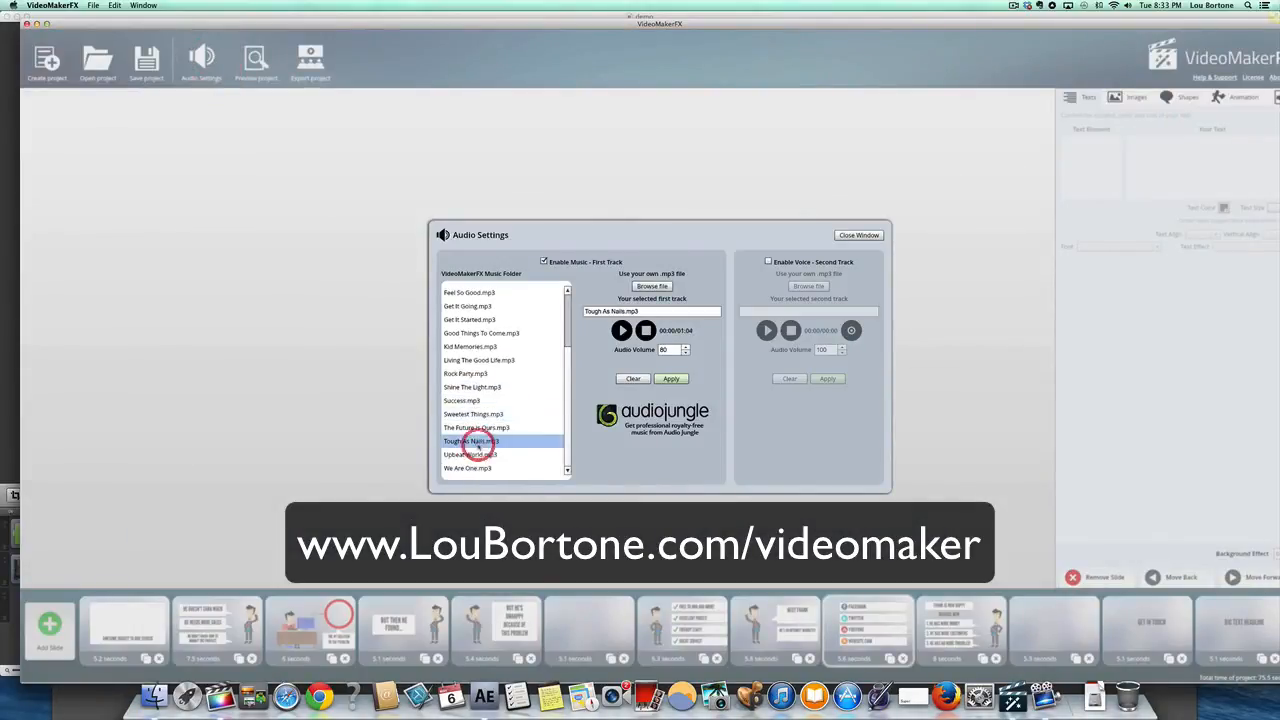
{"action": "left_click", "coordinate": [622, 330]}
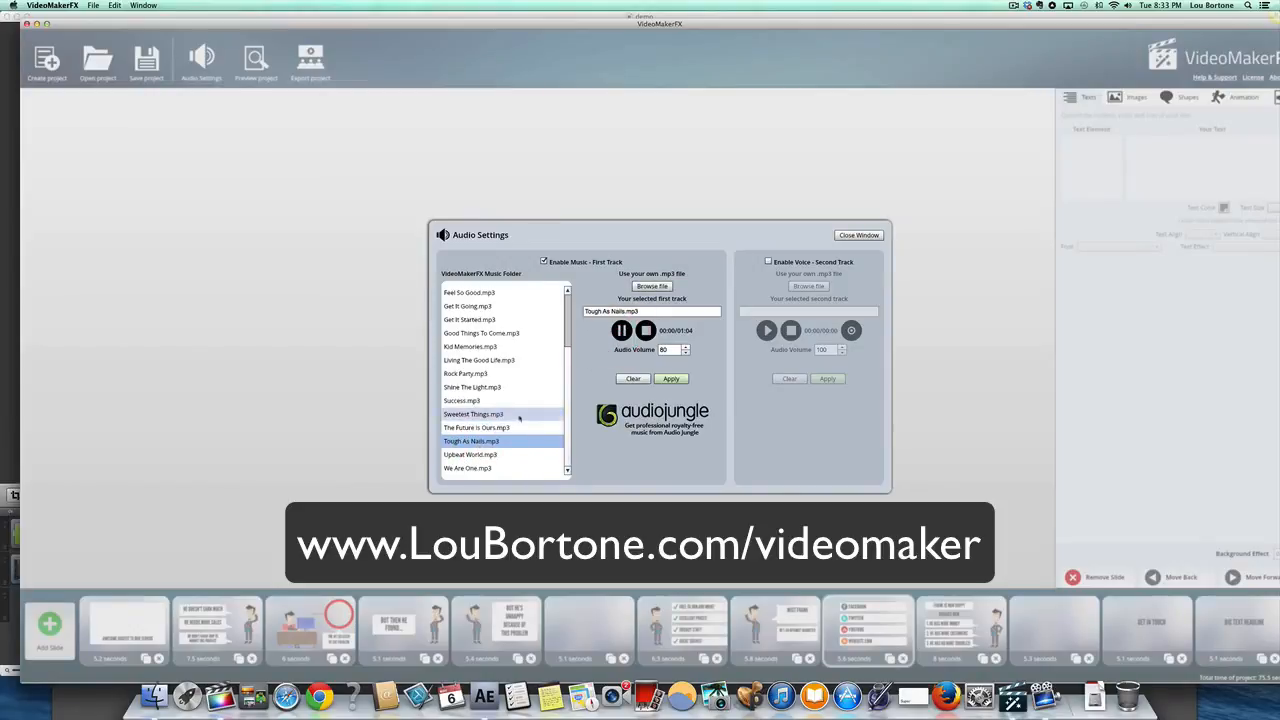
{"action": "left_click", "coordinate": [467, 468]}
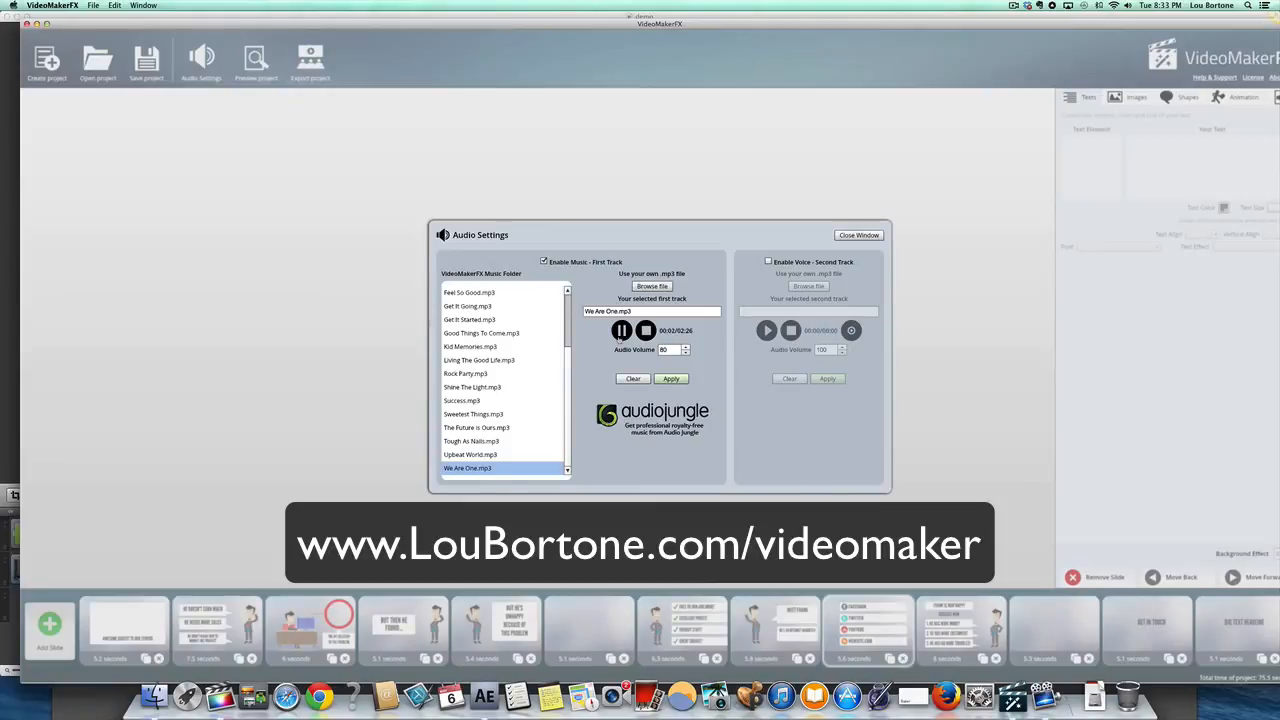
{"action": "left_click", "coordinate": [478, 360]}
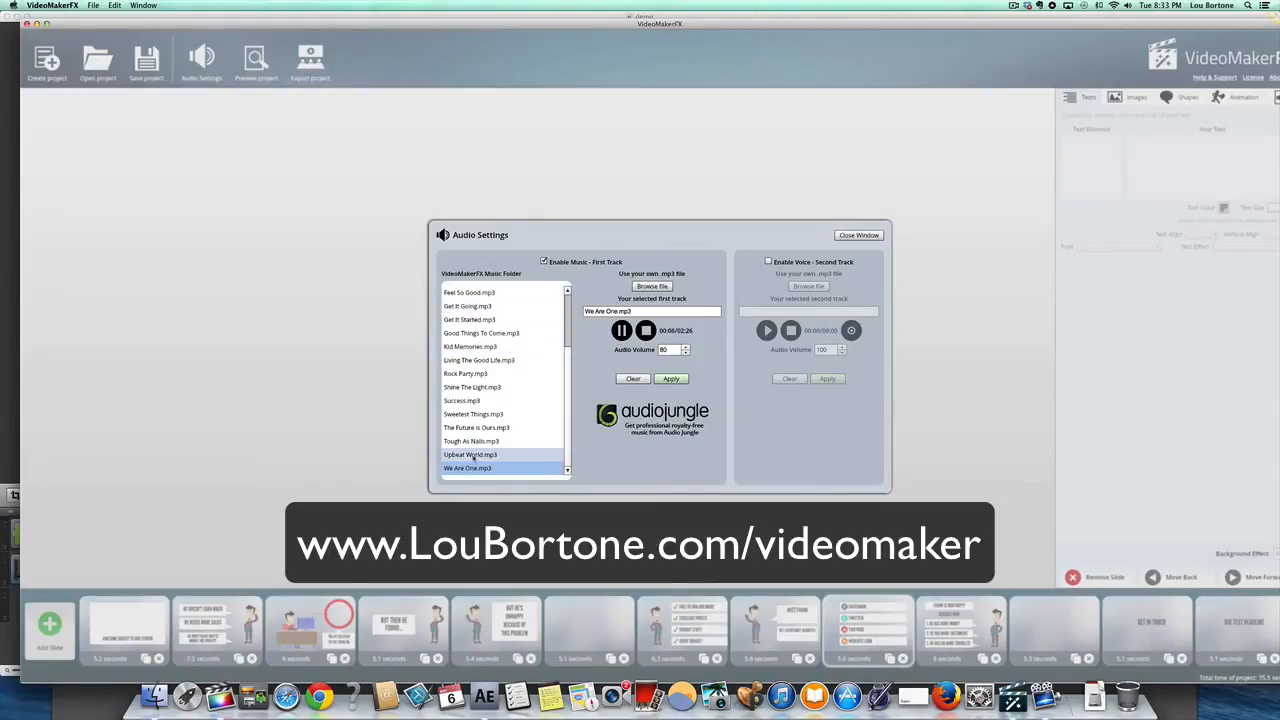
{"action": "left_click", "coordinate": [470, 454]}
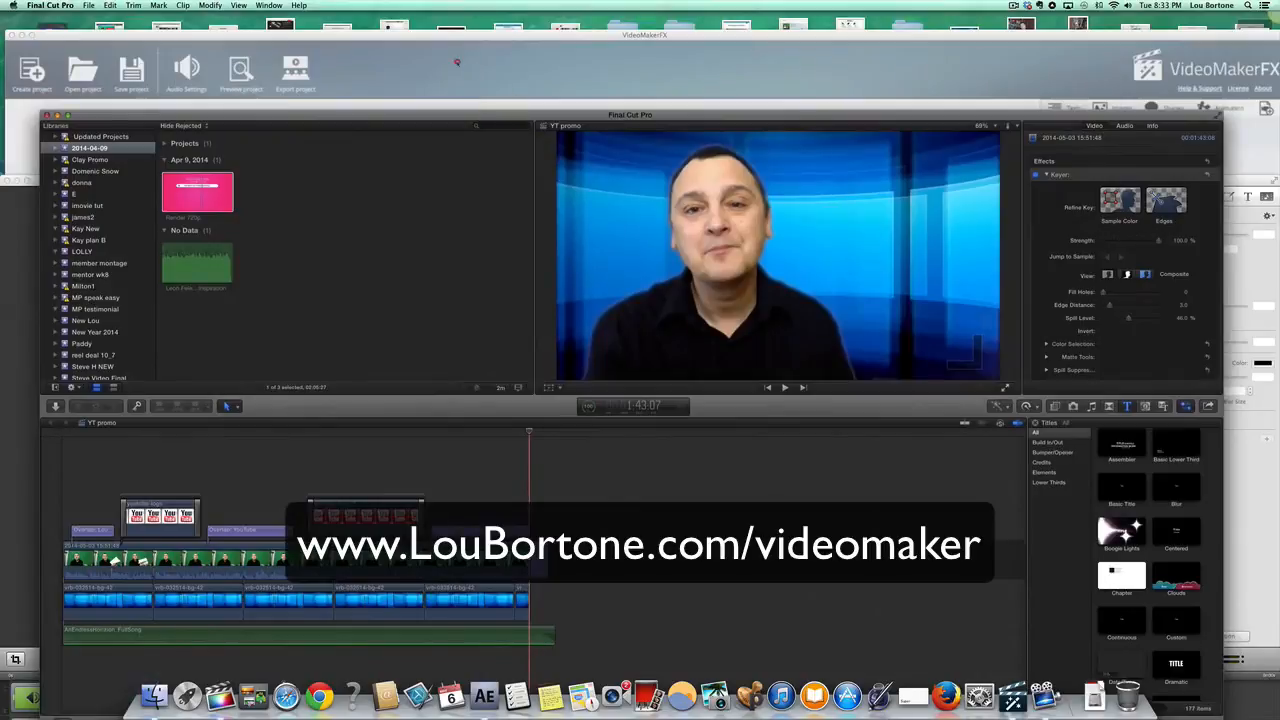
{"action": "left_click", "coordinate": [189, 60]}
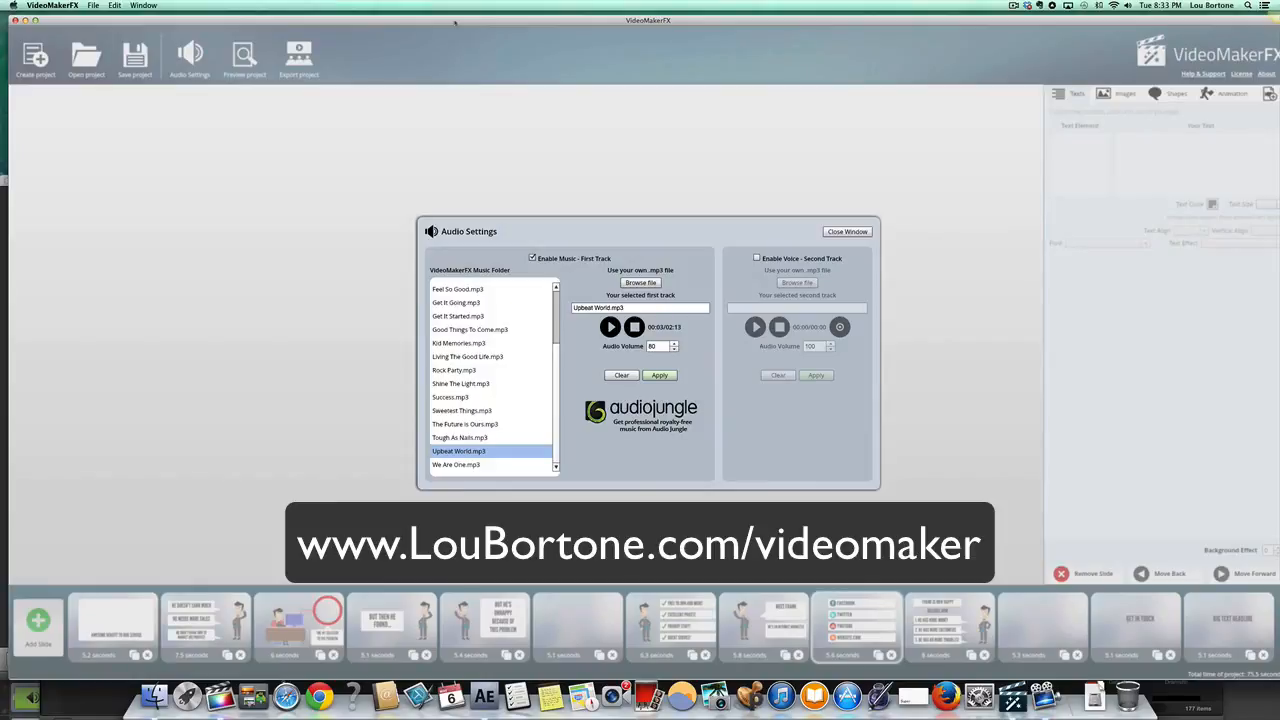
{"action": "mouse_move", "coordinate": [626, 187]}
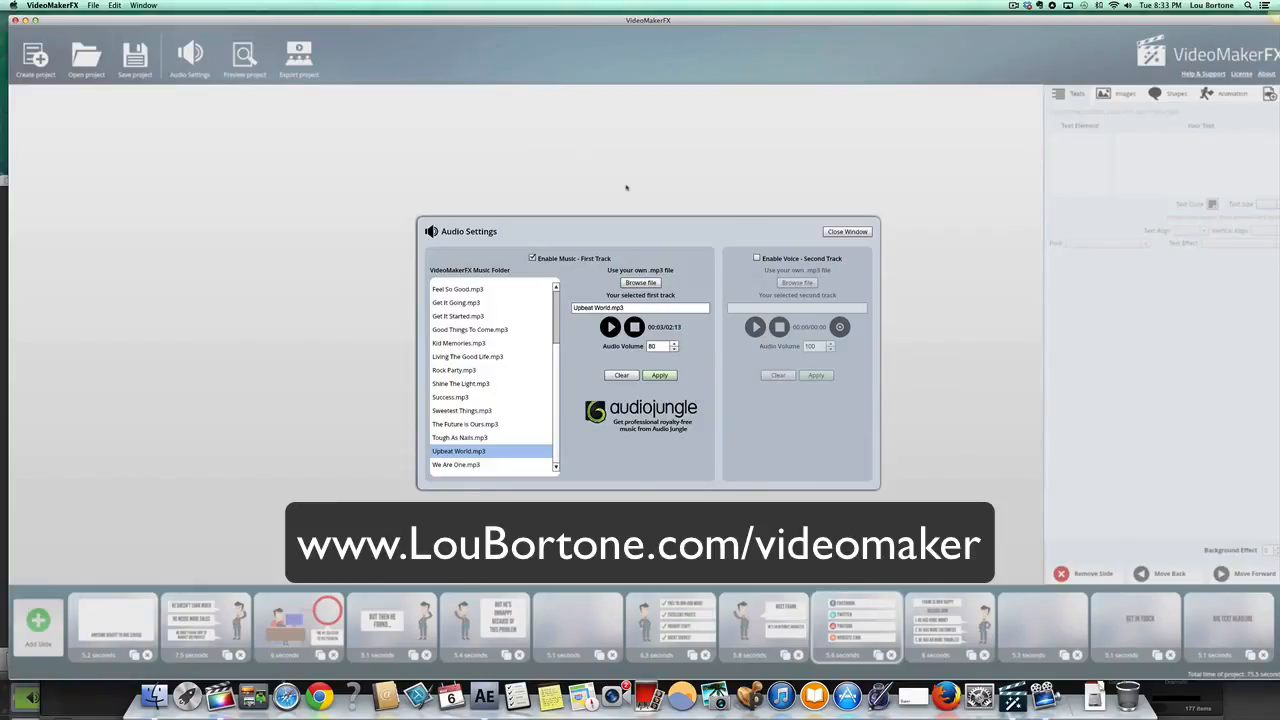
{"action": "mouse_move", "coordinate": [626, 188]}
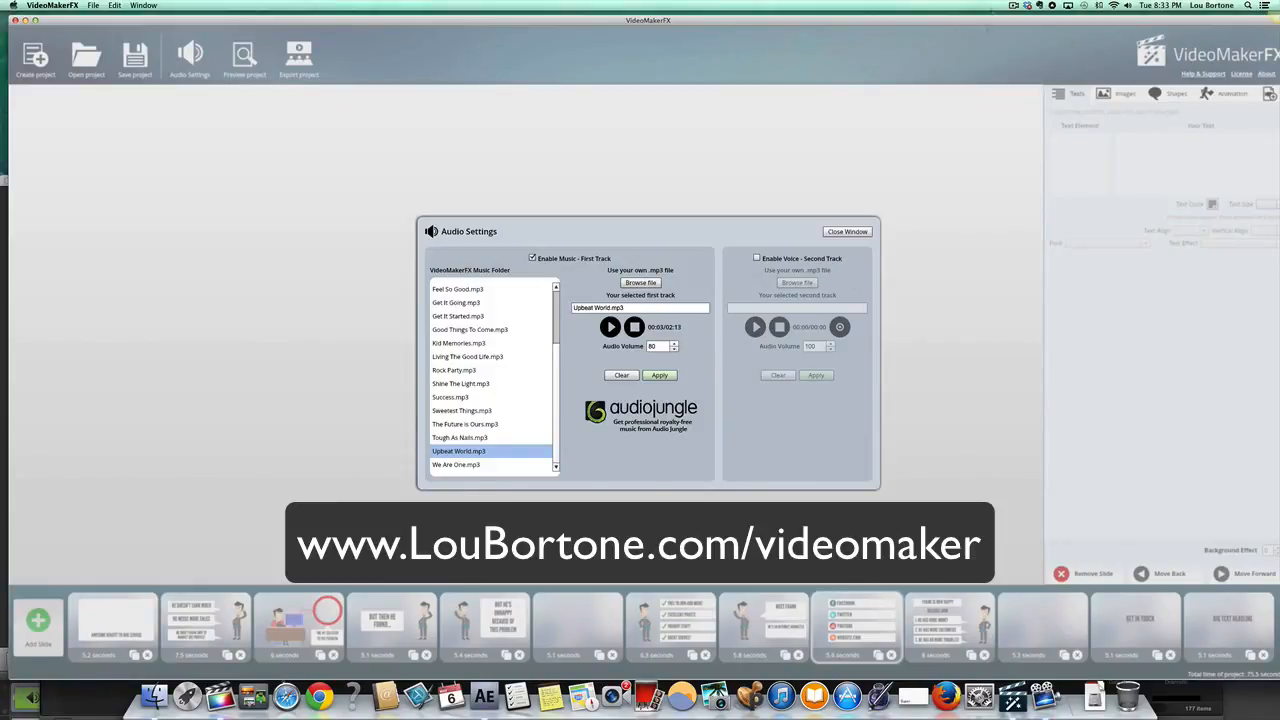